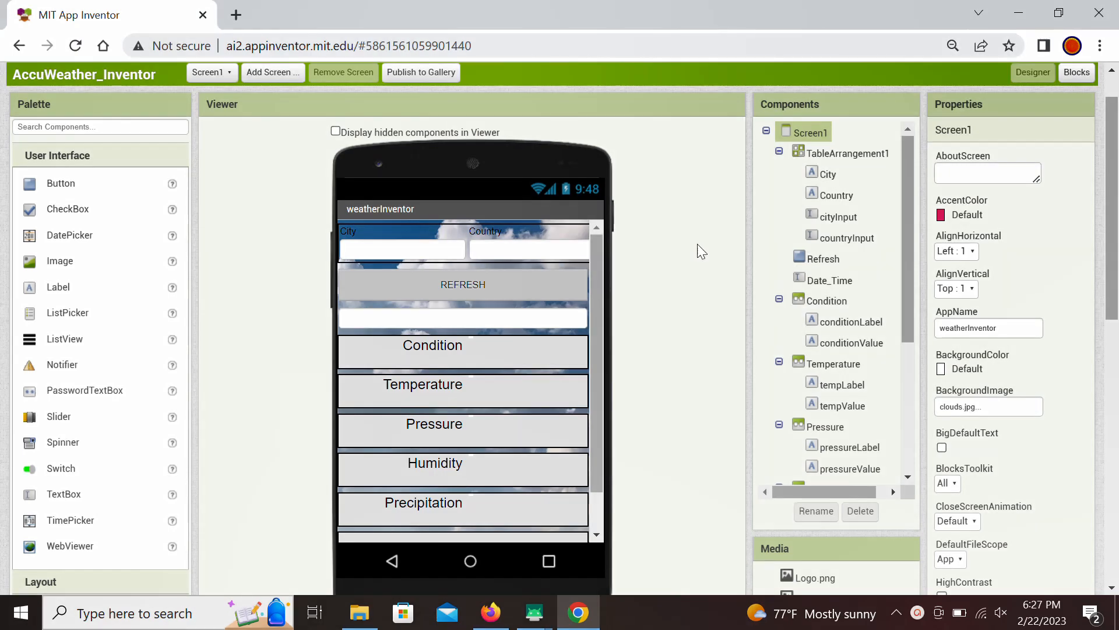
pyautogui.moveTo(690, 317)
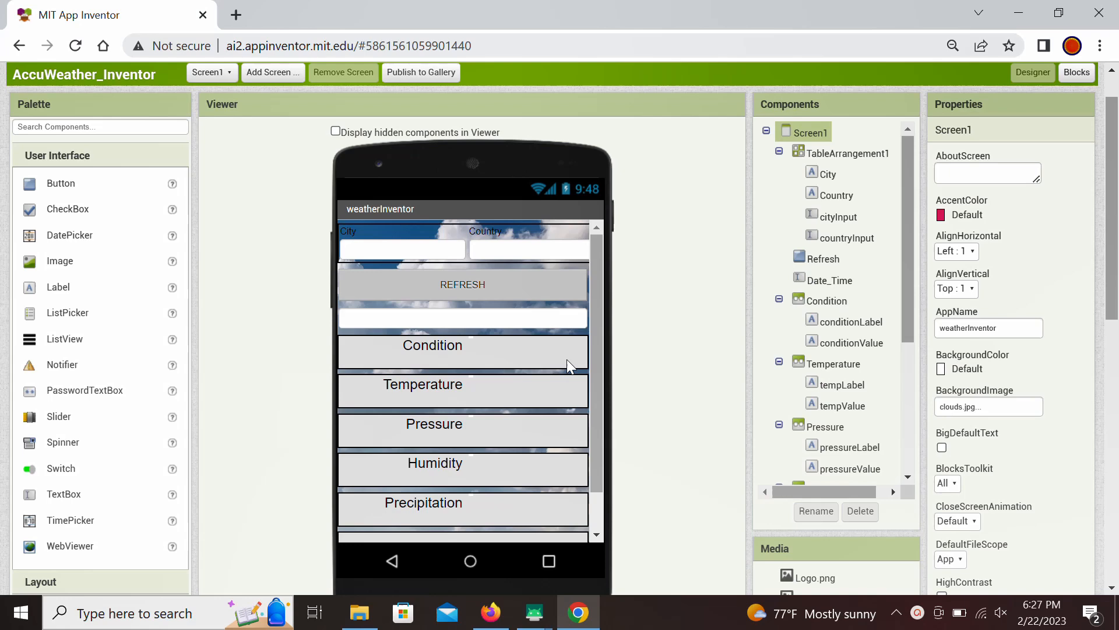
pyautogui.moveTo(581, 420)
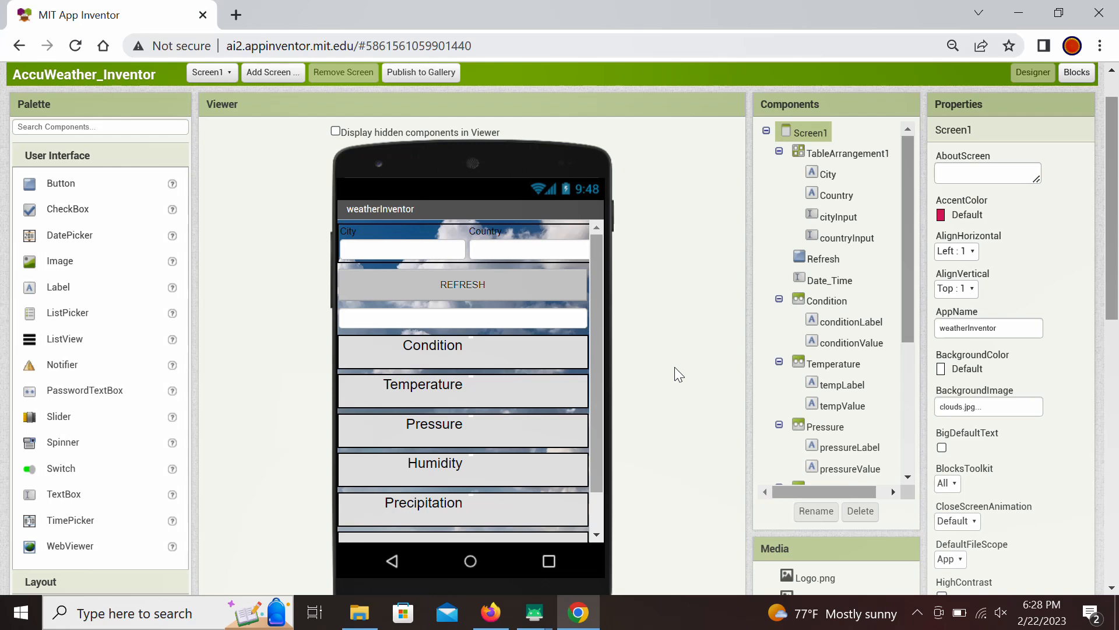
pyautogui.moveTo(359, 386)
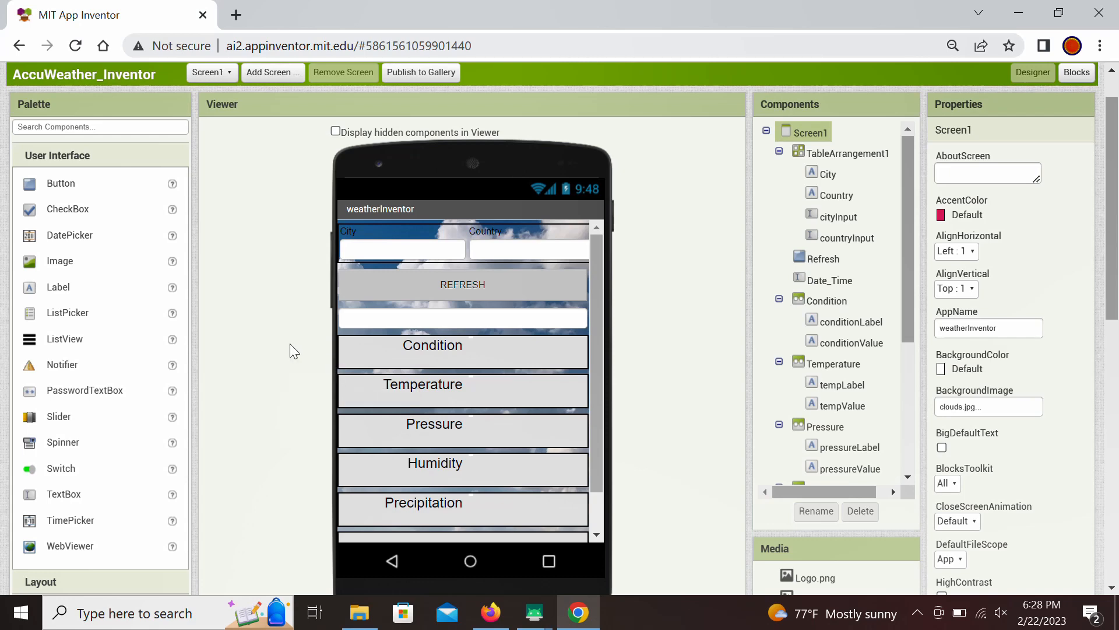
pyautogui.moveTo(672, 366)
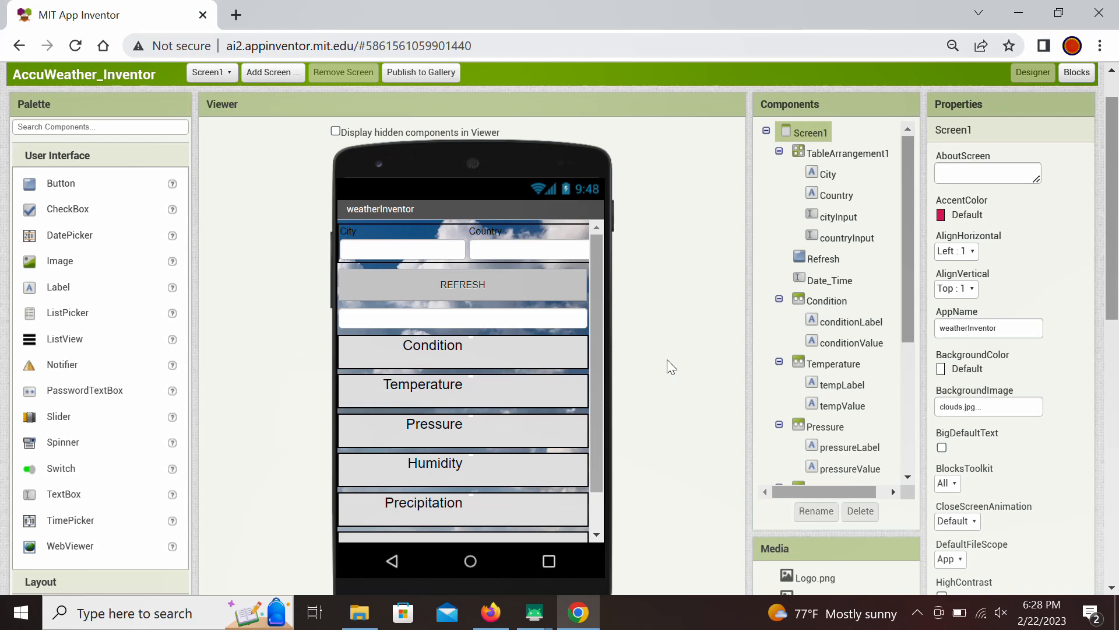
pyautogui.moveTo(431, 244)
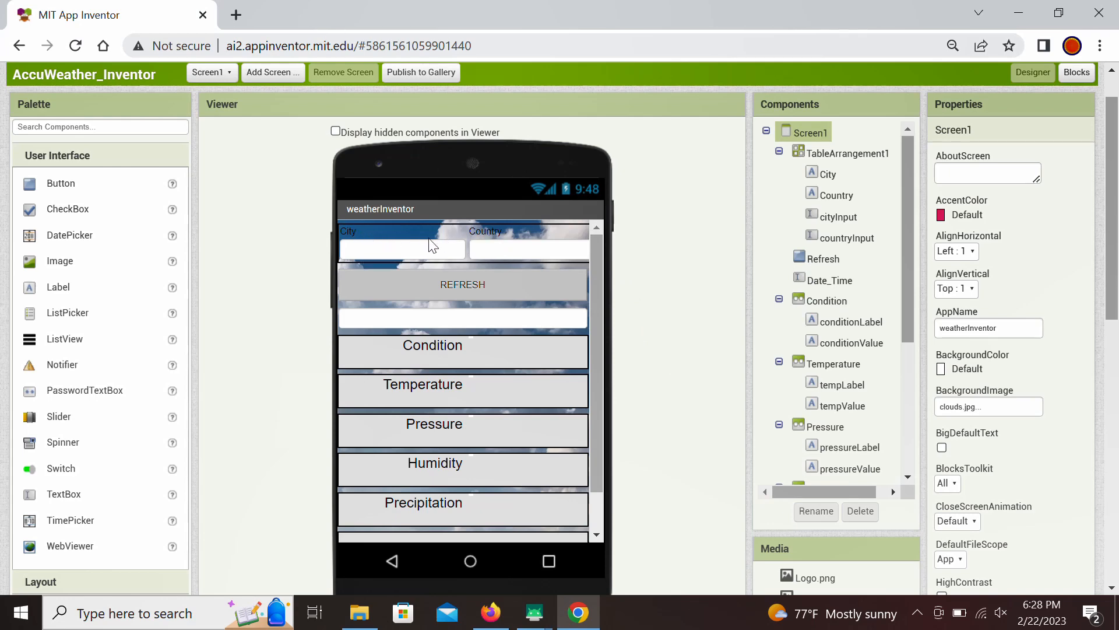
pyautogui.moveTo(391, 228)
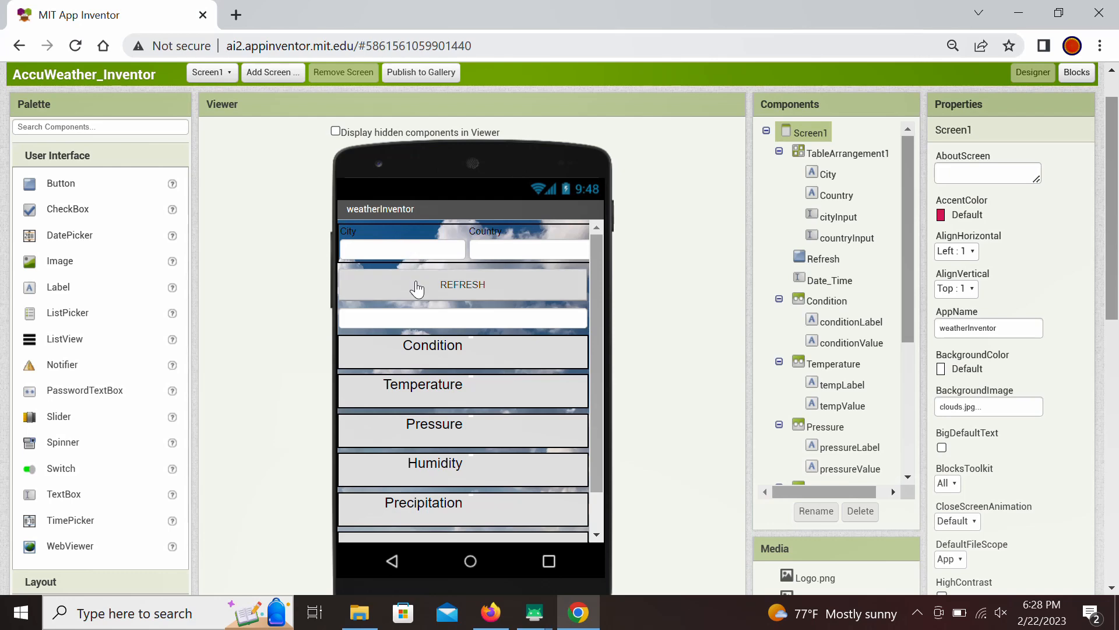
pyautogui.moveTo(437, 298)
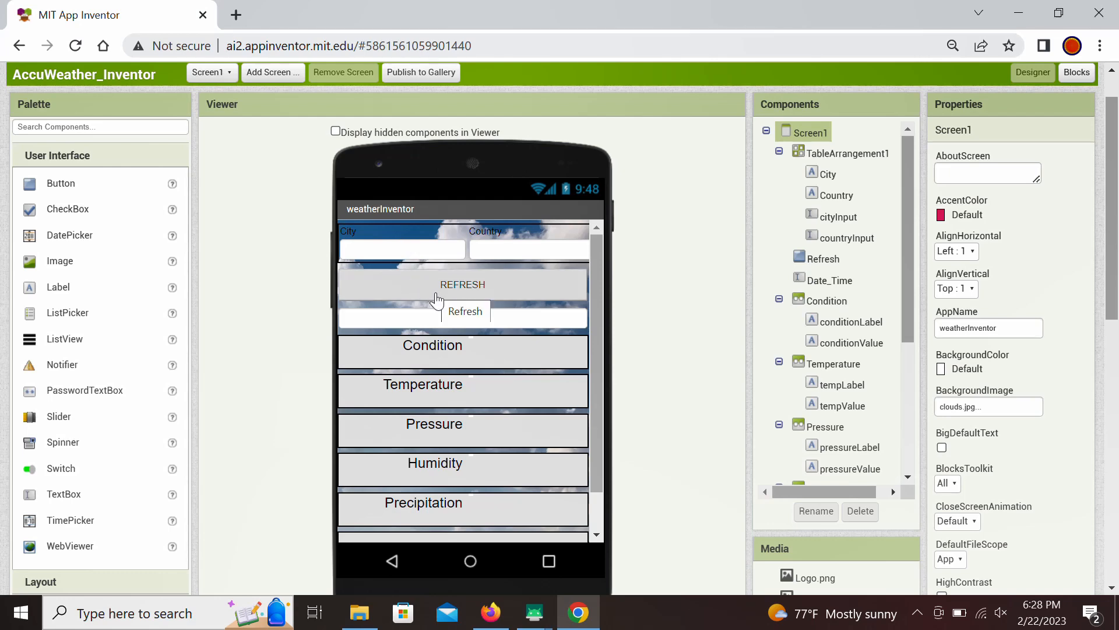
pyautogui.moveTo(463, 316)
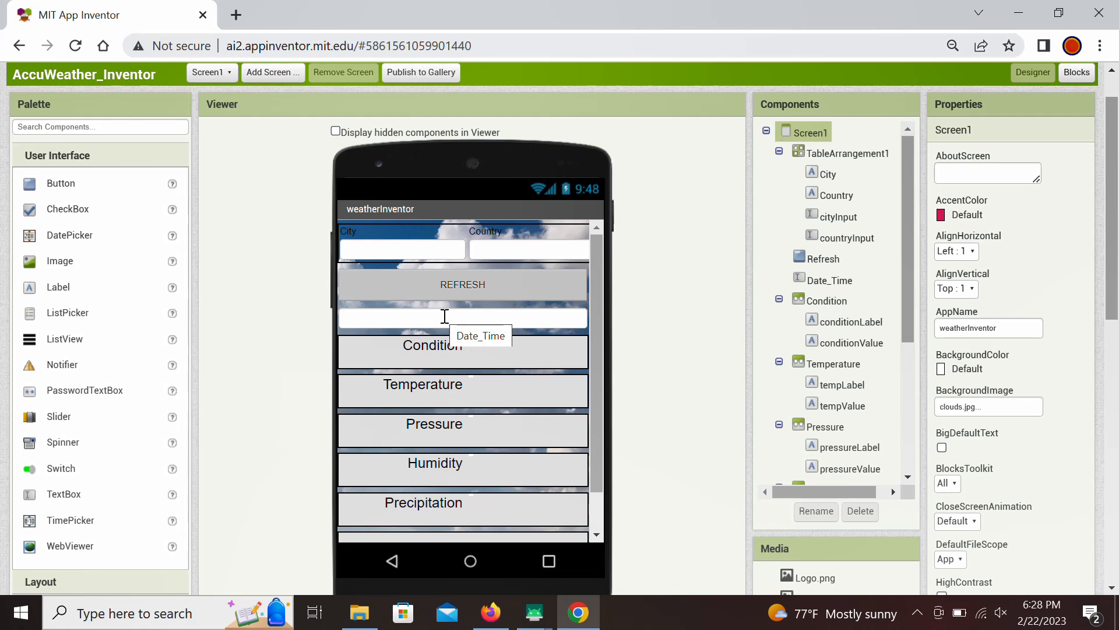
pyautogui.moveTo(403, 380)
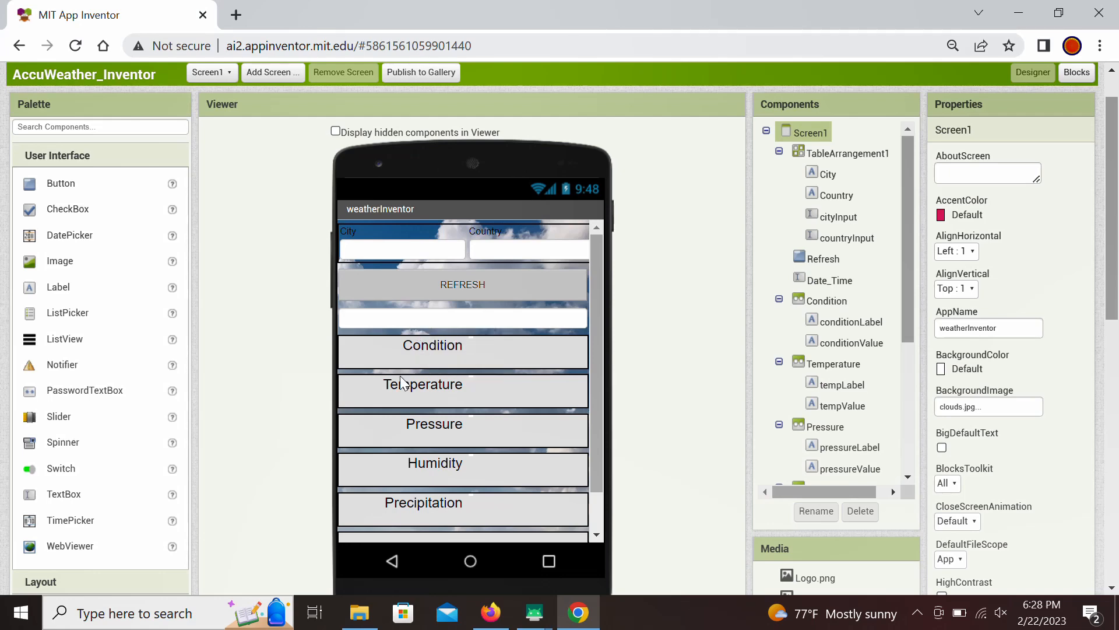
pyautogui.moveTo(399, 414)
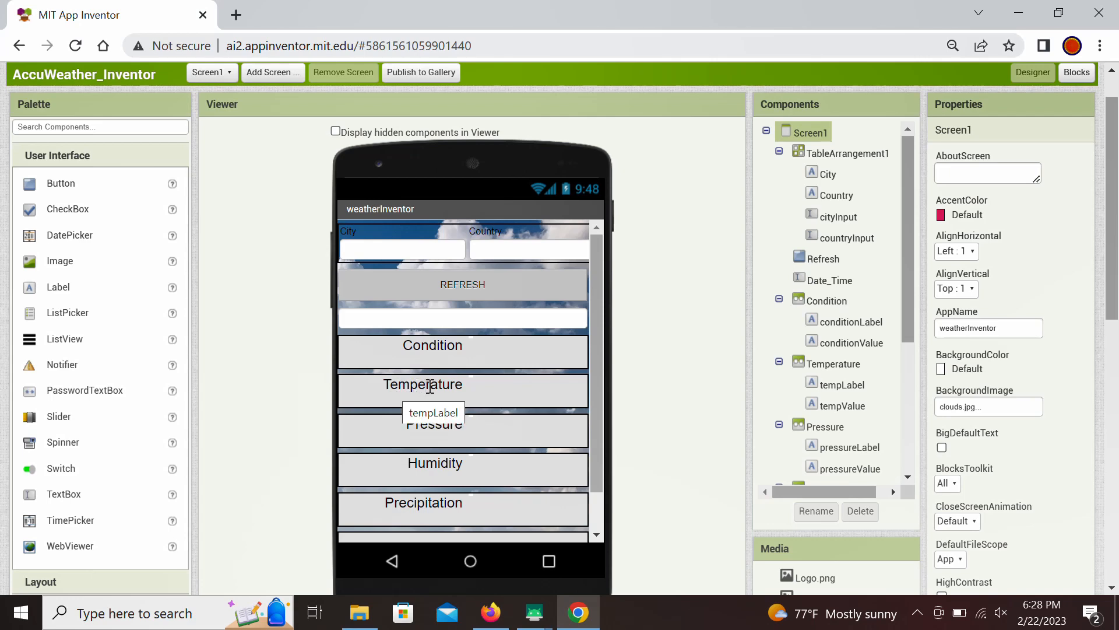
pyautogui.moveTo(500, 393)
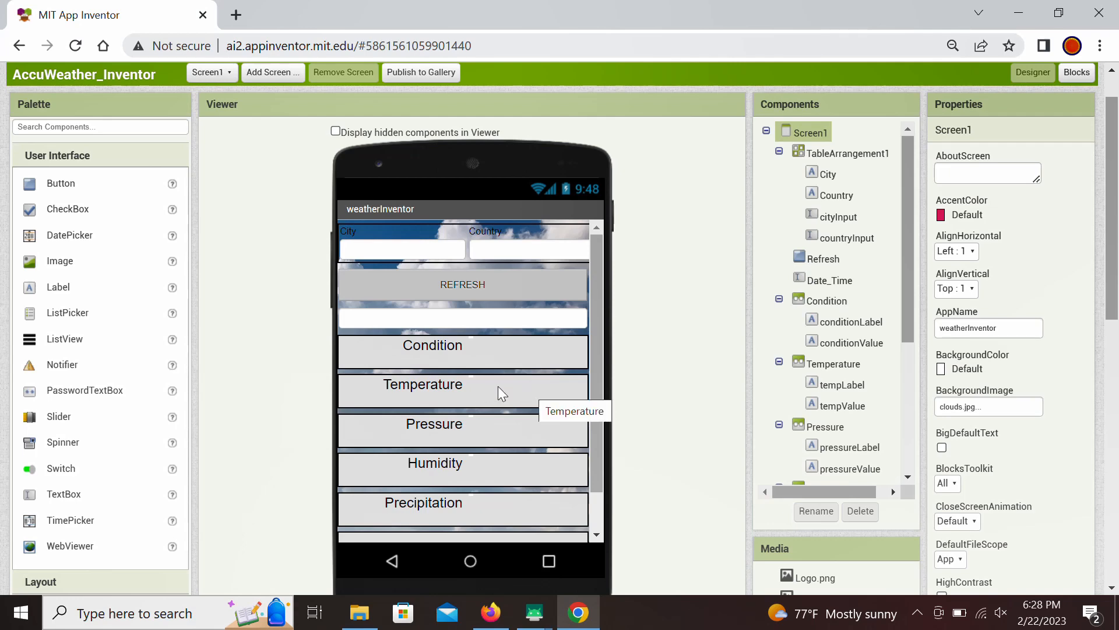
pyautogui.moveTo(470, 501)
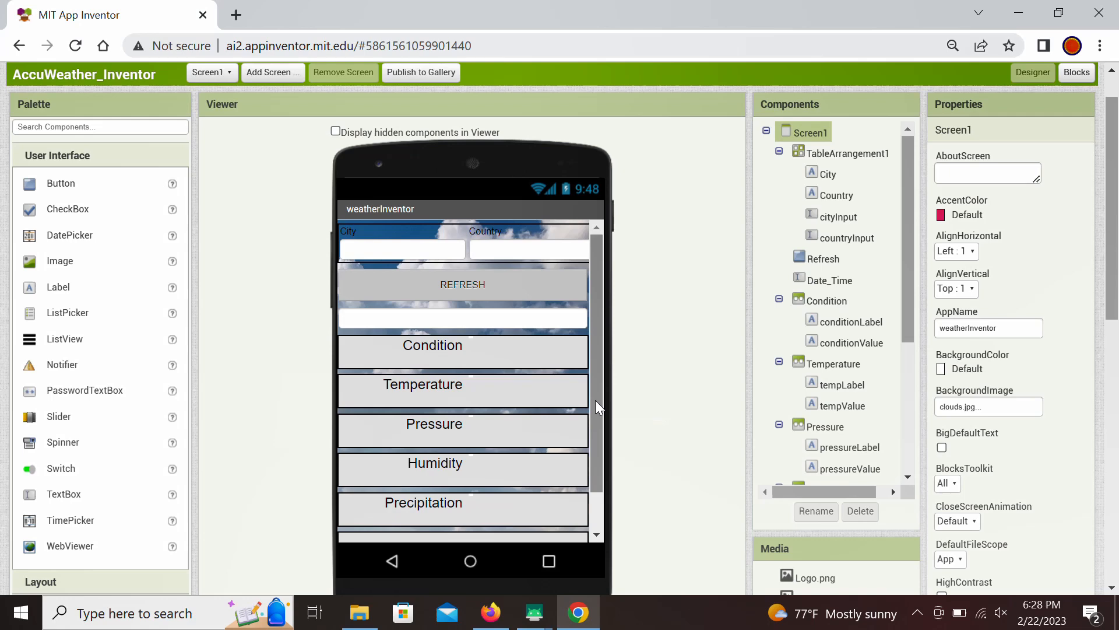
# Scroll the designer down past the AccuWeather logo to the non-visible Geolocation, locationIndex and Weather components
pyautogui.scroll(-3)
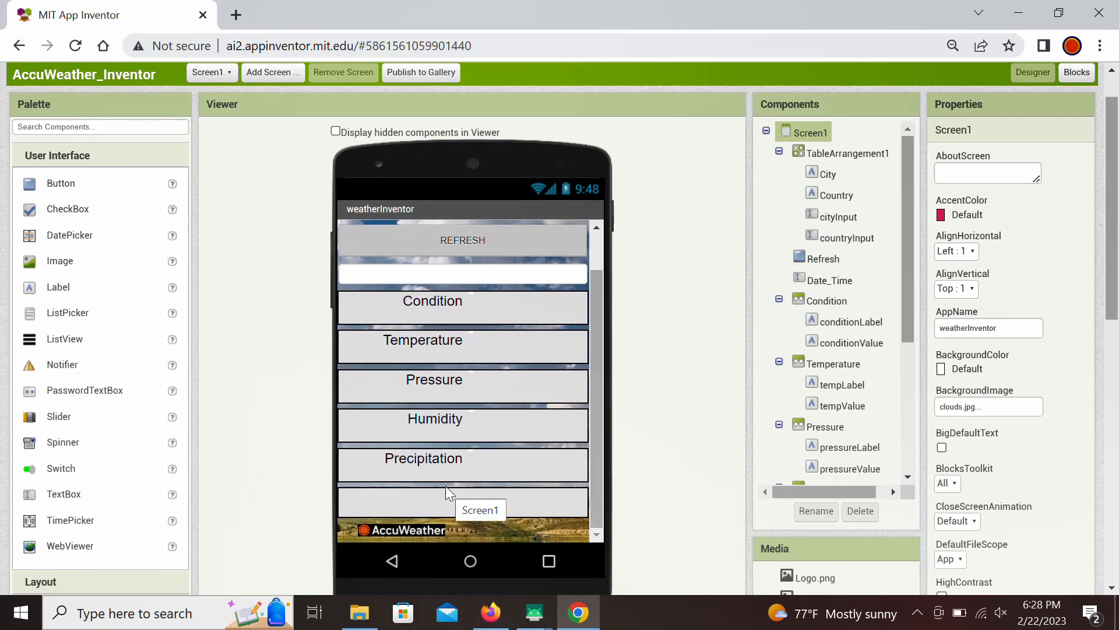
pyautogui.moveTo(413, 529)
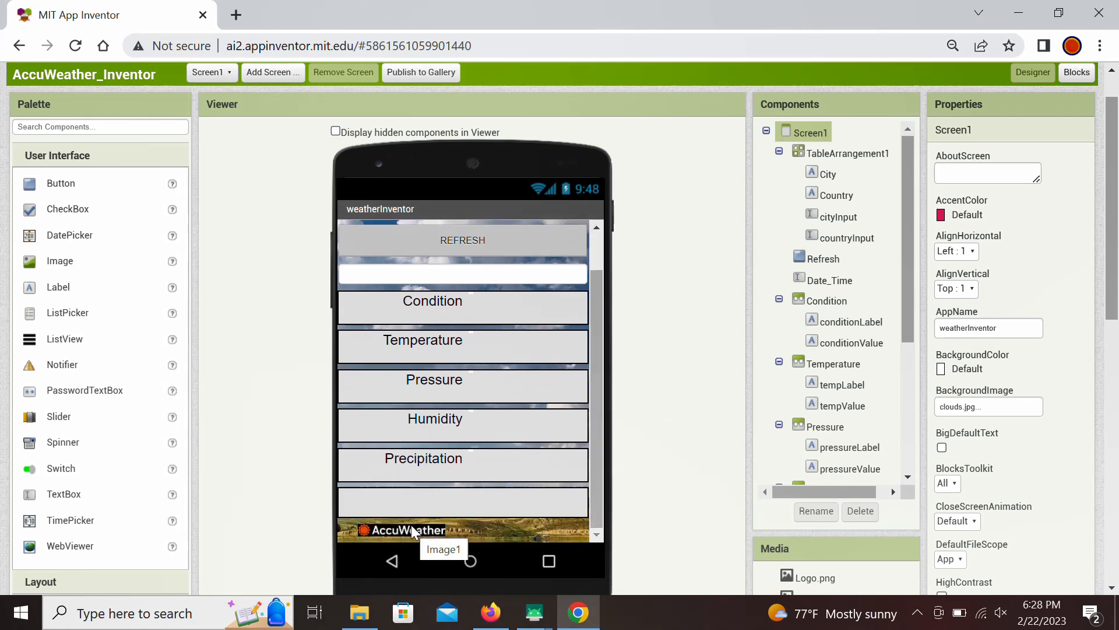
pyautogui.moveTo(440, 528)
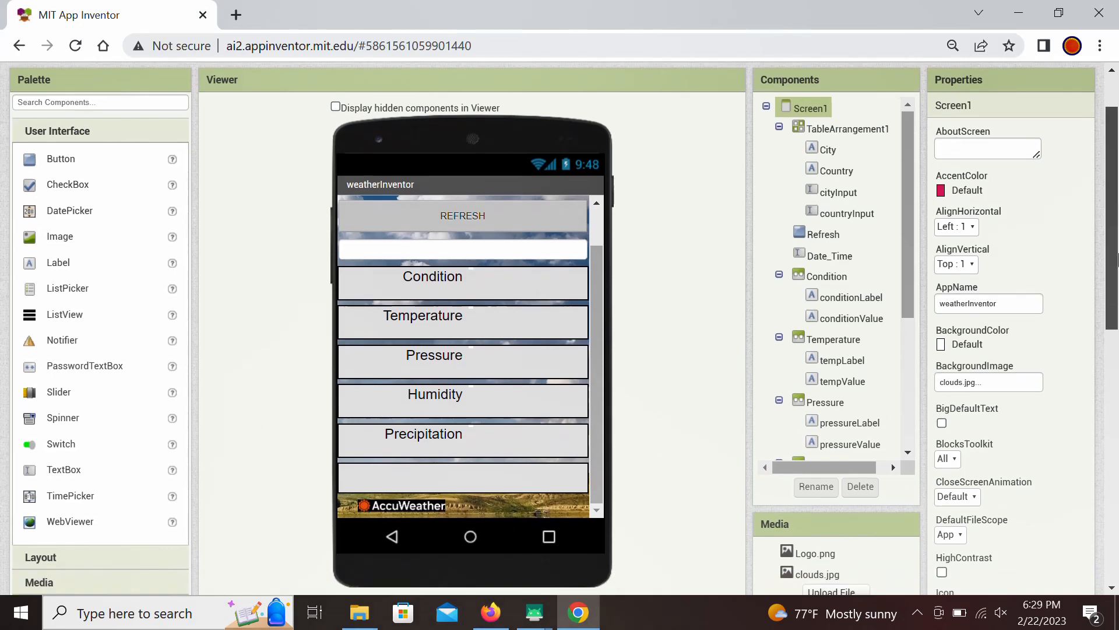
pyautogui.scroll(-3)
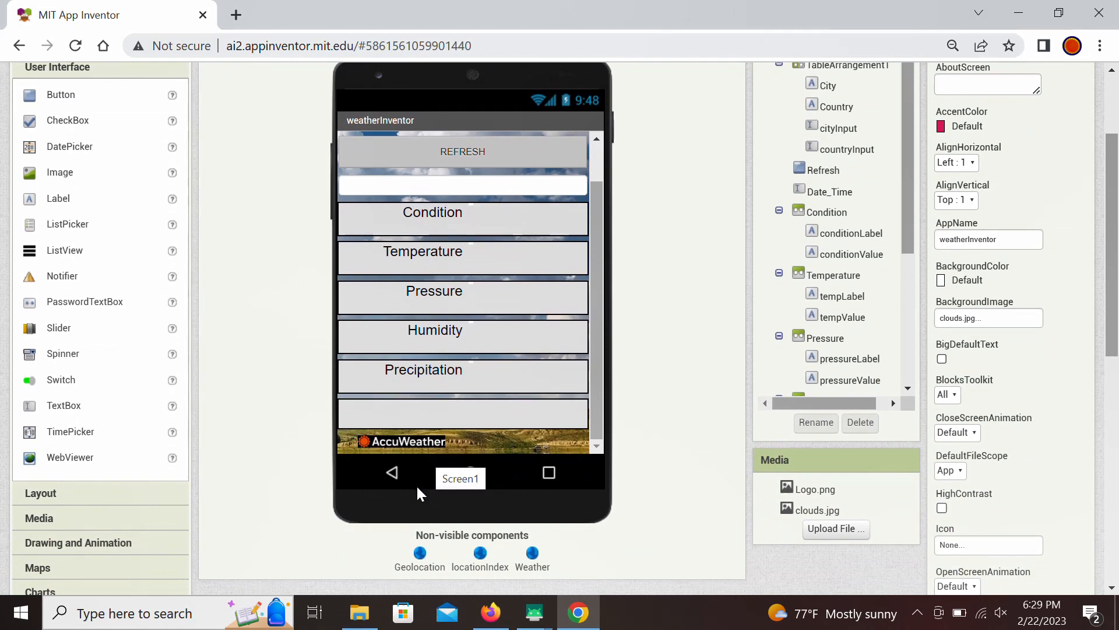
pyautogui.moveTo(480, 552)
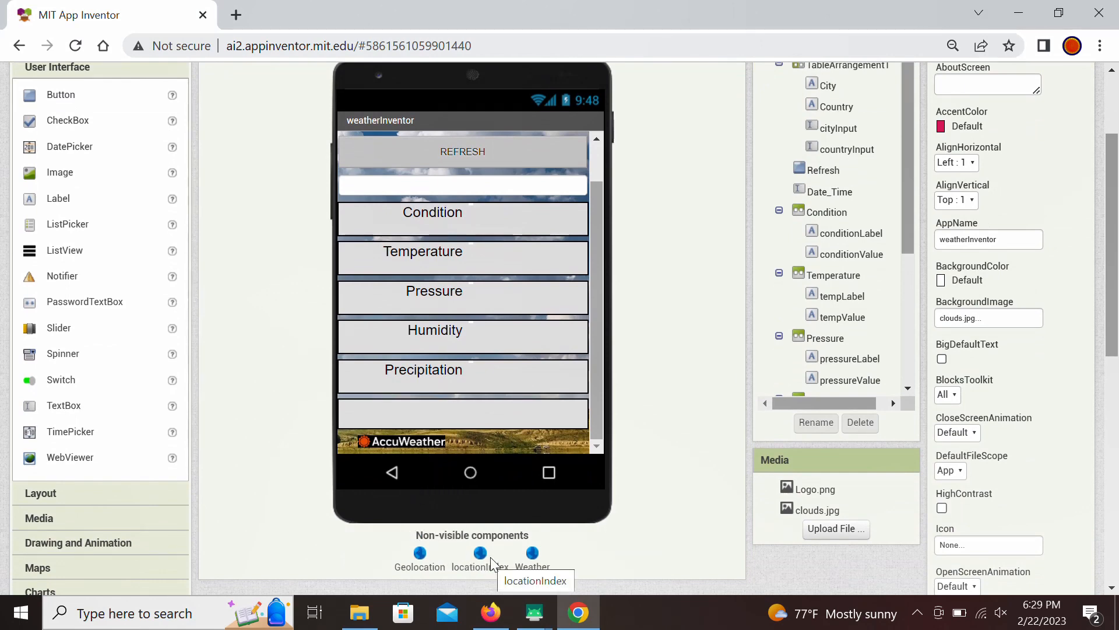
pyautogui.moveTo(582, 557)
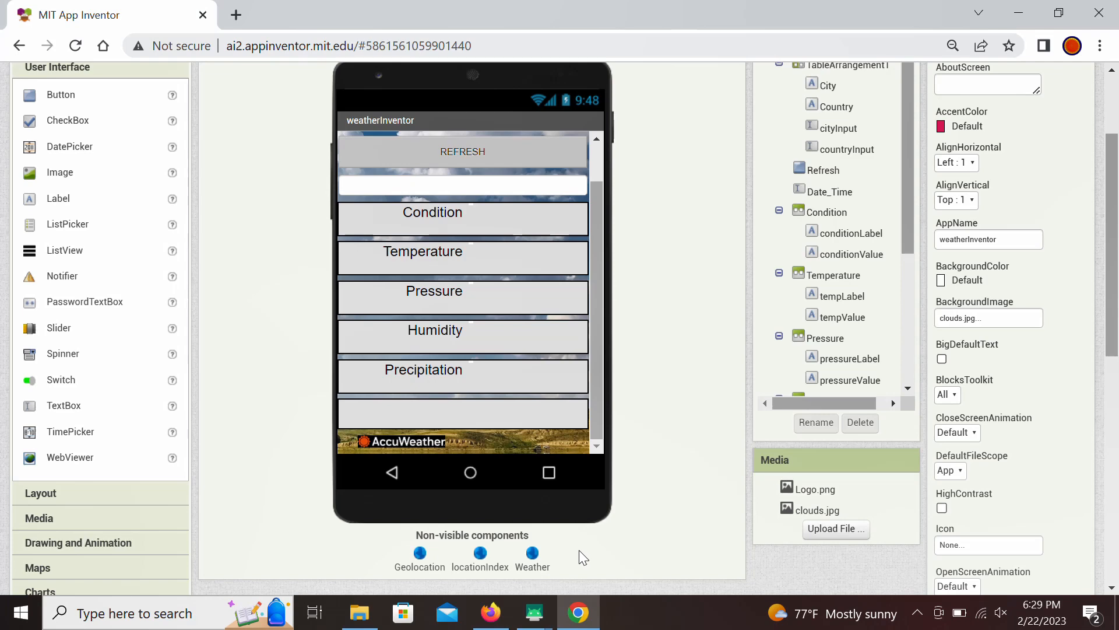
pyautogui.moveTo(540, 296)
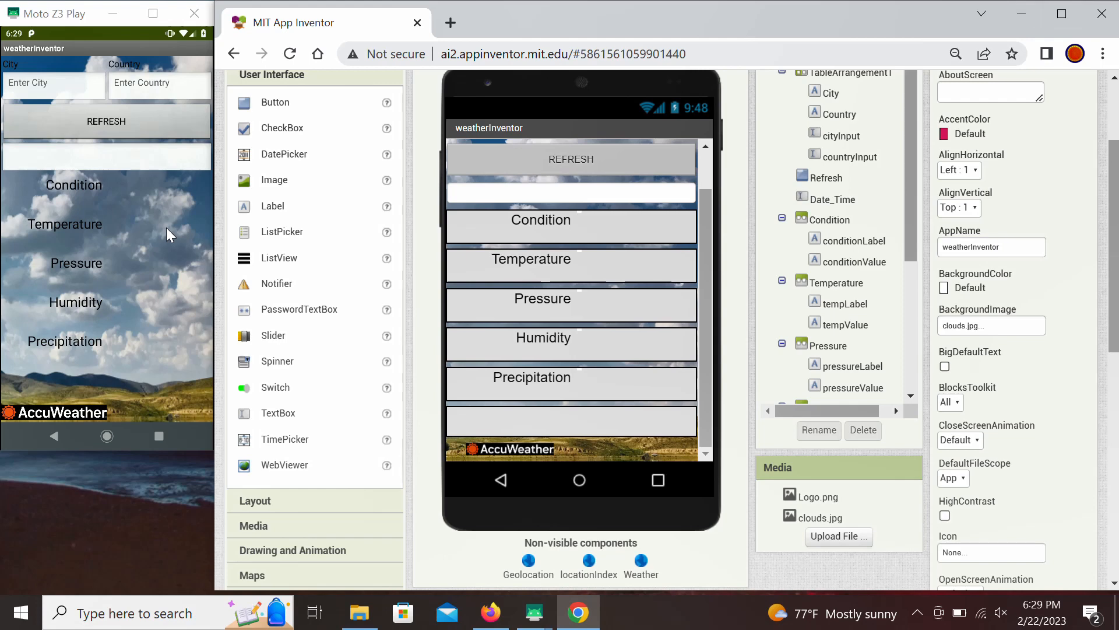
pyautogui.moveTo(152, 252)
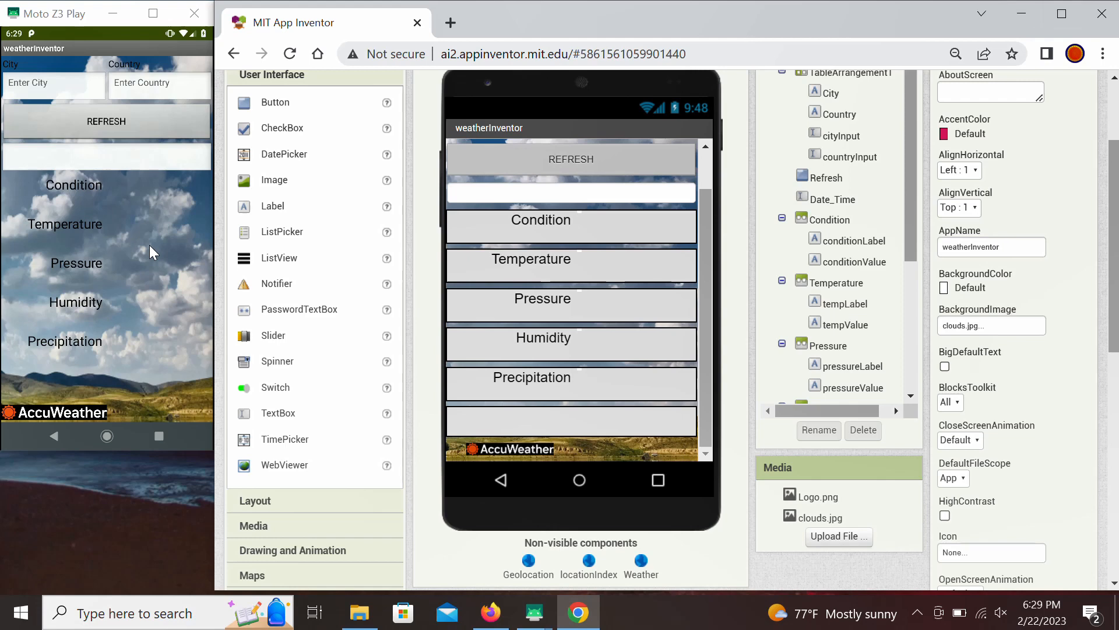
# Enter Boston as the city and USA as the country in the emulated app
pyautogui.click(48, 82)
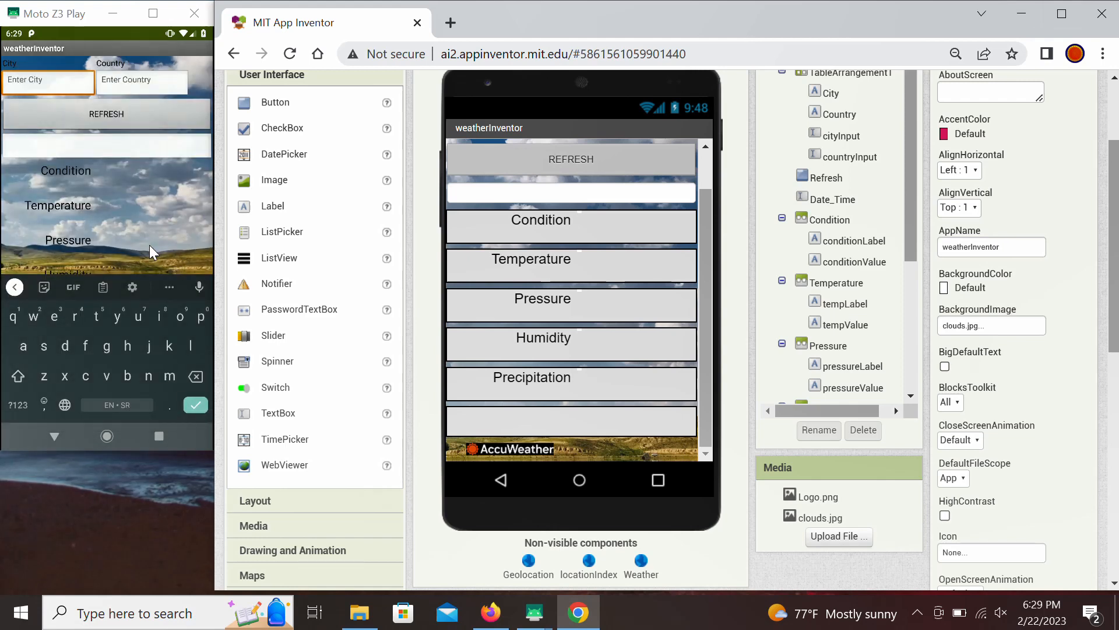
pyautogui.click(17, 376)
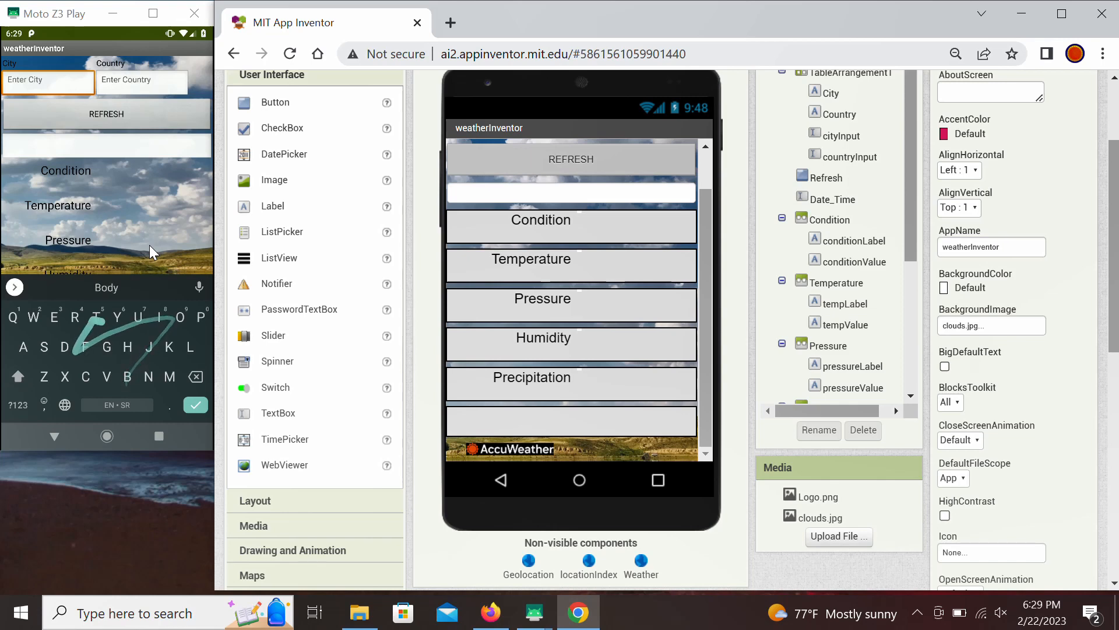
pyautogui.write('Boston')
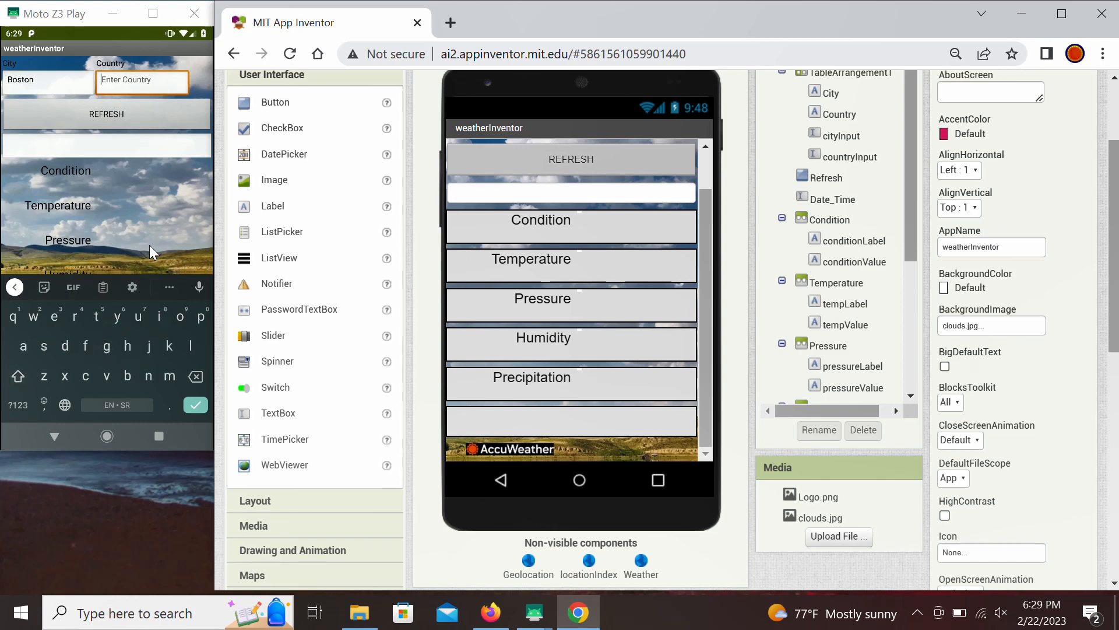
pyautogui.write('U')
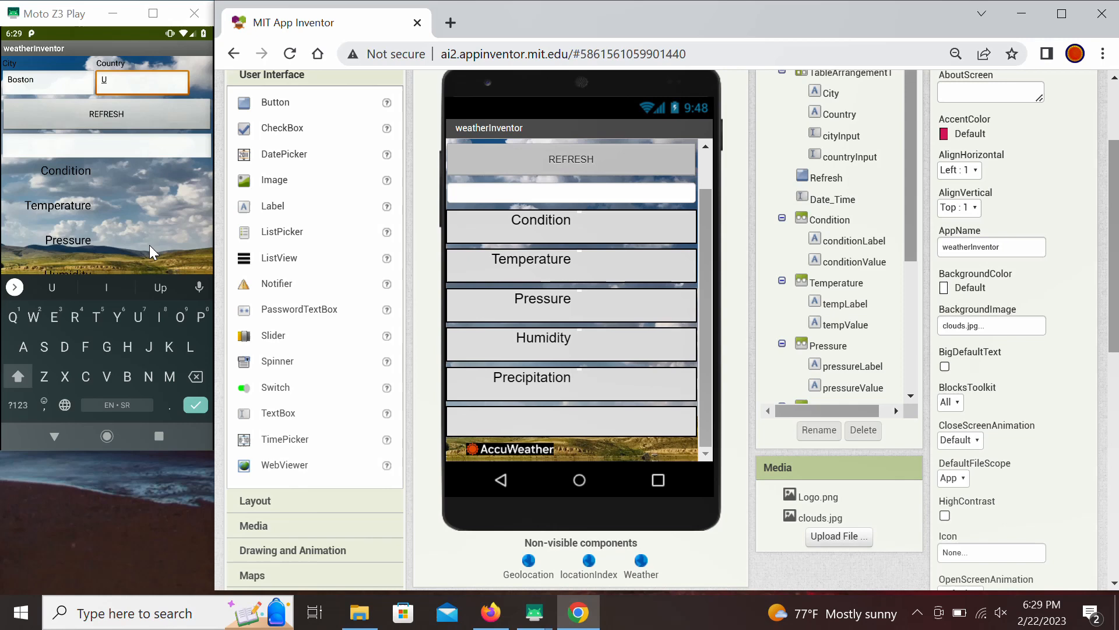
pyautogui.write('SA')
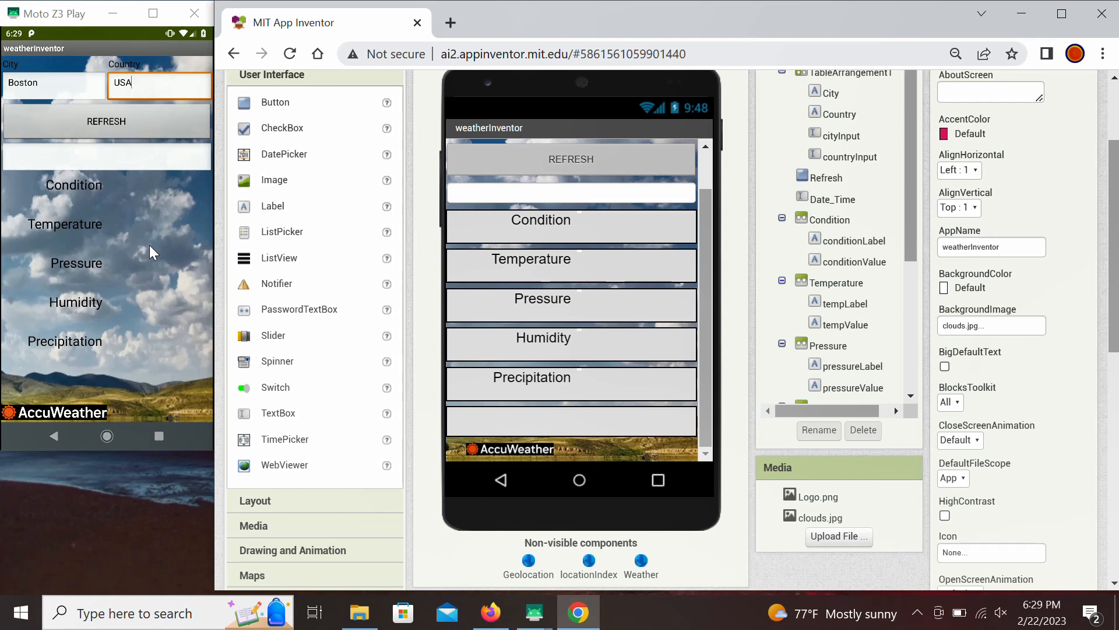
pyautogui.moveTo(86, 147)
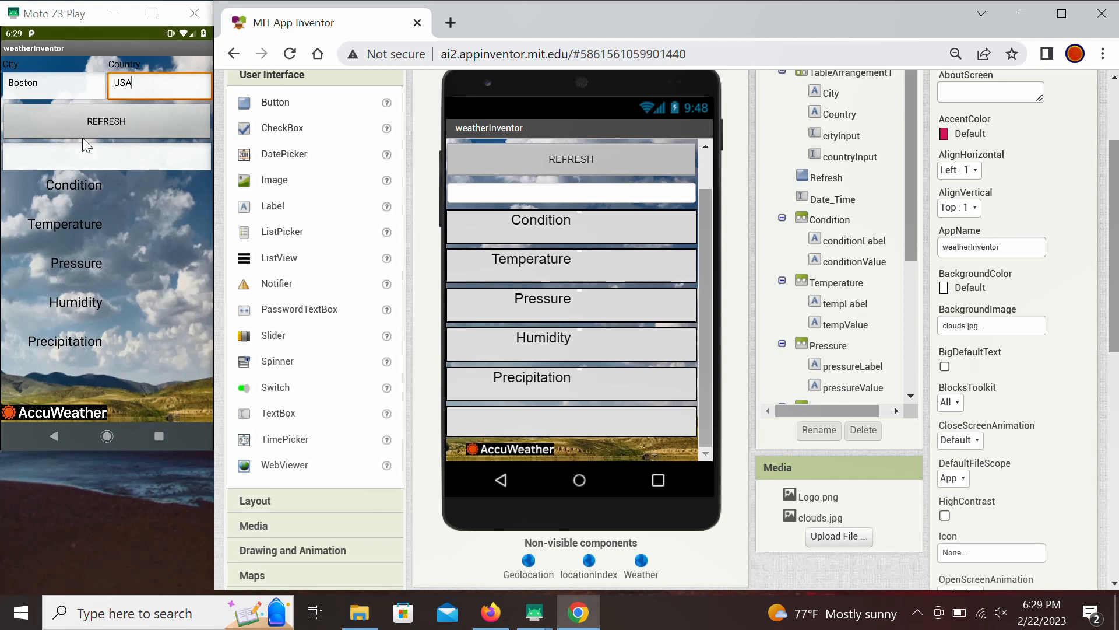
pyautogui.click(106, 120)
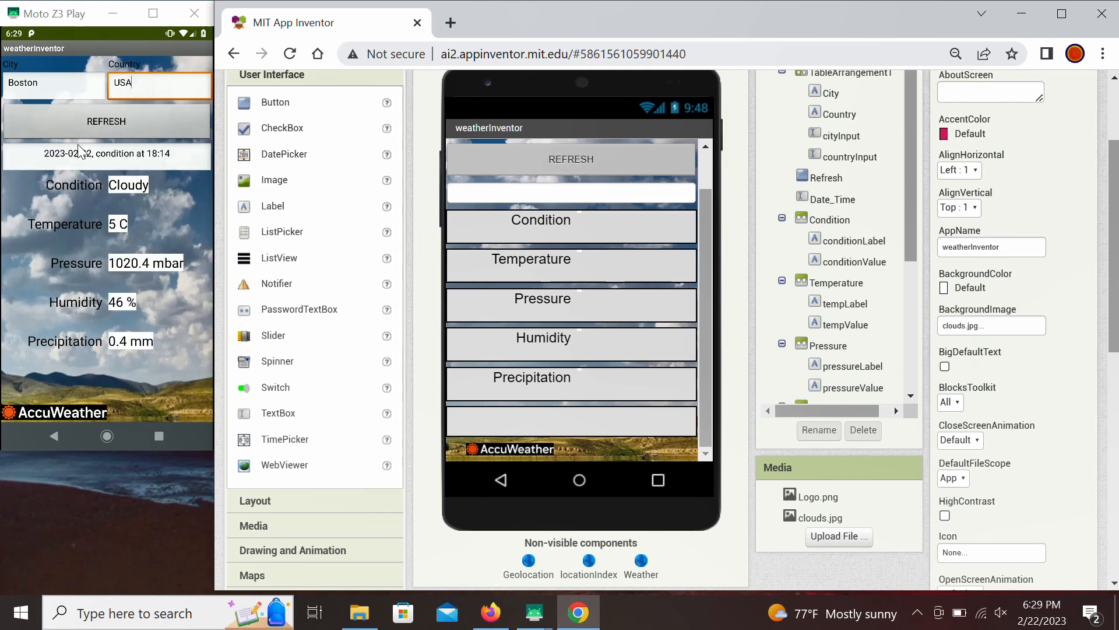
pyautogui.moveTo(89, 166)
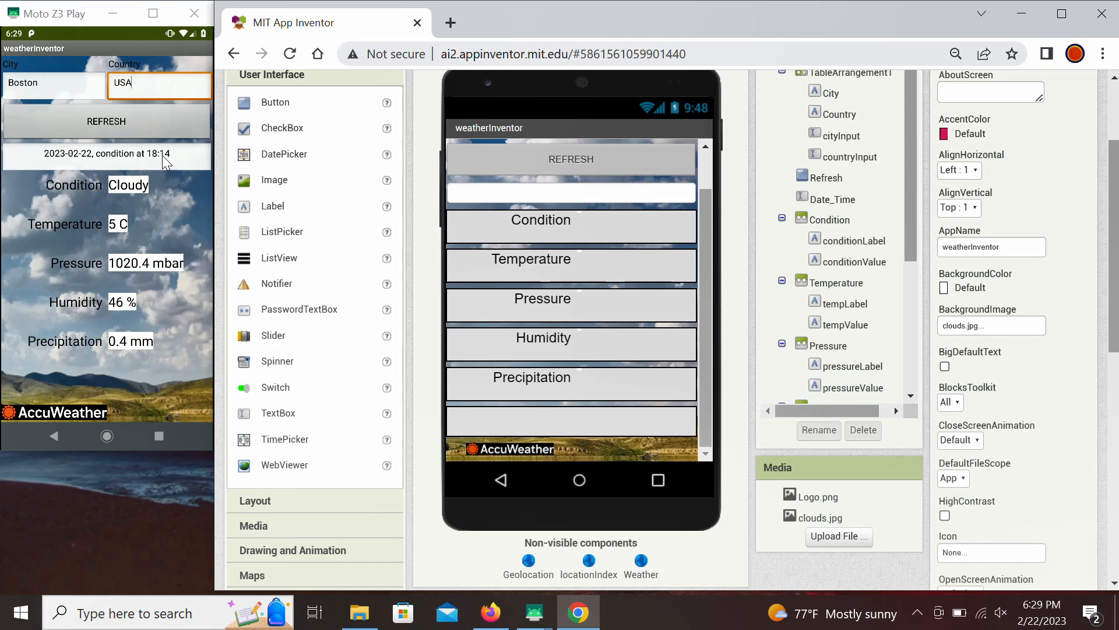
pyautogui.moveTo(105, 201)
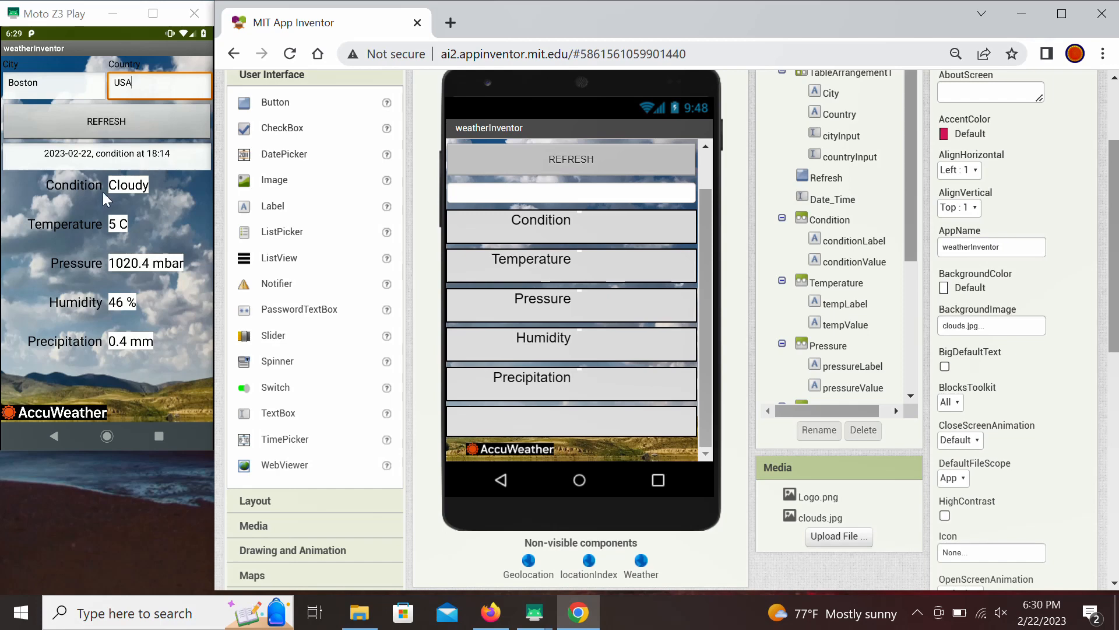
pyautogui.moveTo(115, 235)
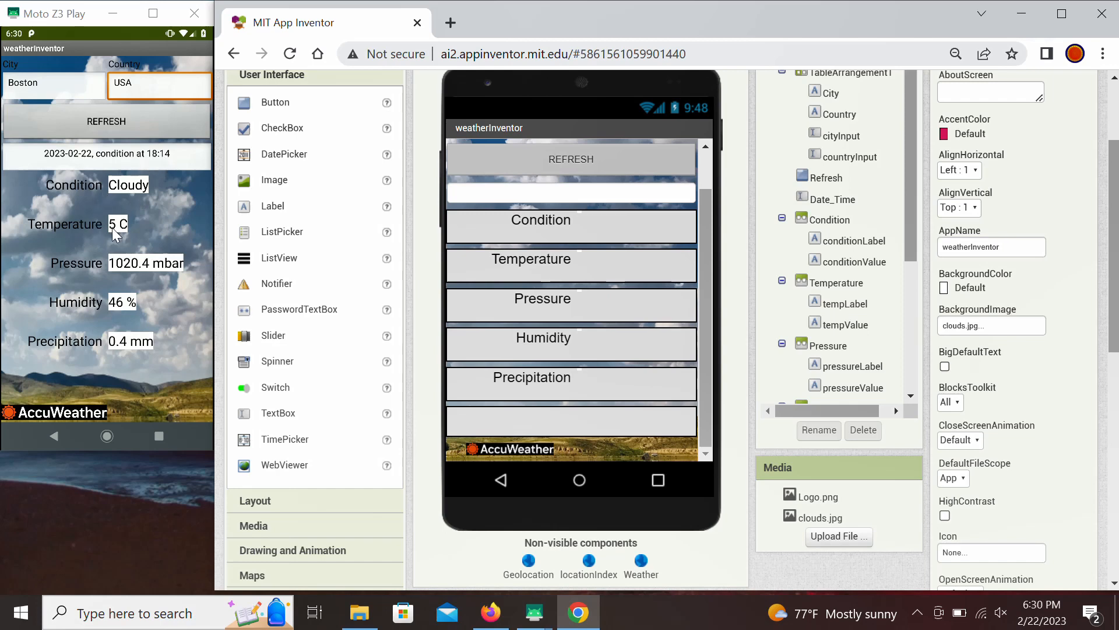
pyautogui.moveTo(91, 323)
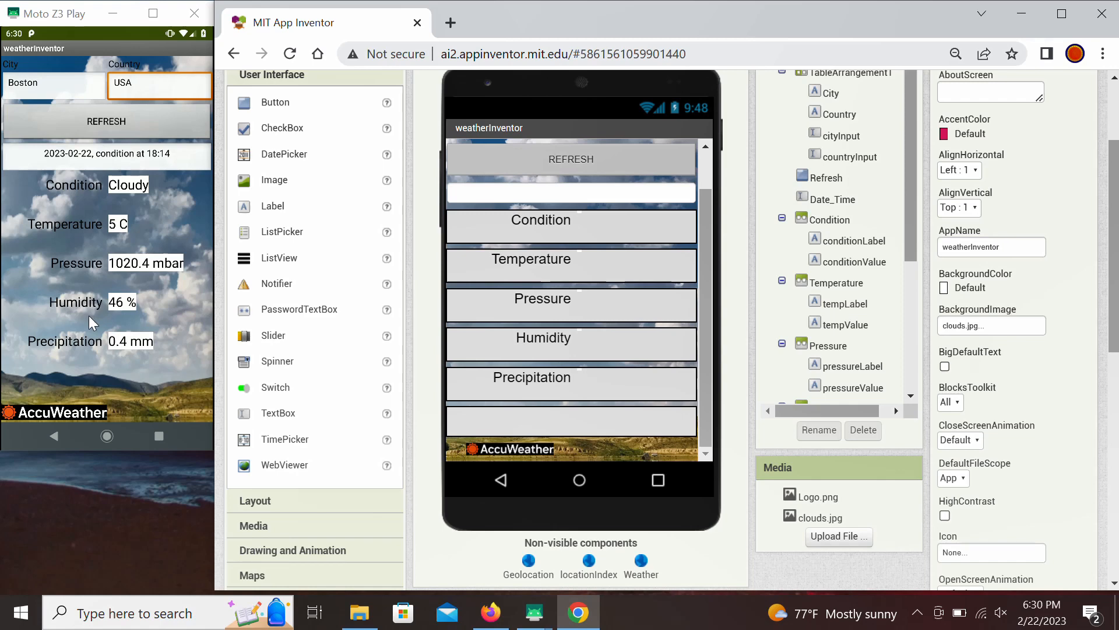
pyautogui.moveTo(77, 357)
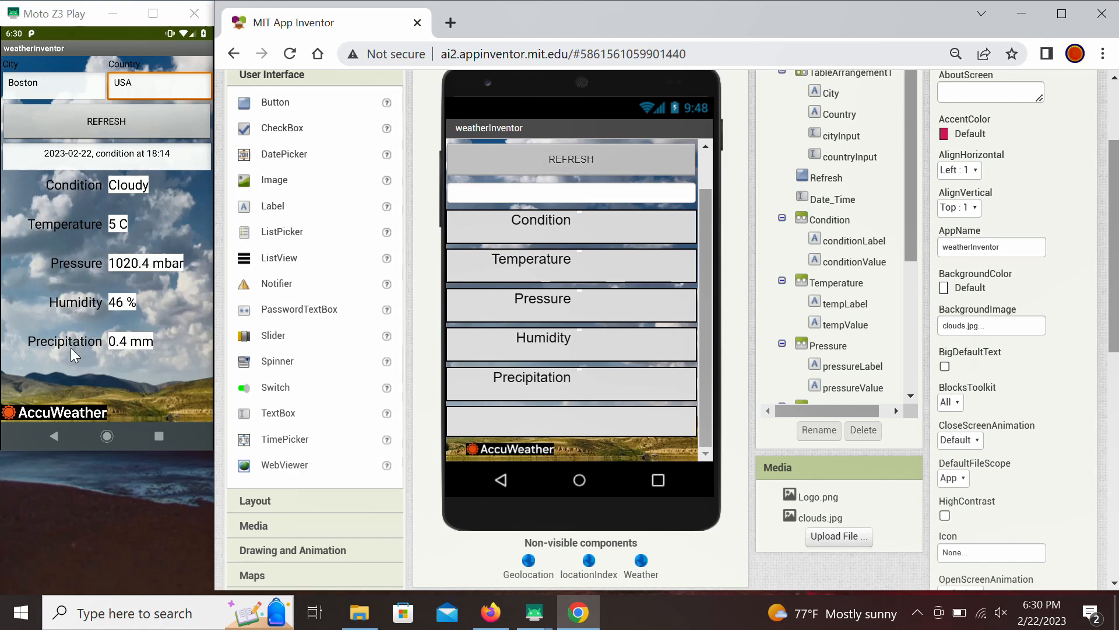
pyautogui.moveTo(110, 357)
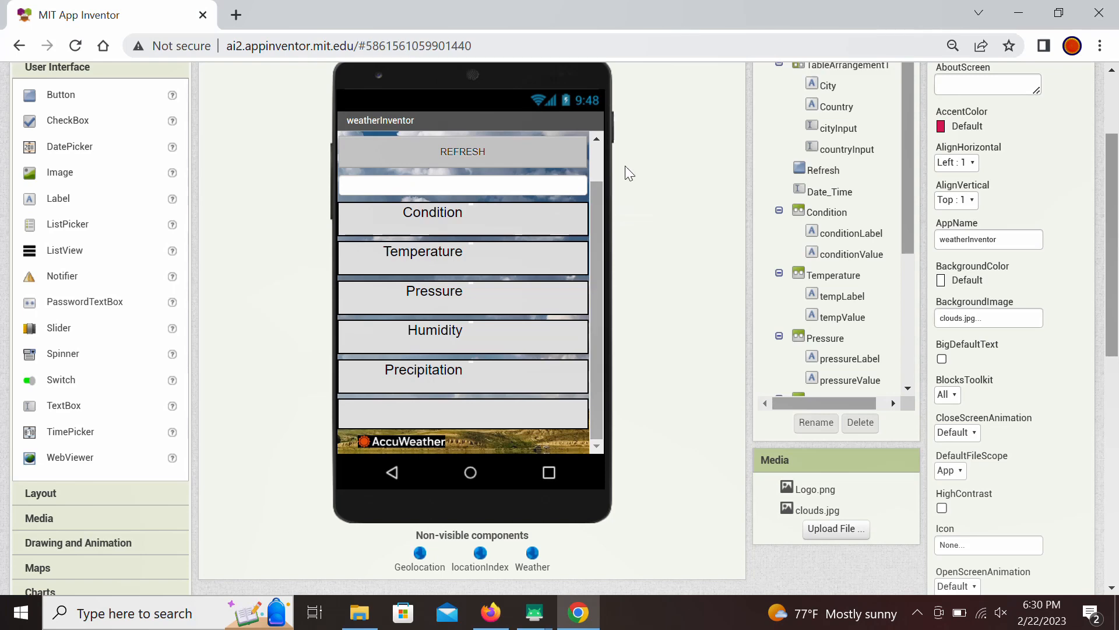
pyautogui.moveTo(1041, 189)
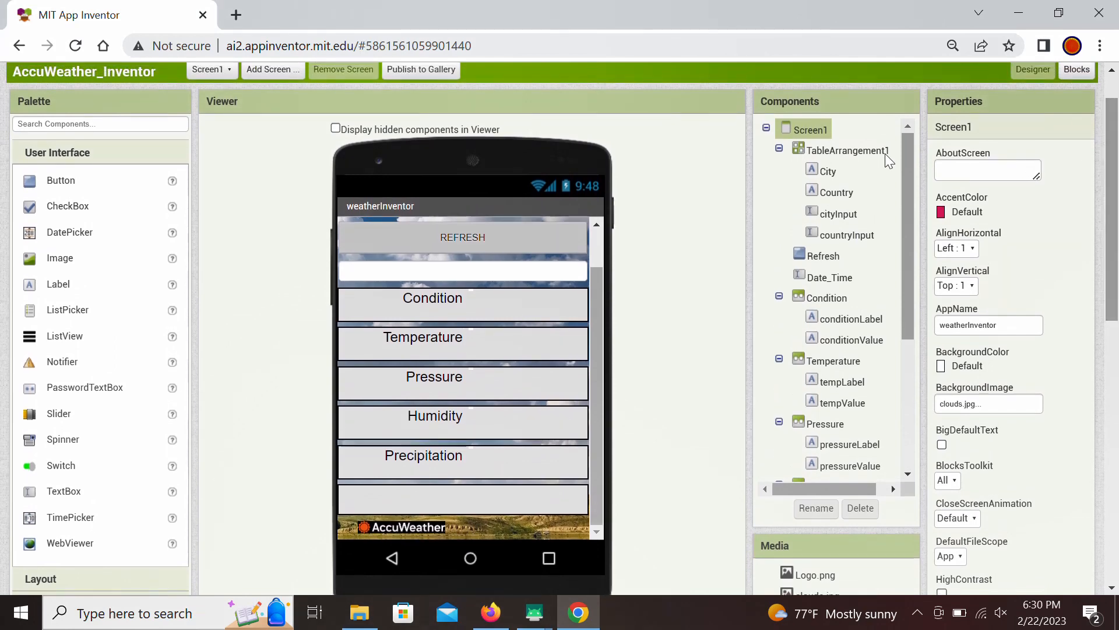
pyautogui.moveTo(584, 155)
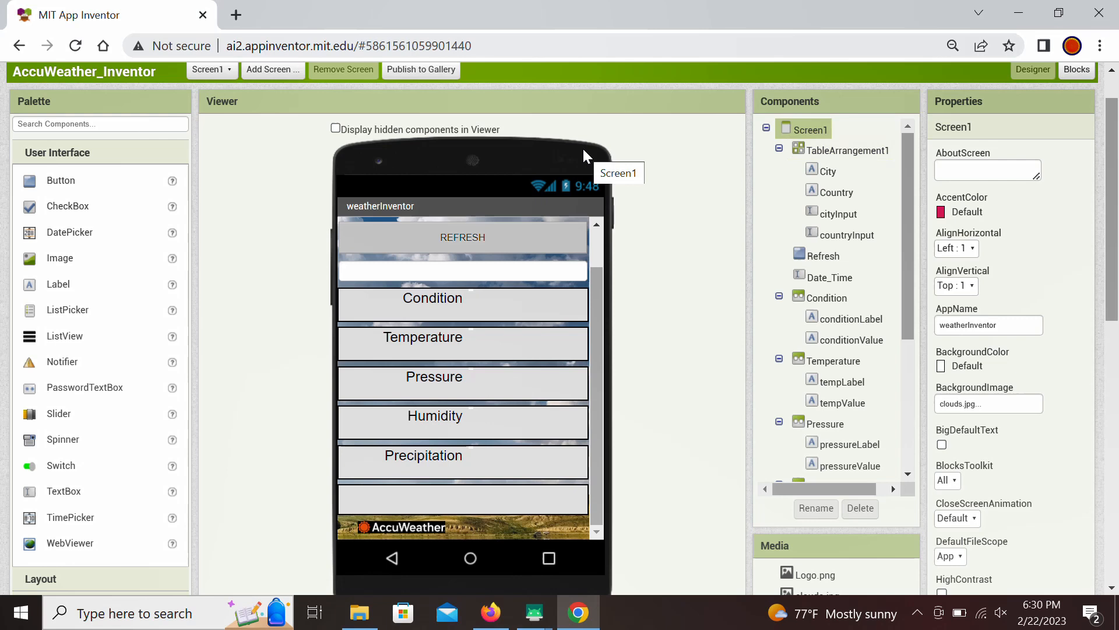
pyautogui.moveTo(556, 218)
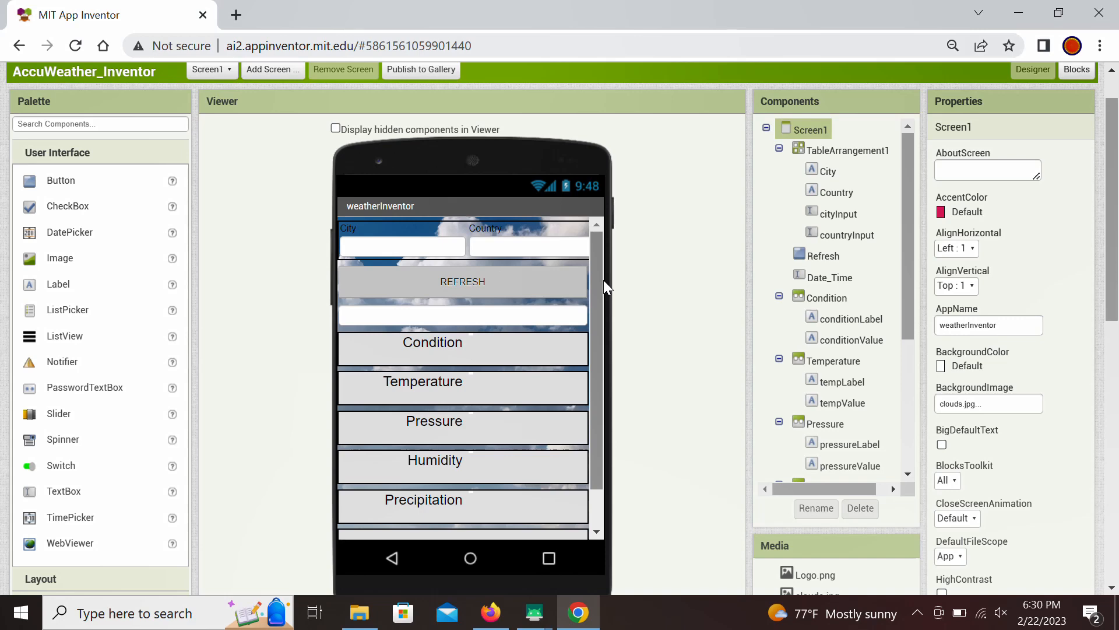
pyautogui.moveTo(609, 303)
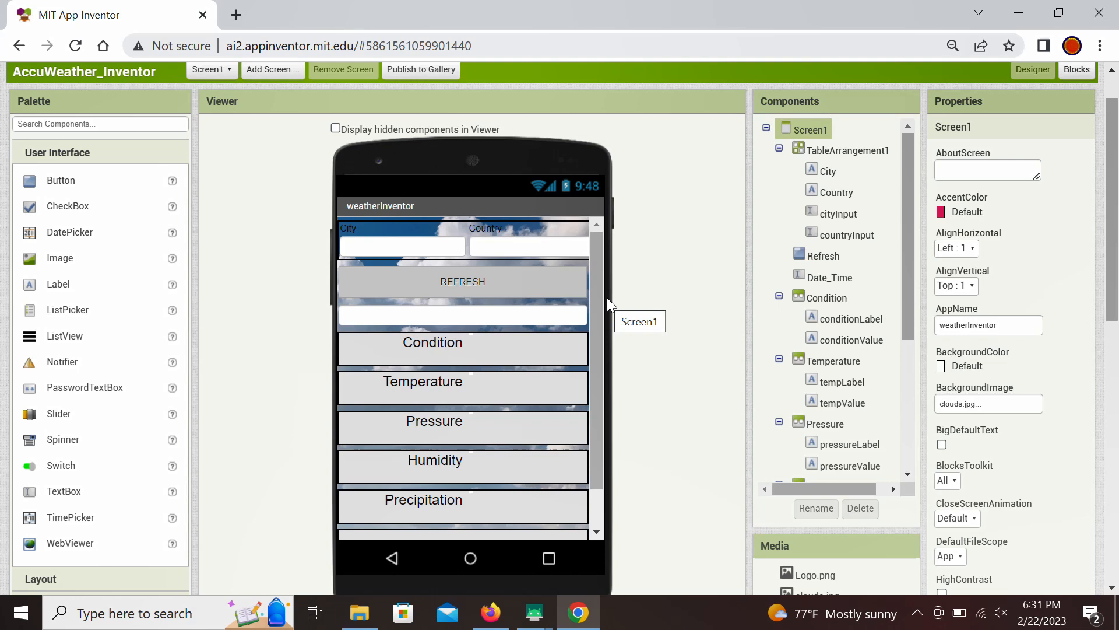
pyautogui.moveTo(646, 289)
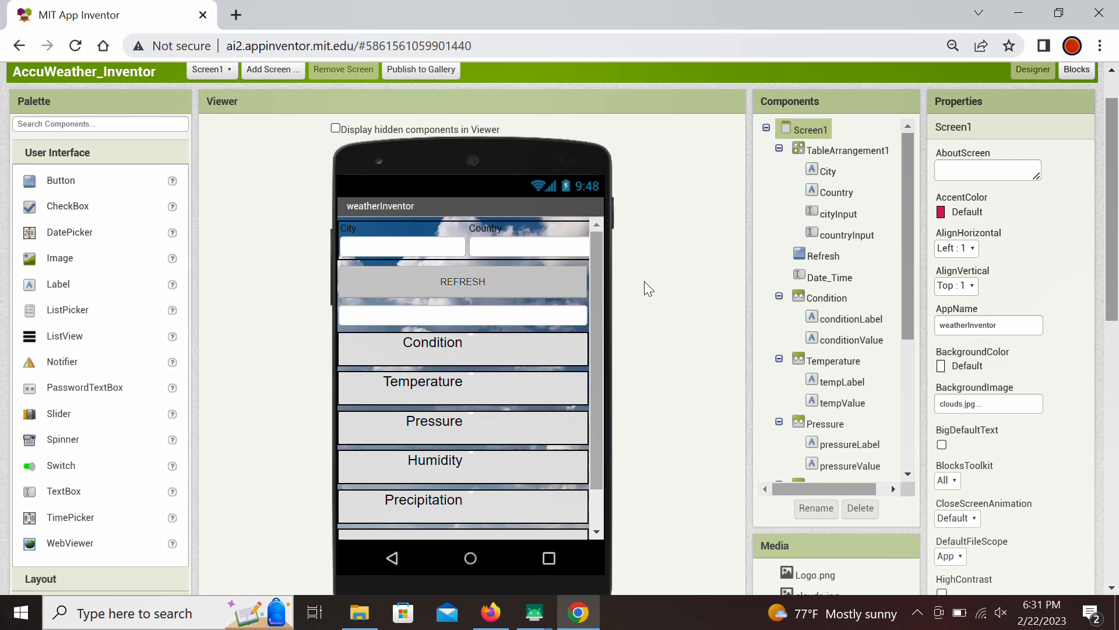
pyautogui.moveTo(714, 279)
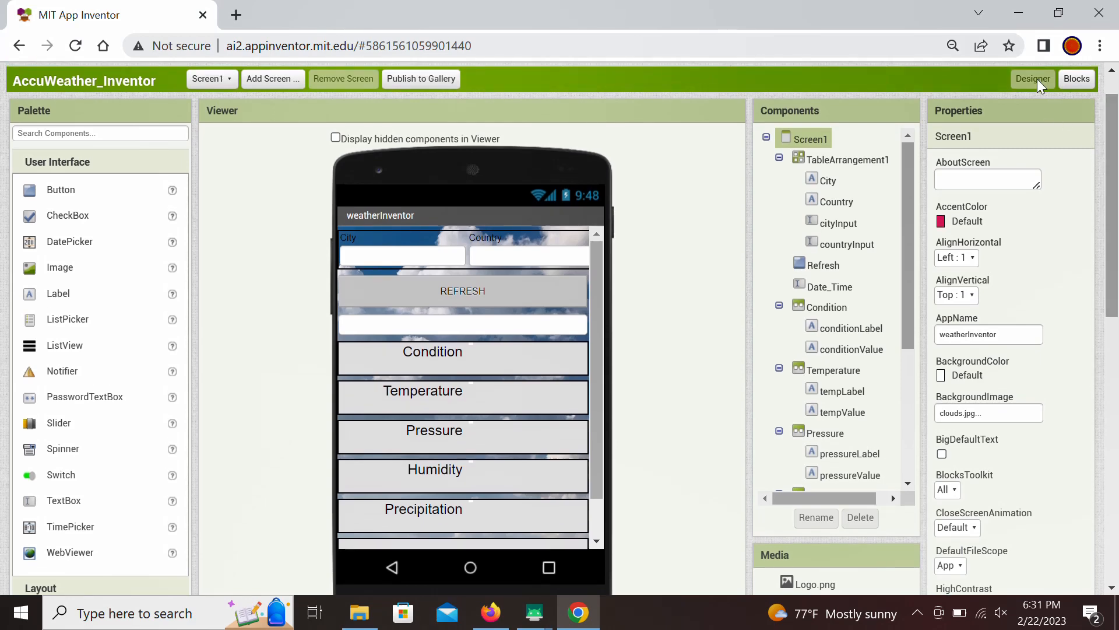
# Switch to the Blocks editor showing the global variables and Refresh handler
pyautogui.click(1076, 78)
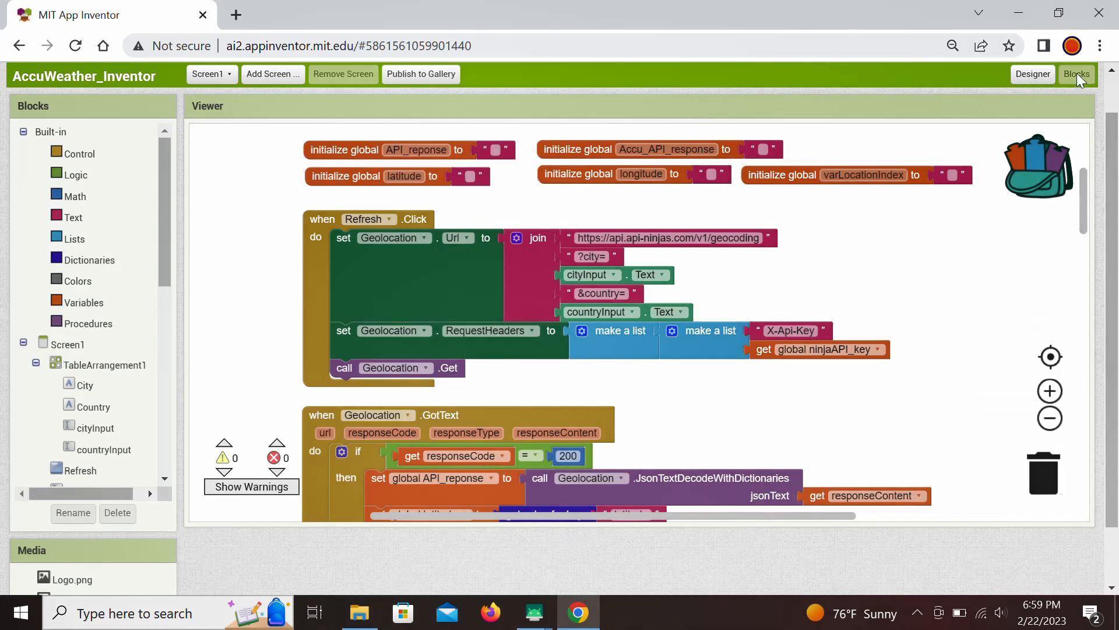
pyautogui.moveTo(1000, 184)
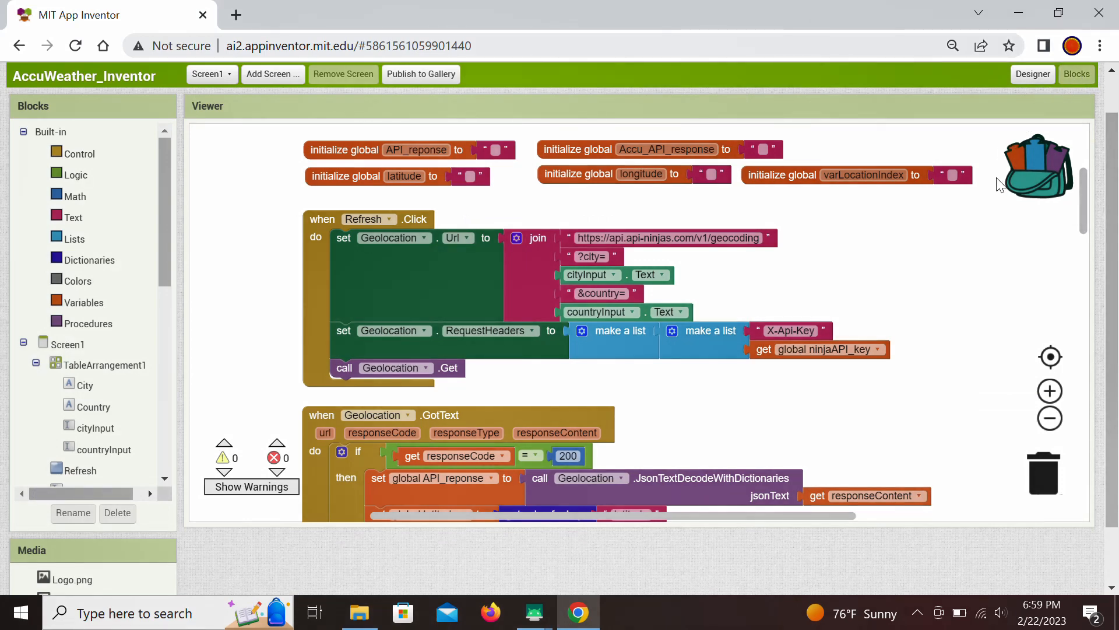
pyautogui.moveTo(916, 283)
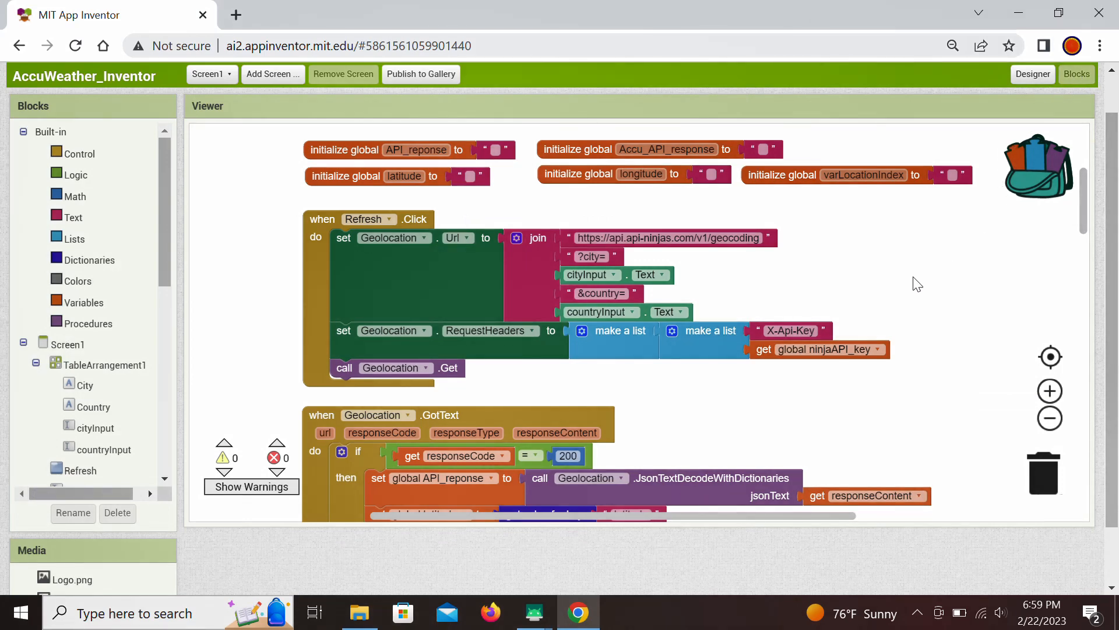
pyautogui.moveTo(881, 314)
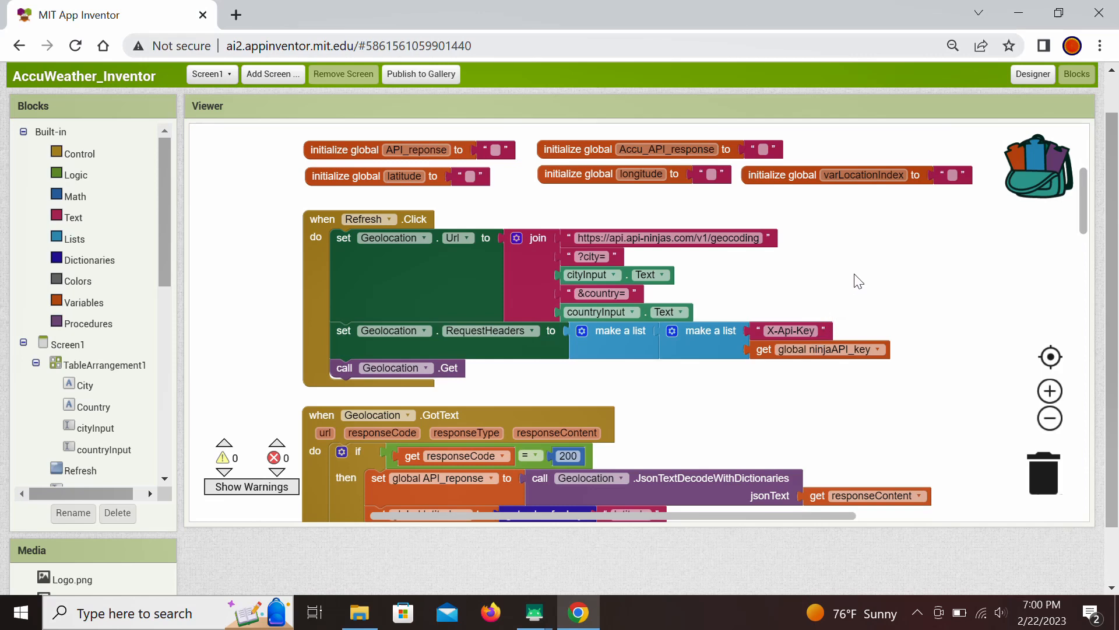
pyautogui.moveTo(863, 287)
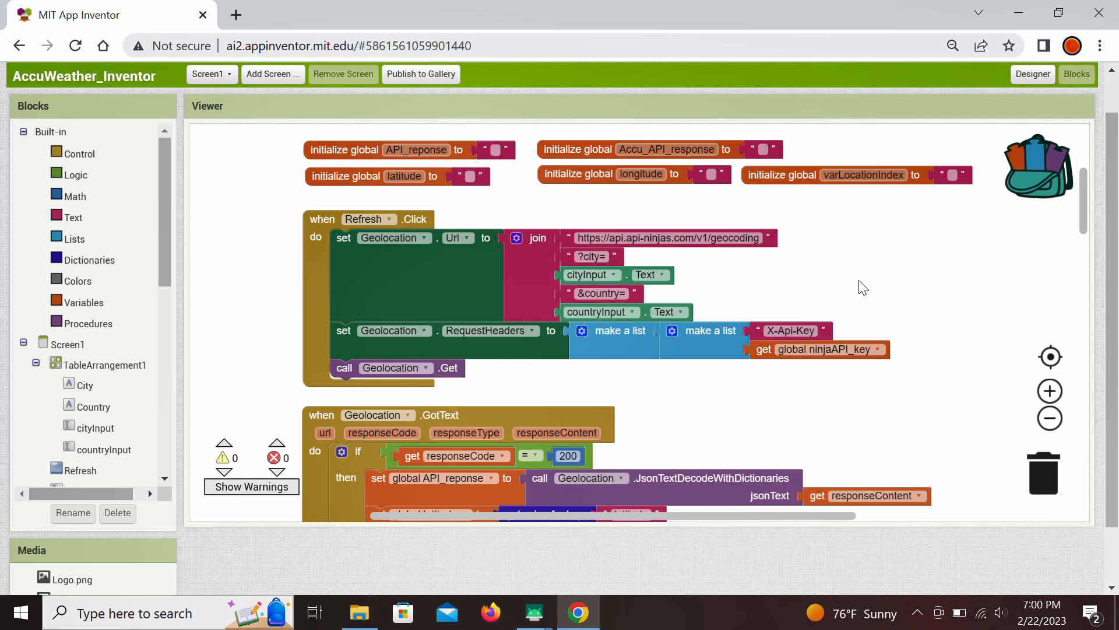
pyautogui.moveTo(828, 278)
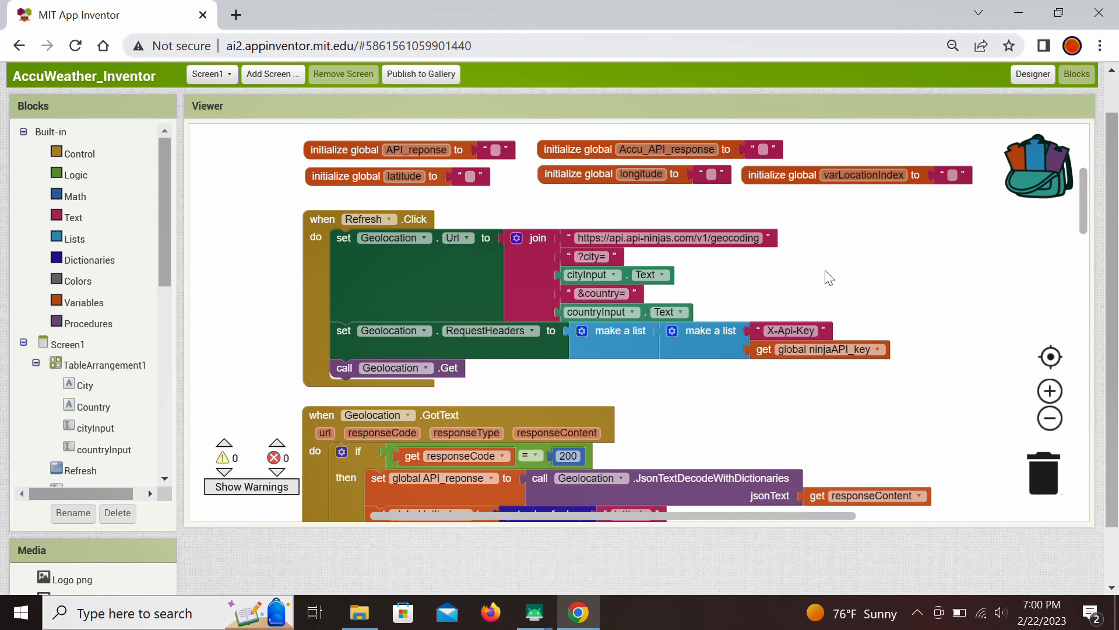
pyautogui.moveTo(818, 277)
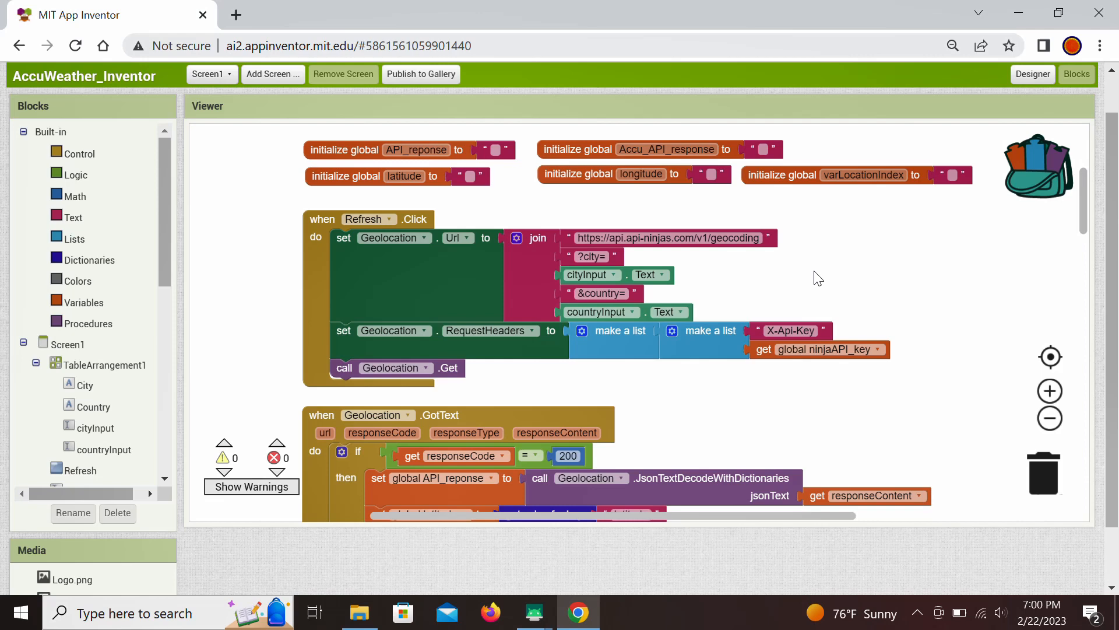
pyautogui.moveTo(844, 282)
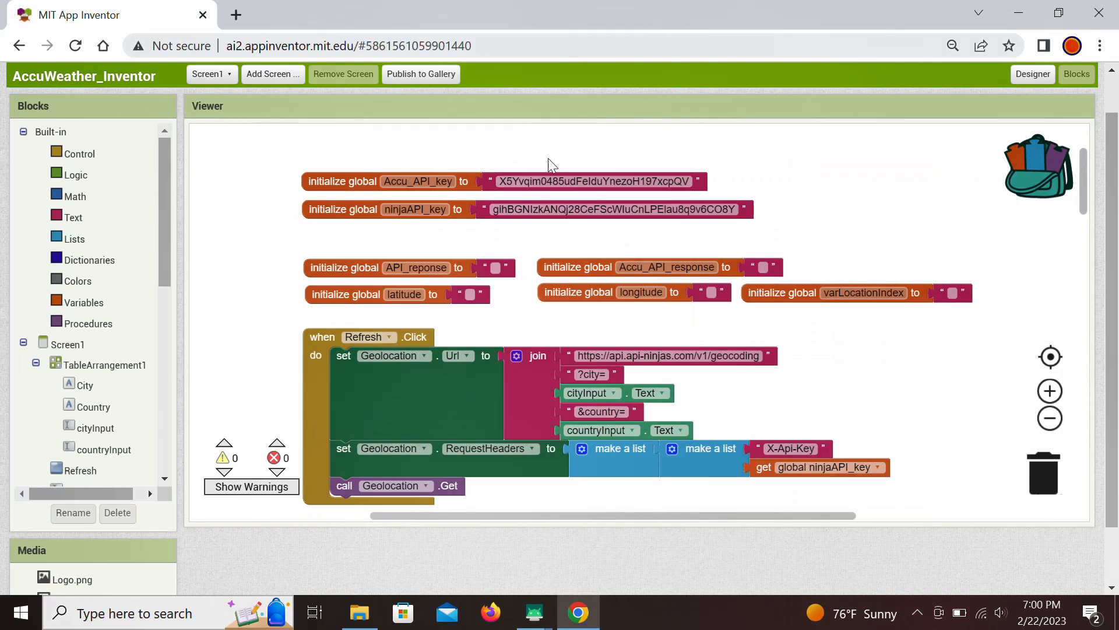
pyautogui.moveTo(310, 150)
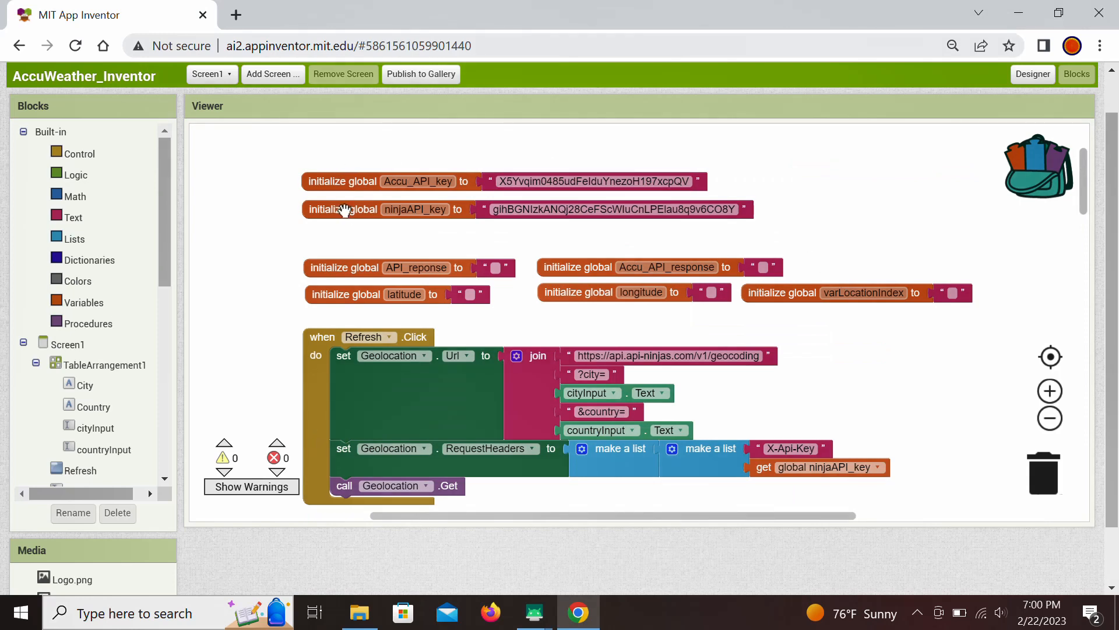
pyautogui.moveTo(378, 181)
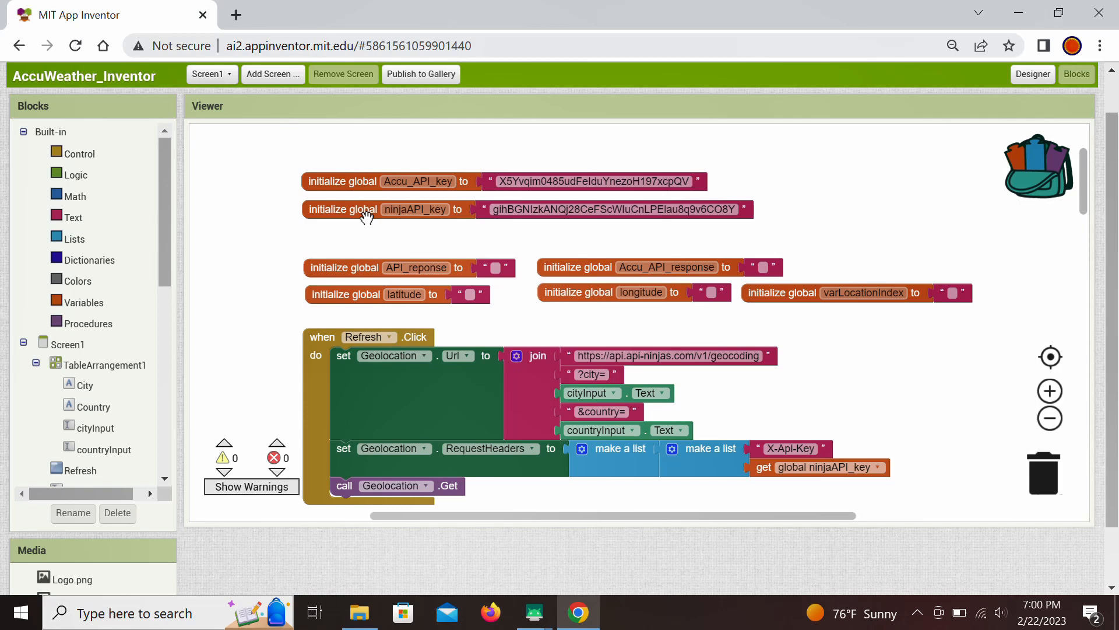
pyautogui.moveTo(387, 231)
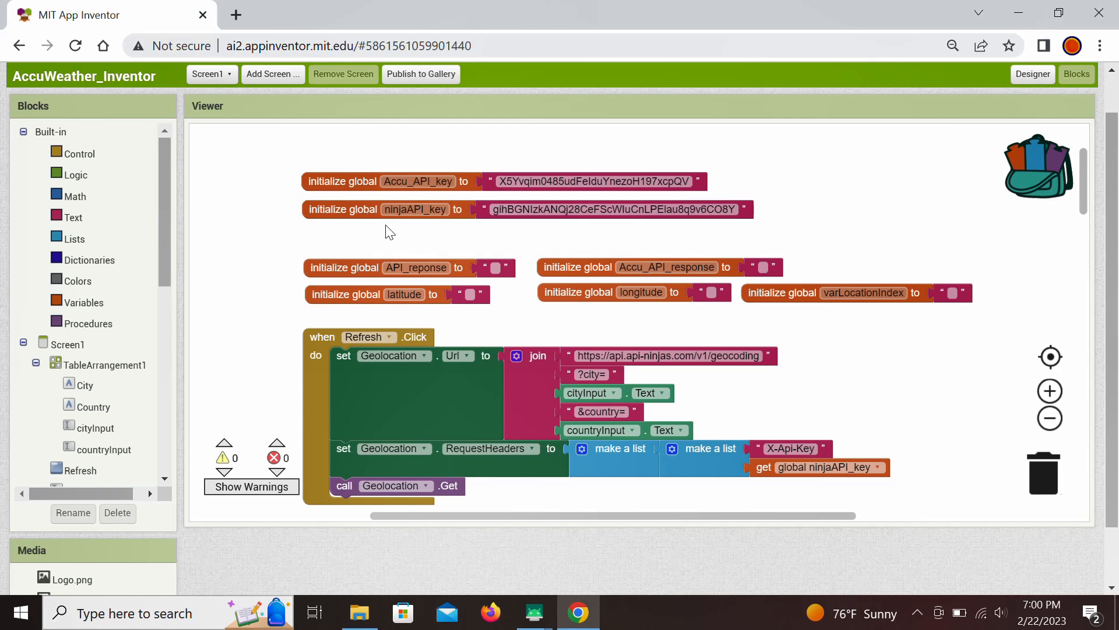
pyautogui.moveTo(505, 227)
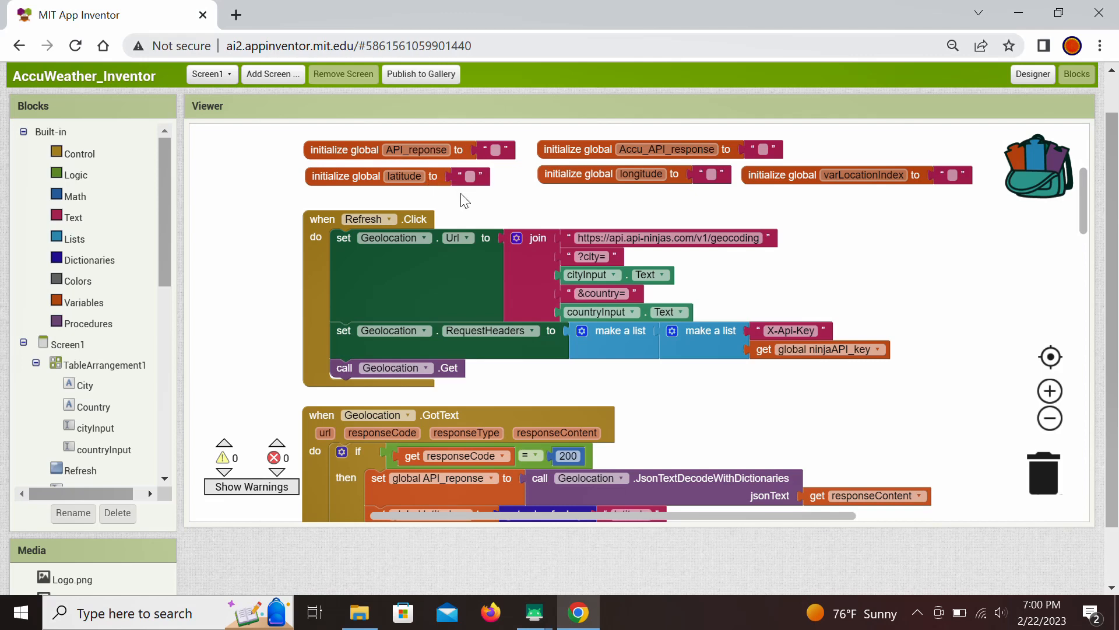
pyautogui.moveTo(413, 141)
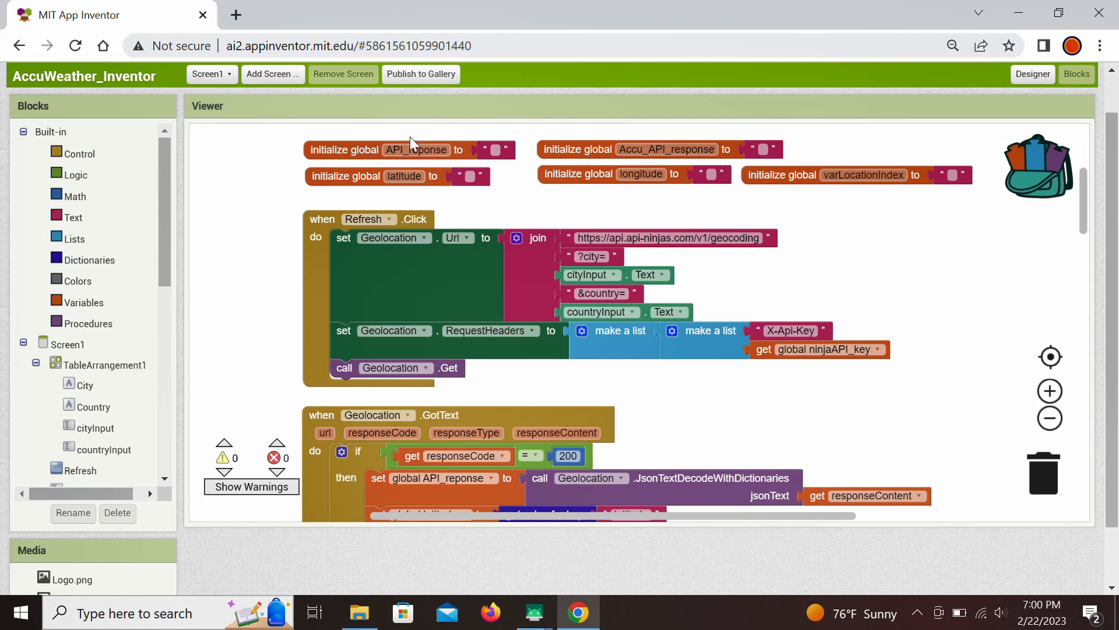
pyautogui.moveTo(636, 139)
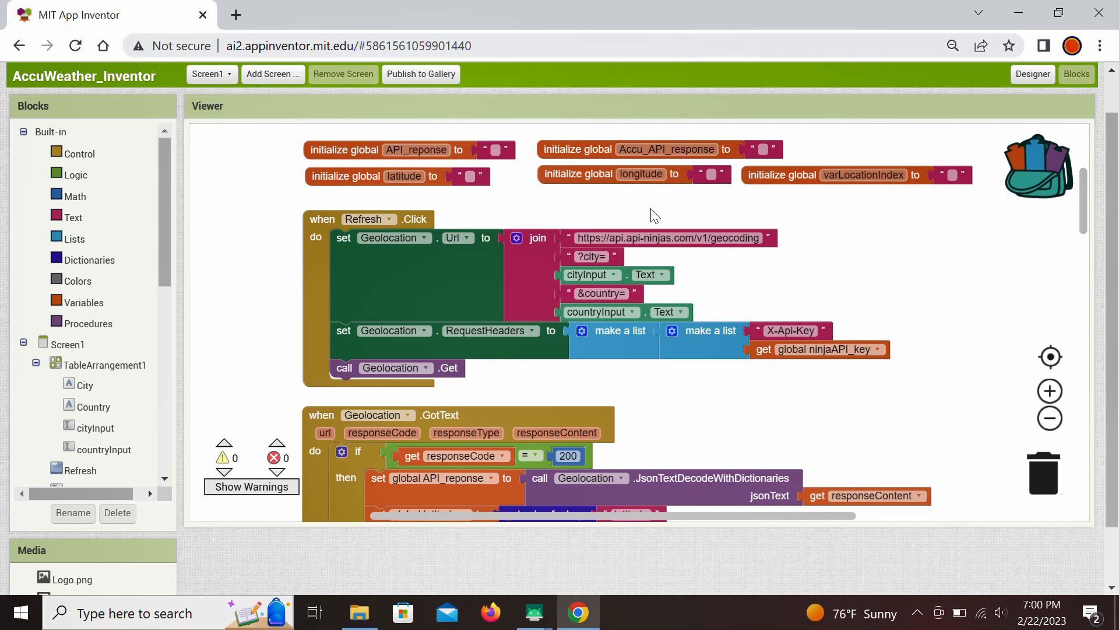
pyautogui.moveTo(839, 203)
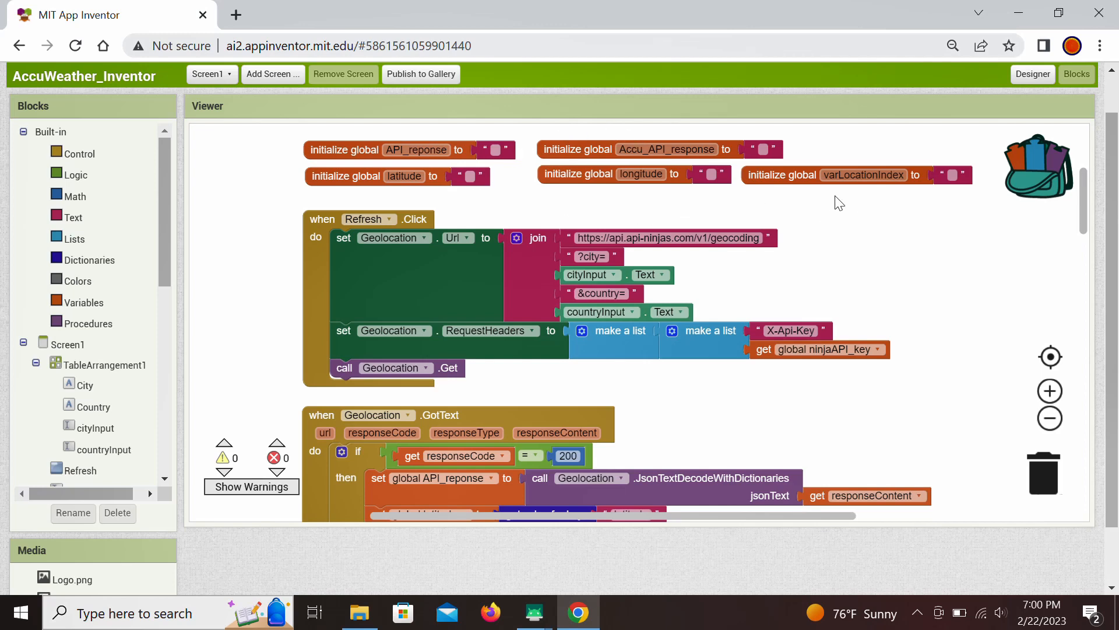
pyautogui.moveTo(876, 196)
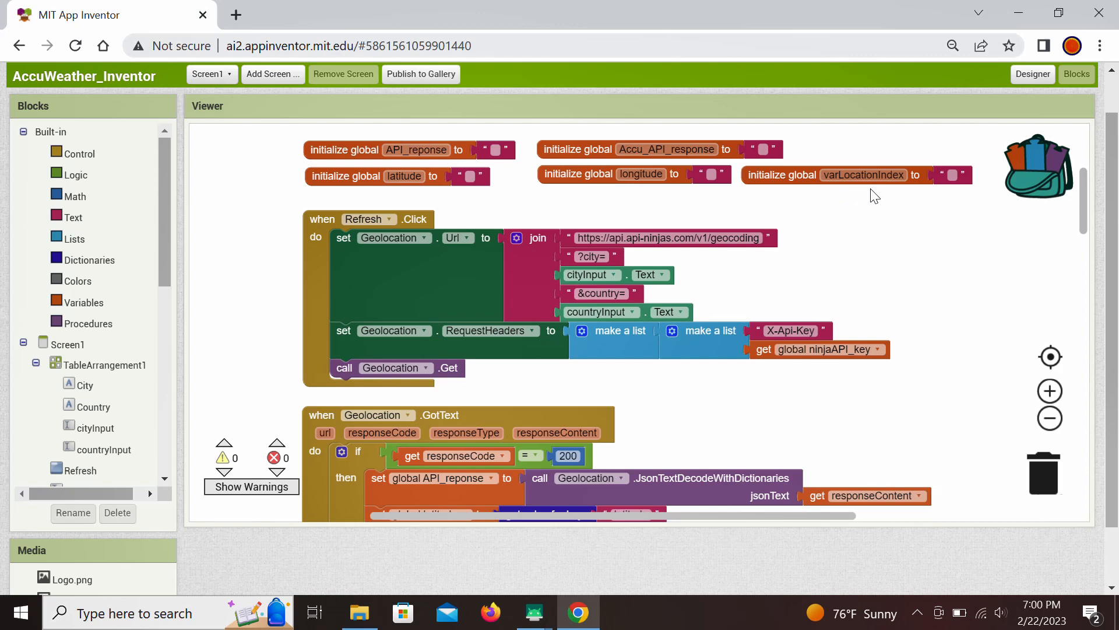
pyautogui.moveTo(896, 211)
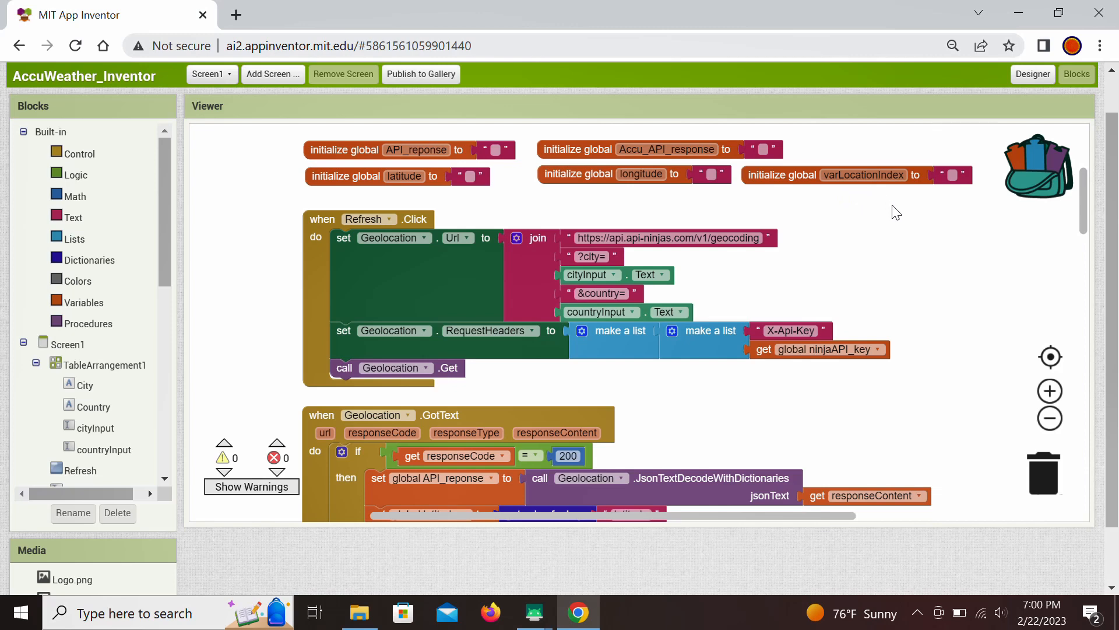
pyautogui.moveTo(463, 217)
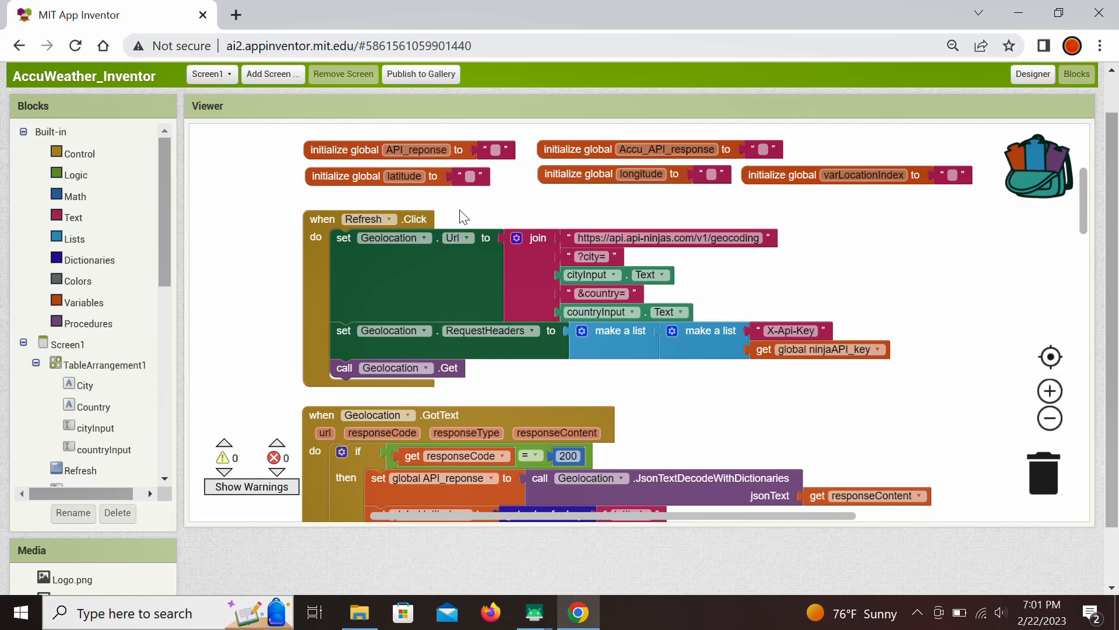
pyautogui.moveTo(392, 217)
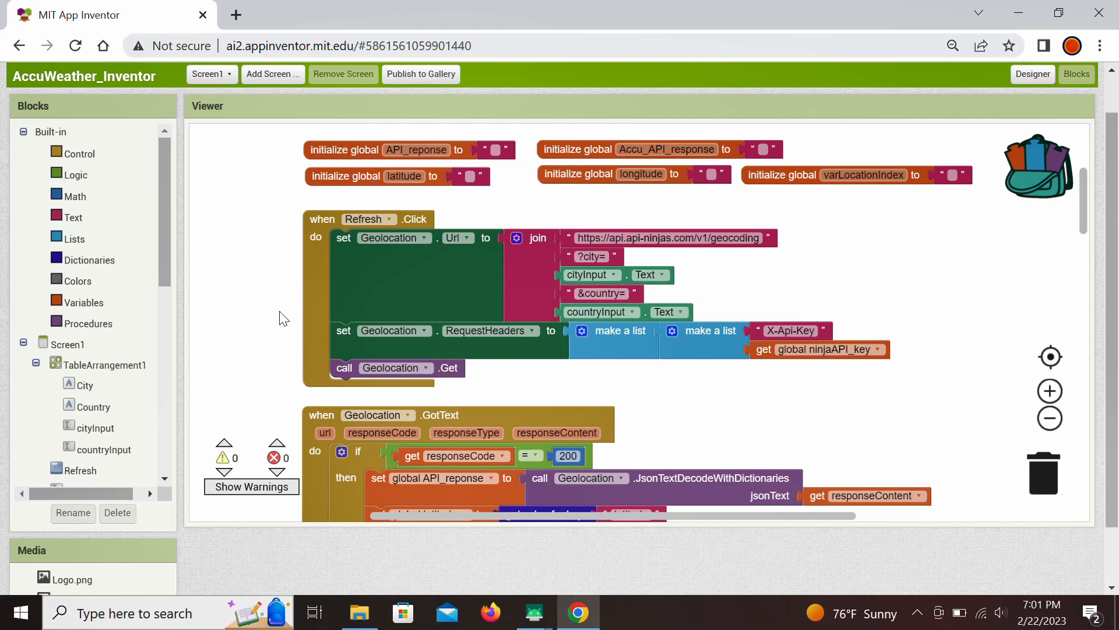
pyautogui.moveTo(443, 222)
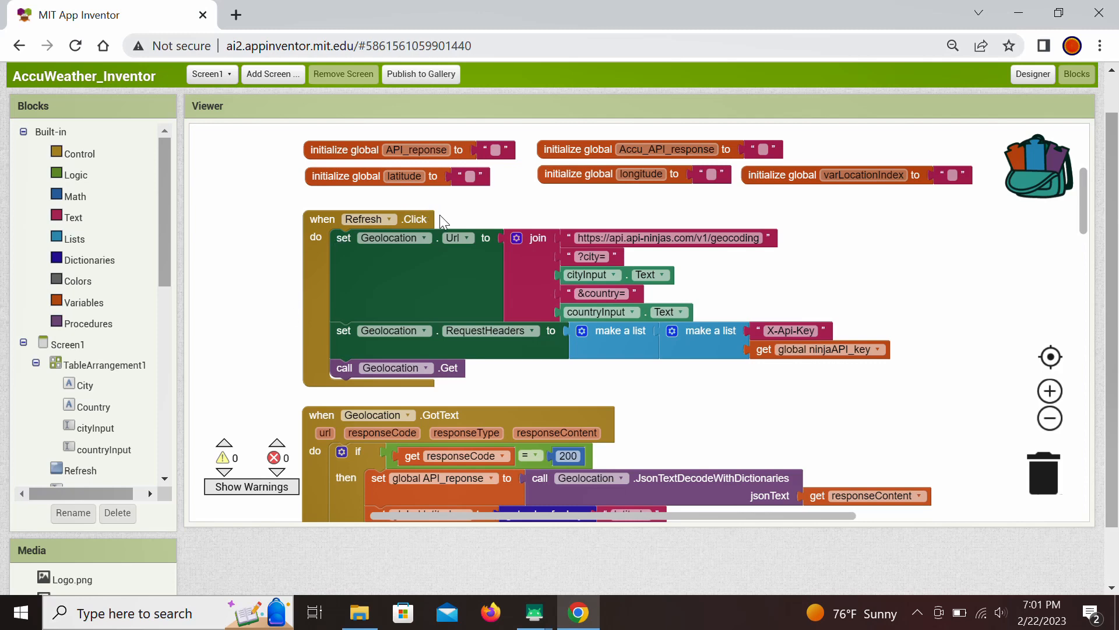
pyautogui.moveTo(406, 269)
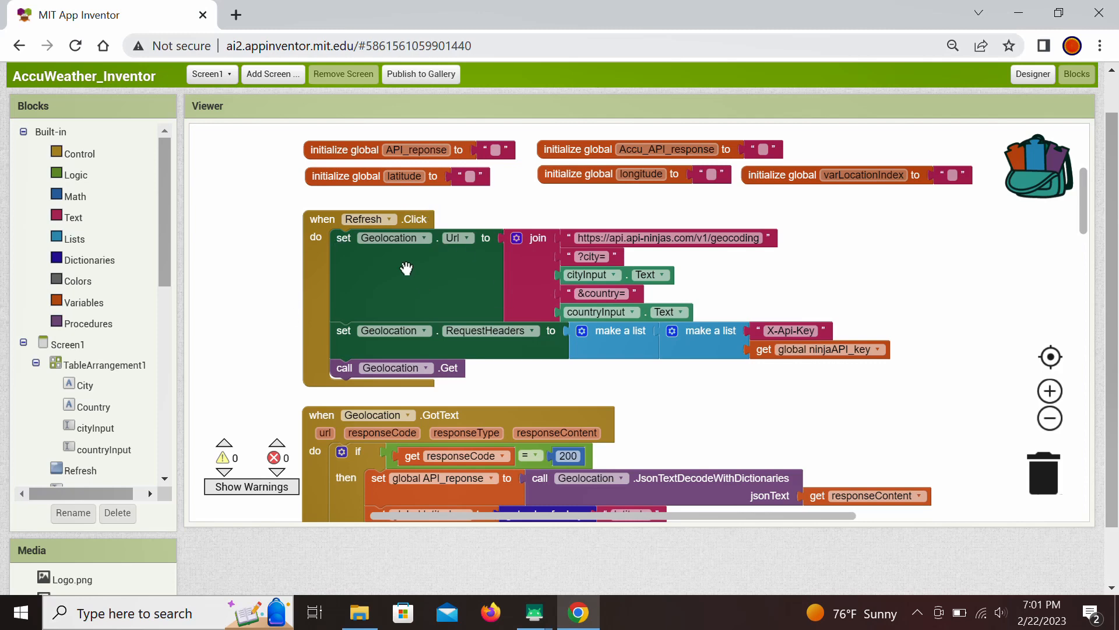
pyautogui.moveTo(434, 259)
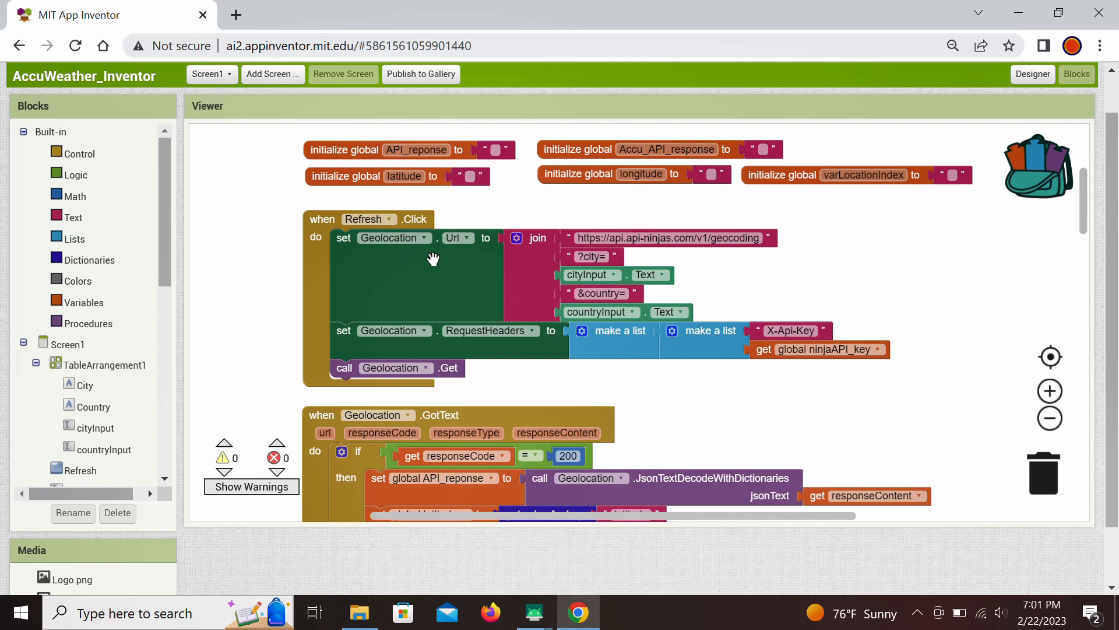
pyautogui.moveTo(743, 275)
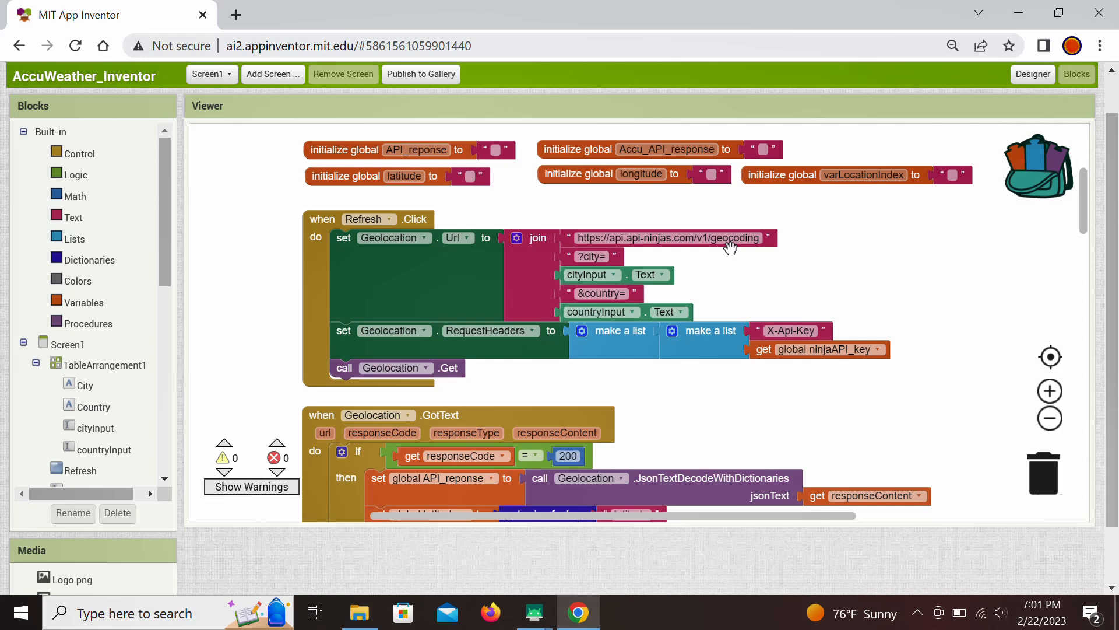
pyautogui.moveTo(650, 258)
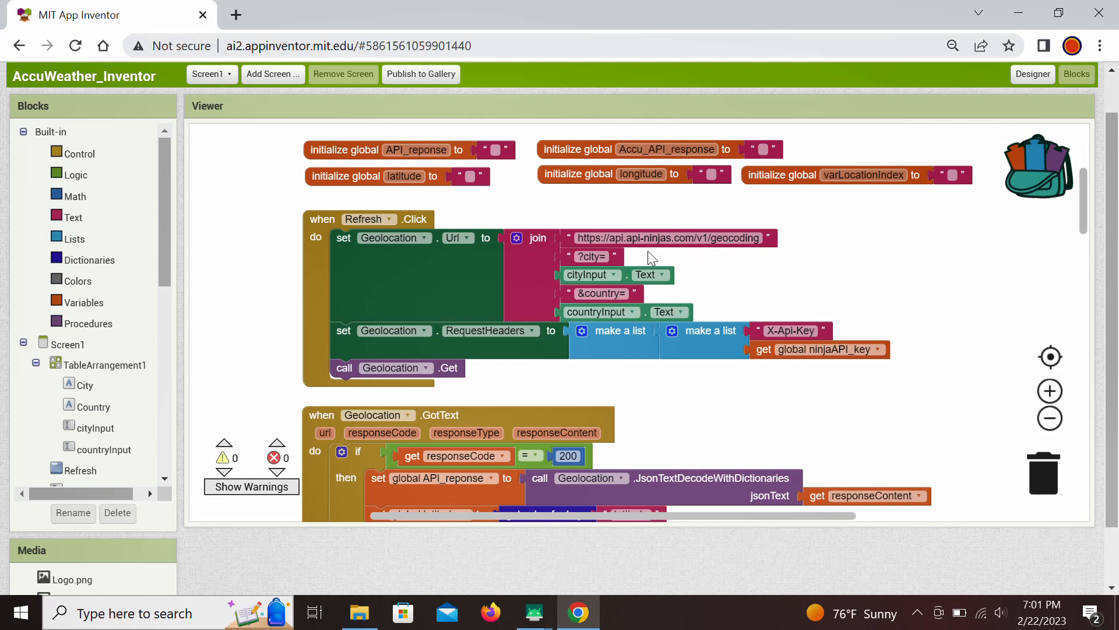
pyautogui.moveTo(634, 263)
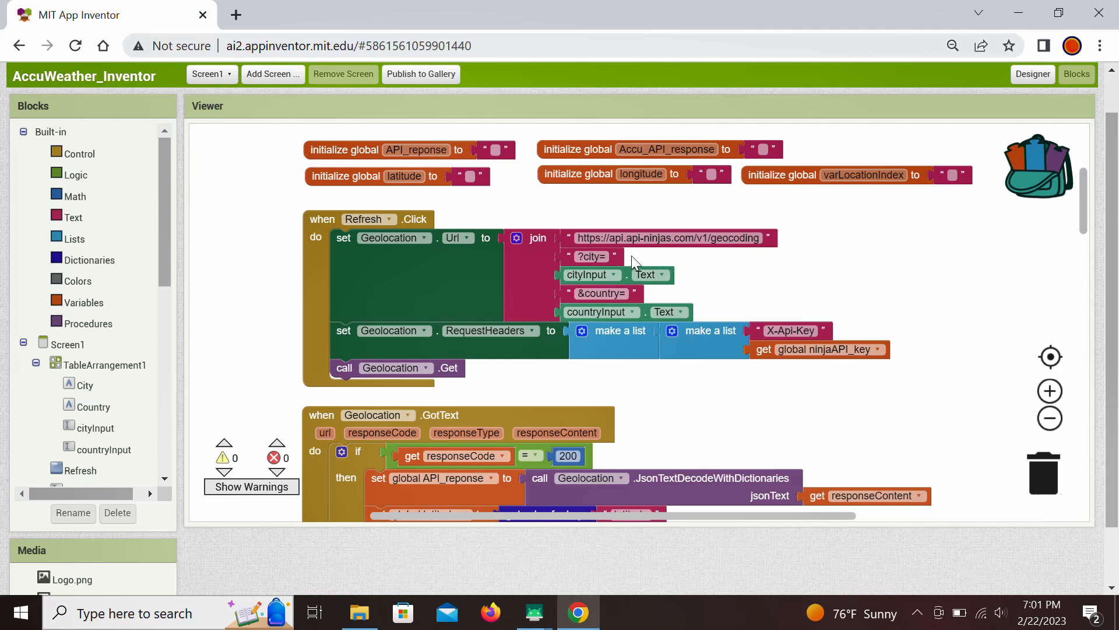
pyautogui.moveTo(591, 275)
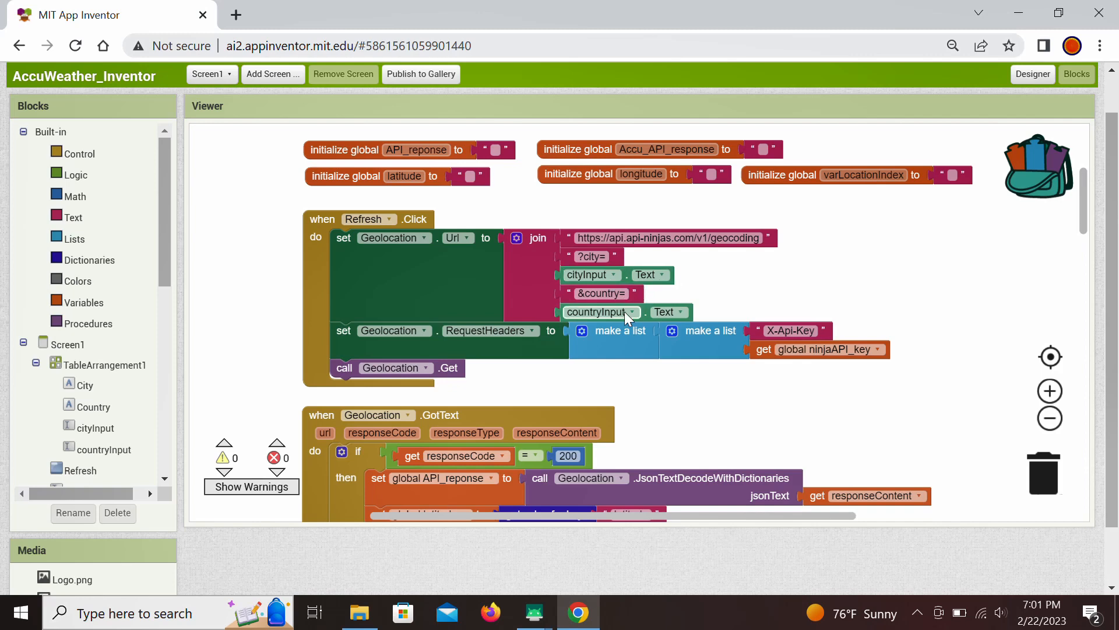
pyautogui.moveTo(828, 260)
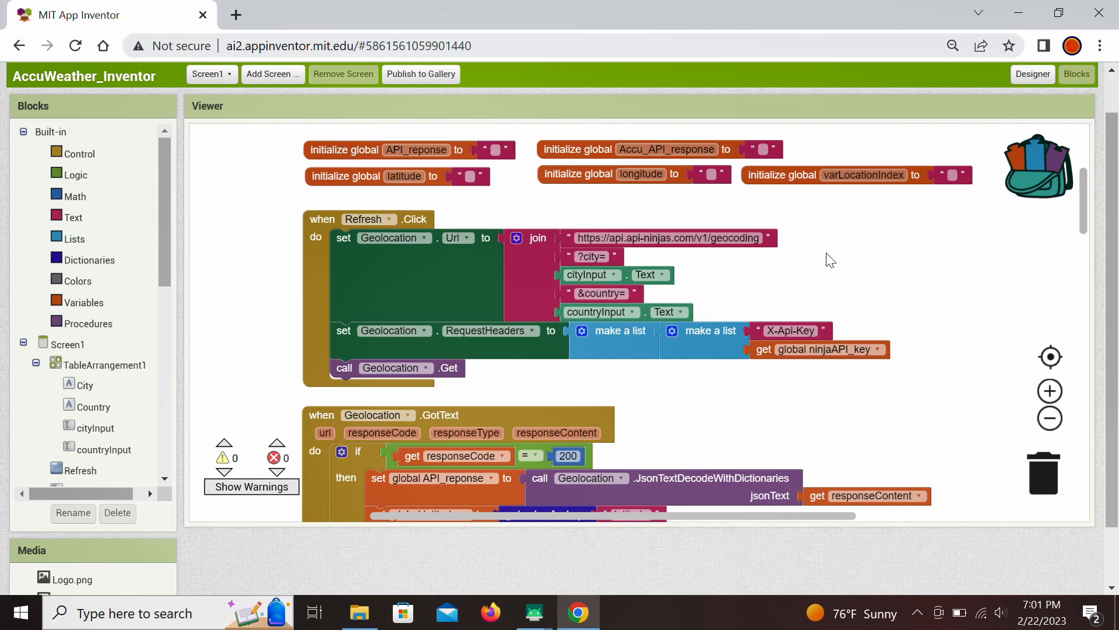
pyautogui.moveTo(667, 398)
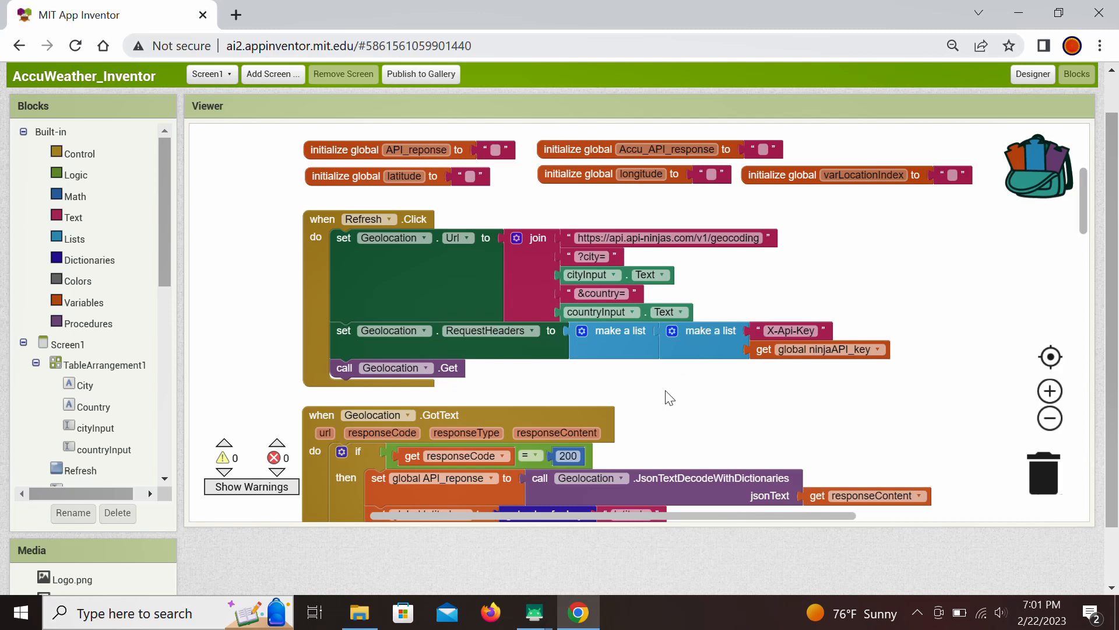
pyautogui.moveTo(532, 373)
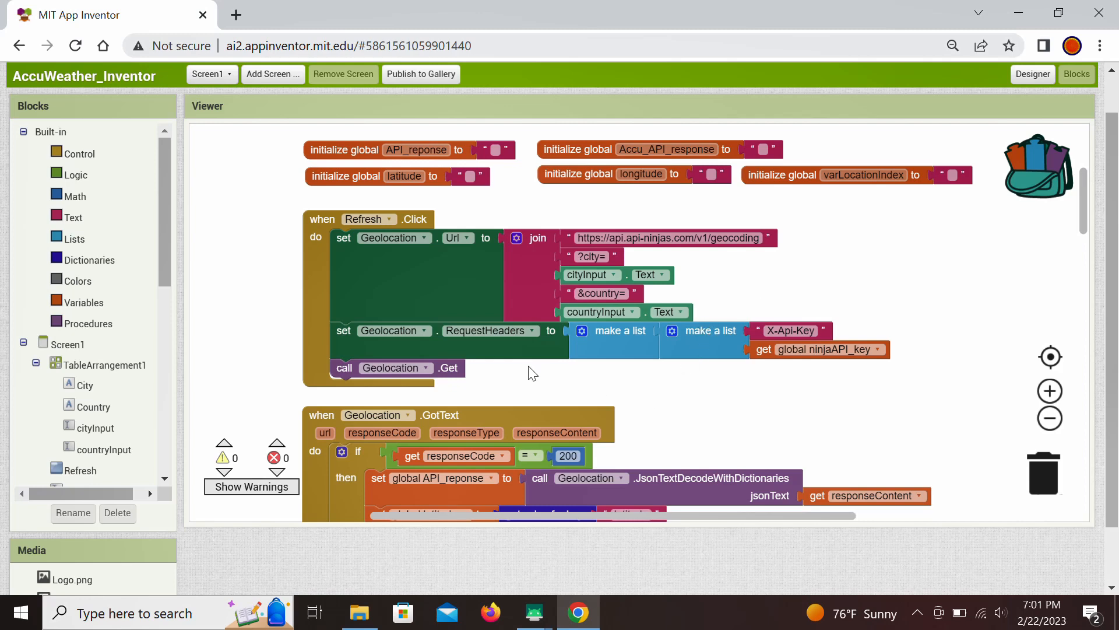
pyautogui.moveTo(725, 371)
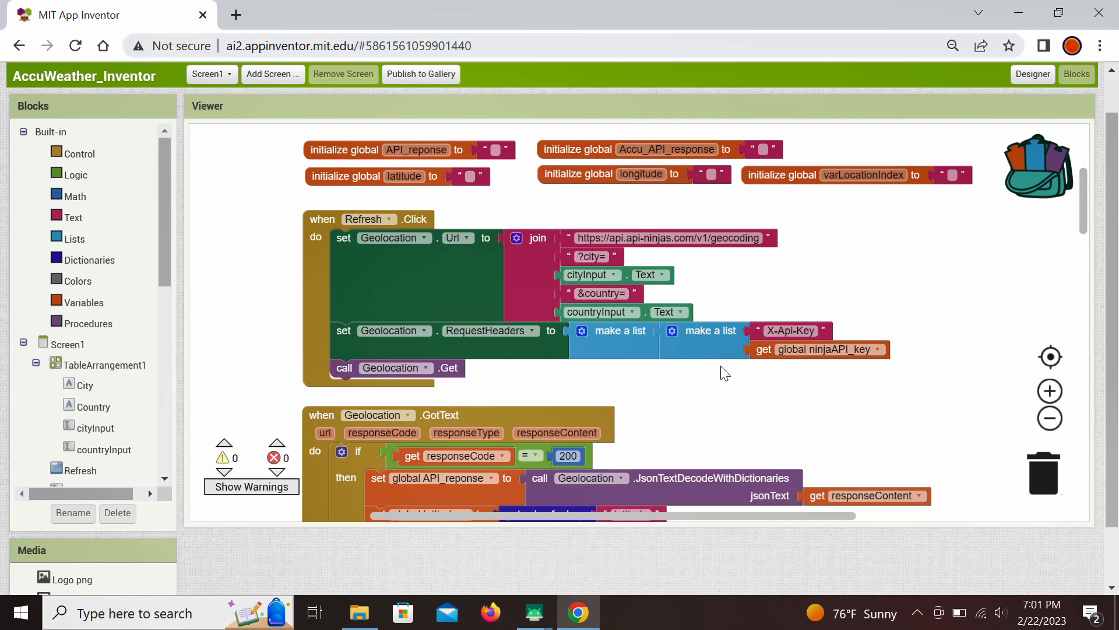
pyautogui.moveTo(527, 354)
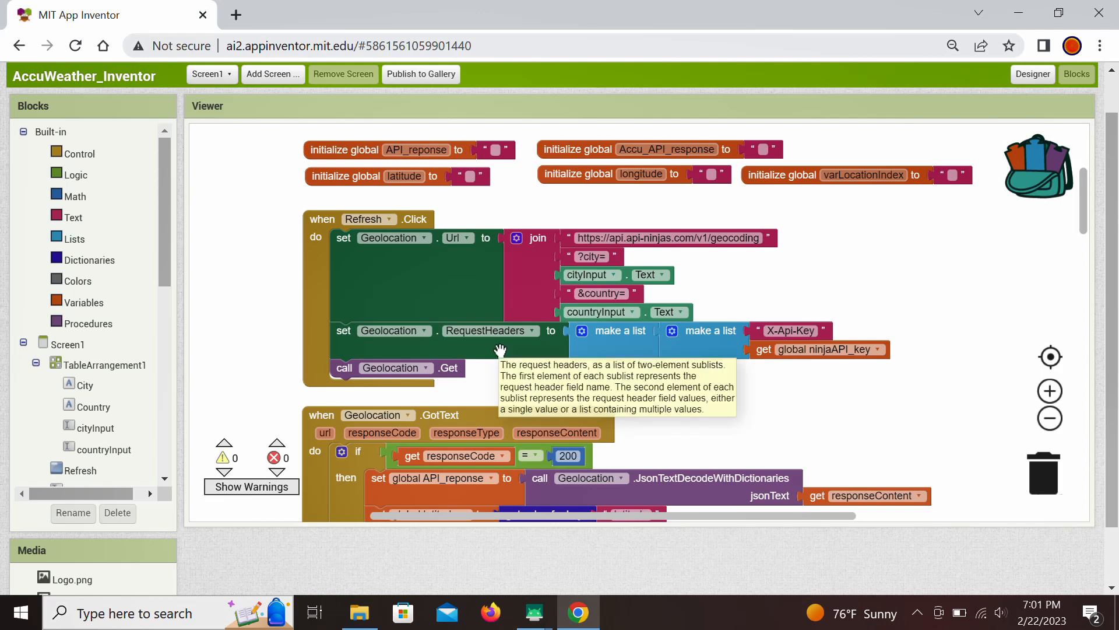
pyautogui.moveTo(528, 334)
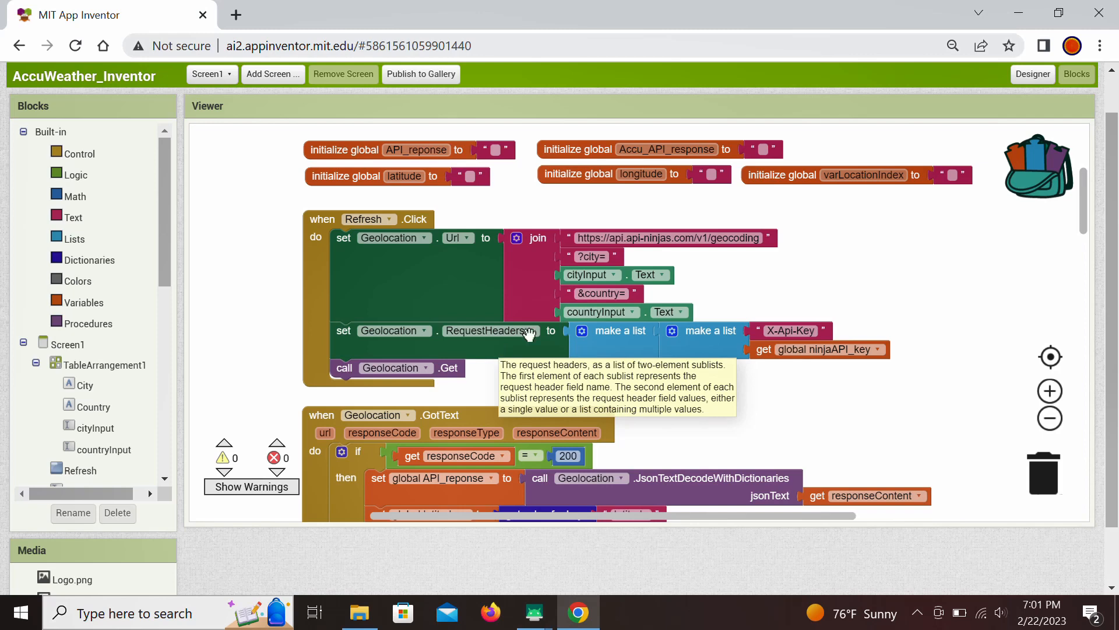
pyautogui.moveTo(707, 369)
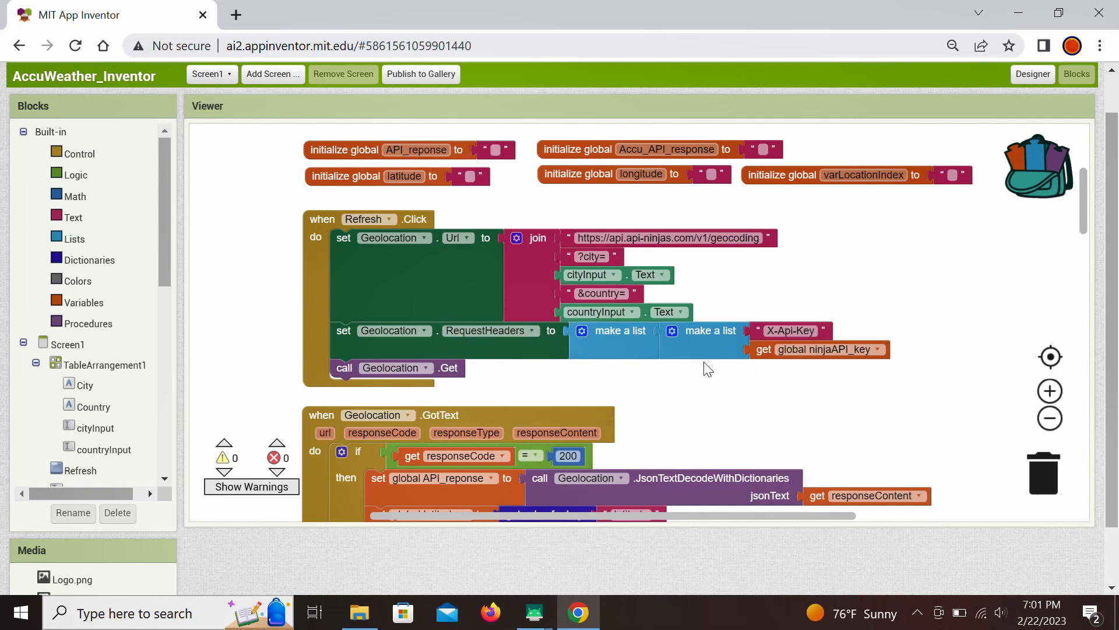
pyautogui.moveTo(754, 330)
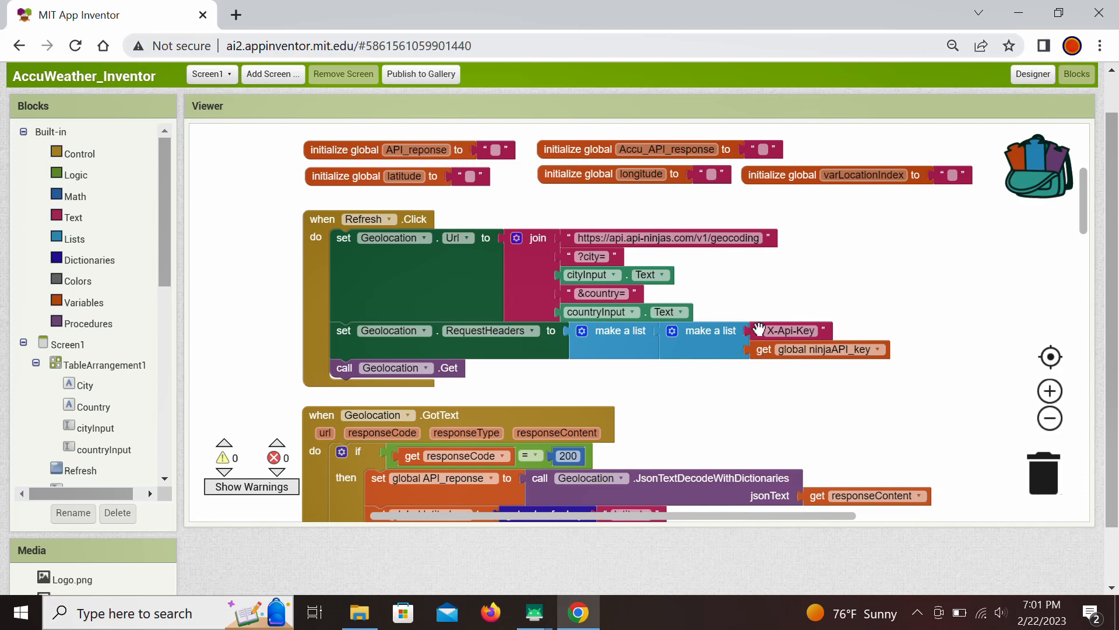
pyautogui.moveTo(763, 348)
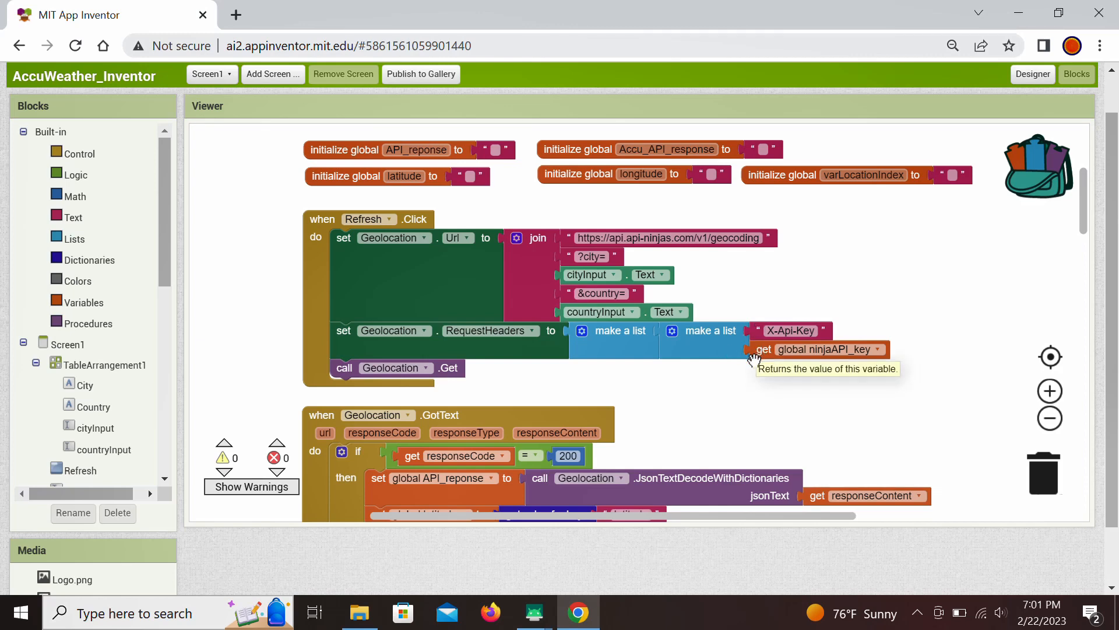
pyautogui.moveTo(578, 372)
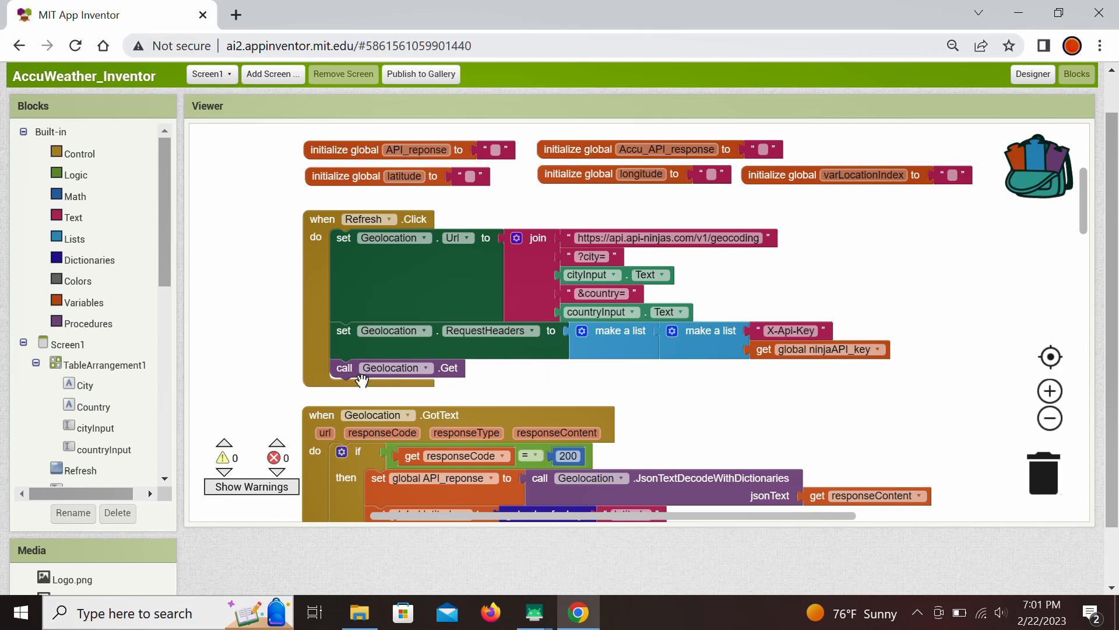
pyautogui.moveTo(475, 386)
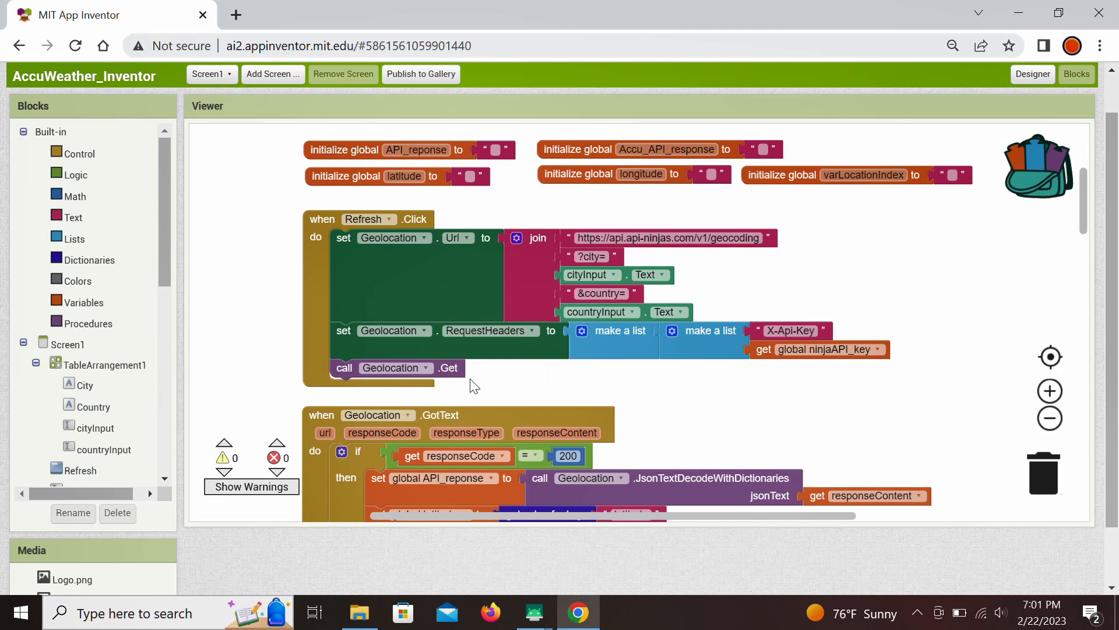
pyautogui.moveTo(478, 383)
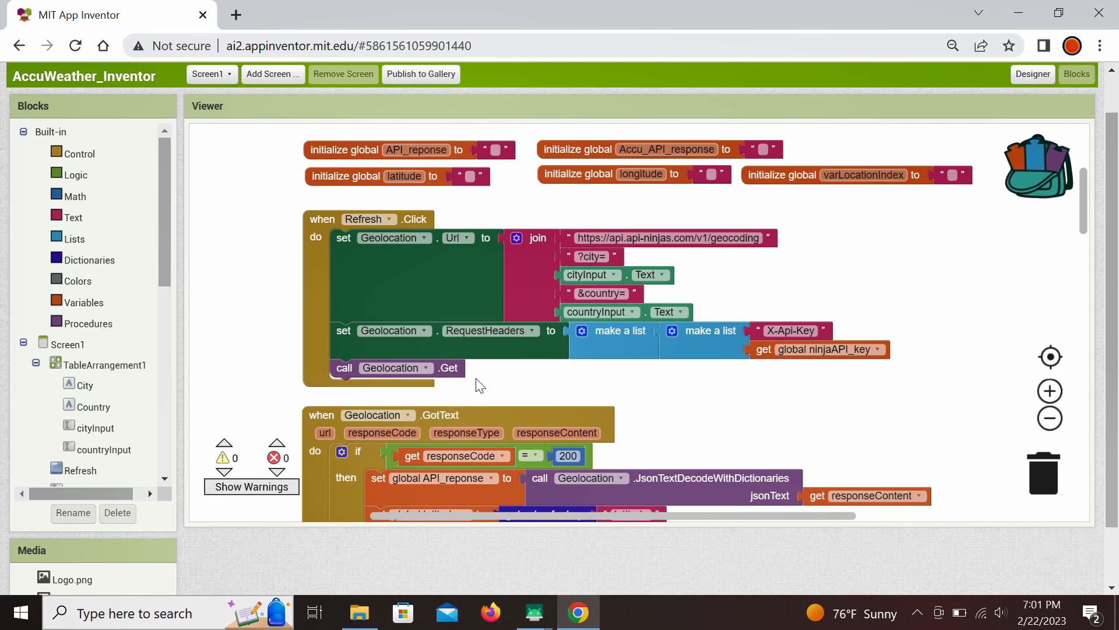
pyautogui.moveTo(1006, 230)
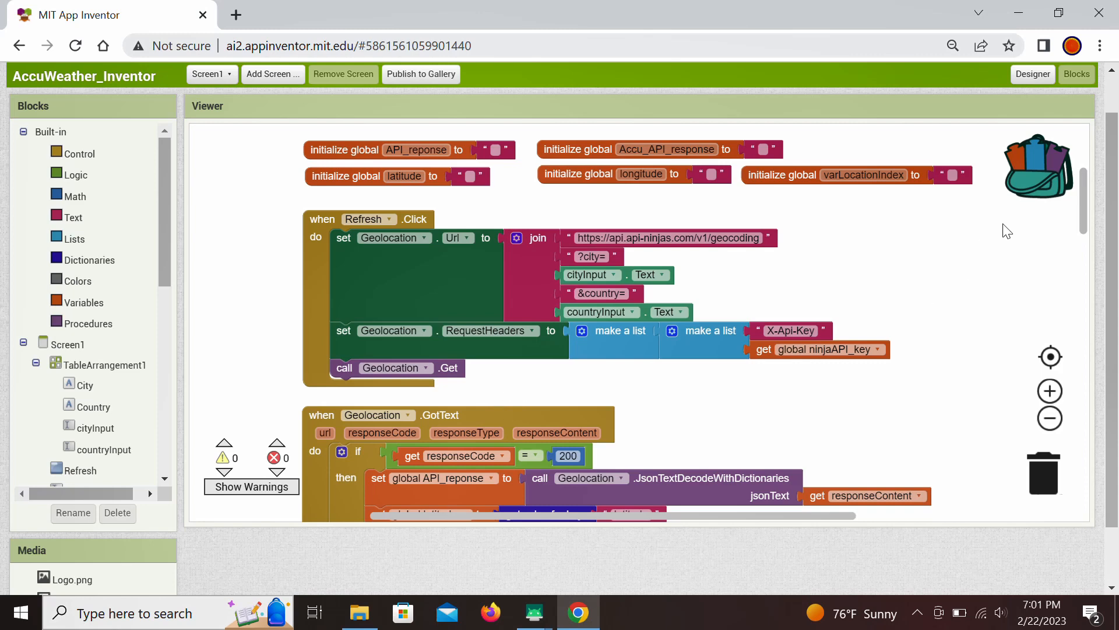
pyautogui.scroll(-3)
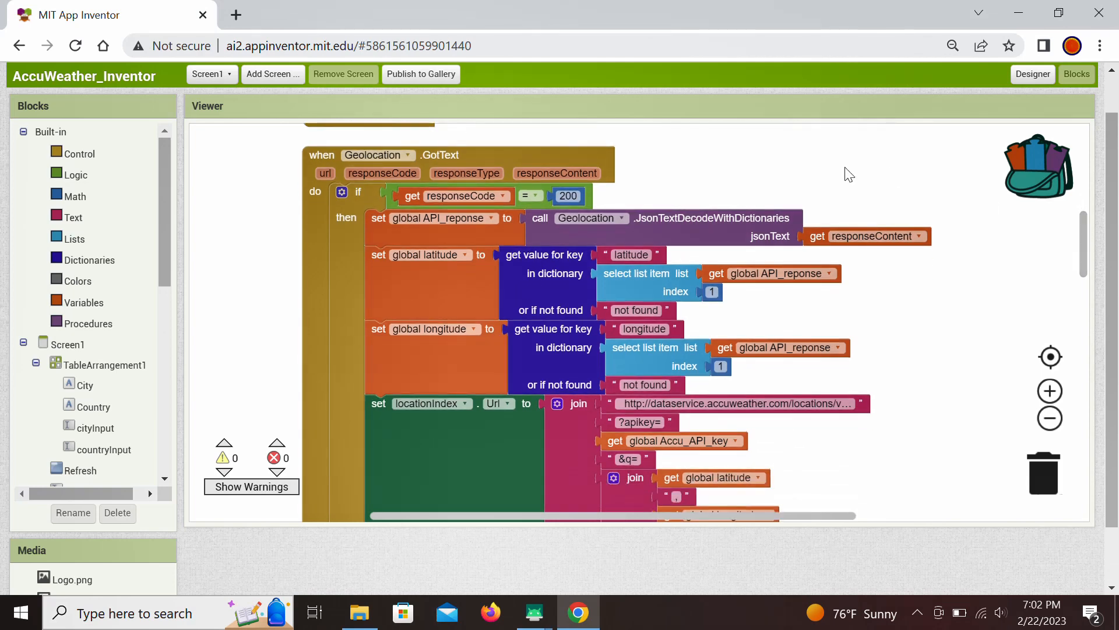
pyautogui.moveTo(658, 149)
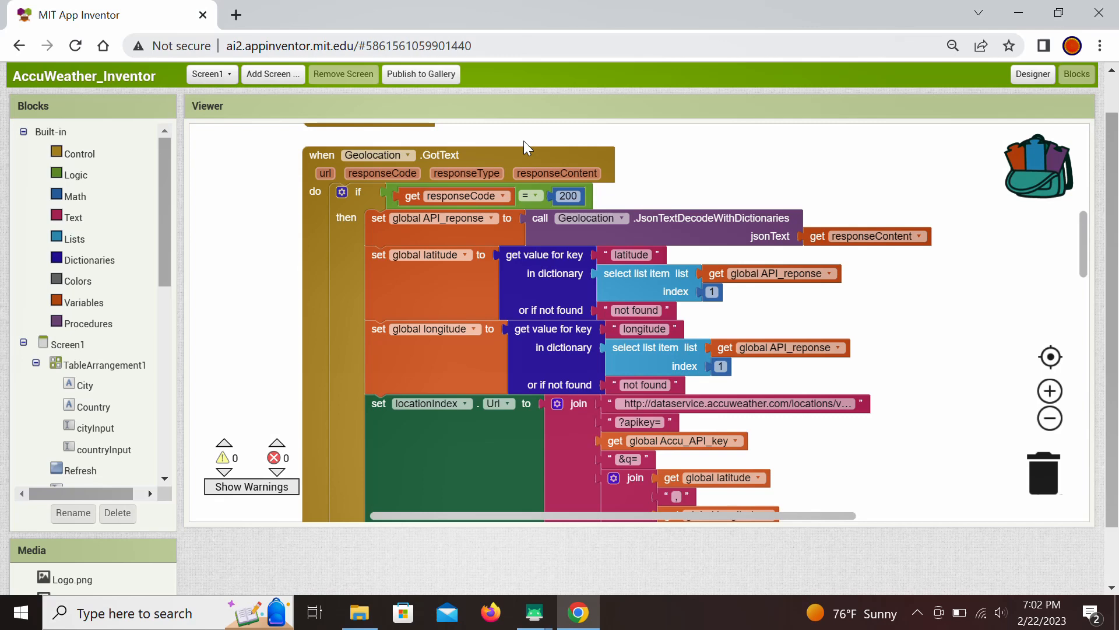
pyautogui.moveTo(638, 165)
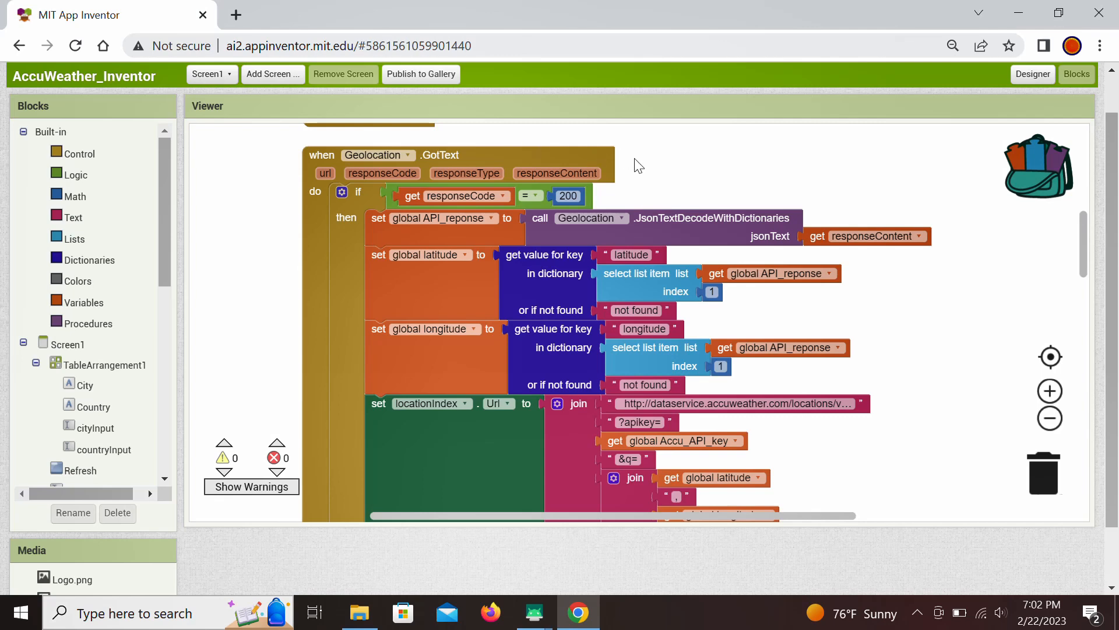
pyautogui.moveTo(476, 209)
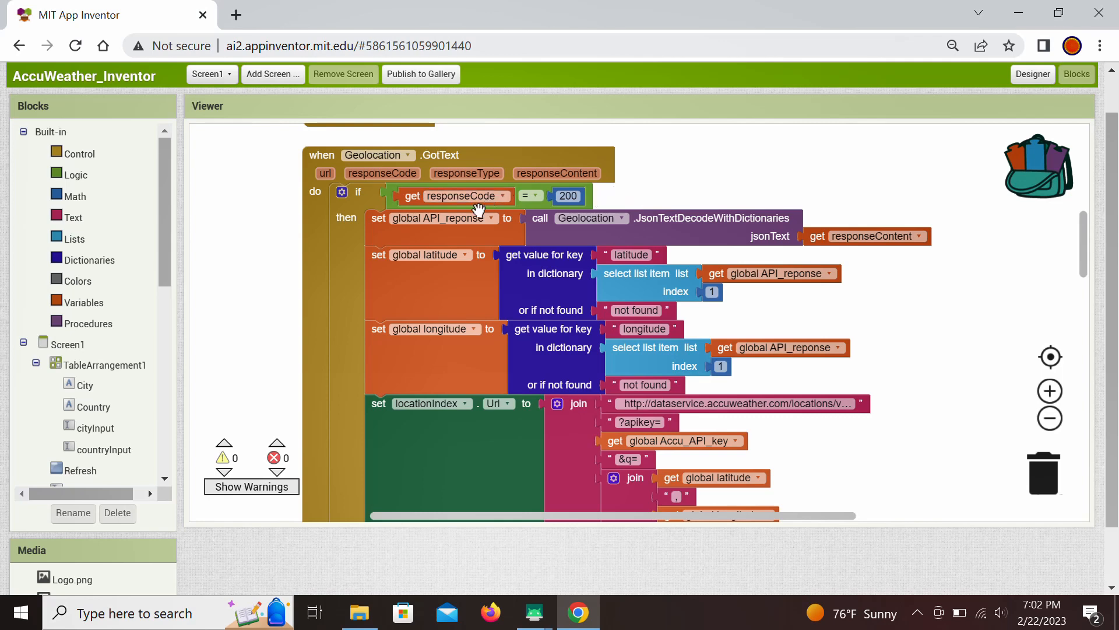
pyautogui.moveTo(530, 195)
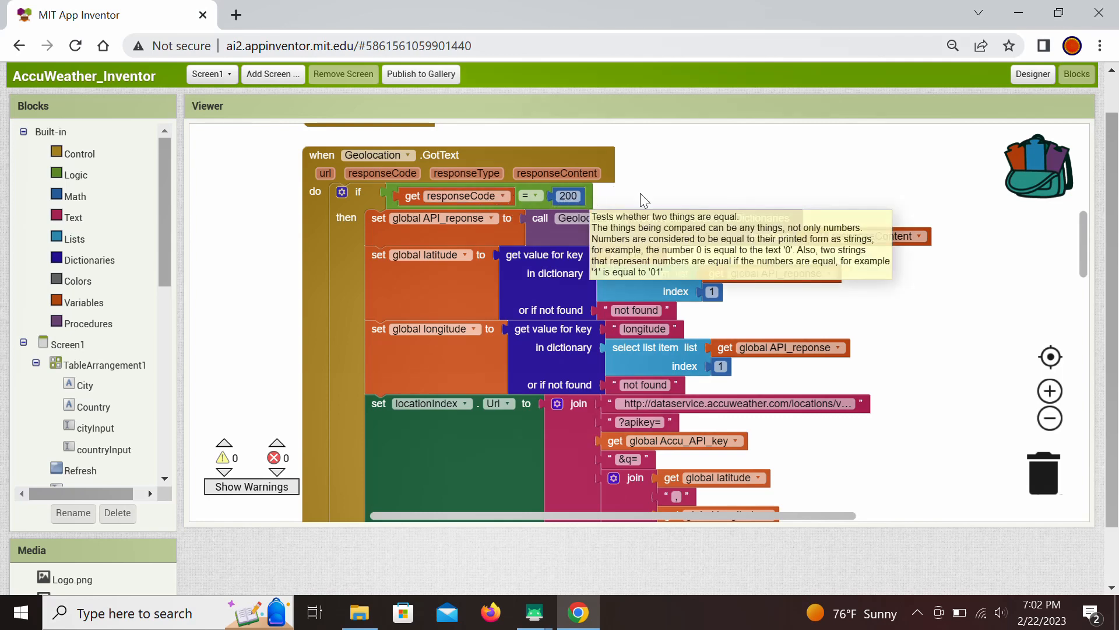
pyautogui.moveTo(711, 185)
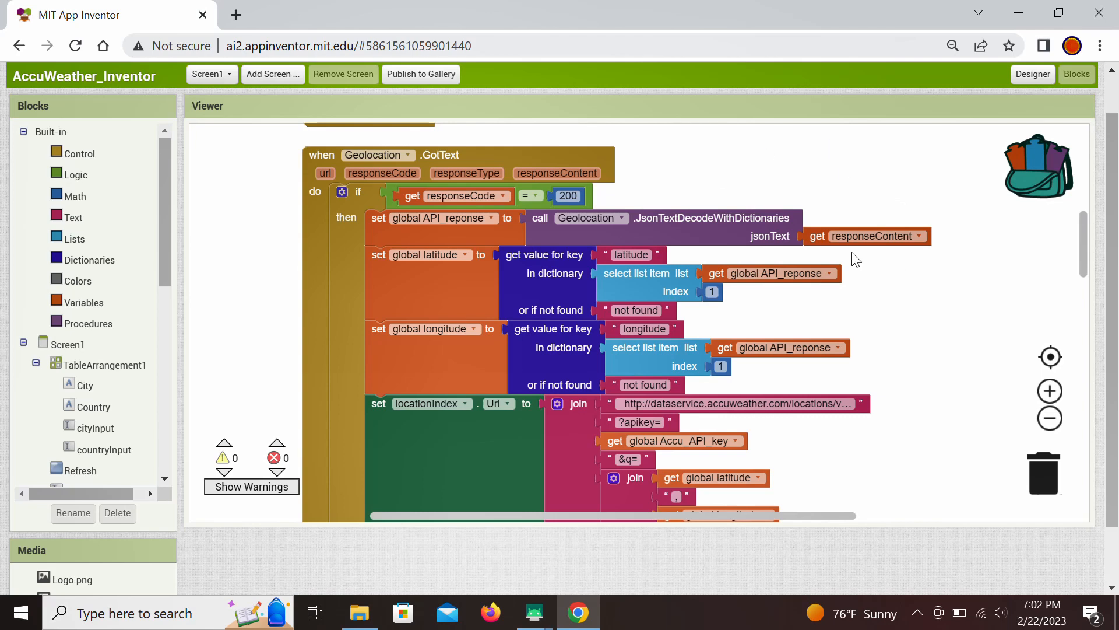
pyautogui.moveTo(896, 255)
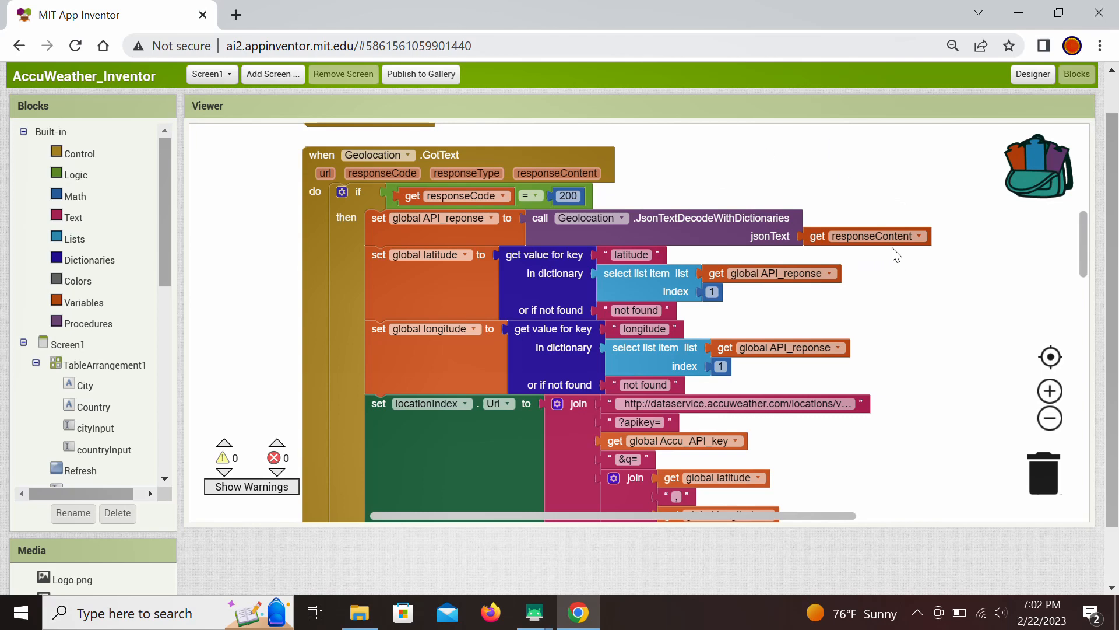
pyautogui.moveTo(745, 234)
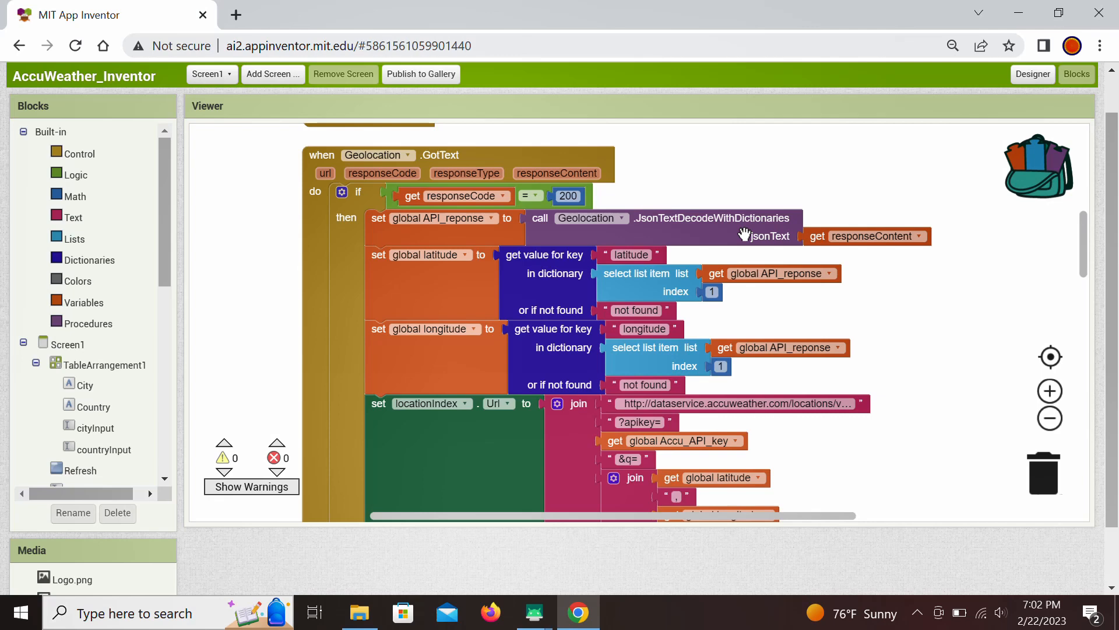
pyautogui.moveTo(710, 229)
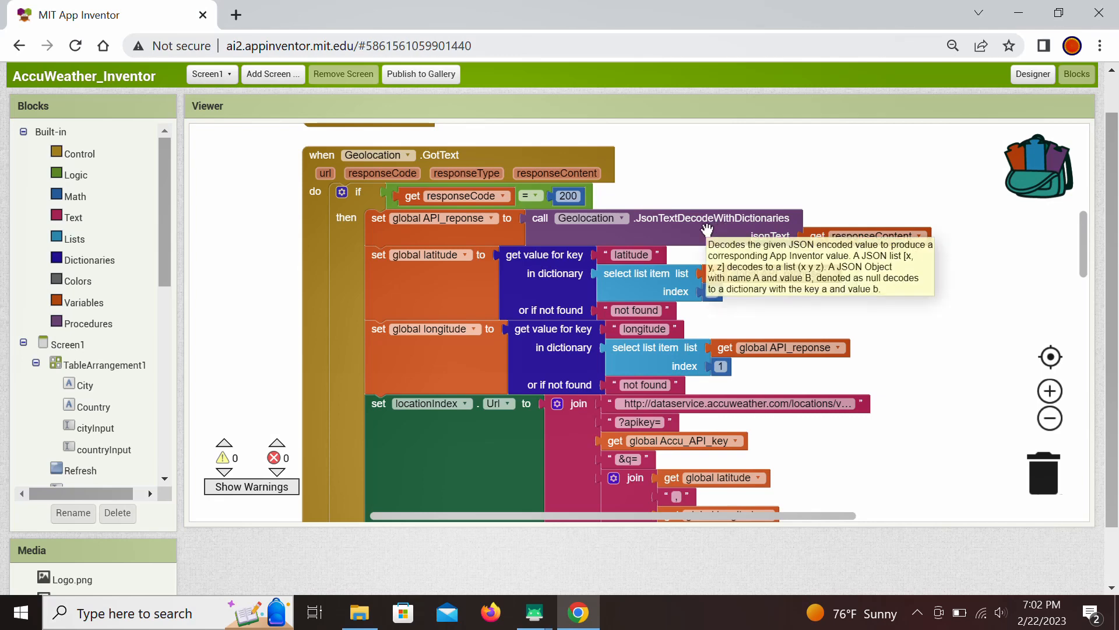
pyautogui.moveTo(864, 172)
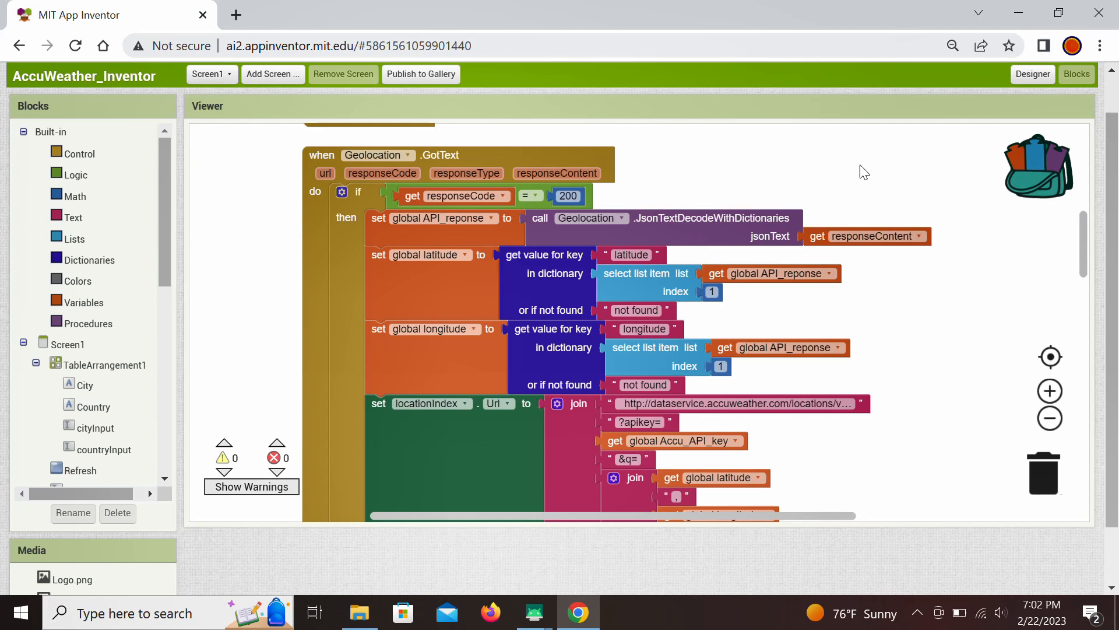
pyautogui.moveTo(902, 292)
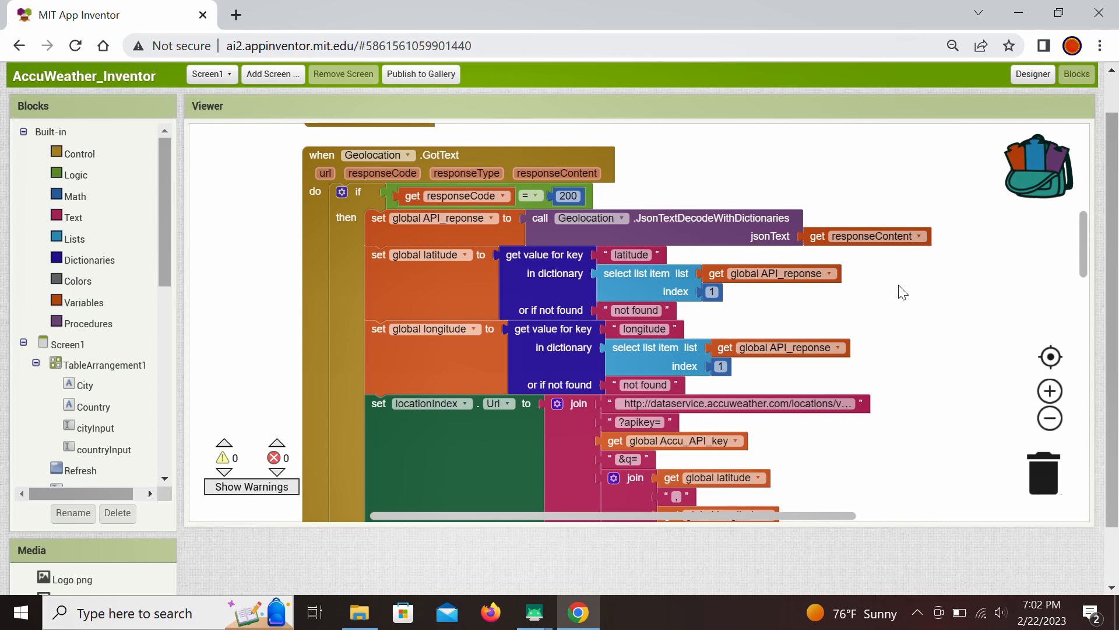
pyautogui.moveTo(907, 293)
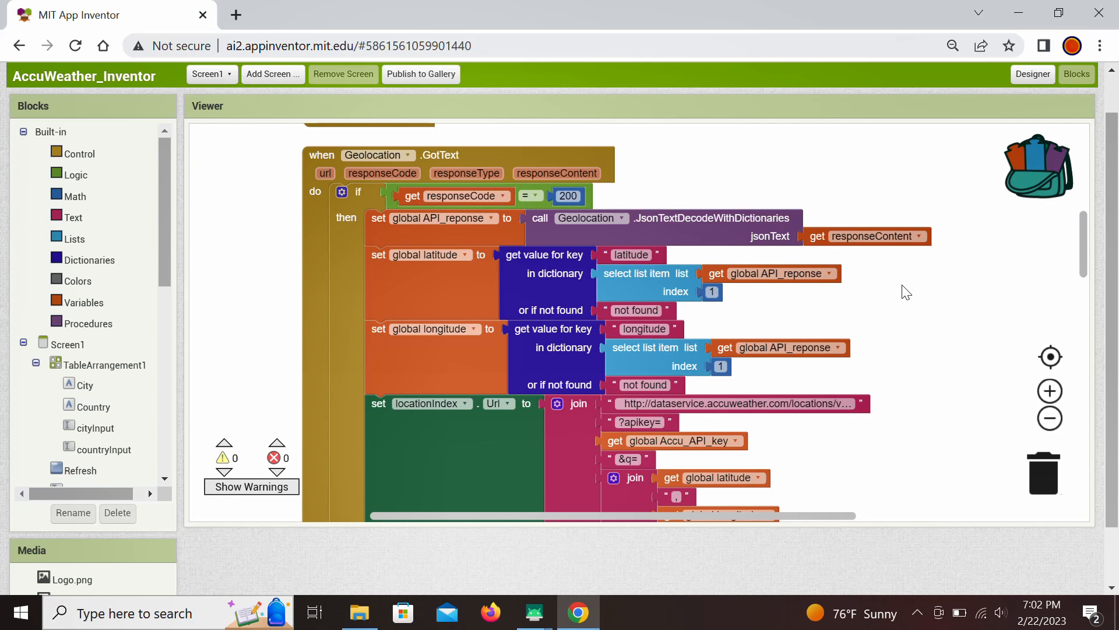
pyautogui.moveTo(930, 300)
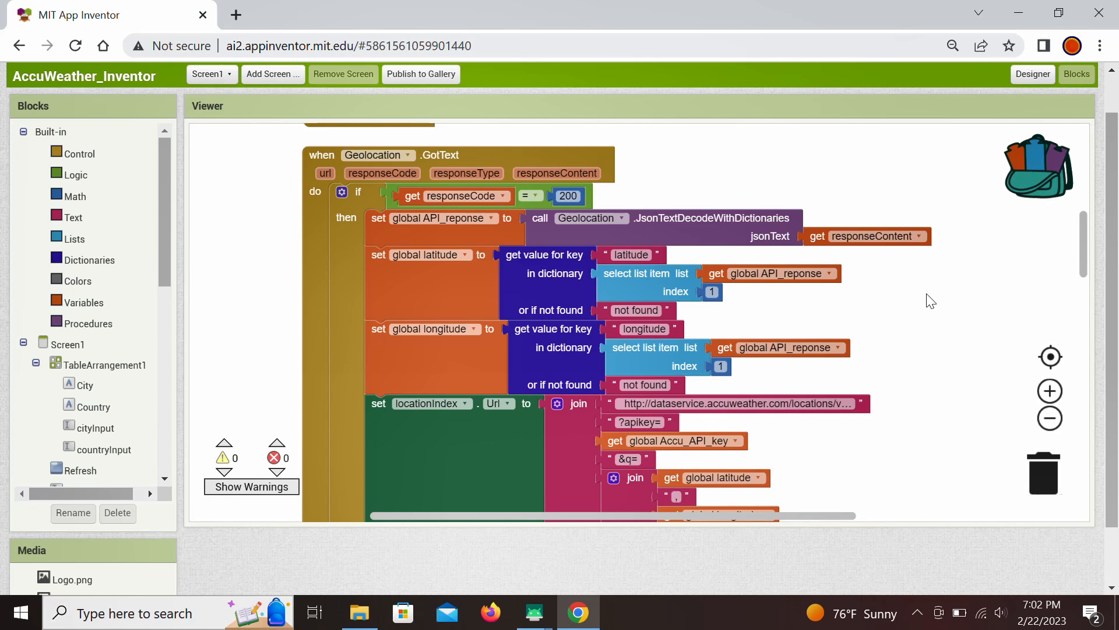
pyautogui.moveTo(910, 308)
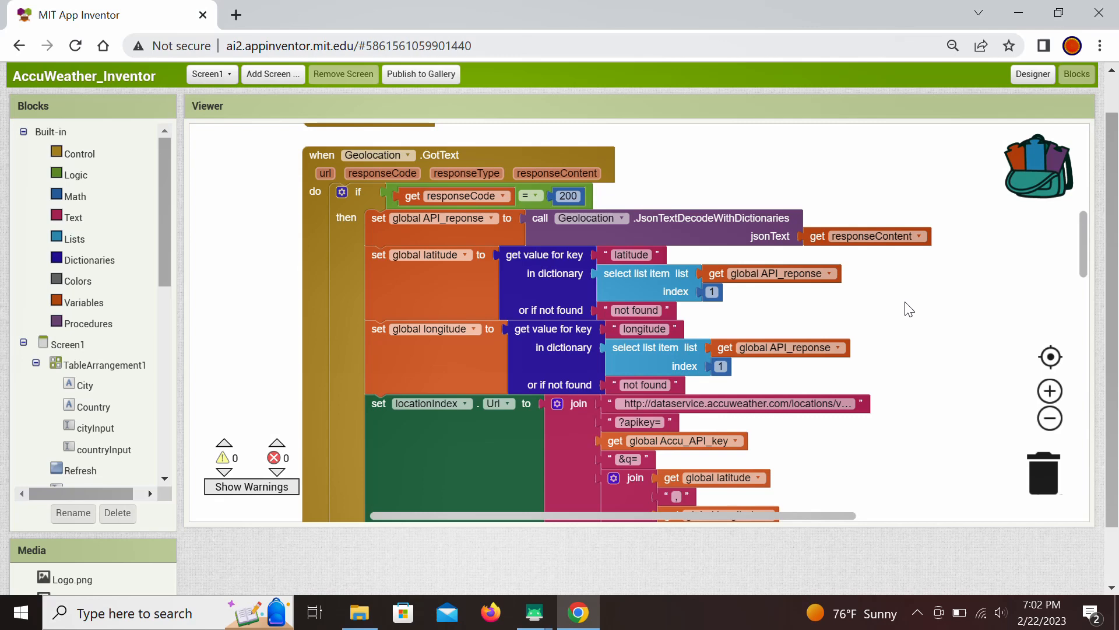
pyautogui.moveTo(905, 308)
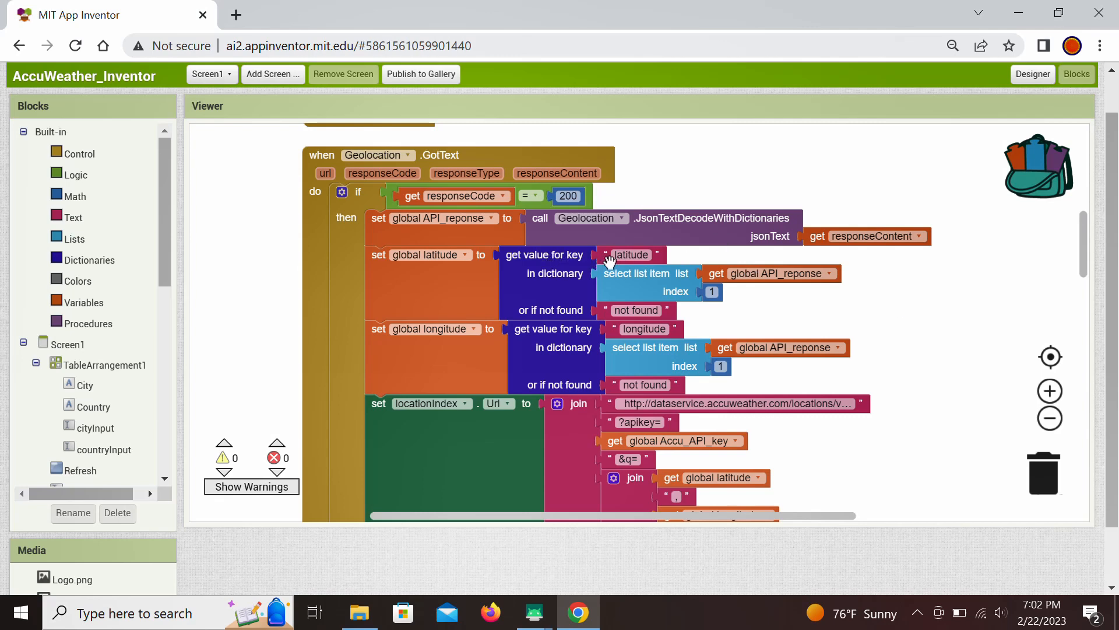
pyautogui.moveTo(618, 260)
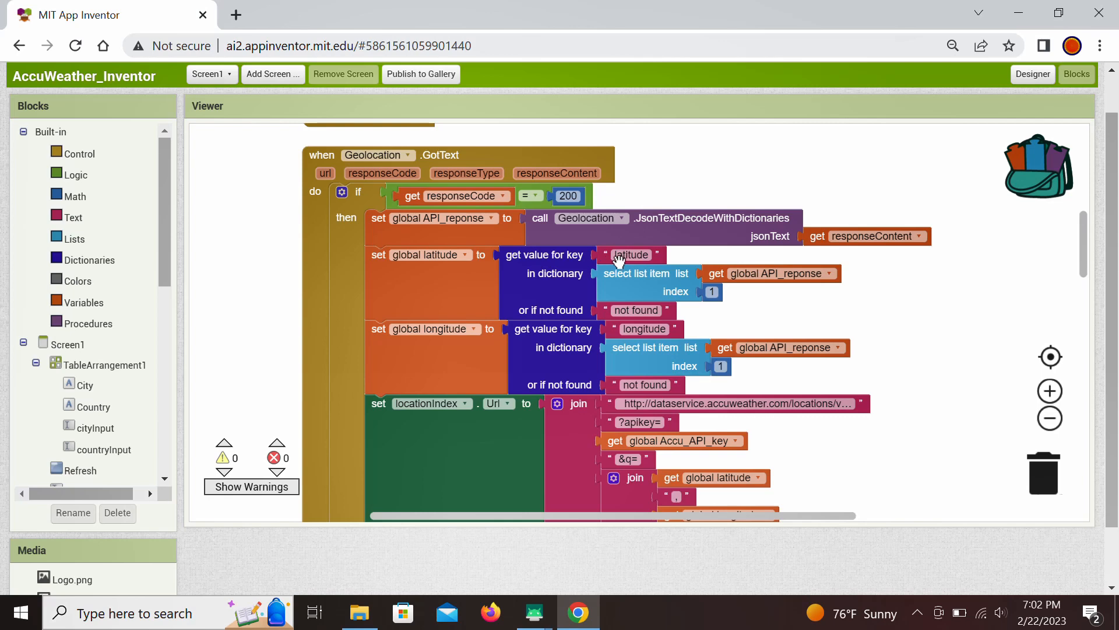
pyautogui.moveTo(635, 272)
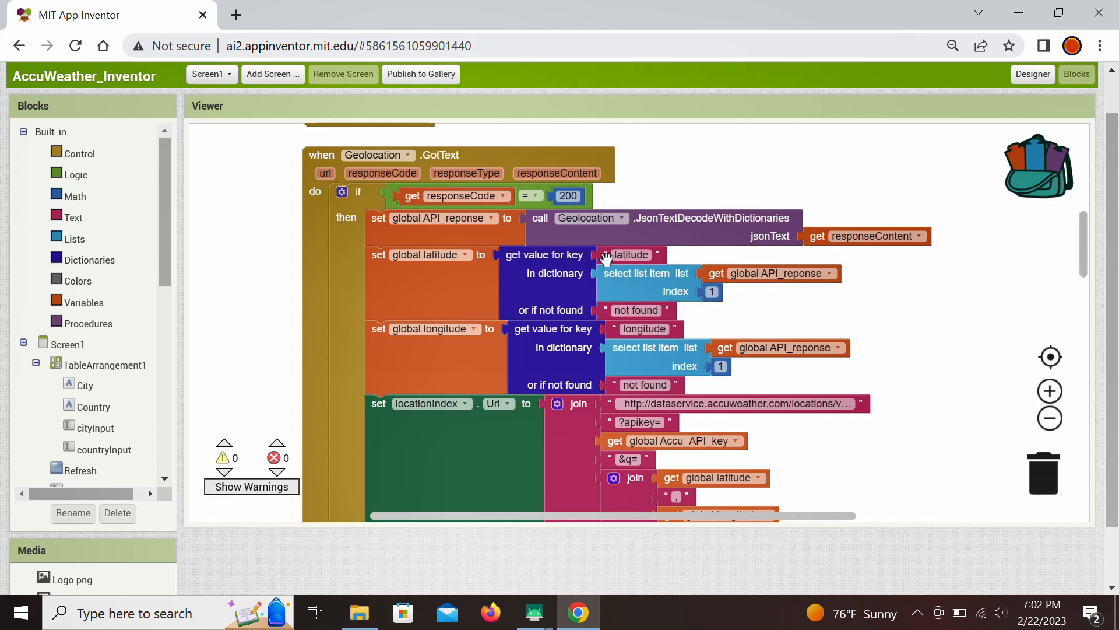
pyautogui.moveTo(608, 291)
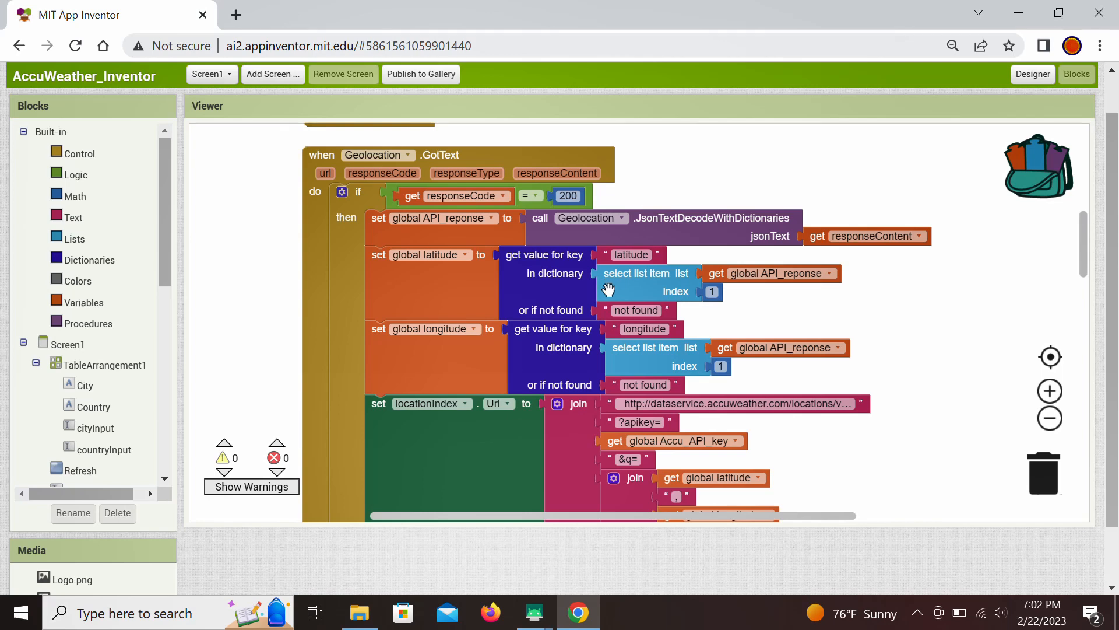
pyautogui.moveTo(571, 353)
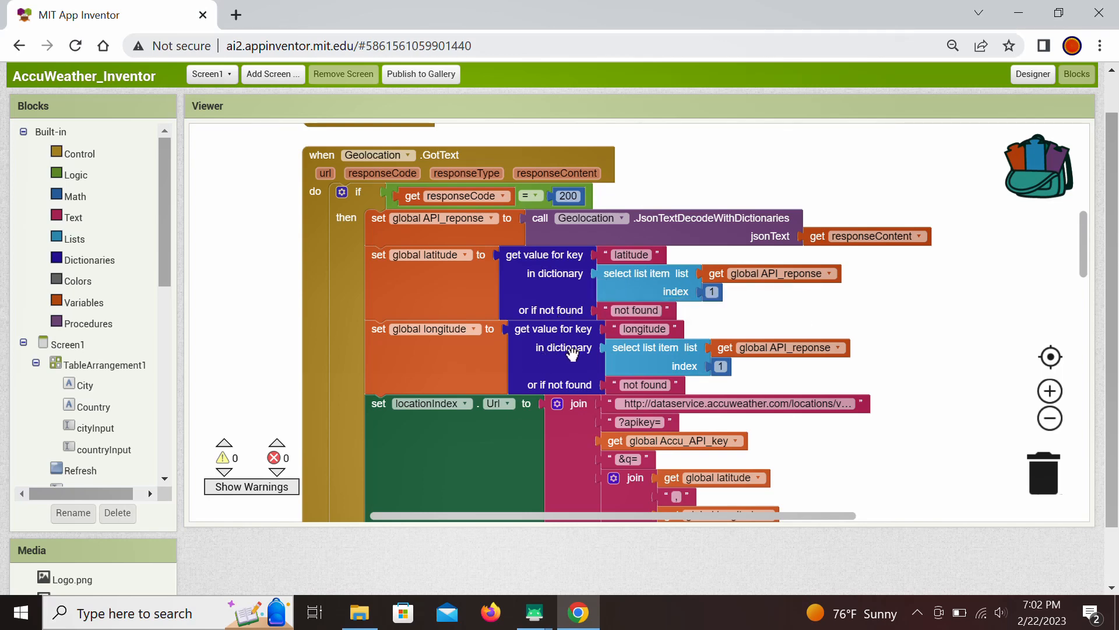
pyautogui.moveTo(583, 363)
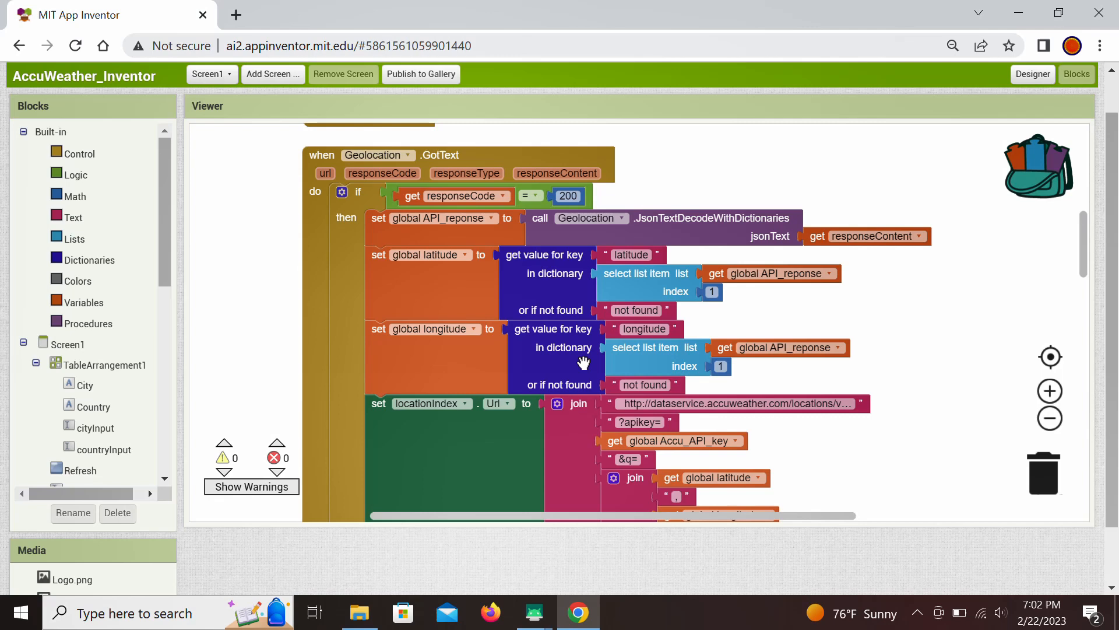
pyautogui.moveTo(610, 339)
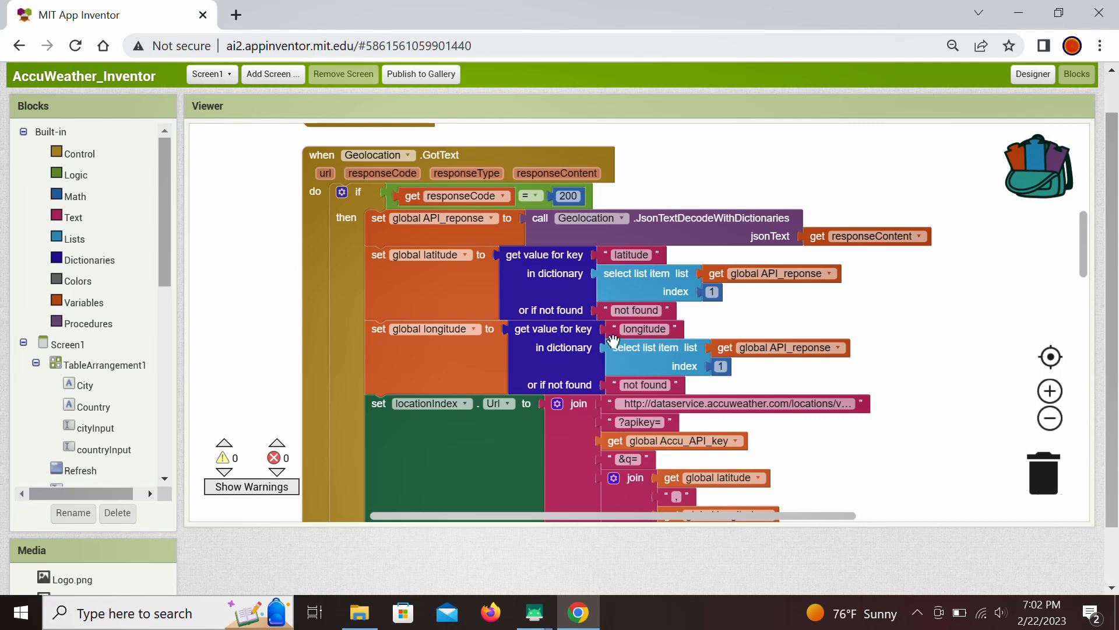
pyautogui.moveTo(627, 336)
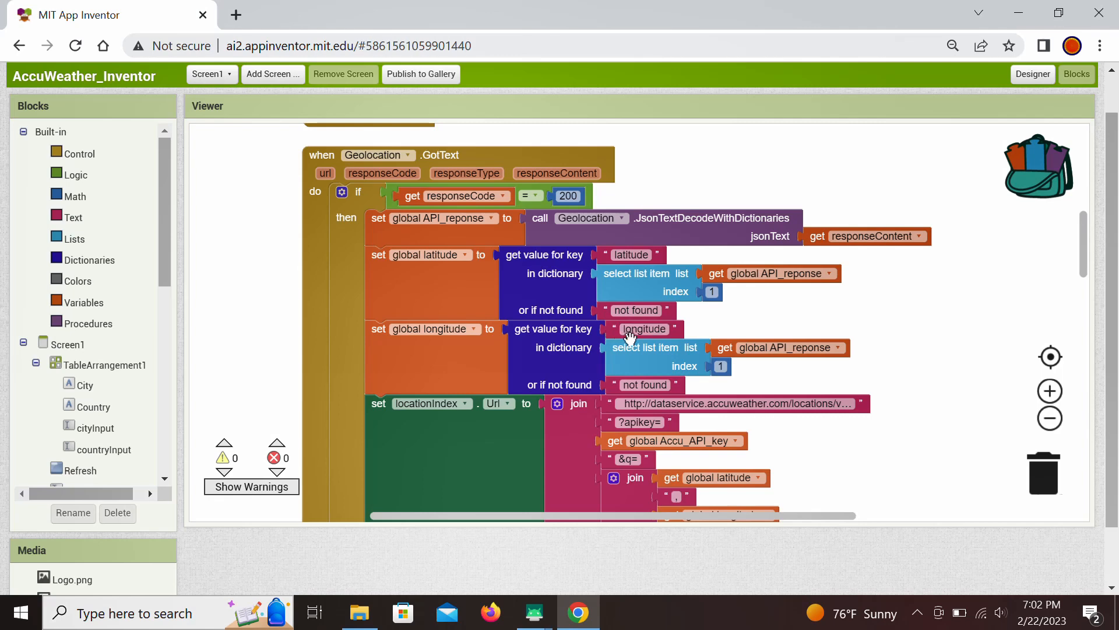
pyautogui.moveTo(435, 299)
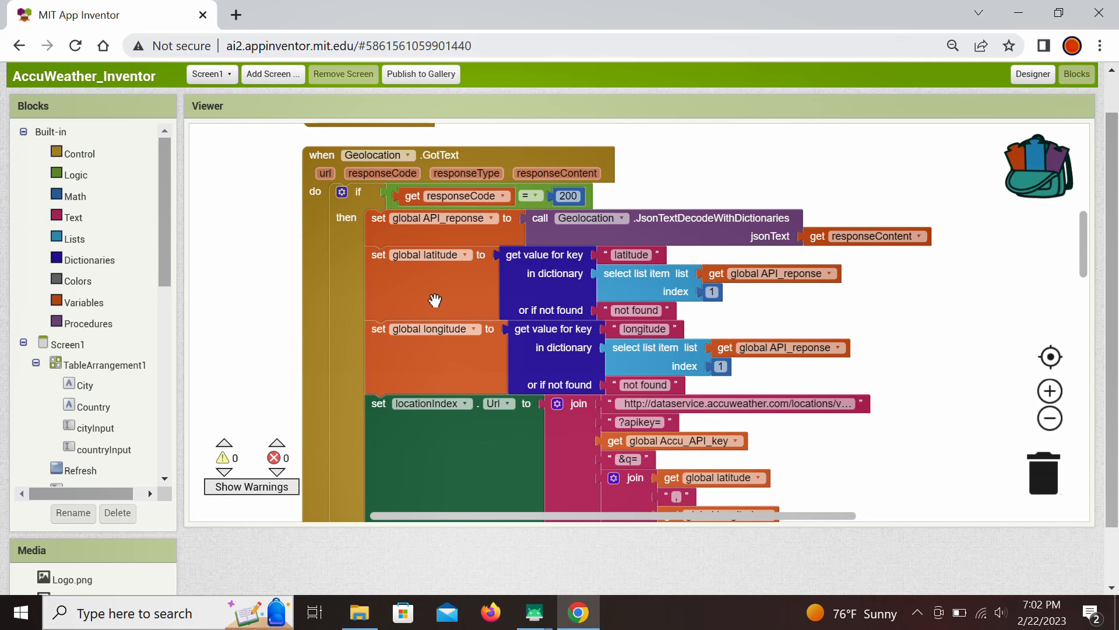
pyautogui.moveTo(440, 357)
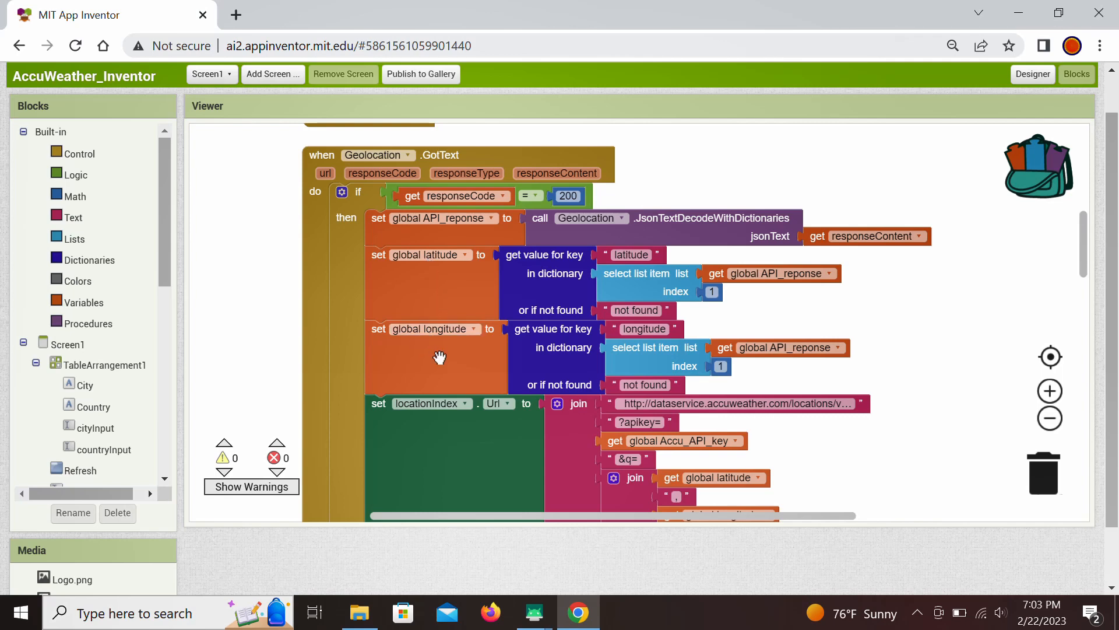
pyautogui.moveTo(440, 356)
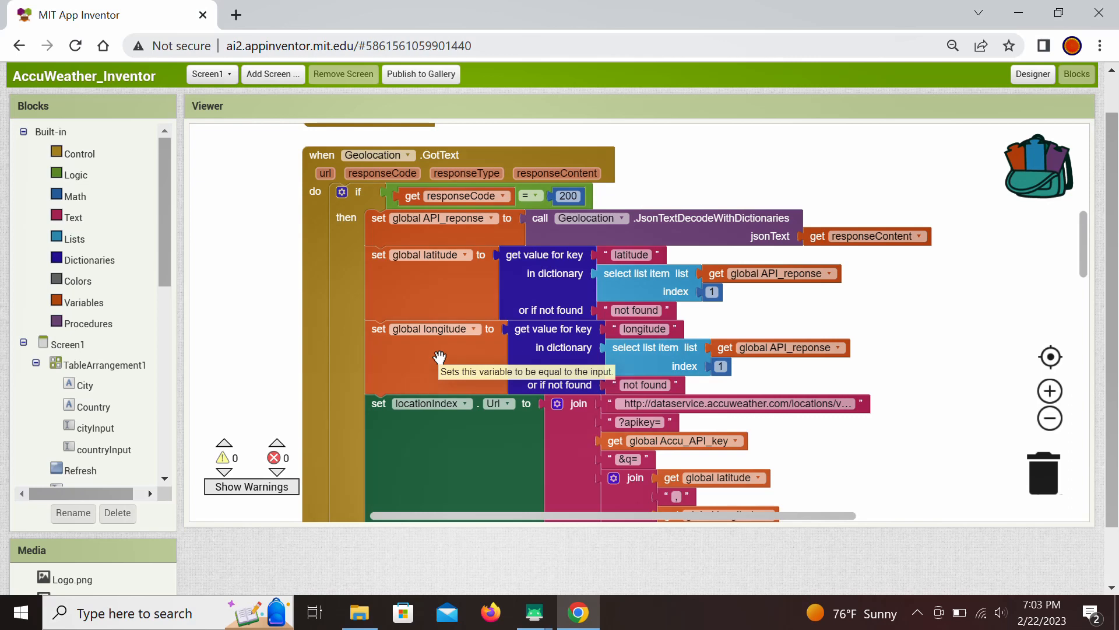
pyautogui.moveTo(975, 396)
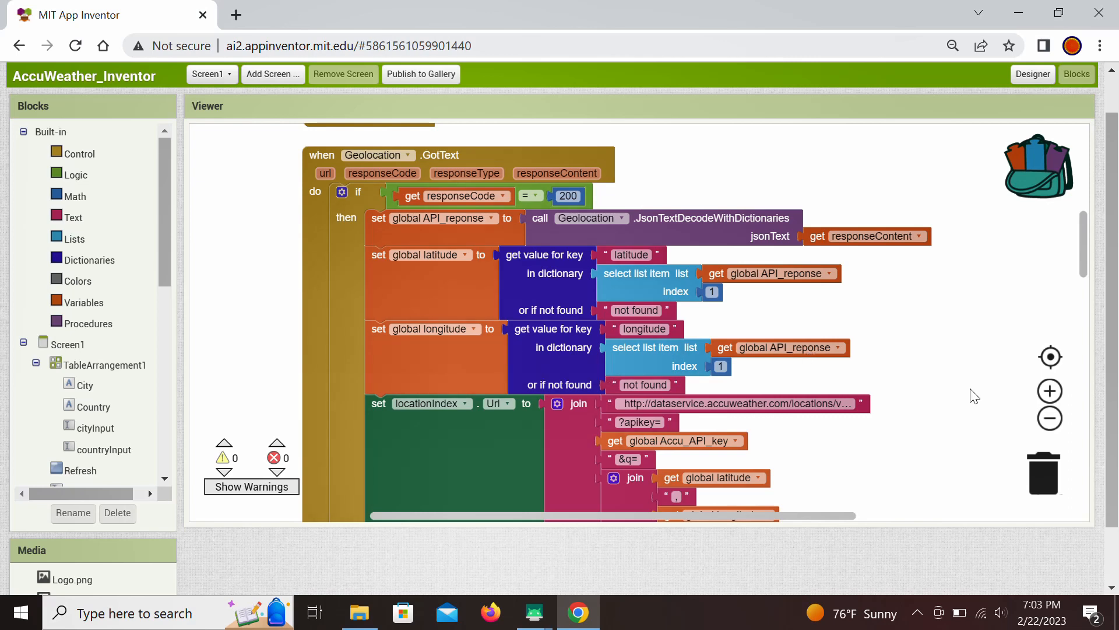
pyautogui.moveTo(1002, 295)
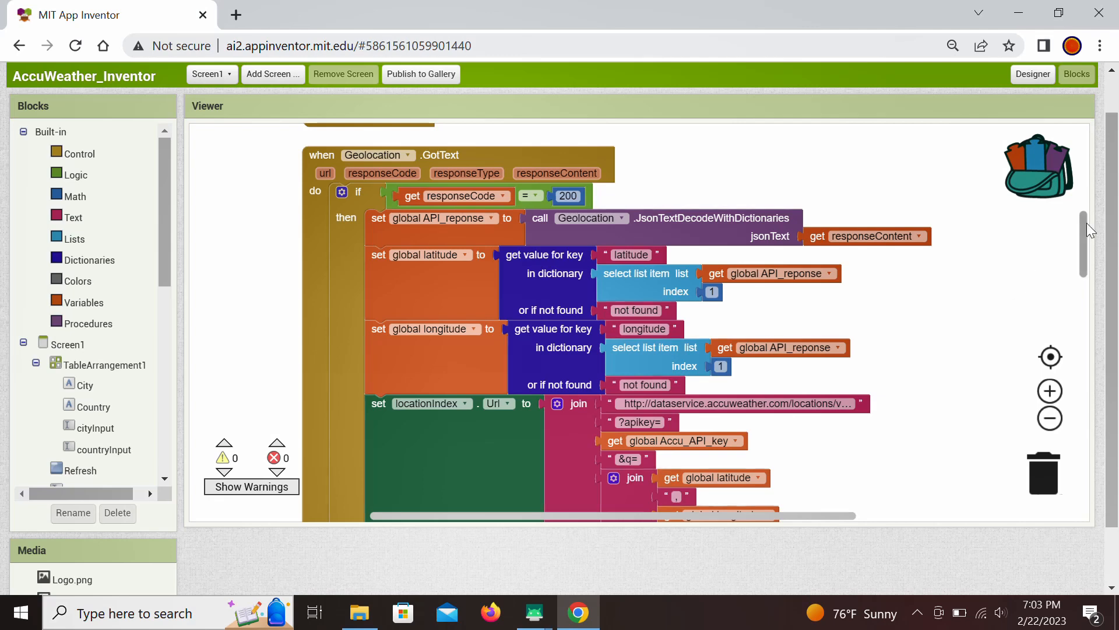
pyautogui.scroll(-3)
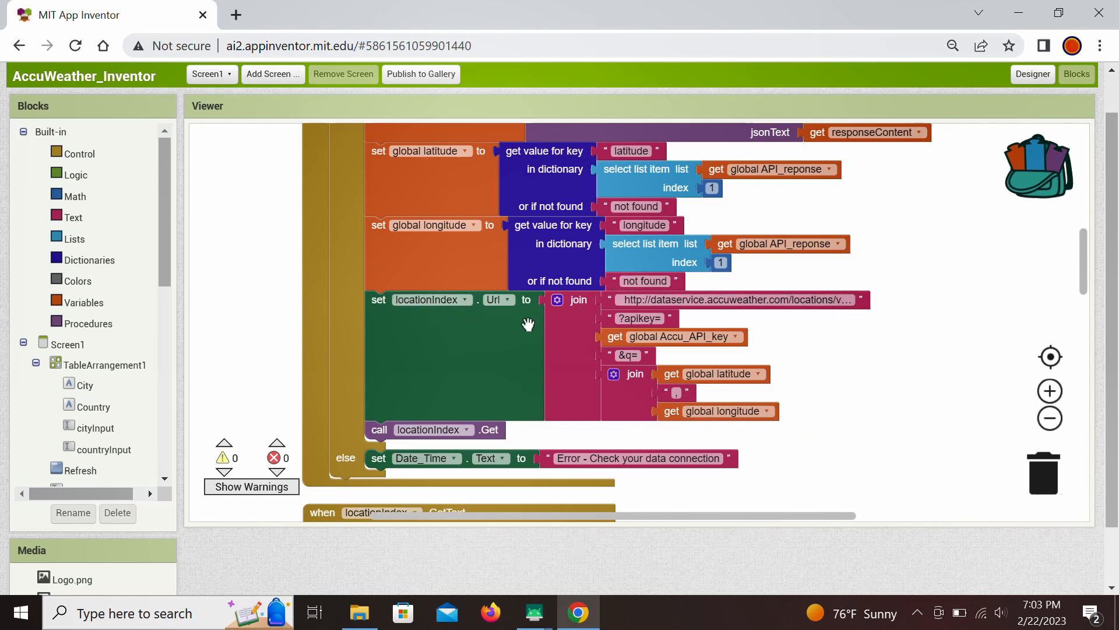
pyautogui.moveTo(646, 300)
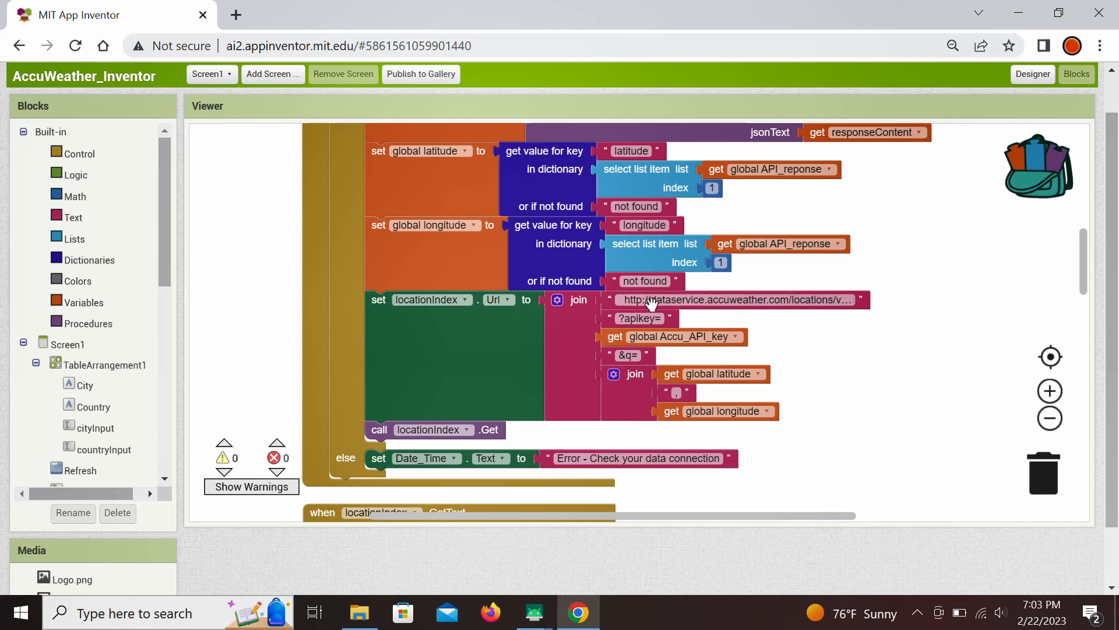
pyautogui.moveTo(861, 316)
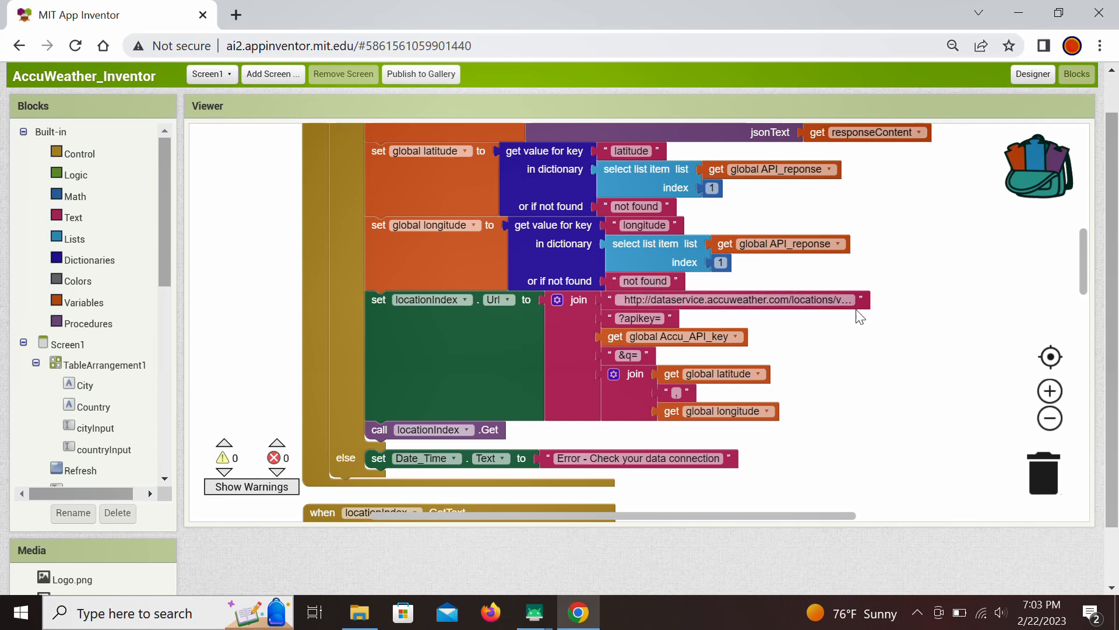
pyautogui.moveTo(854, 326)
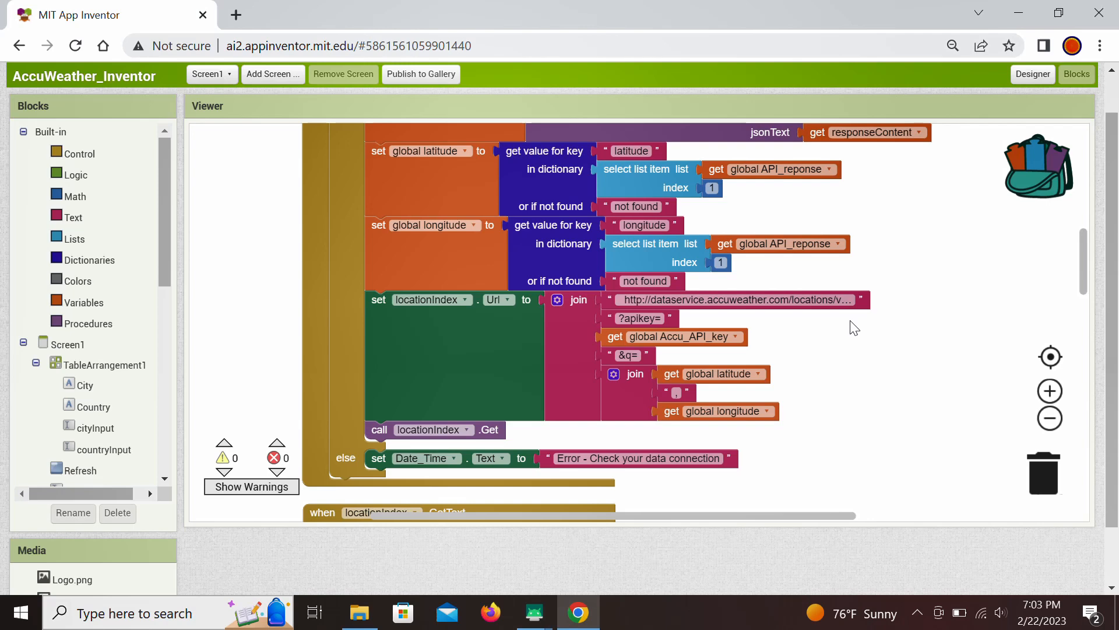
pyautogui.moveTo(831, 327)
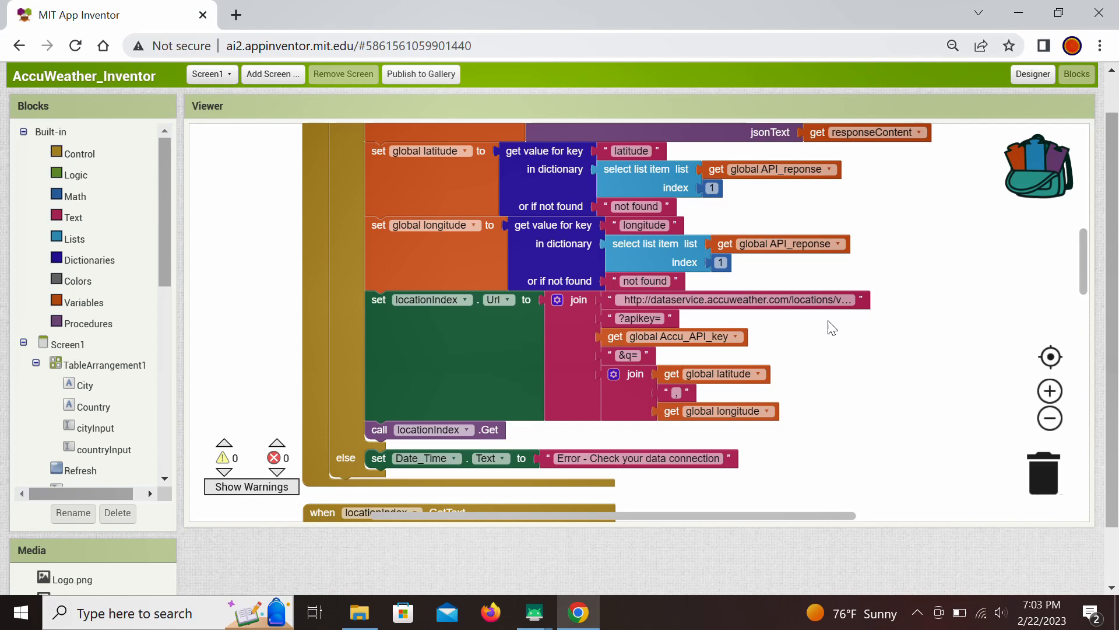
pyautogui.moveTo(783, 330)
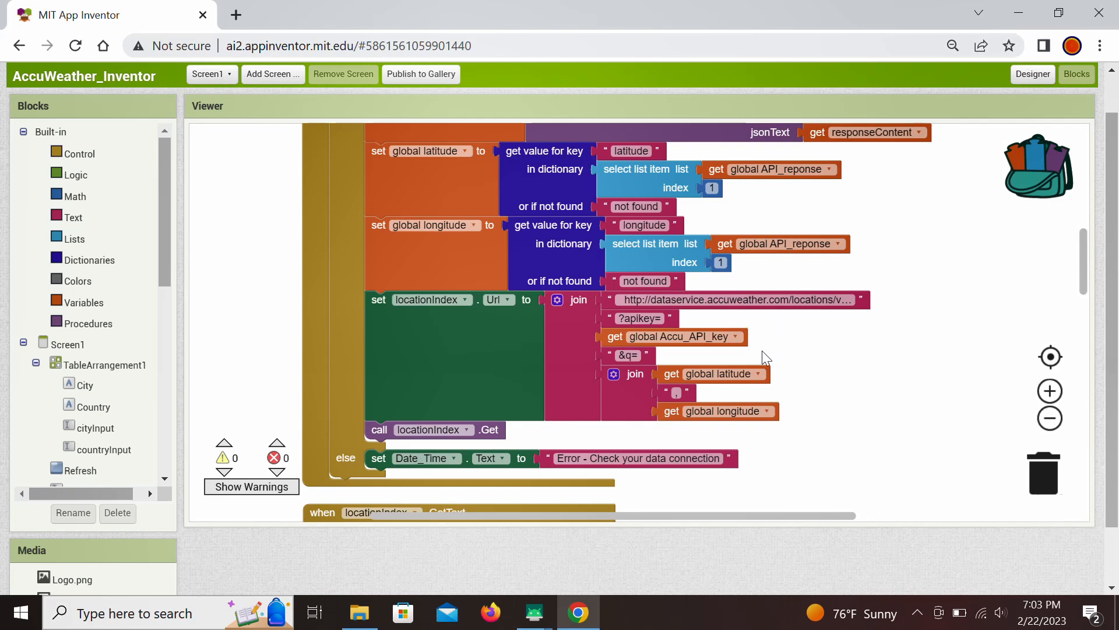
pyautogui.moveTo(703, 356)
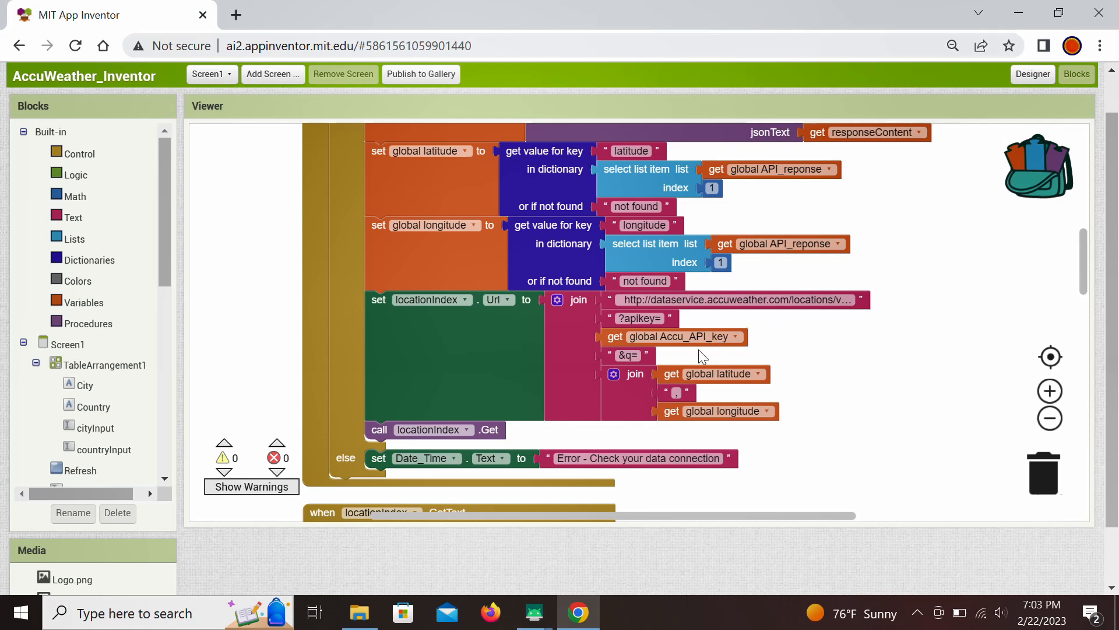
pyautogui.moveTo(692, 320)
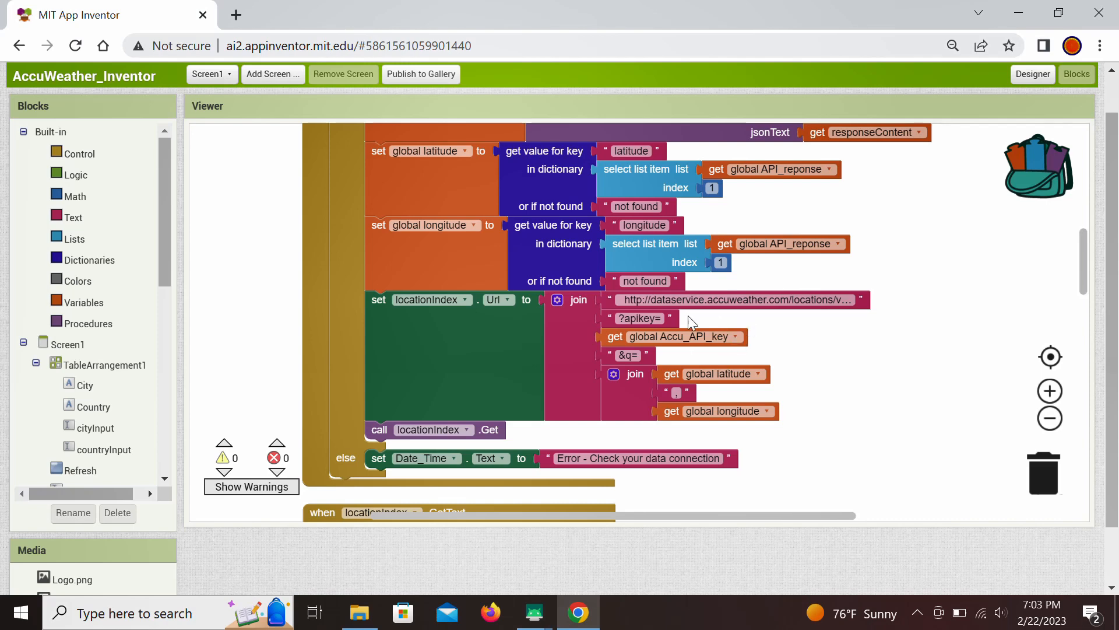
pyautogui.moveTo(861, 326)
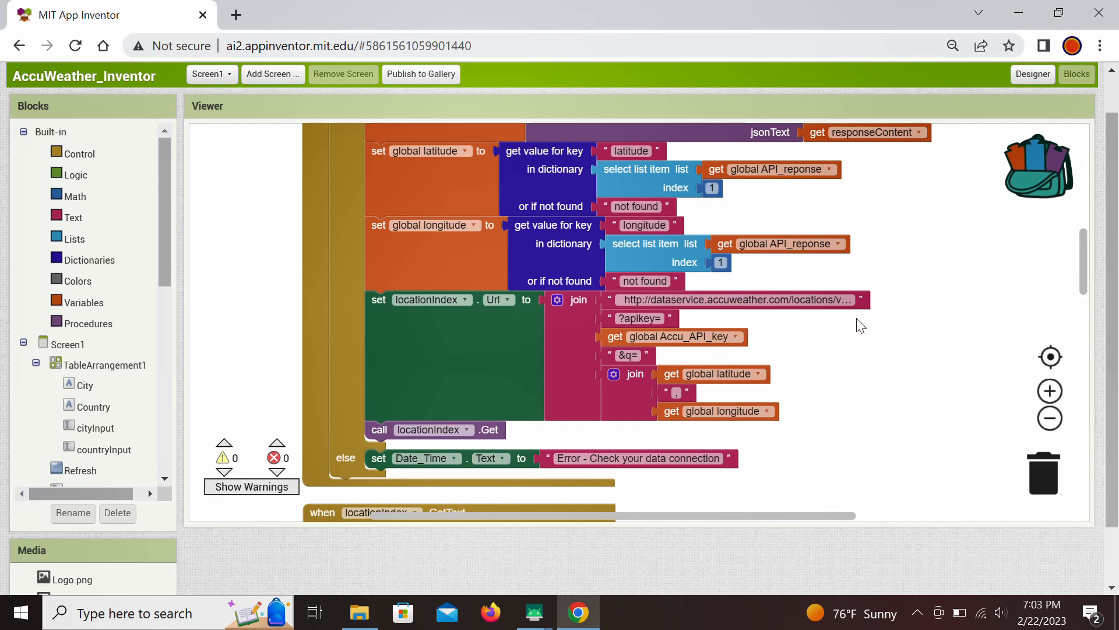
pyautogui.moveTo(809, 329)
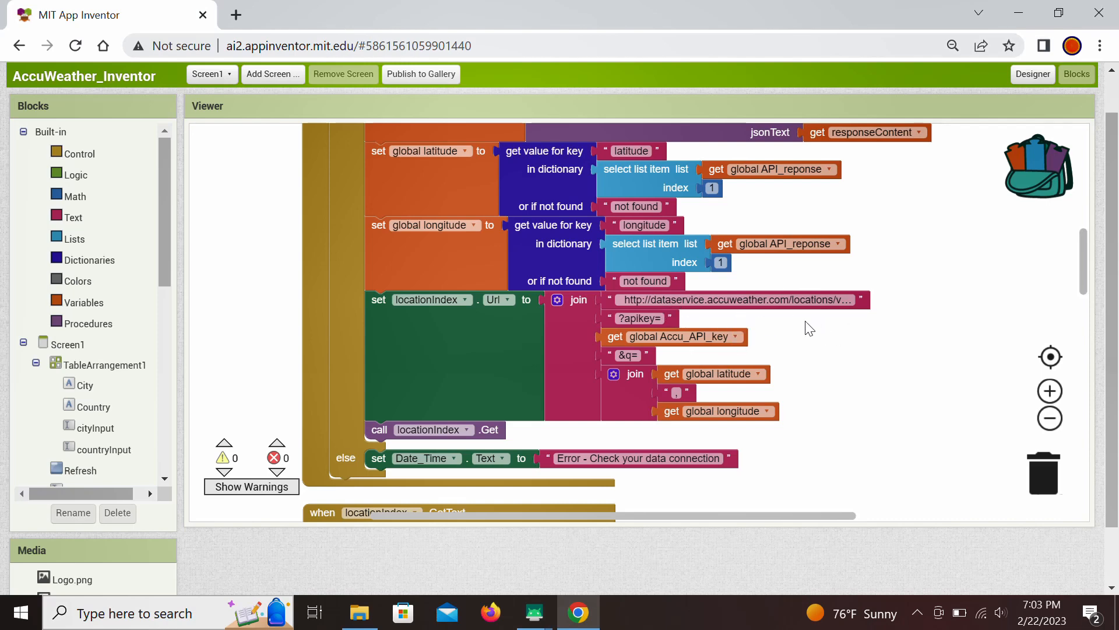
pyautogui.moveTo(882, 310)
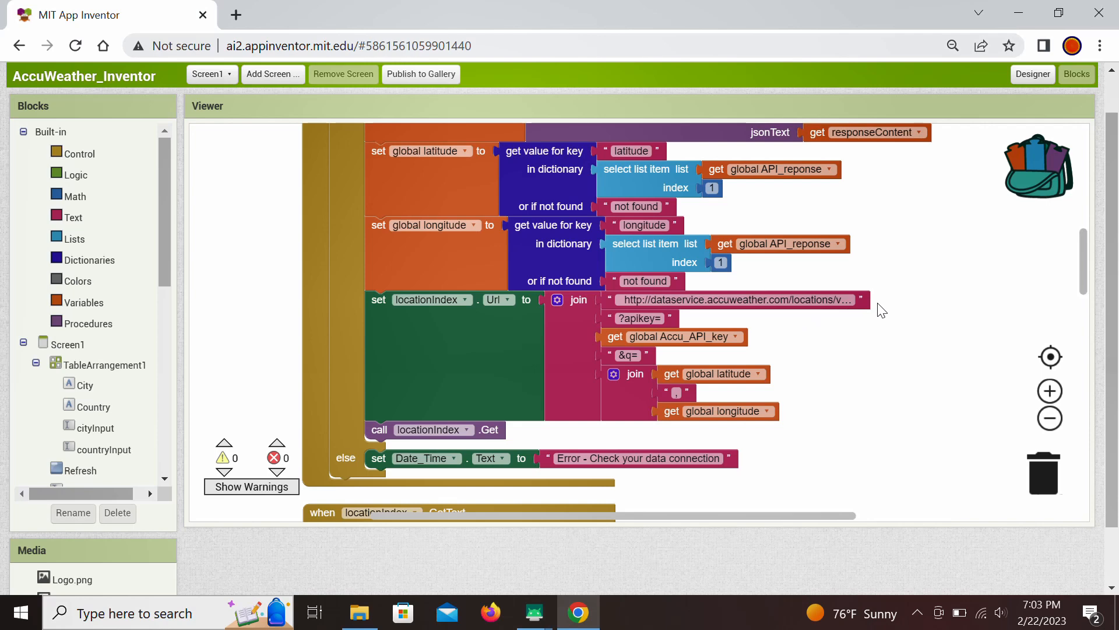
pyautogui.click(639, 318)
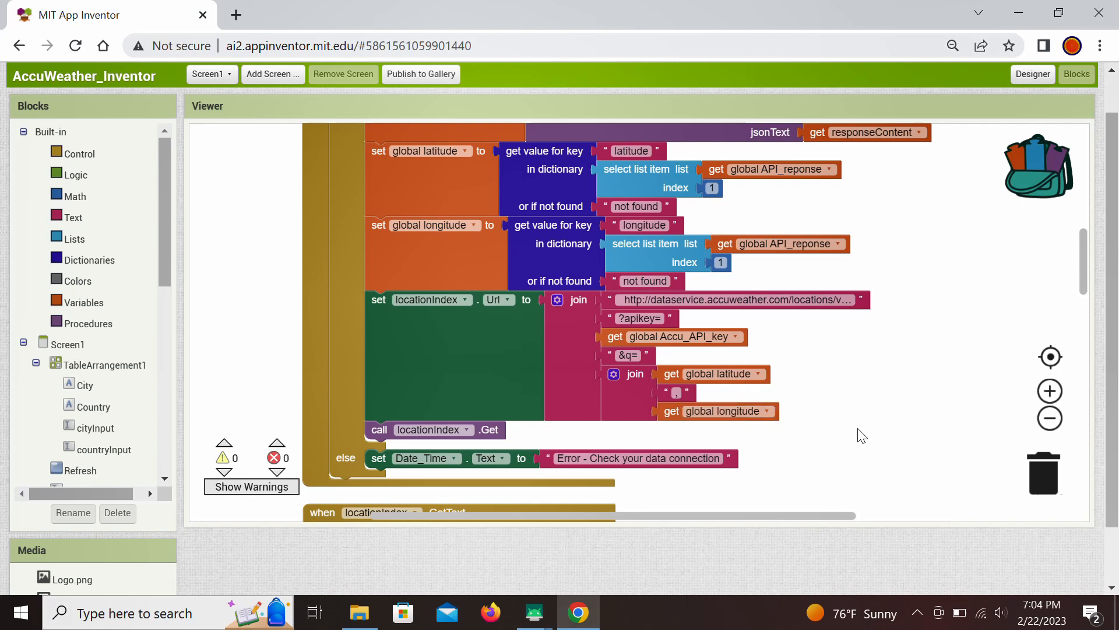
pyautogui.moveTo(783, 407)
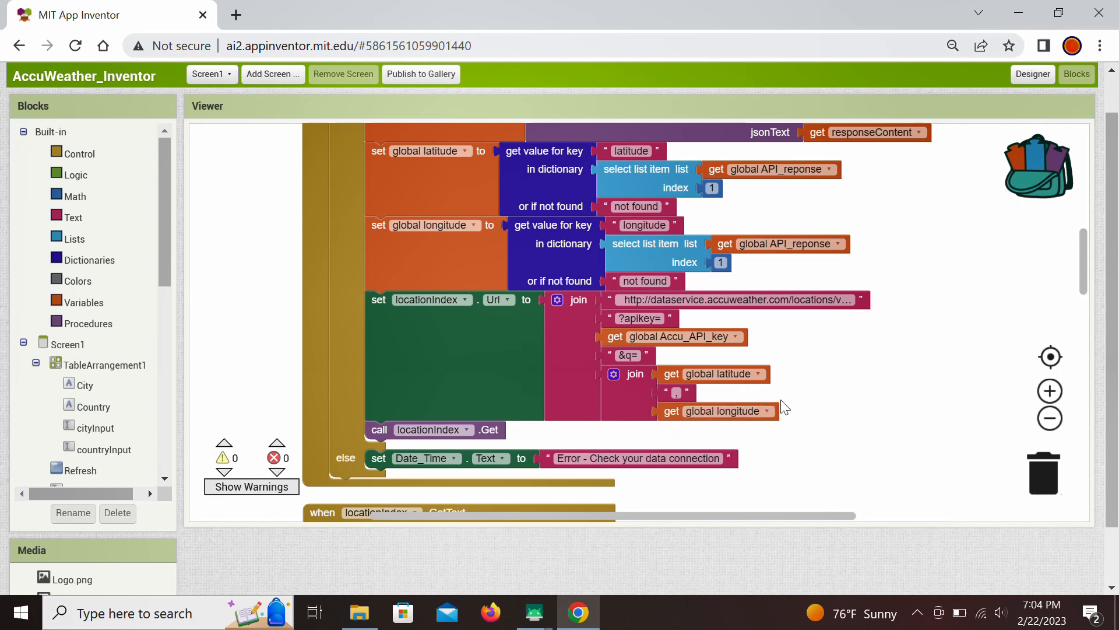
pyautogui.moveTo(555, 352)
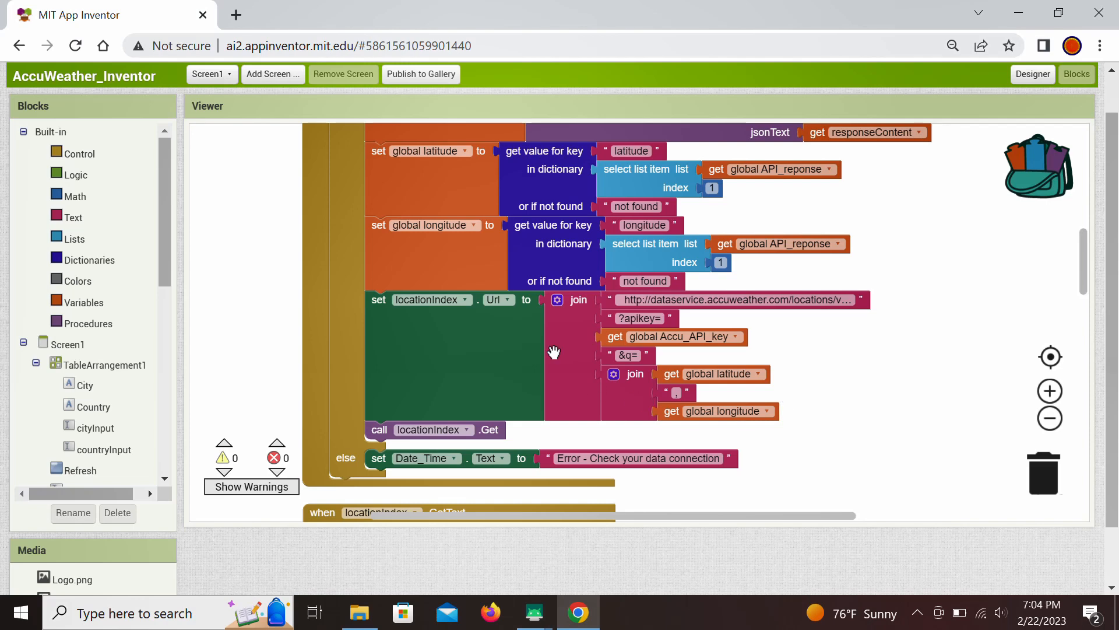
pyautogui.moveTo(504, 454)
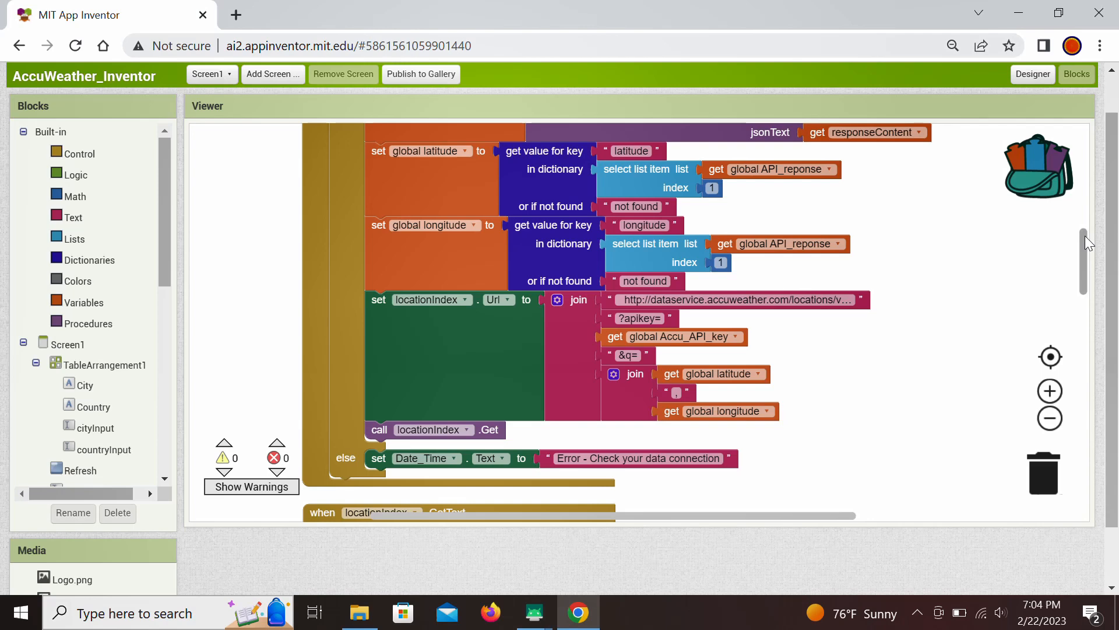
pyautogui.scroll(-3)
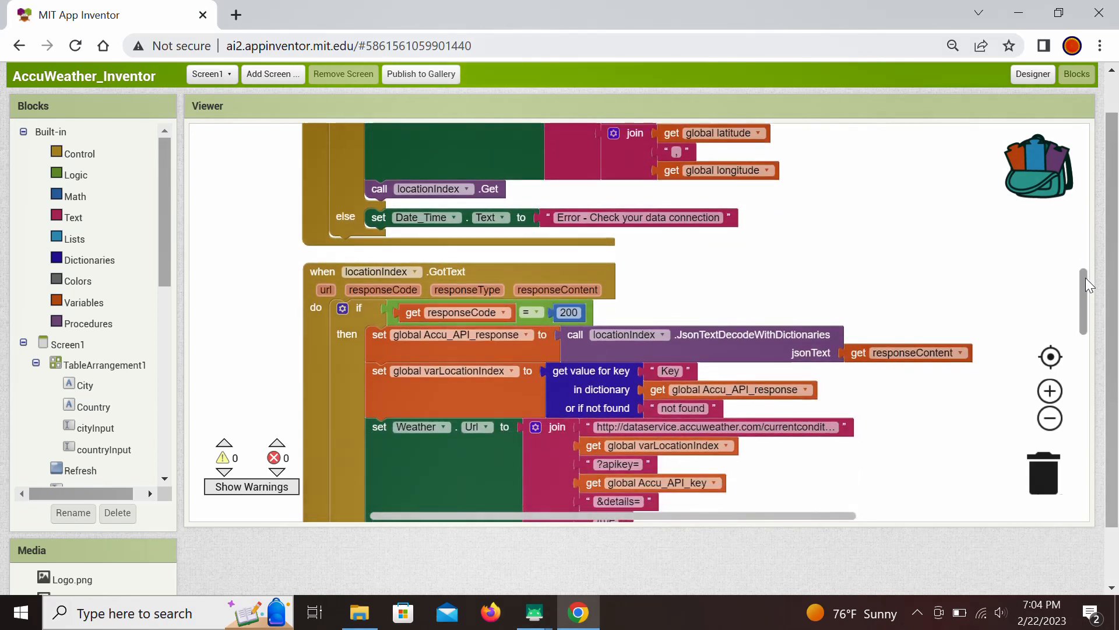
pyautogui.scroll(-3)
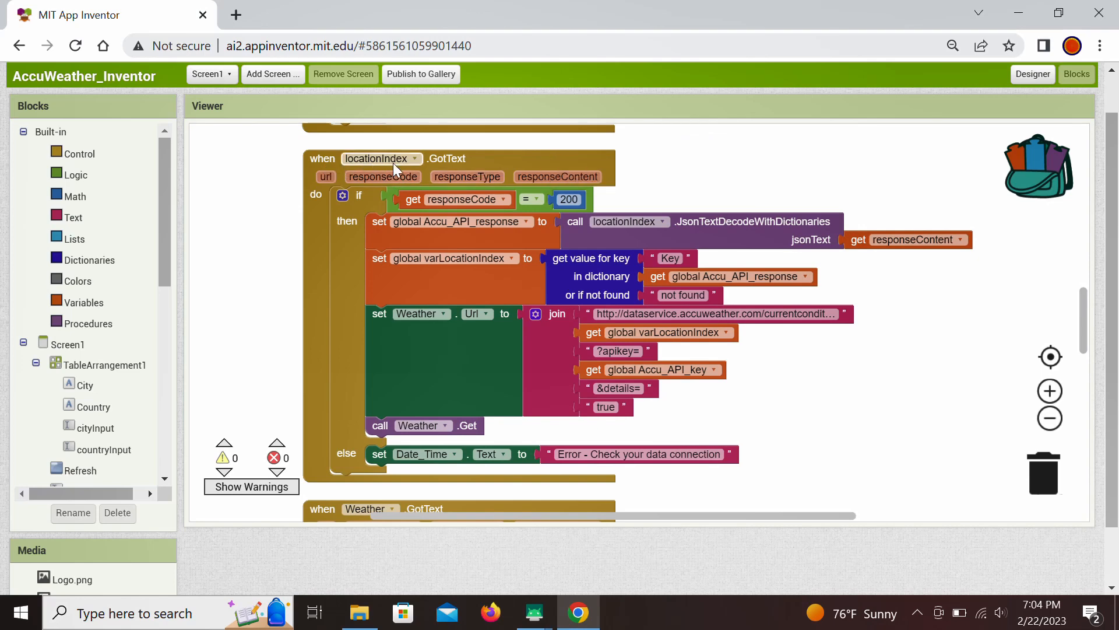
pyautogui.moveTo(609, 211)
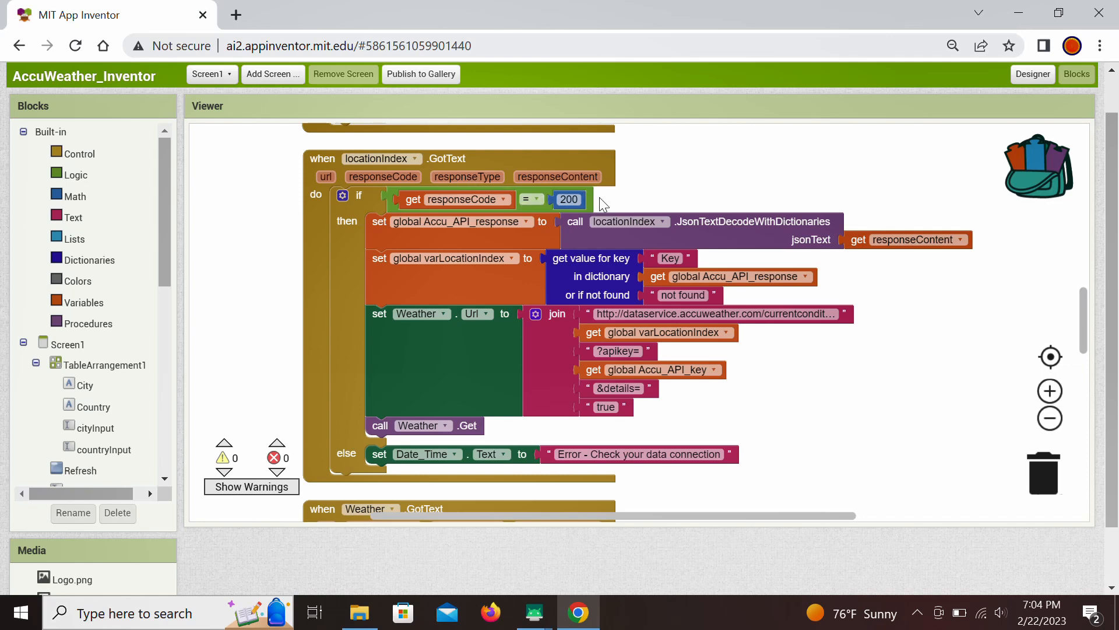
pyautogui.moveTo(631, 202)
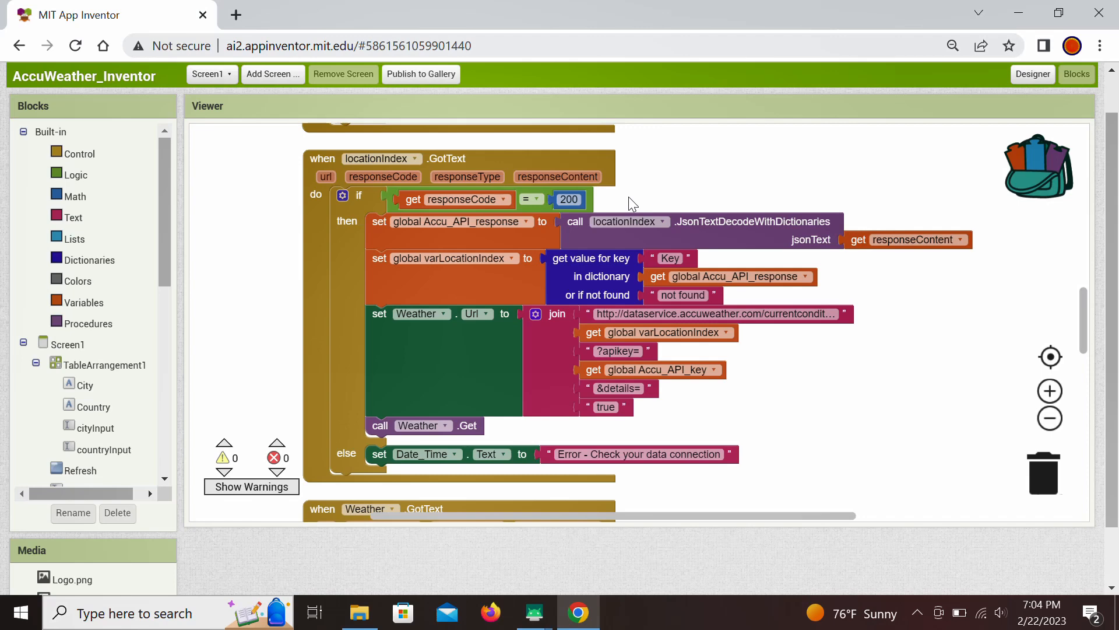
pyautogui.moveTo(722, 184)
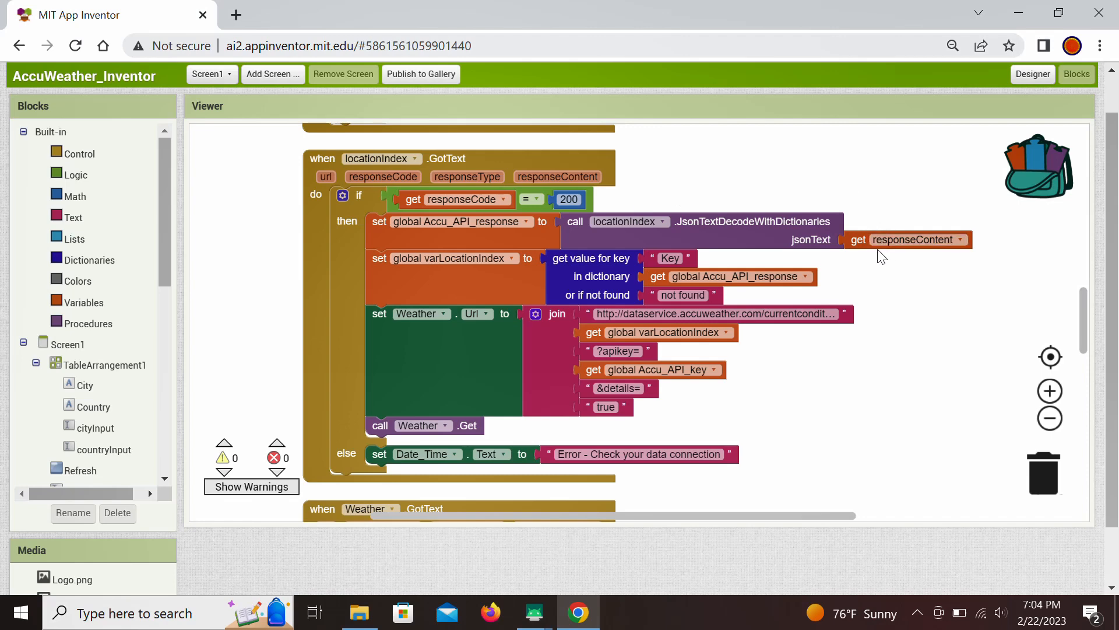
pyautogui.moveTo(746, 229)
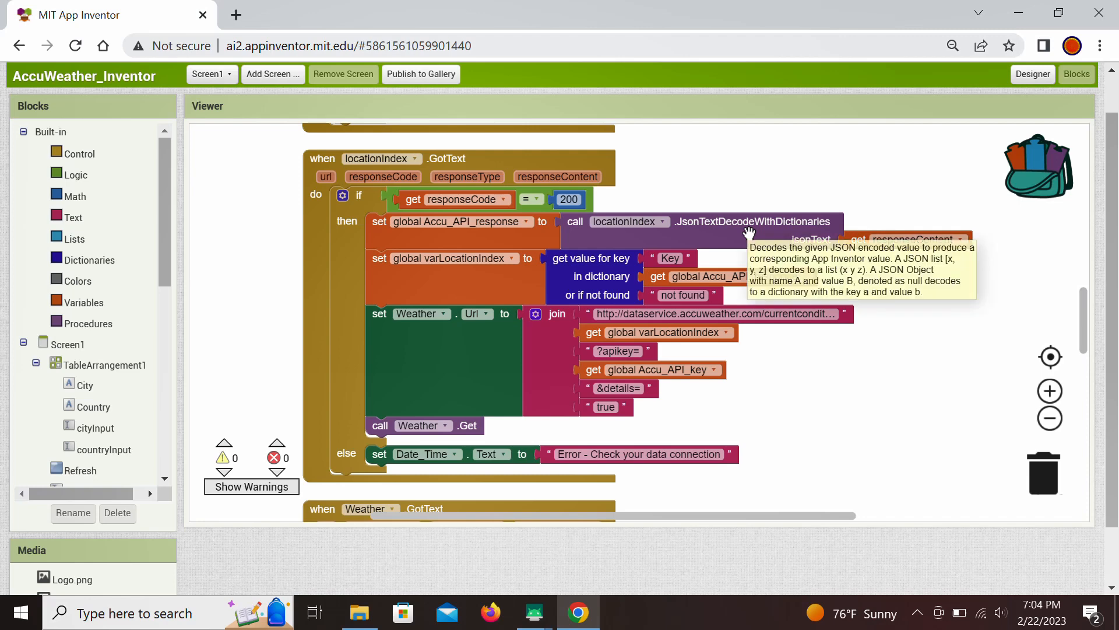
pyautogui.moveTo(823, 380)
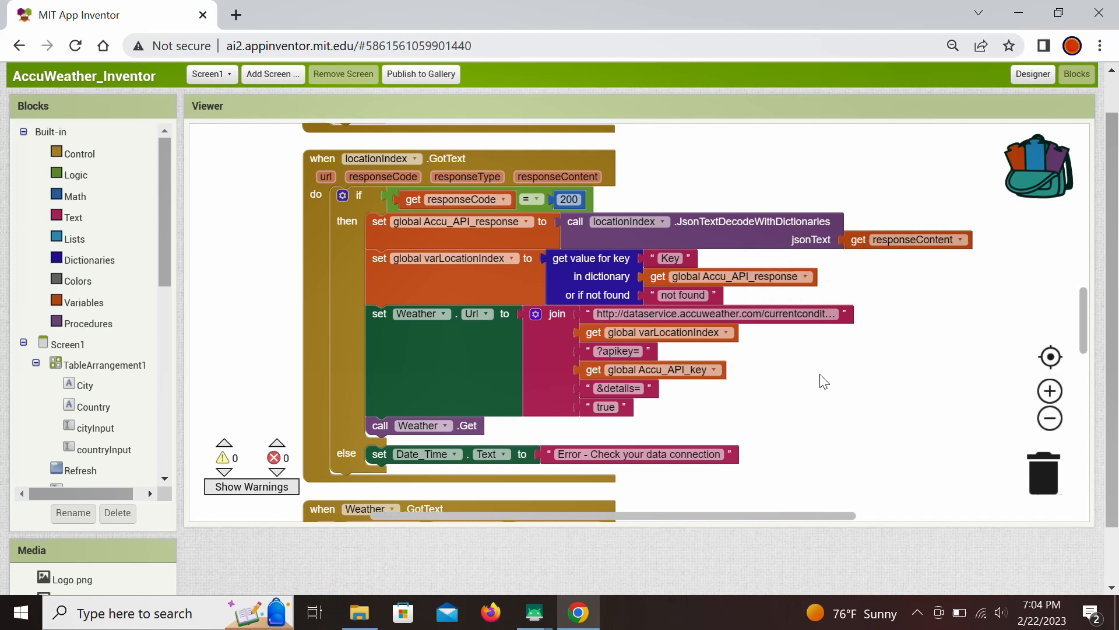
pyautogui.moveTo(616, 272)
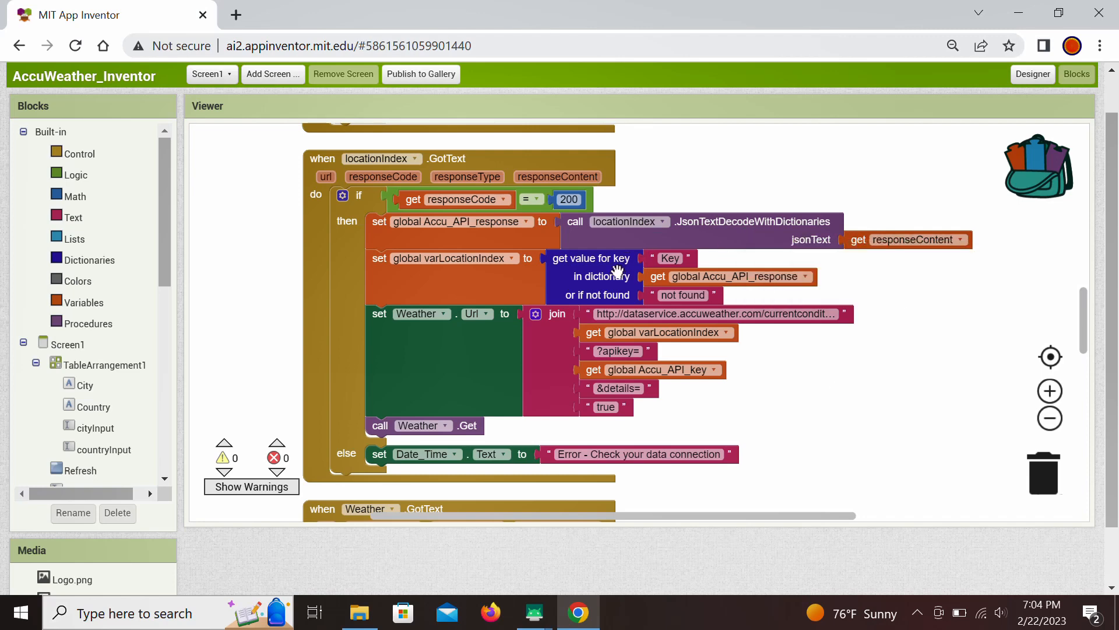
pyautogui.moveTo(641, 268)
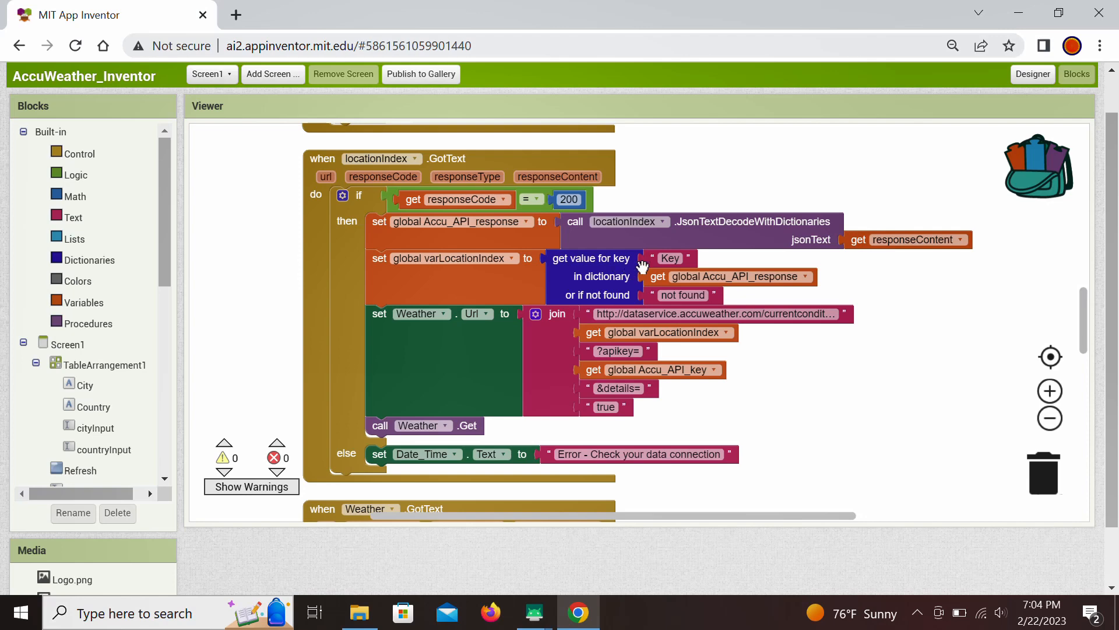
pyautogui.moveTo(637, 284)
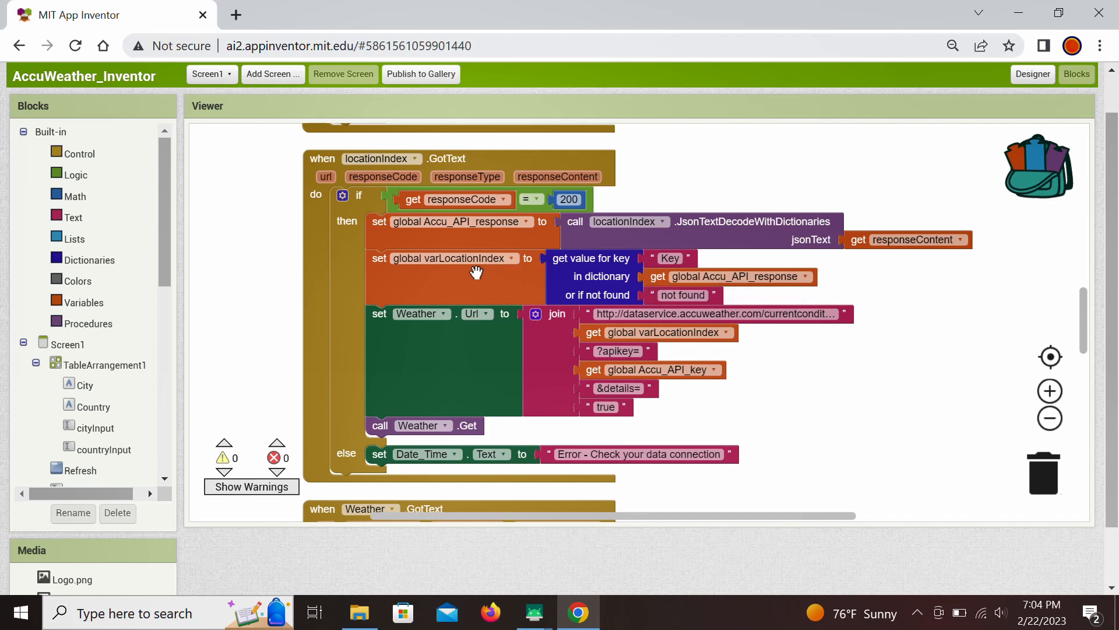
pyautogui.moveTo(635, 280)
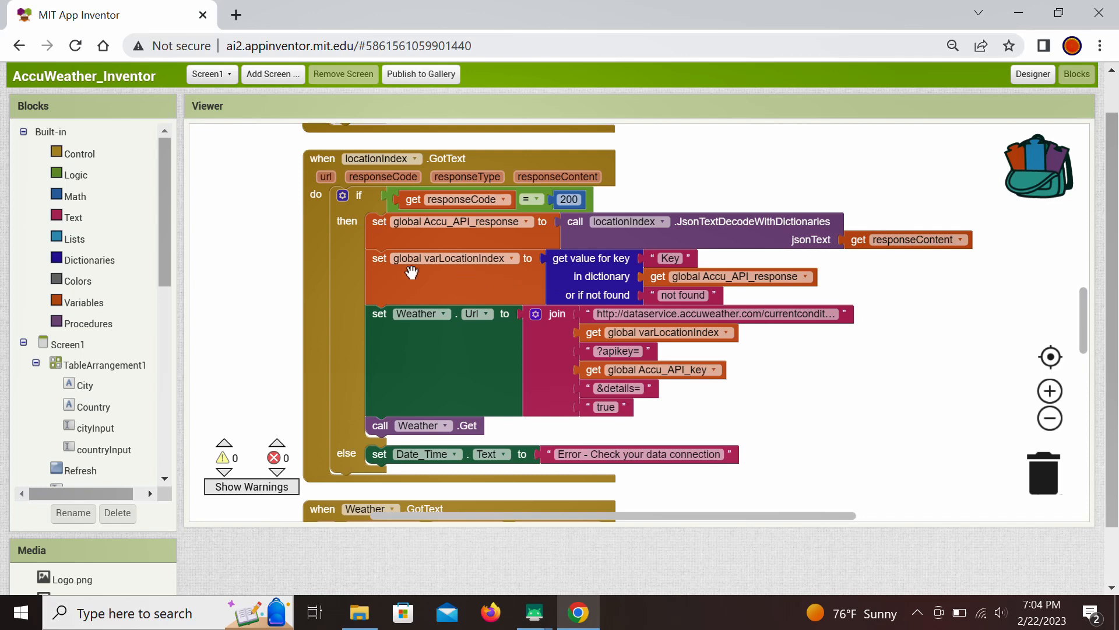
pyautogui.moveTo(410, 272)
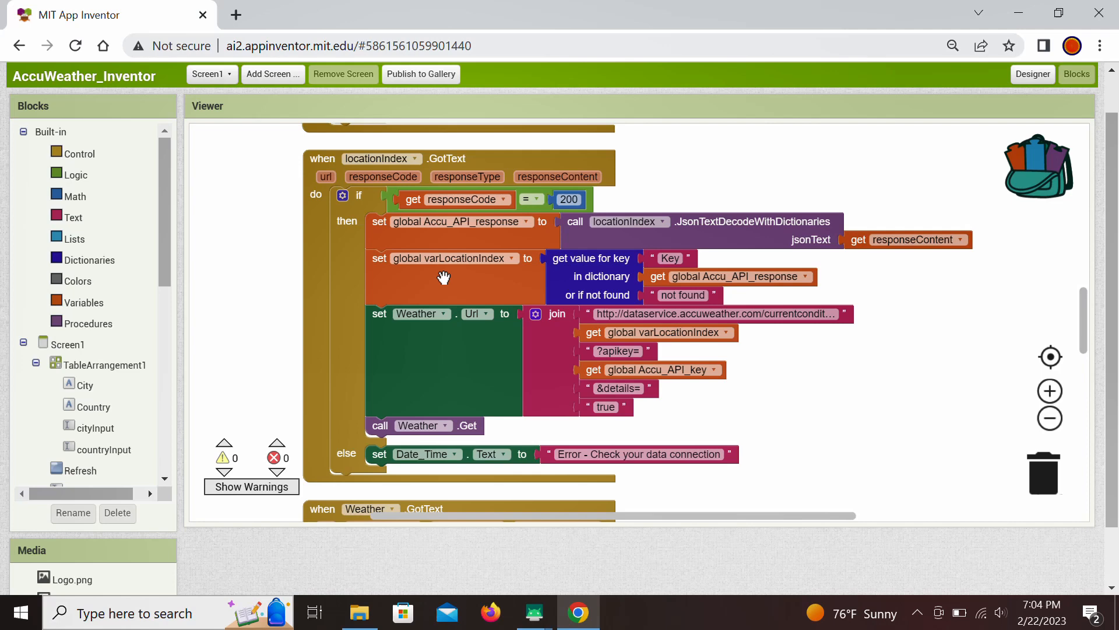
pyautogui.moveTo(481, 356)
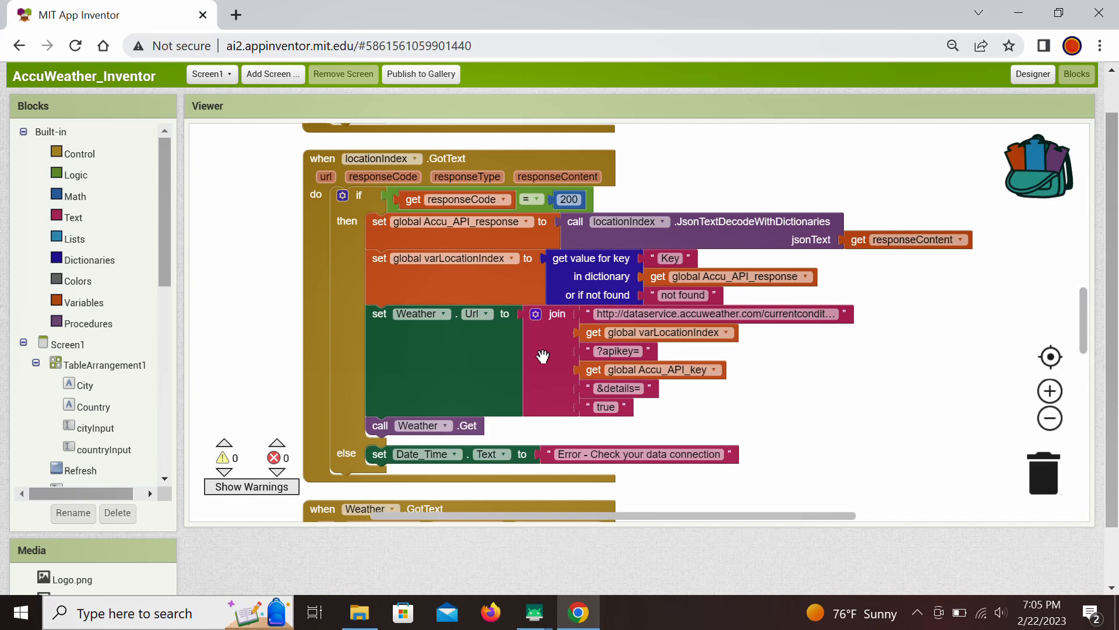
pyautogui.moveTo(425, 330)
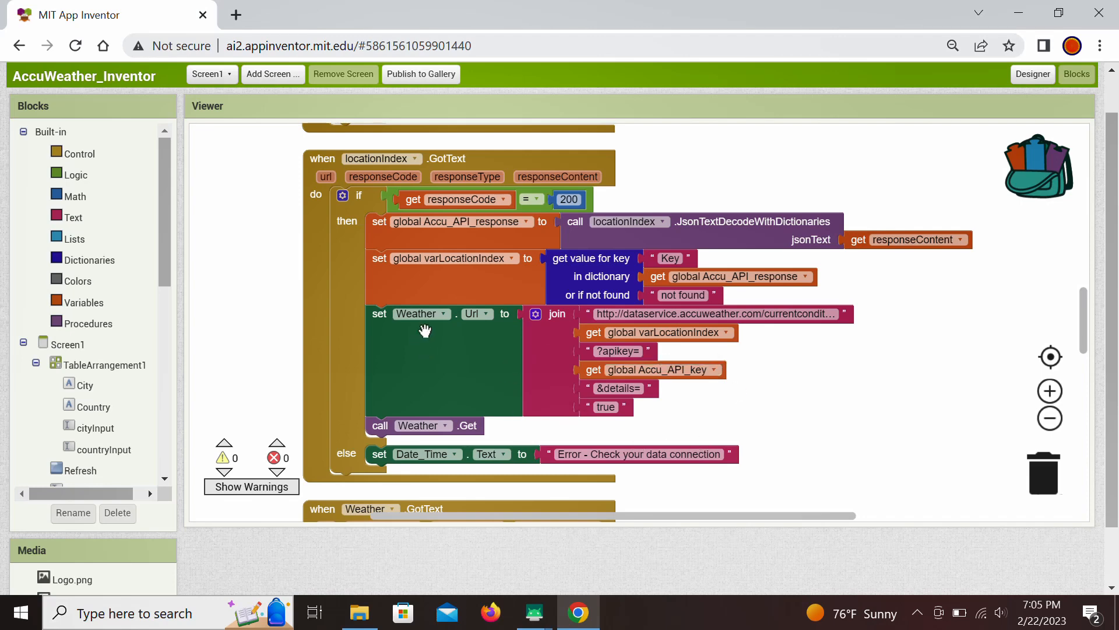
pyautogui.moveTo(438, 328)
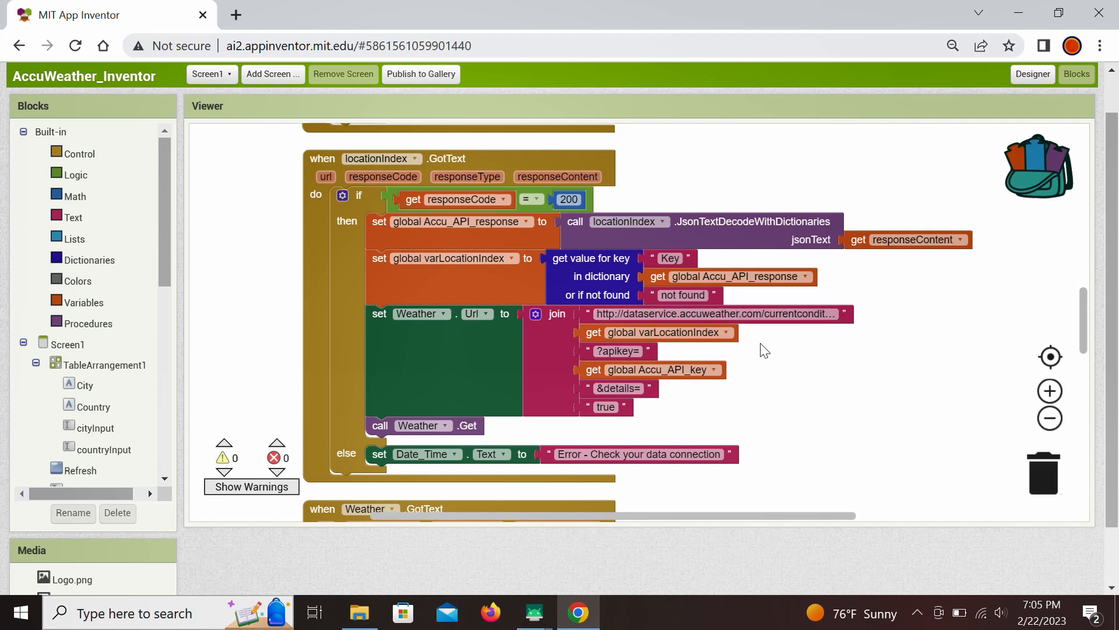
pyautogui.moveTo(714, 355)
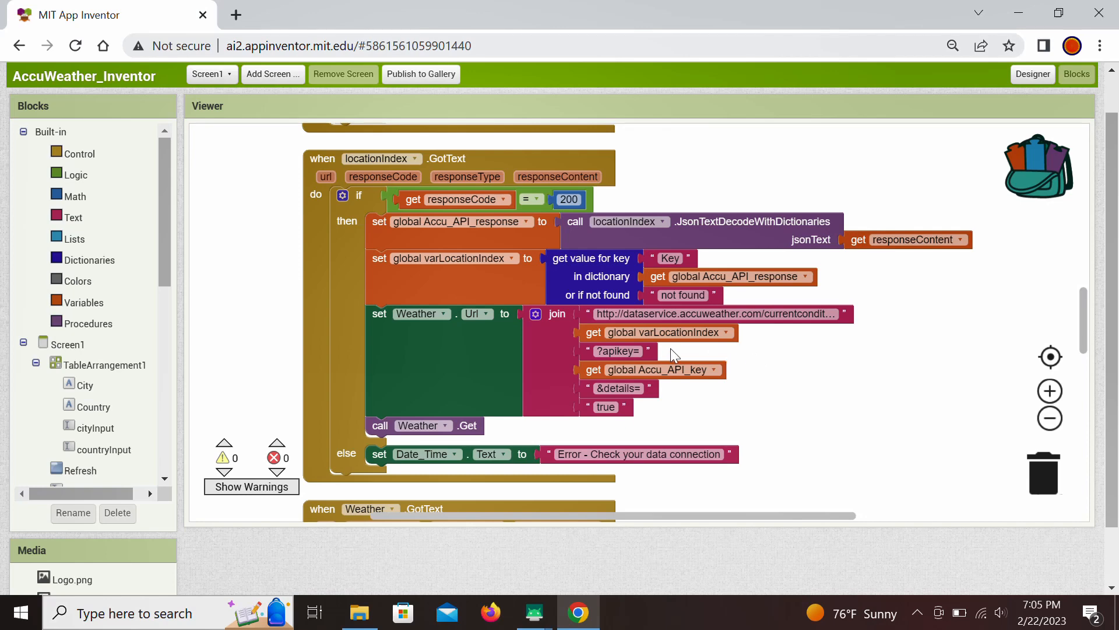
pyautogui.moveTo(630, 342)
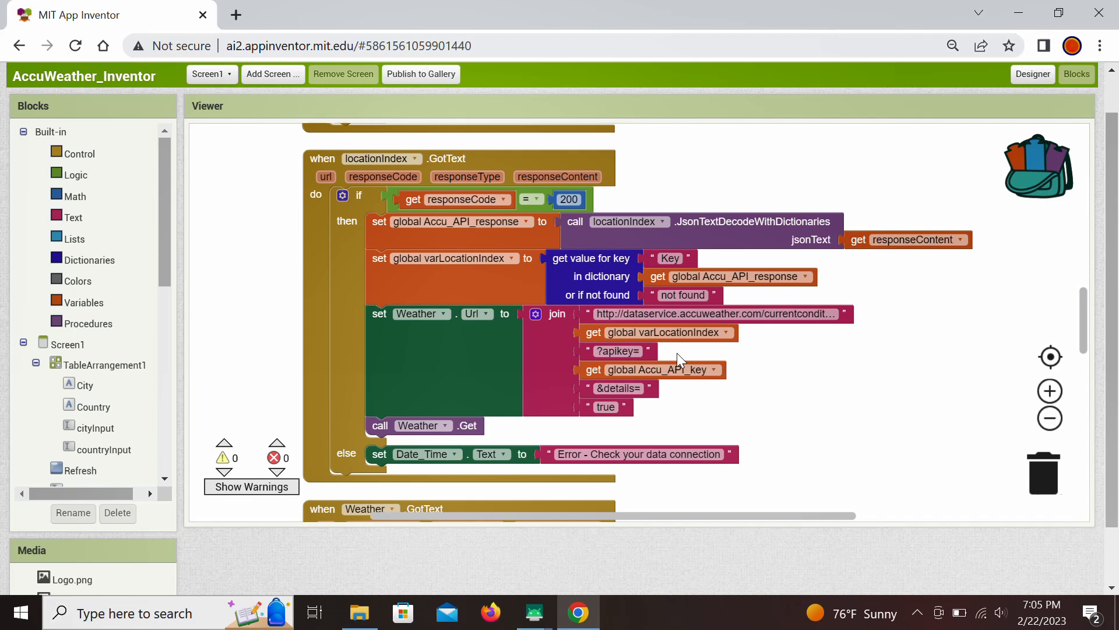
pyautogui.moveTo(660, 345)
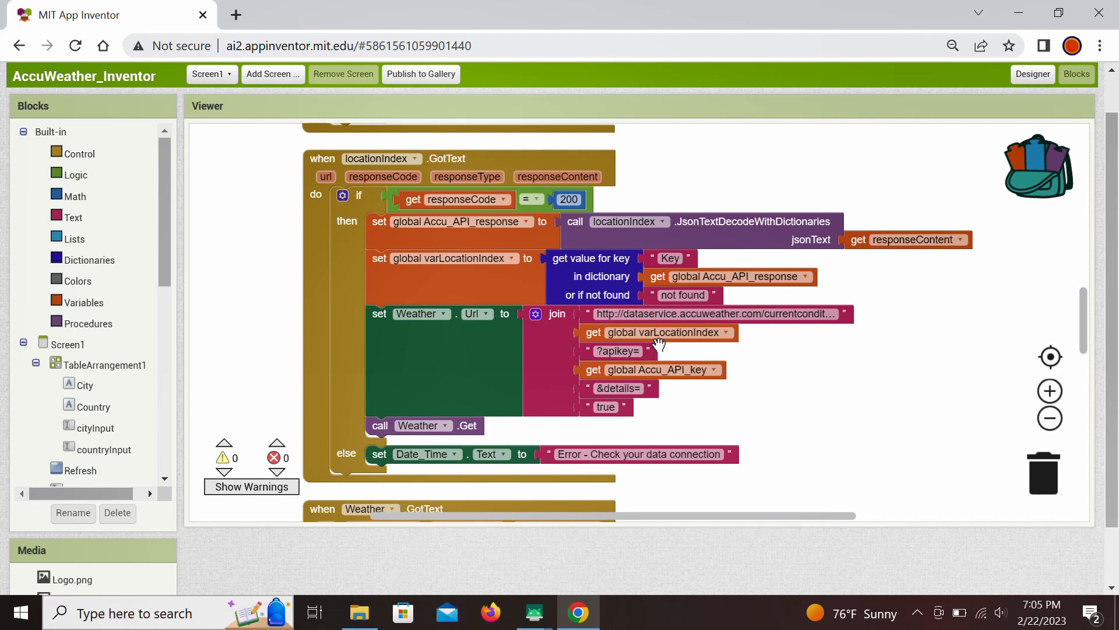
pyautogui.moveTo(689, 338)
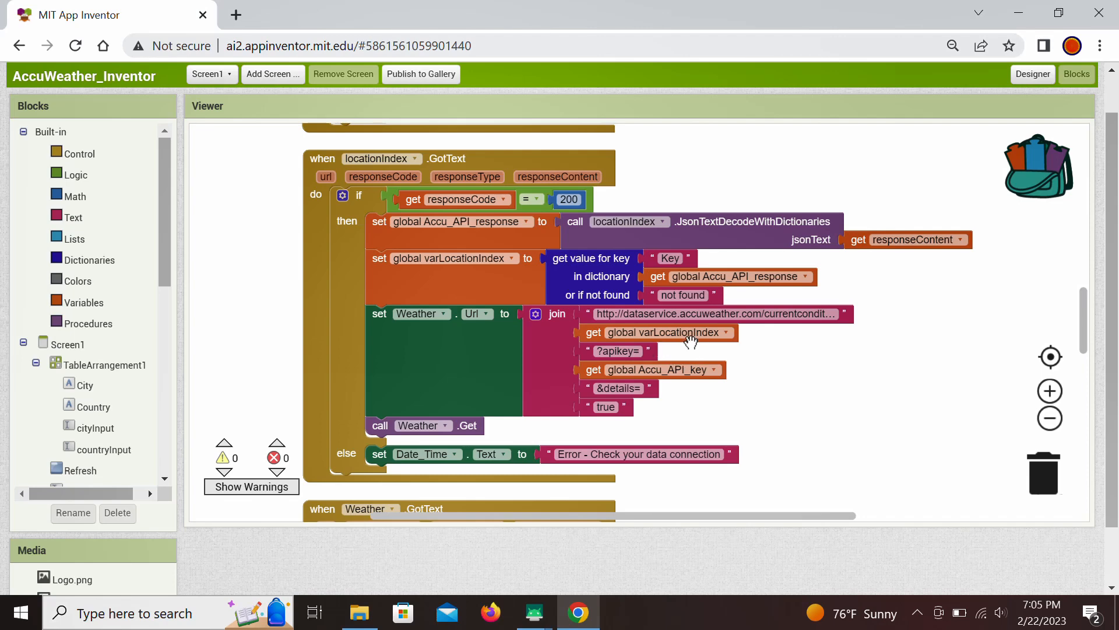
pyautogui.moveTo(635, 355)
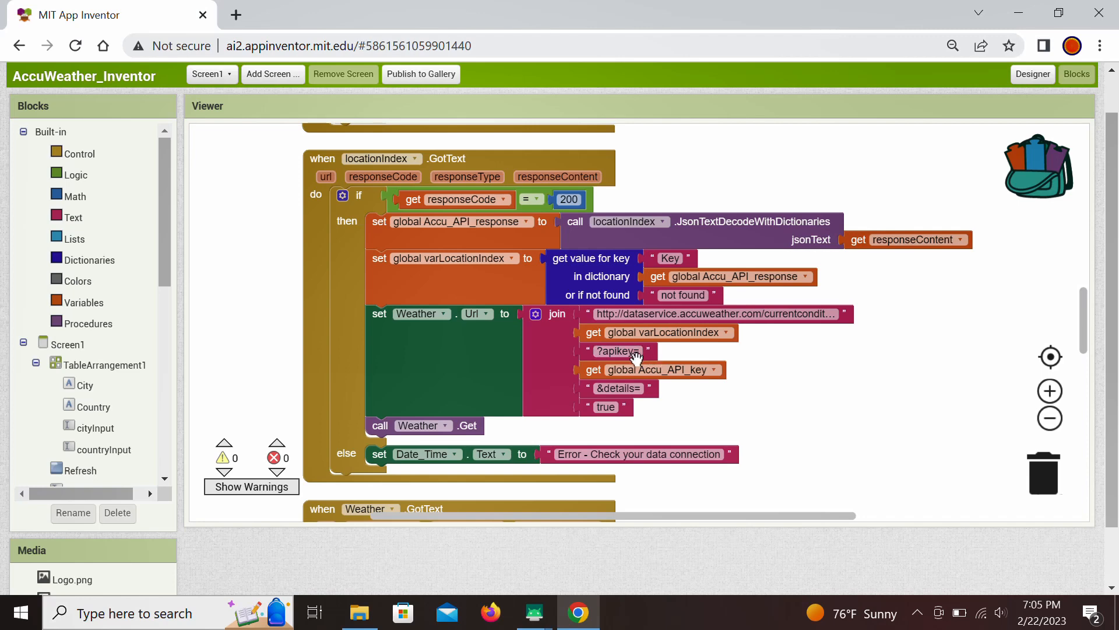
pyautogui.moveTo(600, 360)
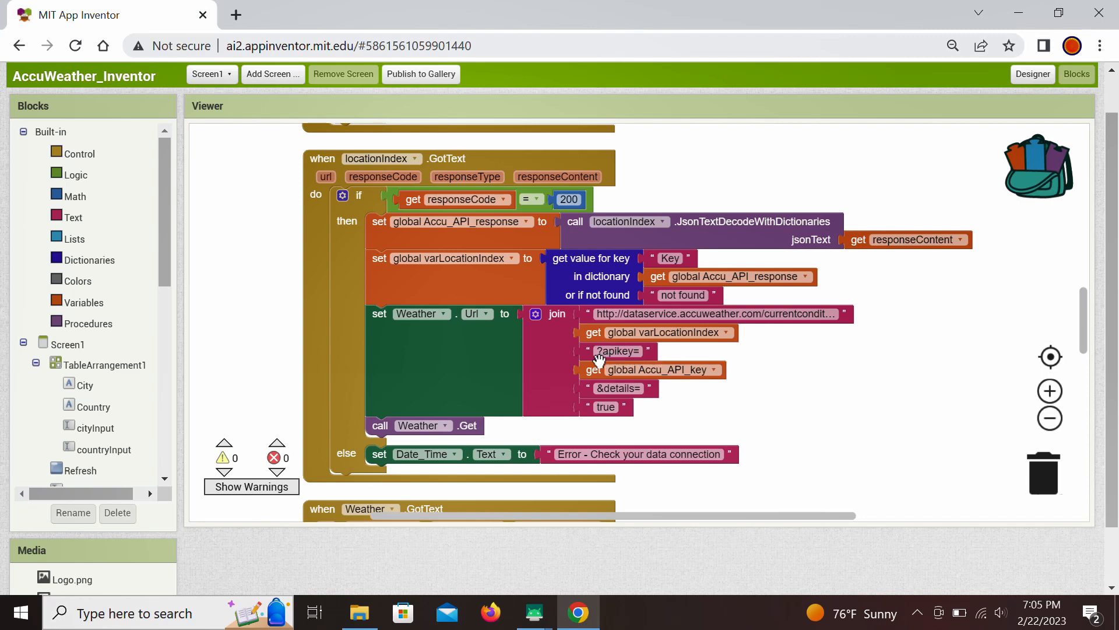
pyautogui.moveTo(620, 358)
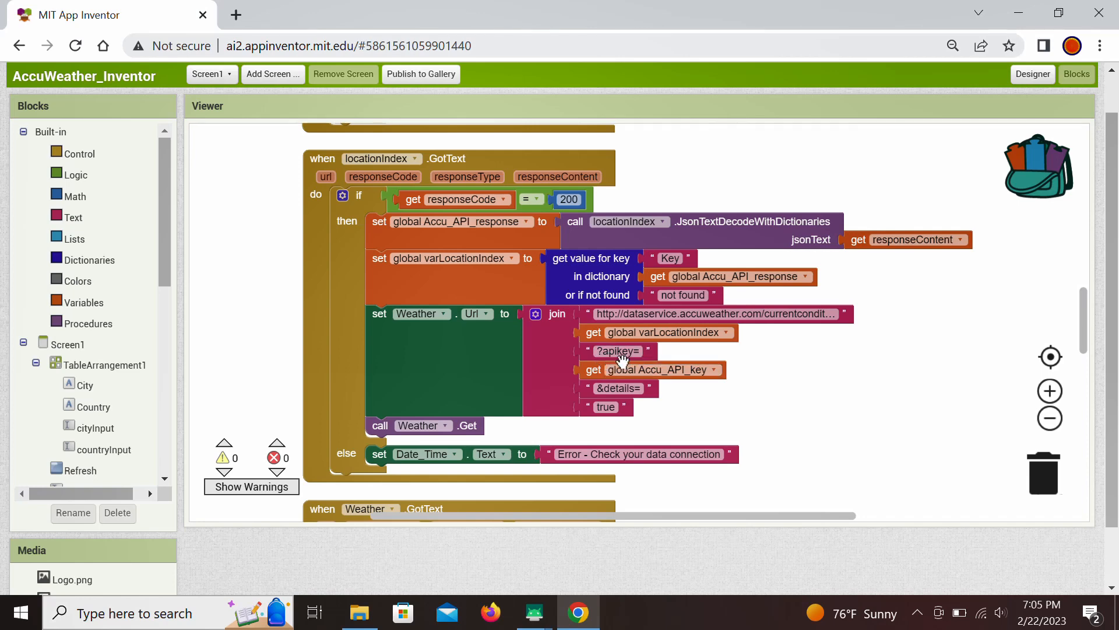
pyautogui.moveTo(687, 386)
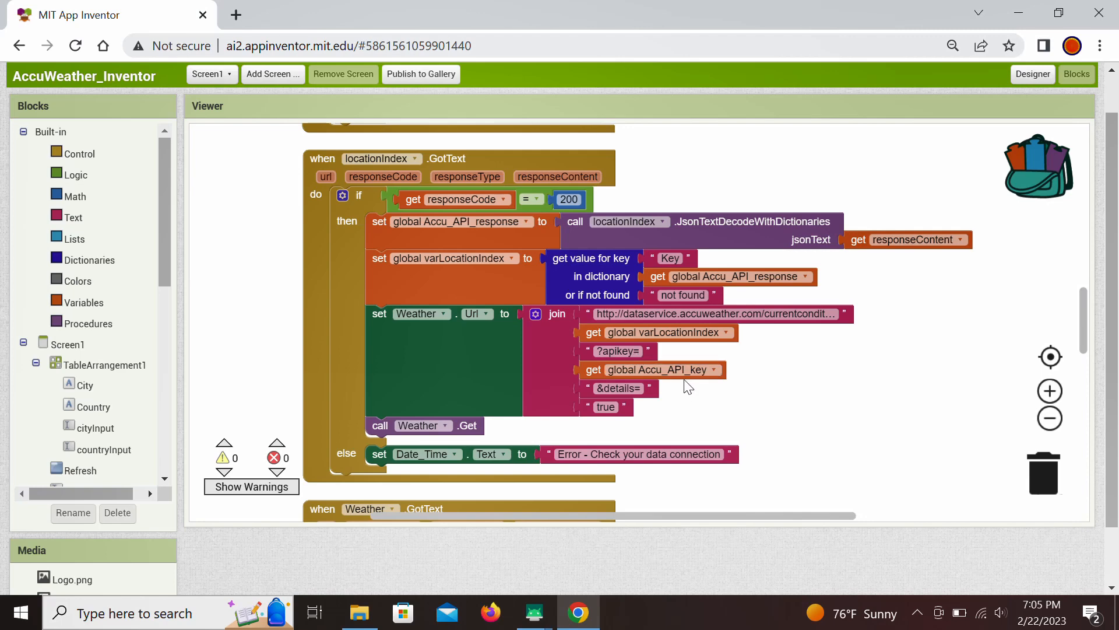
pyautogui.moveTo(628, 411)
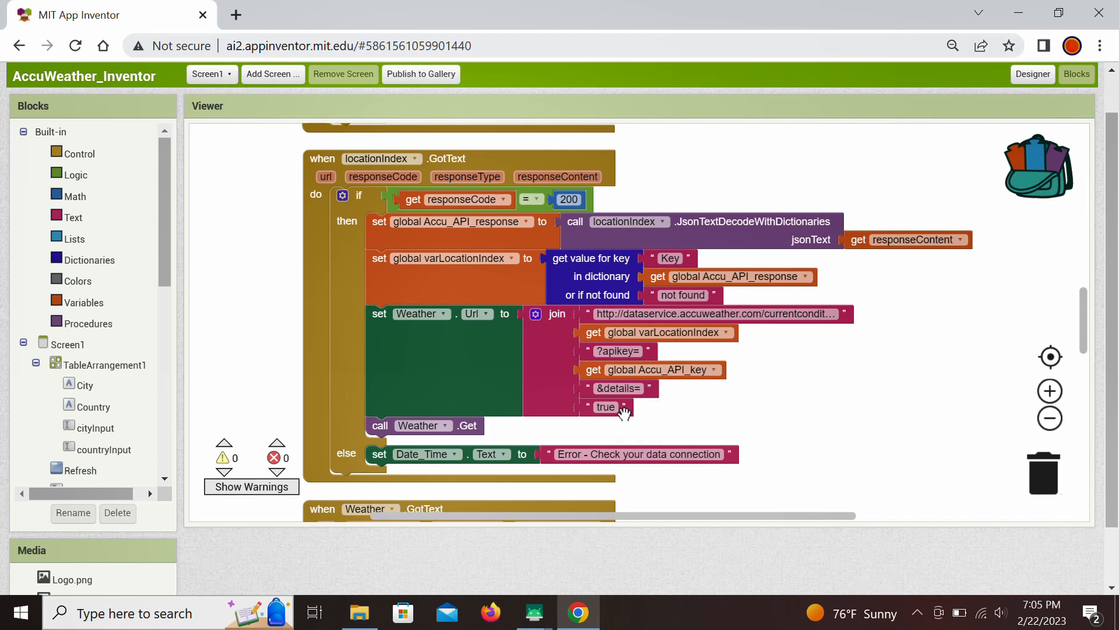
pyautogui.moveTo(774, 410)
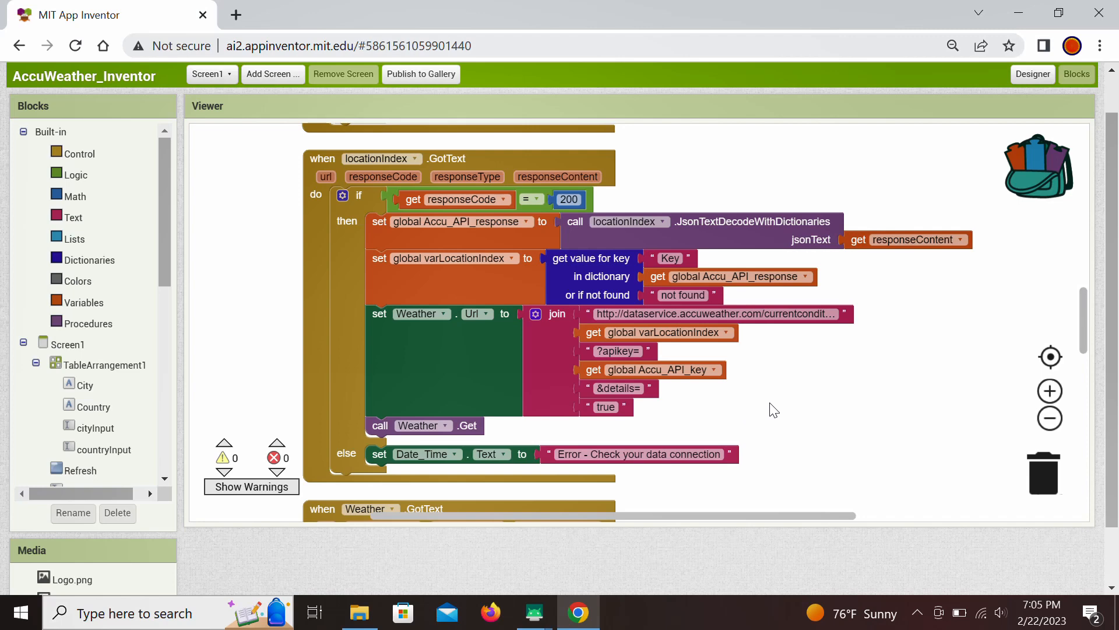
pyautogui.moveTo(868, 406)
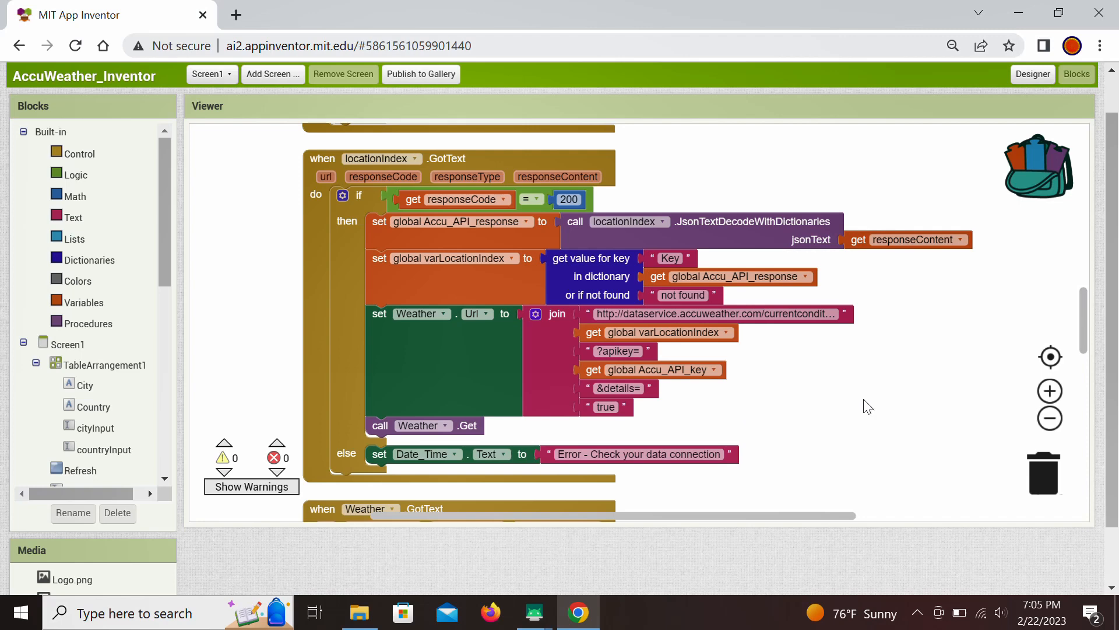
pyautogui.moveTo(473, 383)
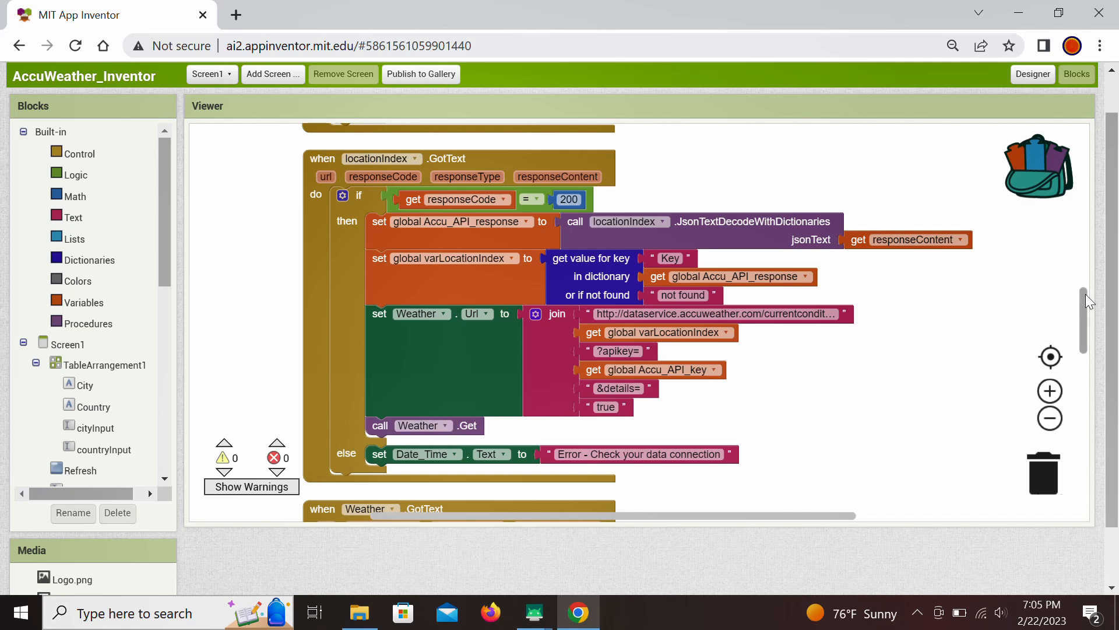
pyautogui.scroll(-3)
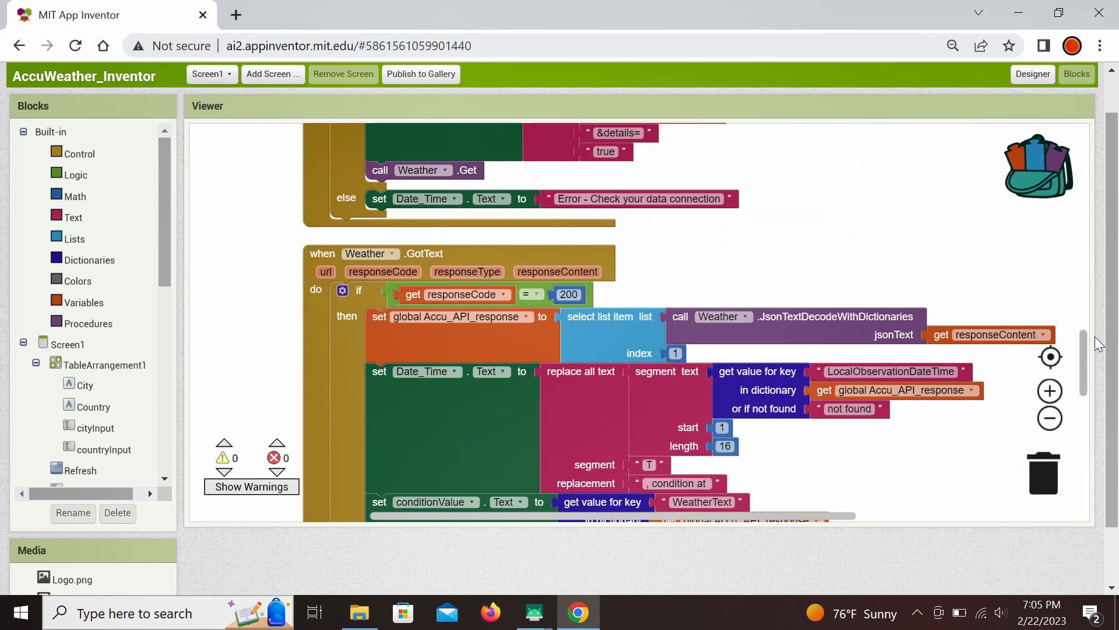
pyautogui.scroll(-3)
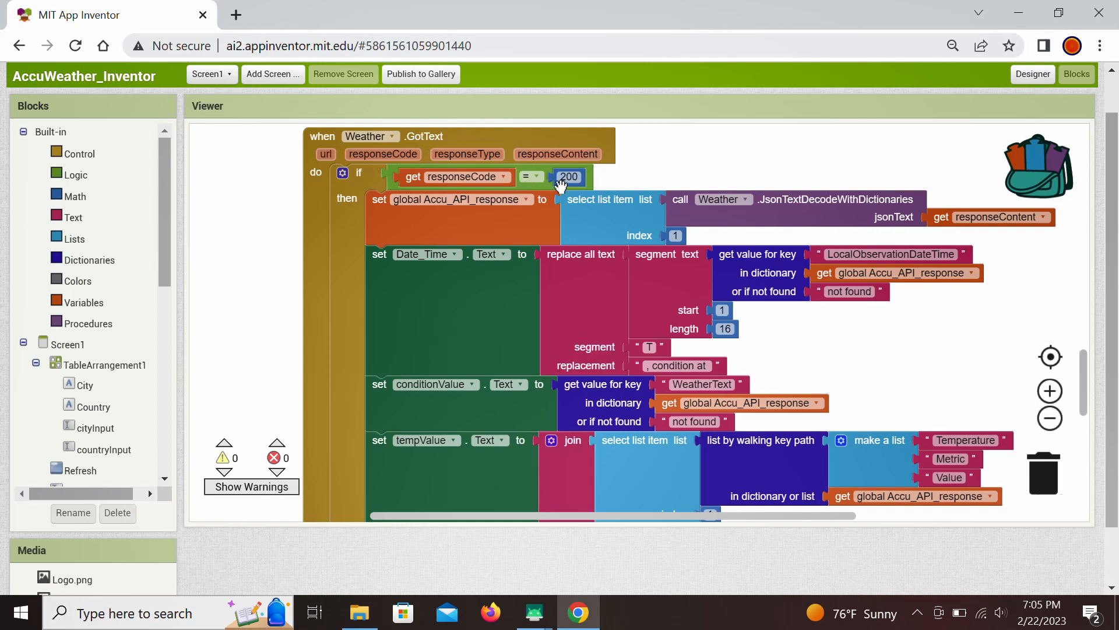
pyautogui.moveTo(596, 177)
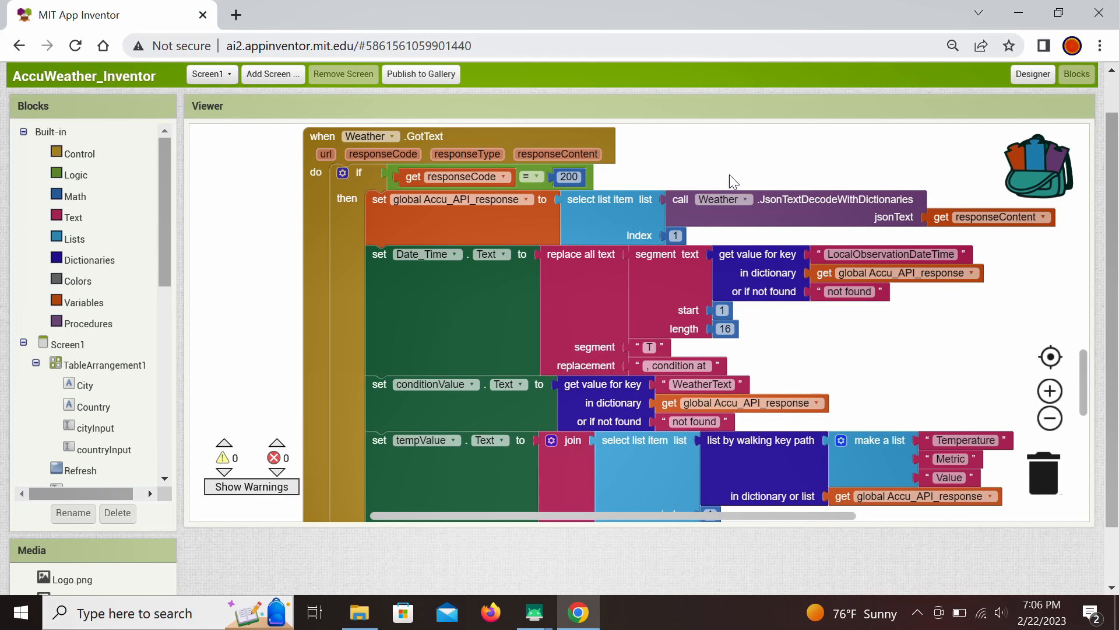
pyautogui.moveTo(861, 231)
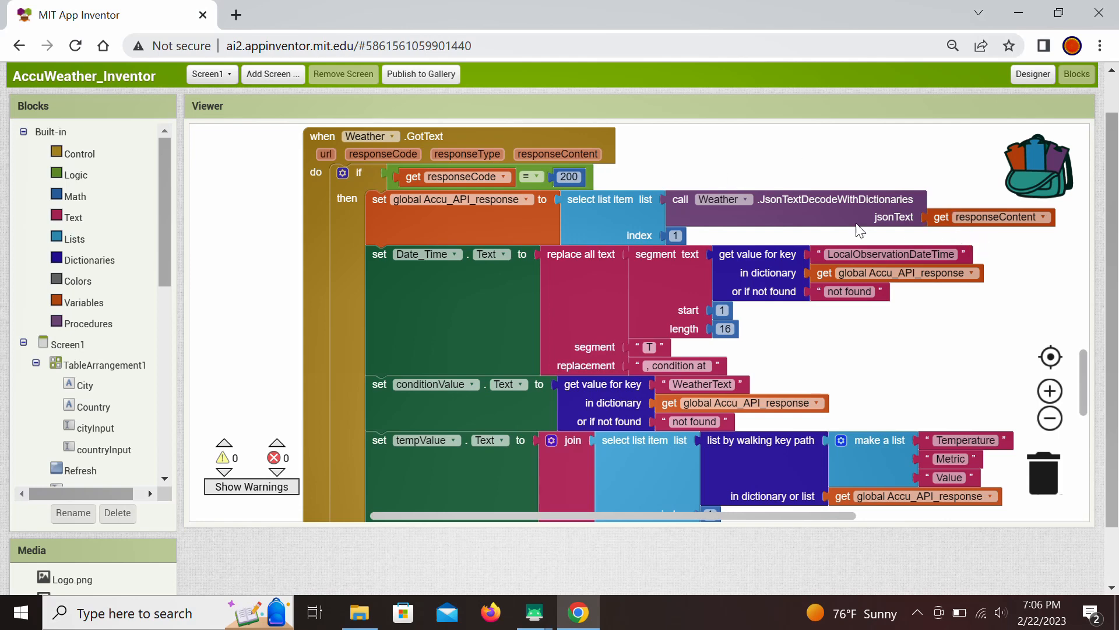
pyautogui.moveTo(655, 316)
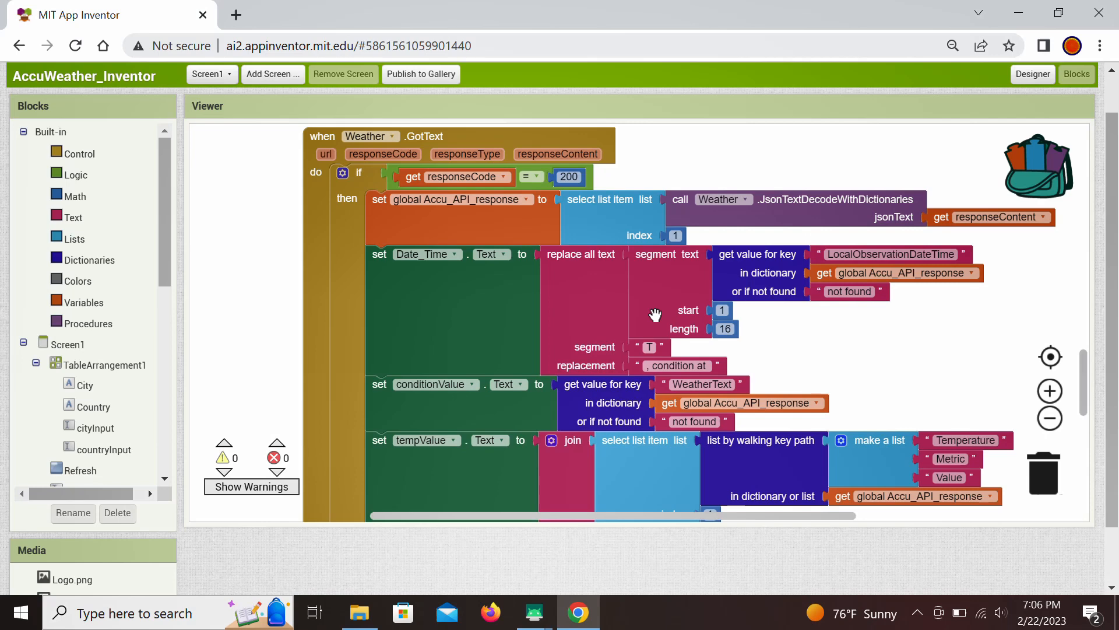
pyautogui.moveTo(872, 368)
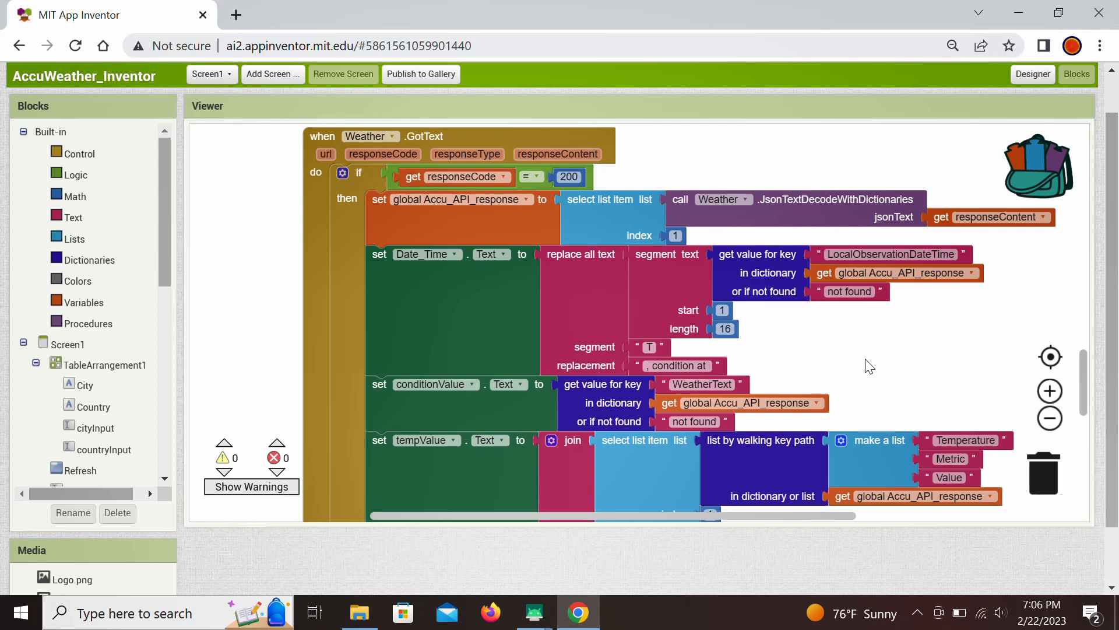
pyautogui.moveTo(420, 277)
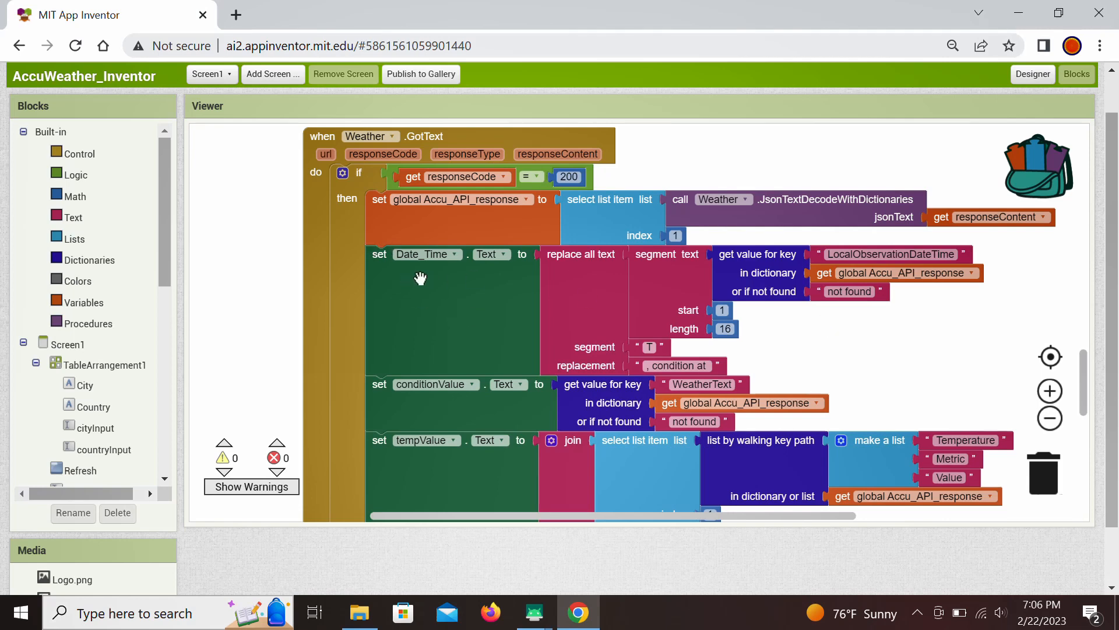
pyautogui.moveTo(794, 329)
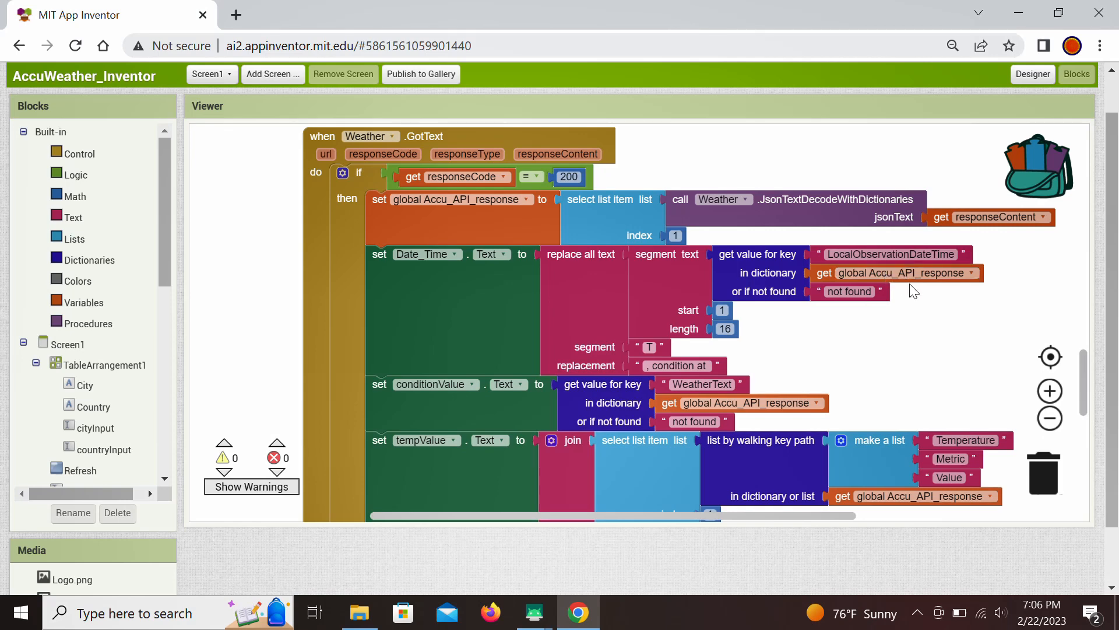
pyautogui.moveTo(932, 312)
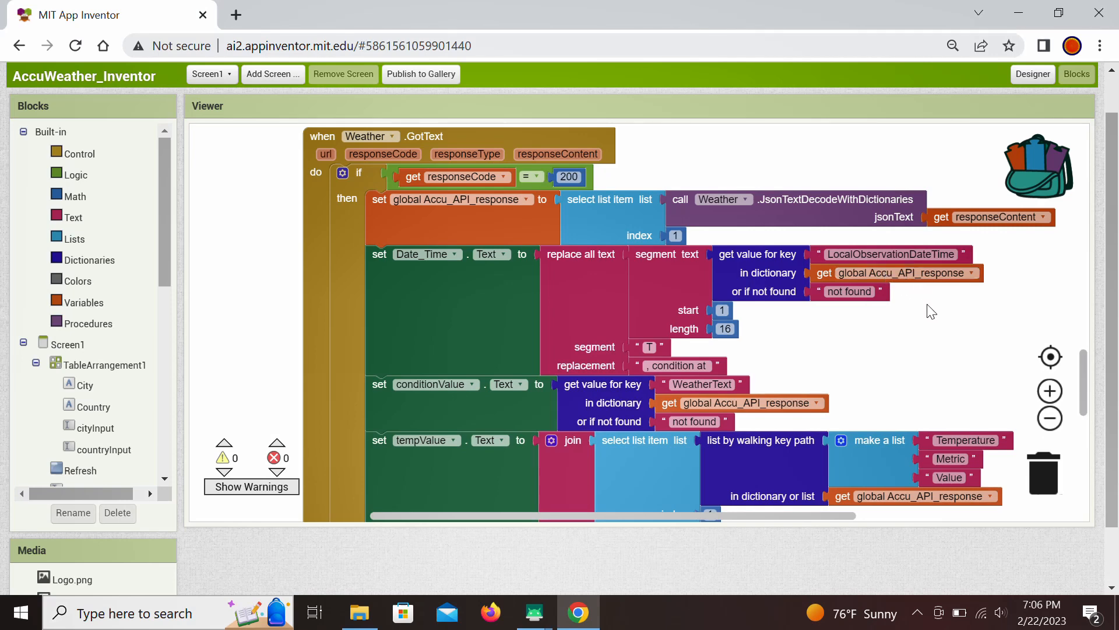
pyautogui.moveTo(838, 329)
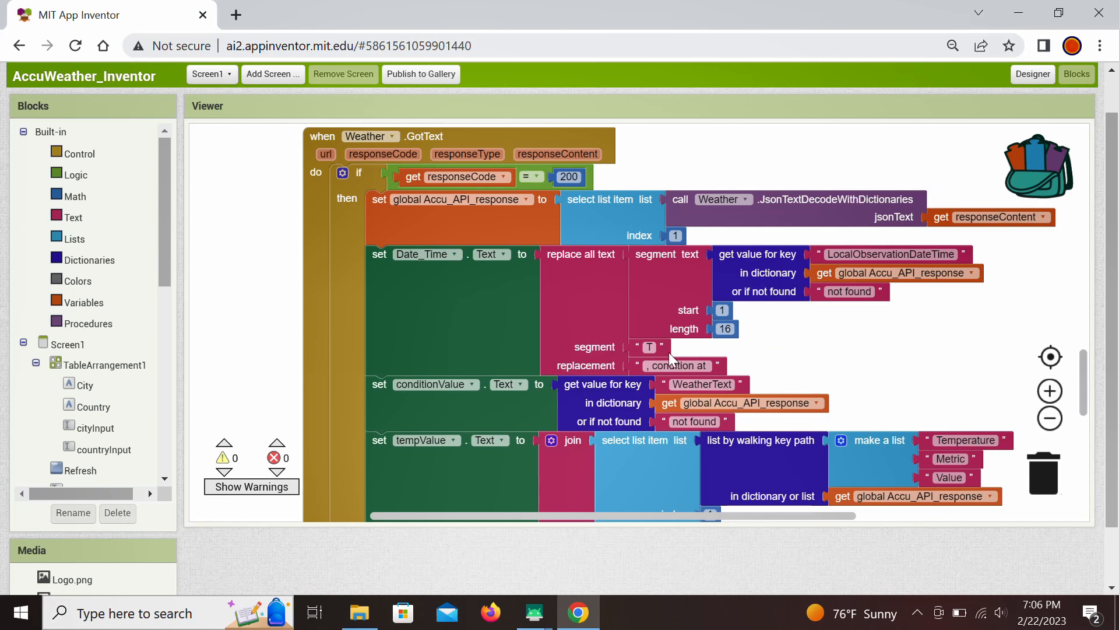
pyautogui.moveTo(739, 350)
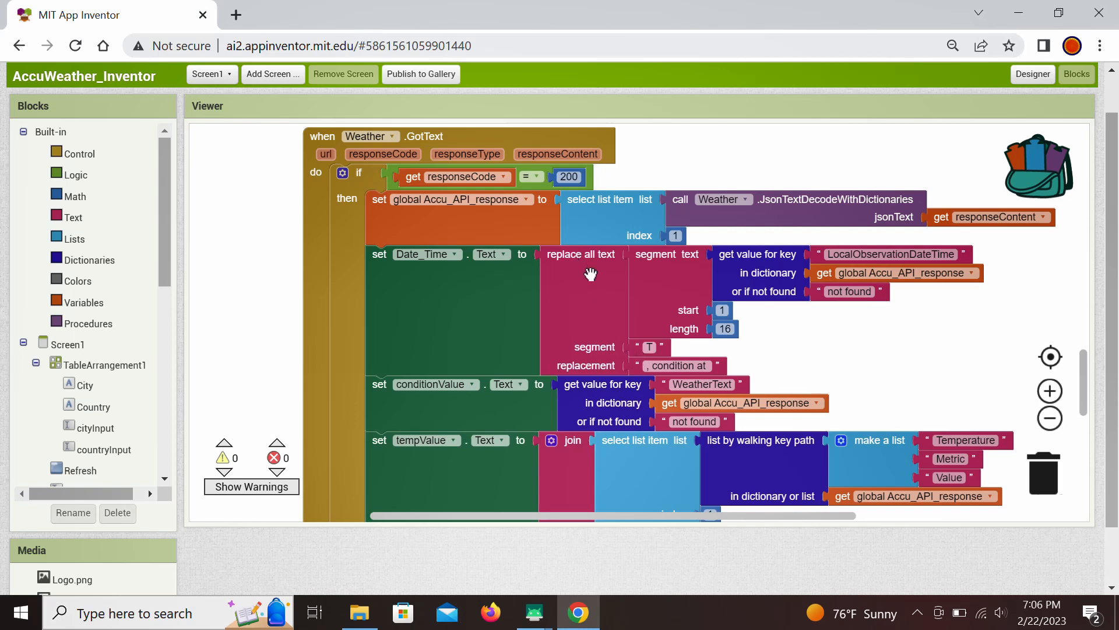
pyautogui.moveTo(692, 374)
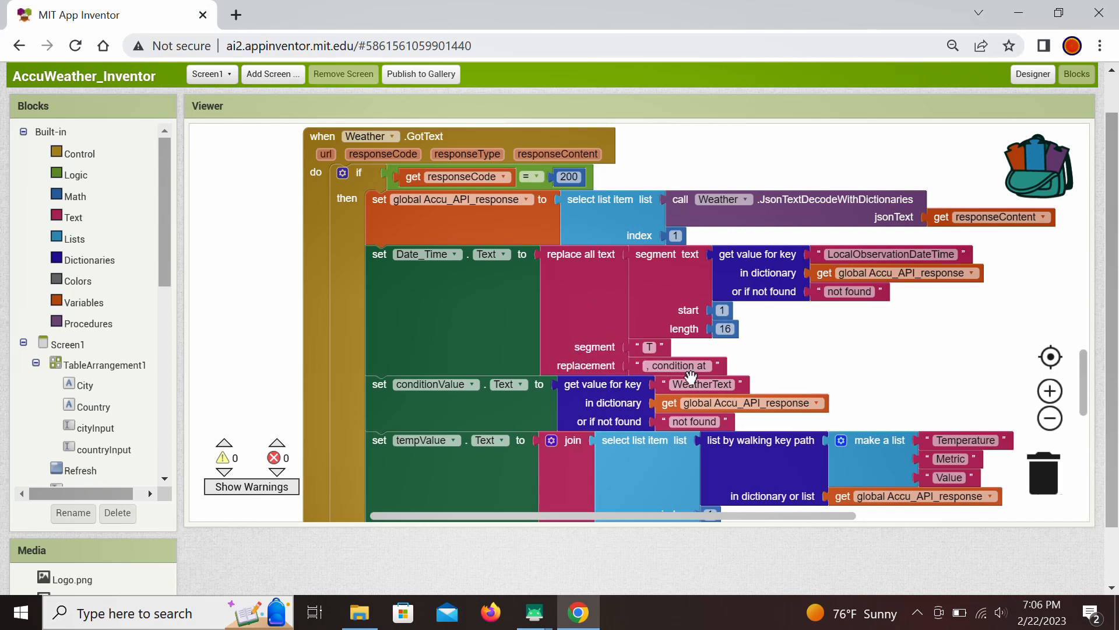
pyautogui.moveTo(826, 358)
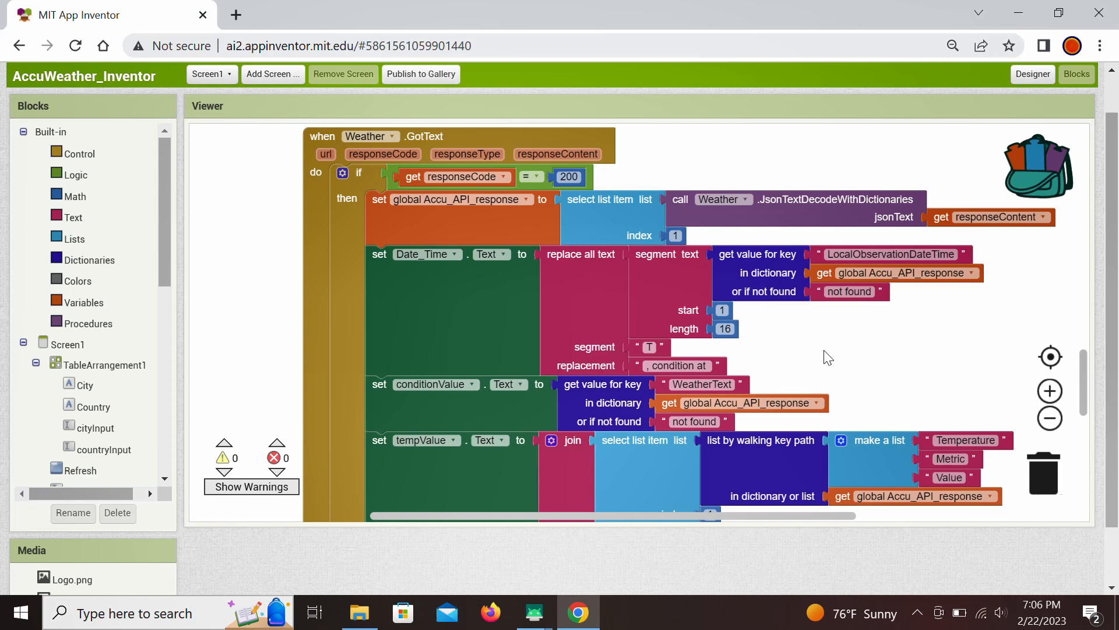
pyautogui.moveTo(956, 357)
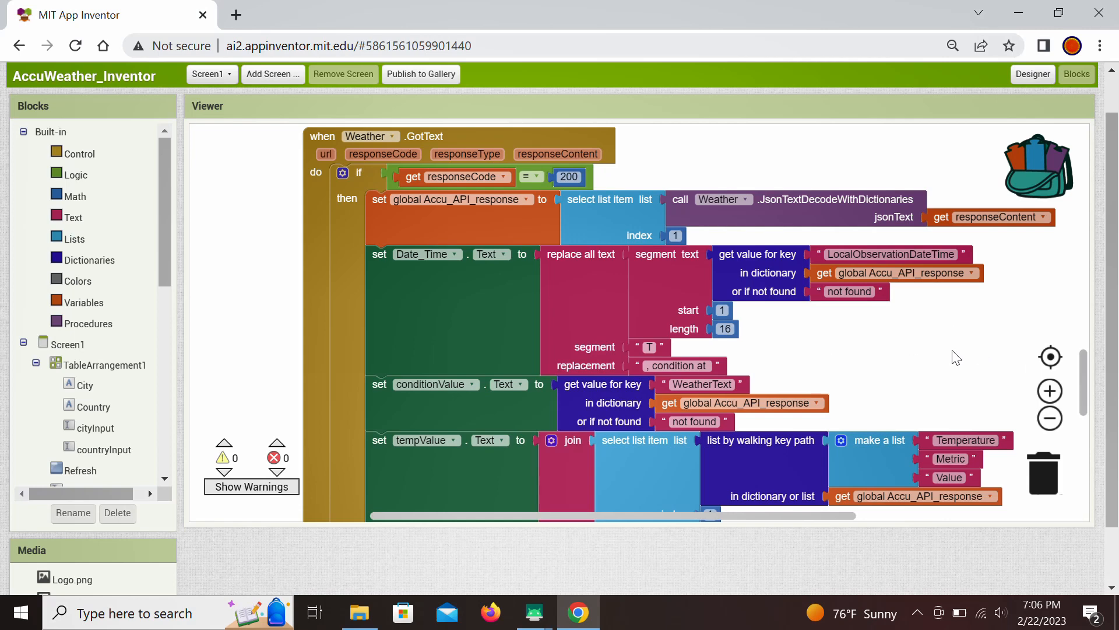
pyautogui.moveTo(452, 416)
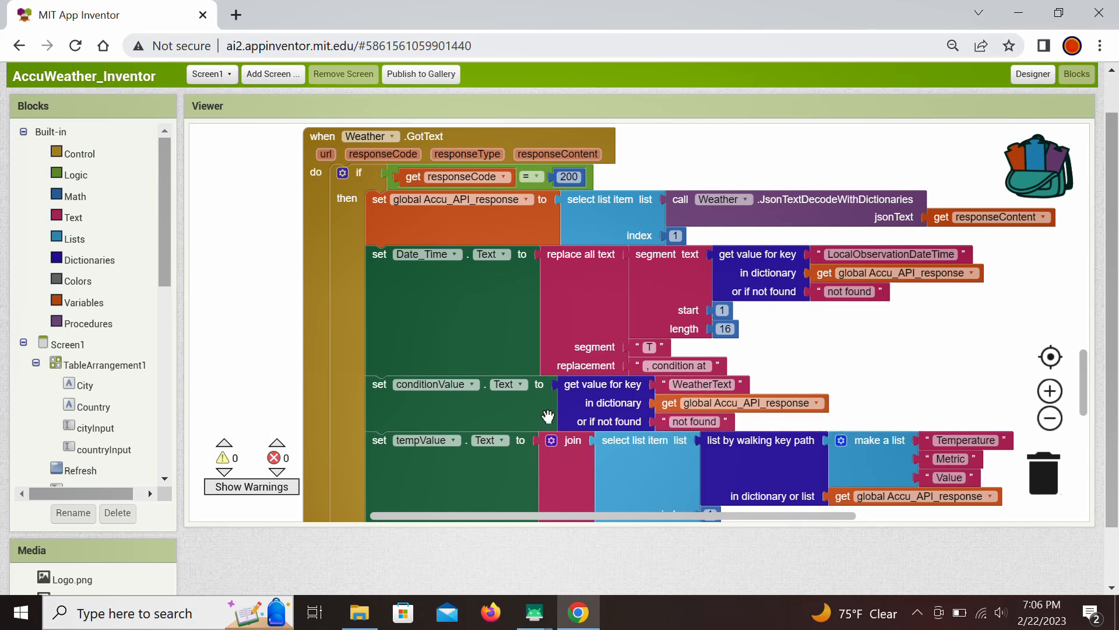
pyautogui.moveTo(483, 405)
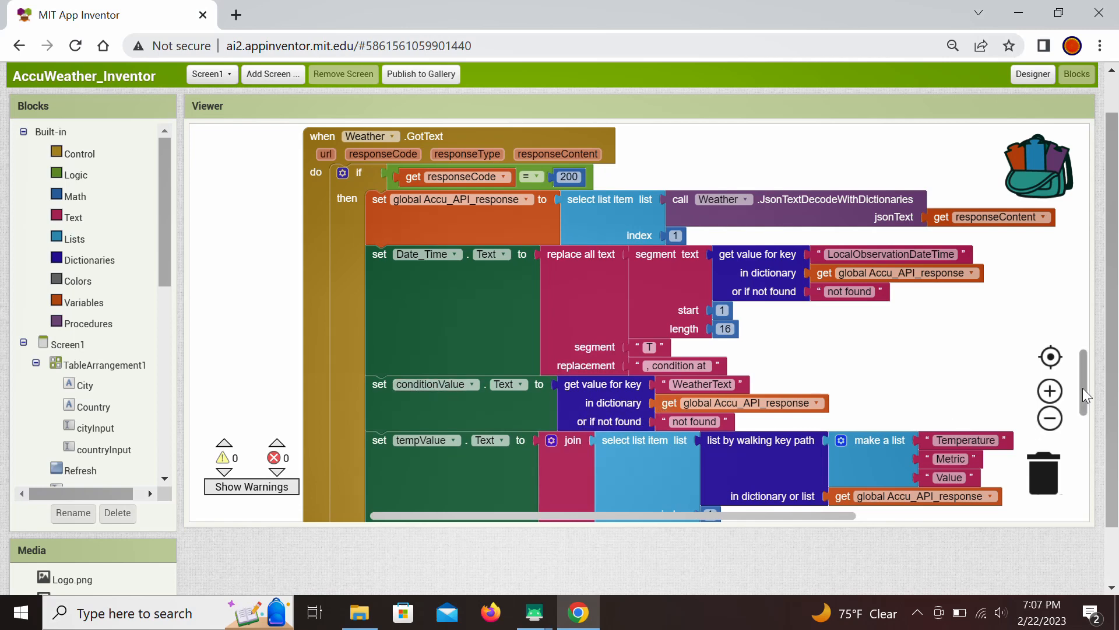
pyautogui.scroll(-3)
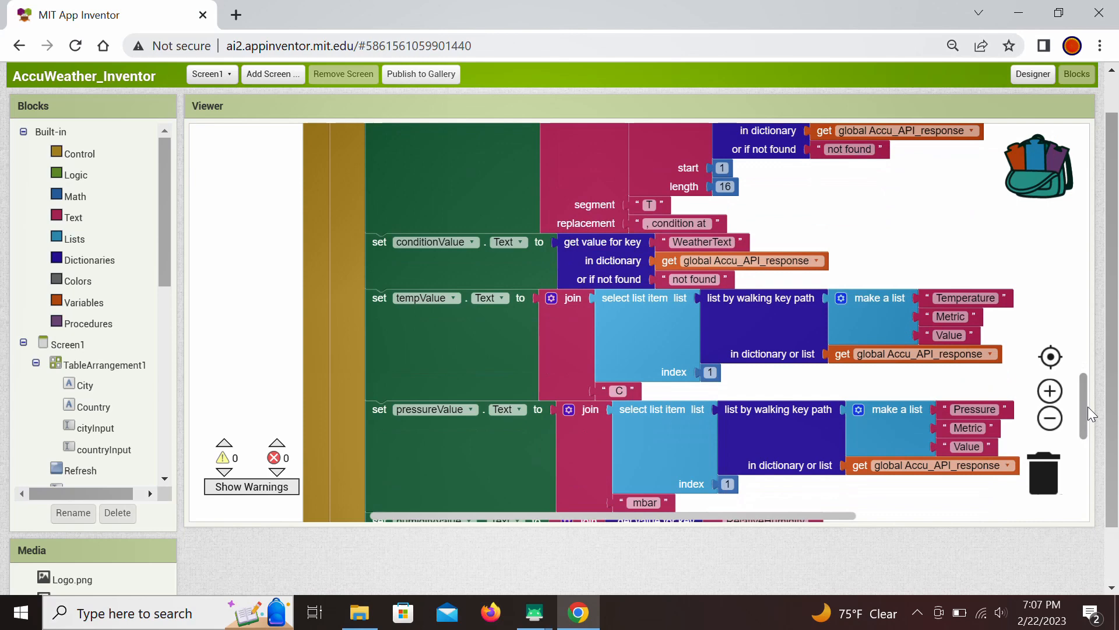
pyautogui.scroll(-3)
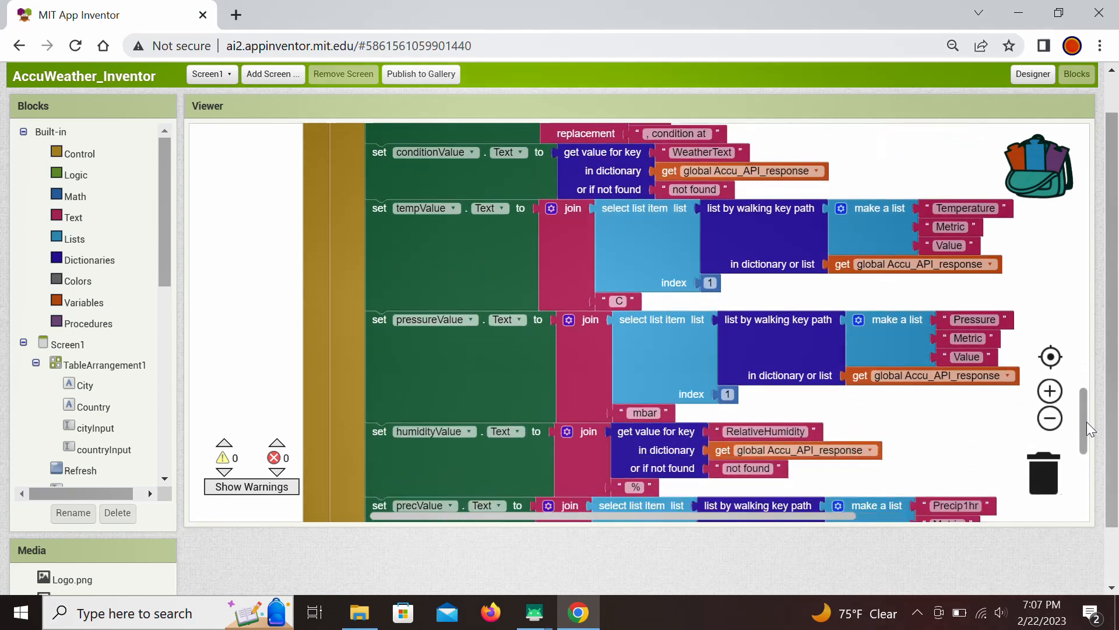
pyautogui.scroll(-3)
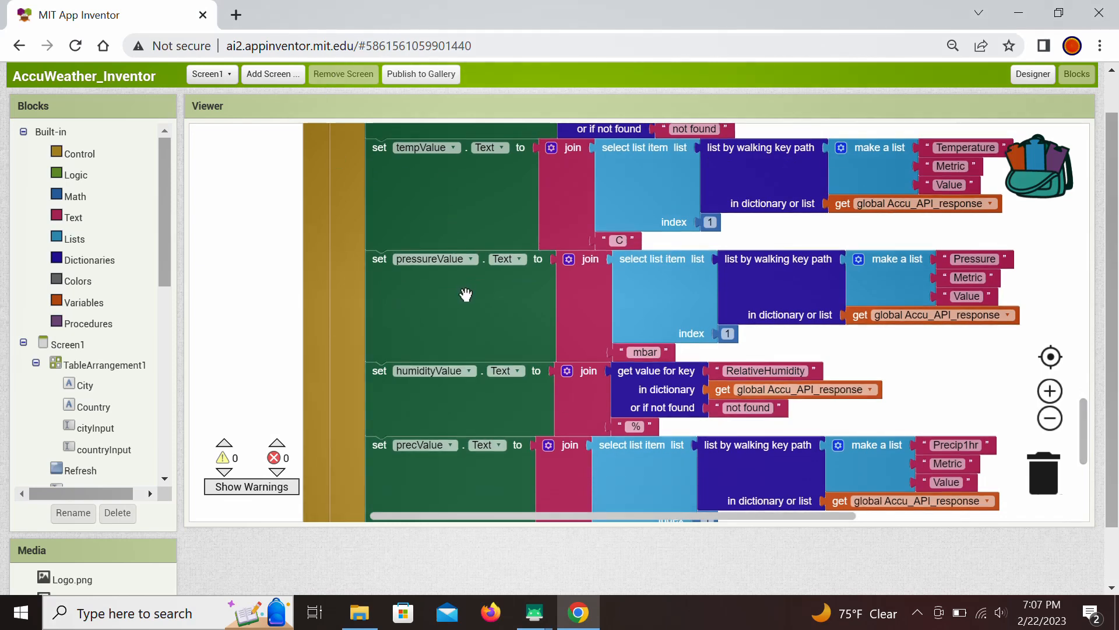
pyautogui.moveTo(441, 464)
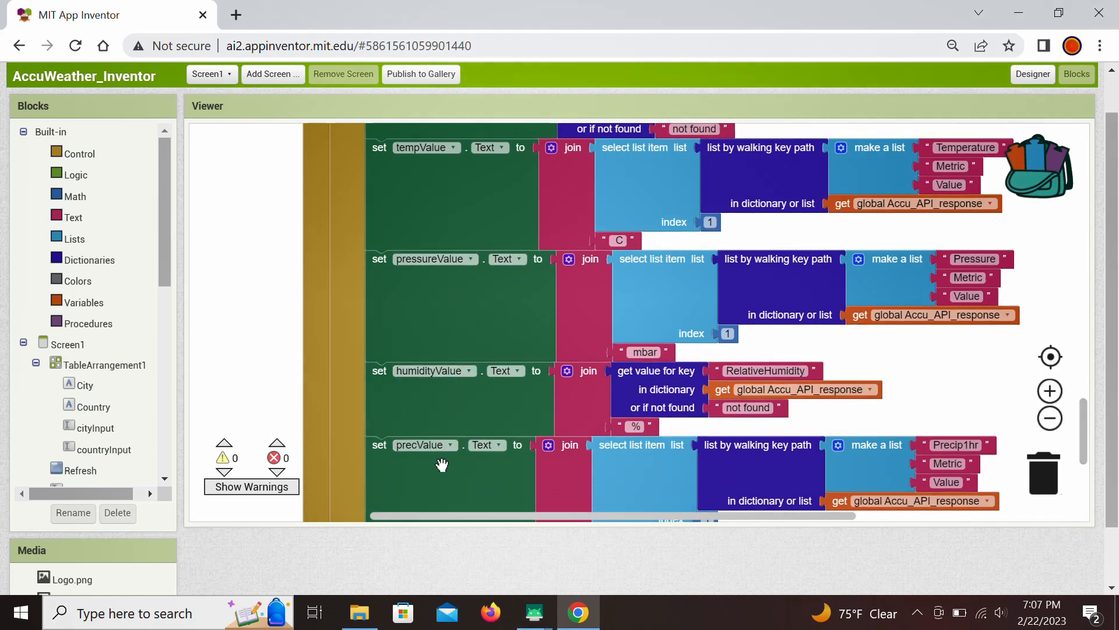
pyautogui.moveTo(616, 268)
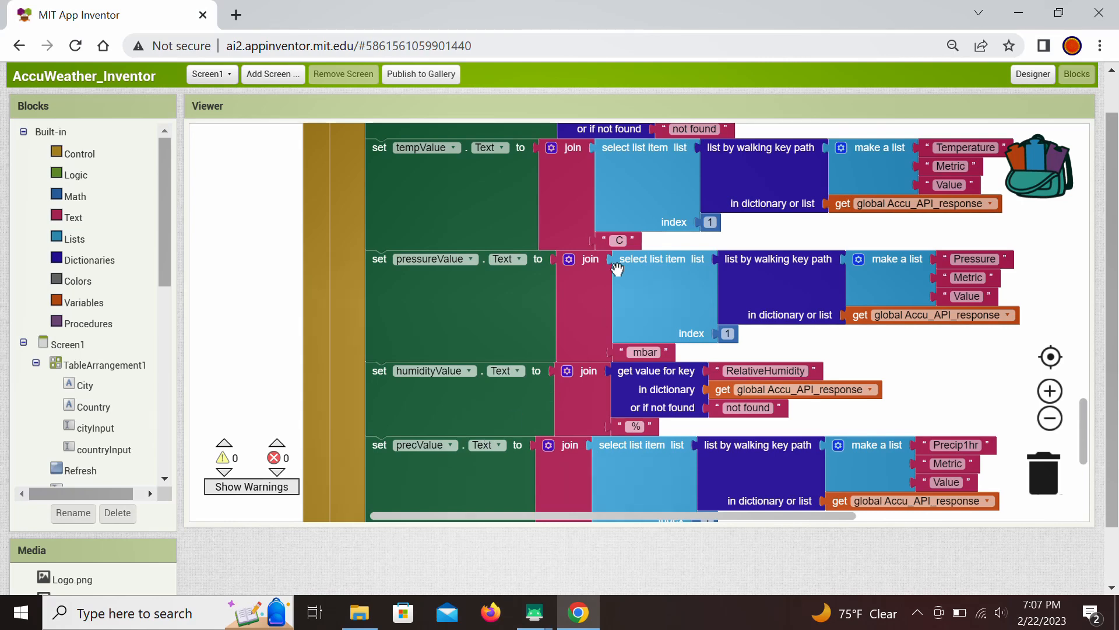
pyautogui.moveTo(524, 412)
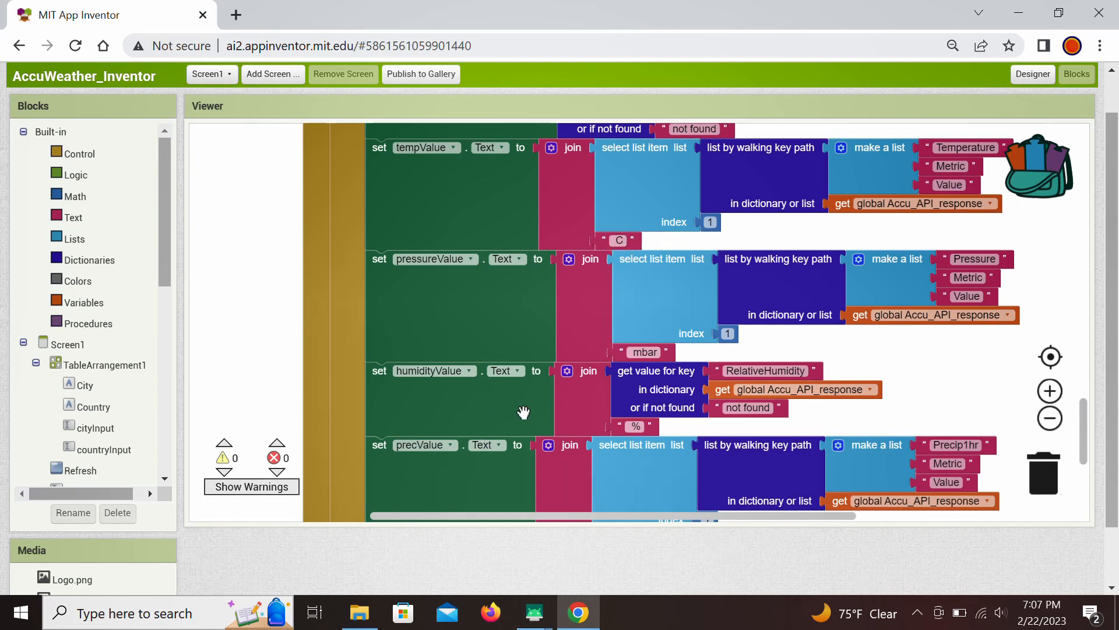
pyautogui.moveTo(603, 410)
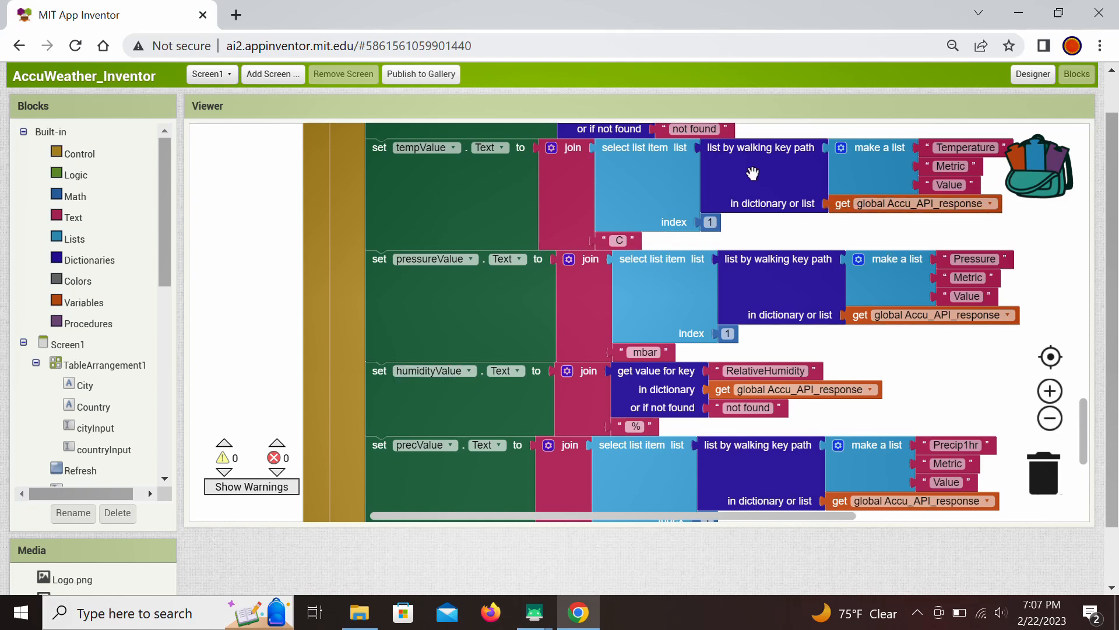
pyautogui.moveTo(520, 207)
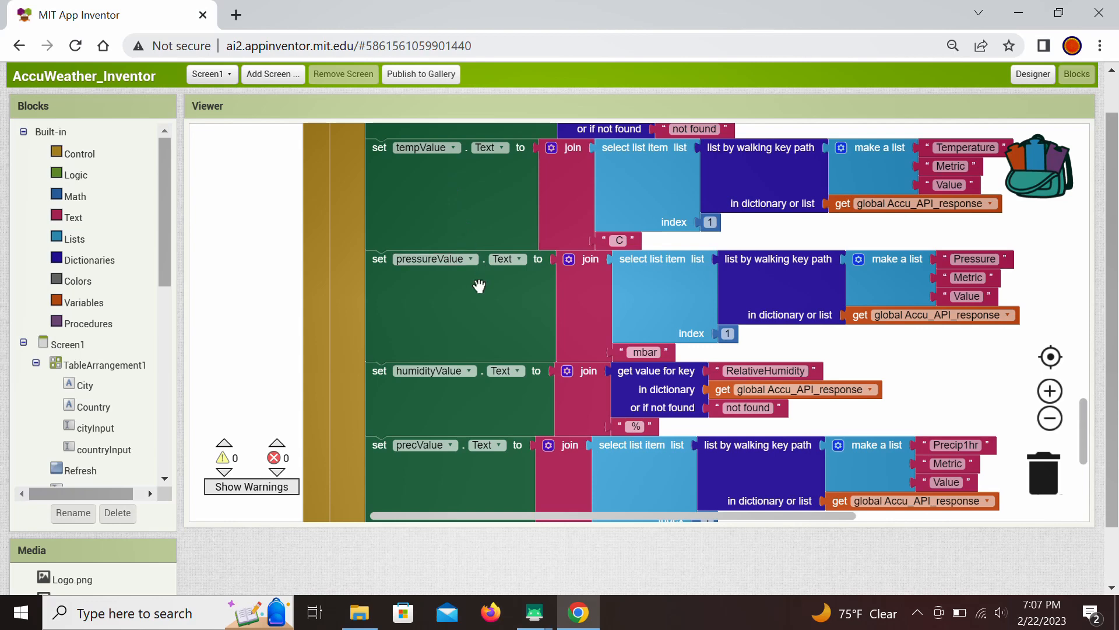
pyautogui.moveTo(453, 460)
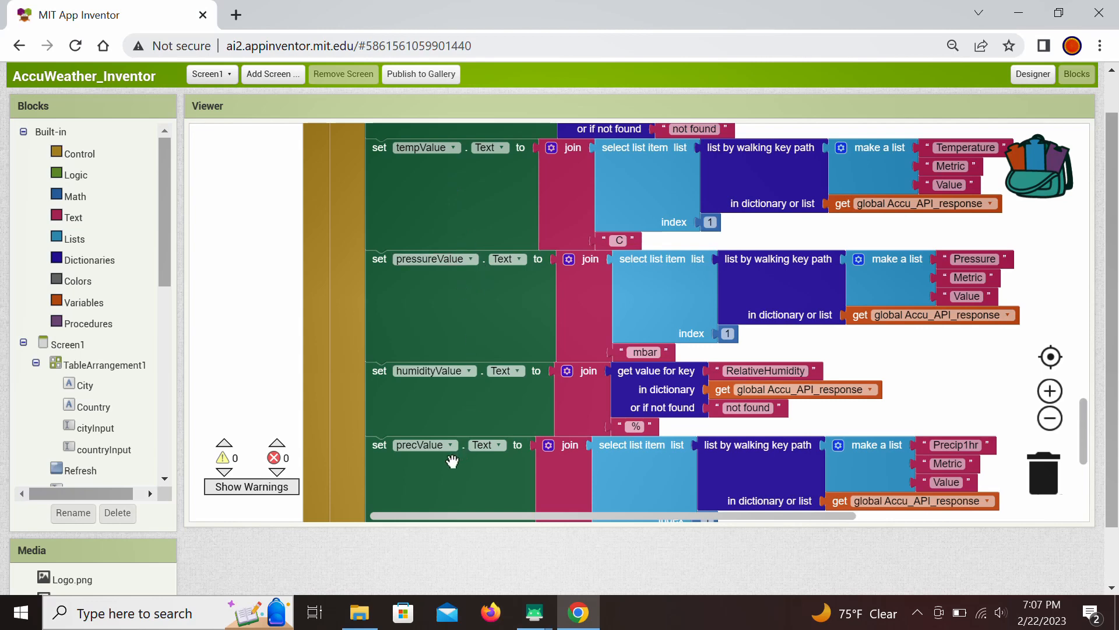
pyautogui.moveTo(925, 178)
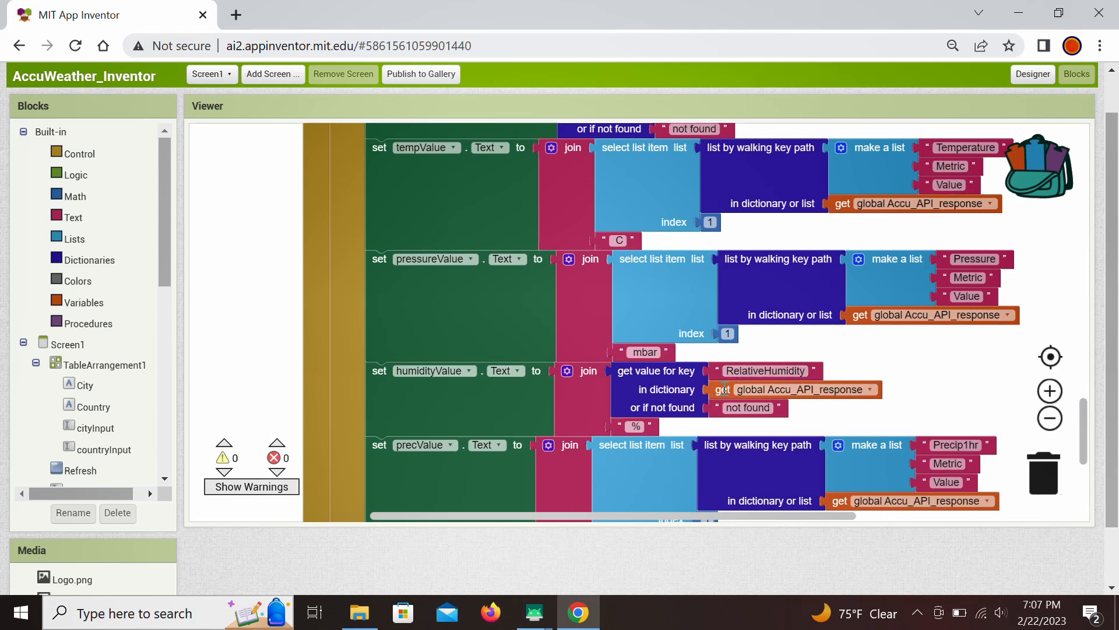
pyautogui.moveTo(902, 180)
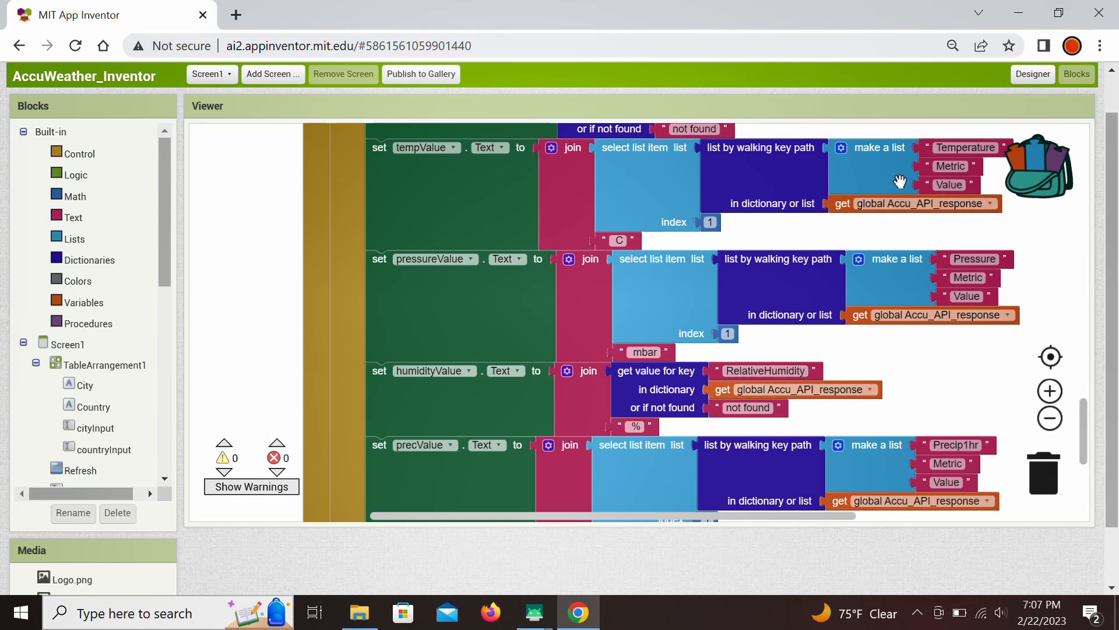
pyautogui.moveTo(901, 179)
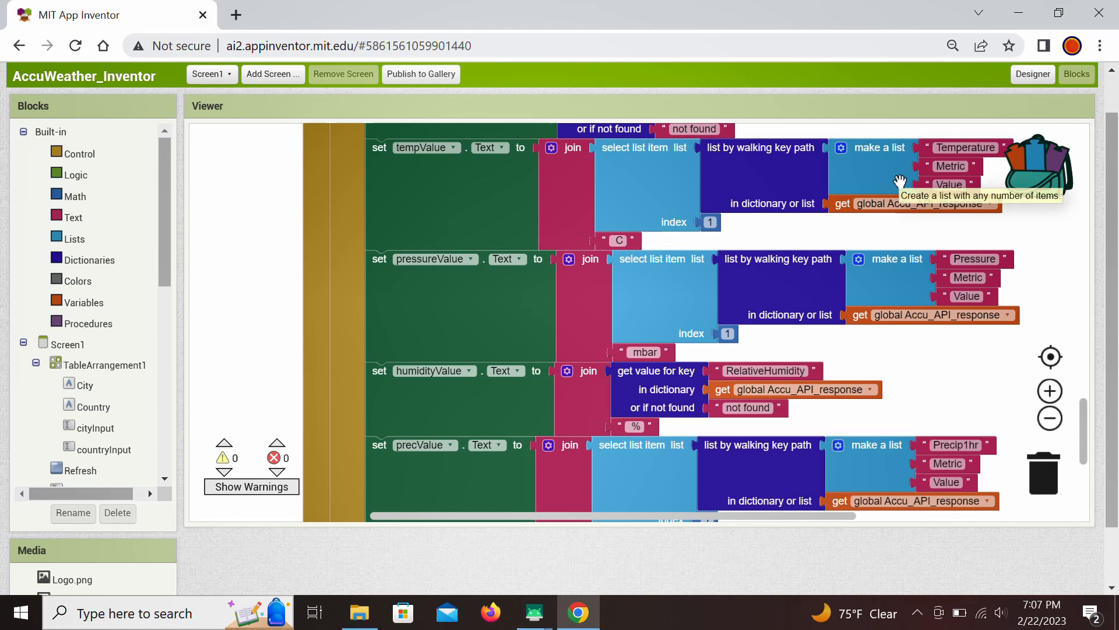
pyautogui.moveTo(885, 177)
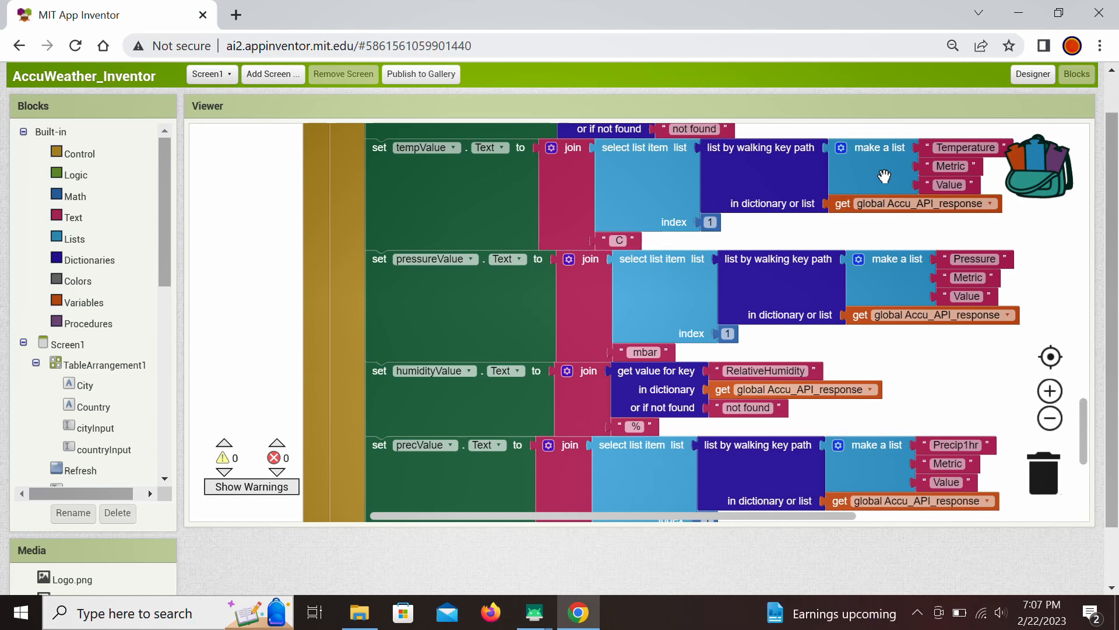
pyautogui.moveTo(907, 190)
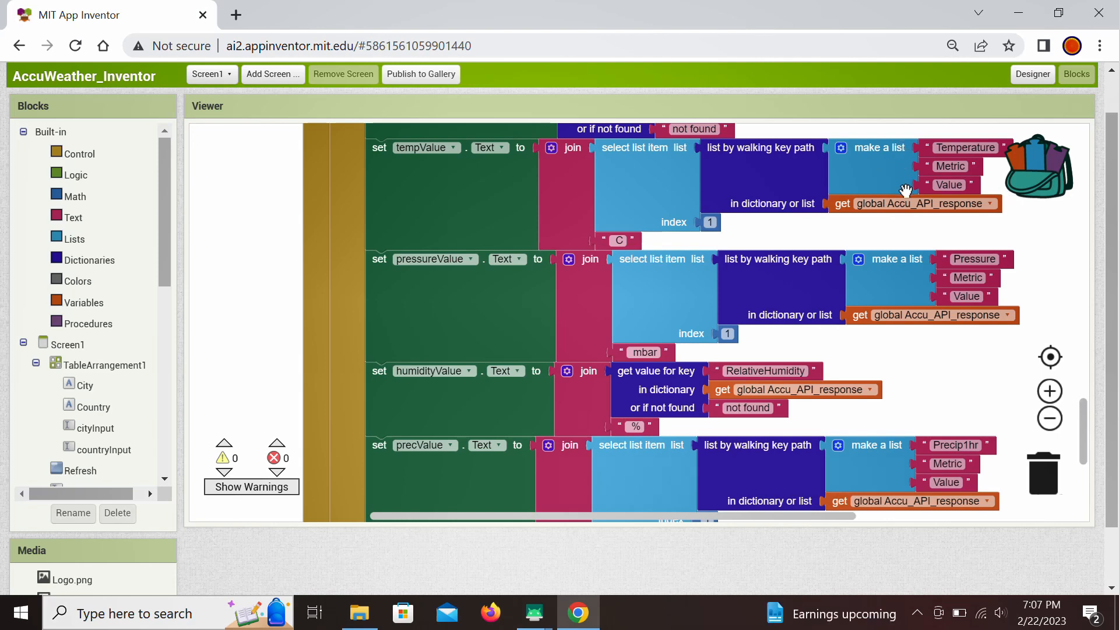
pyautogui.moveTo(703, 154)
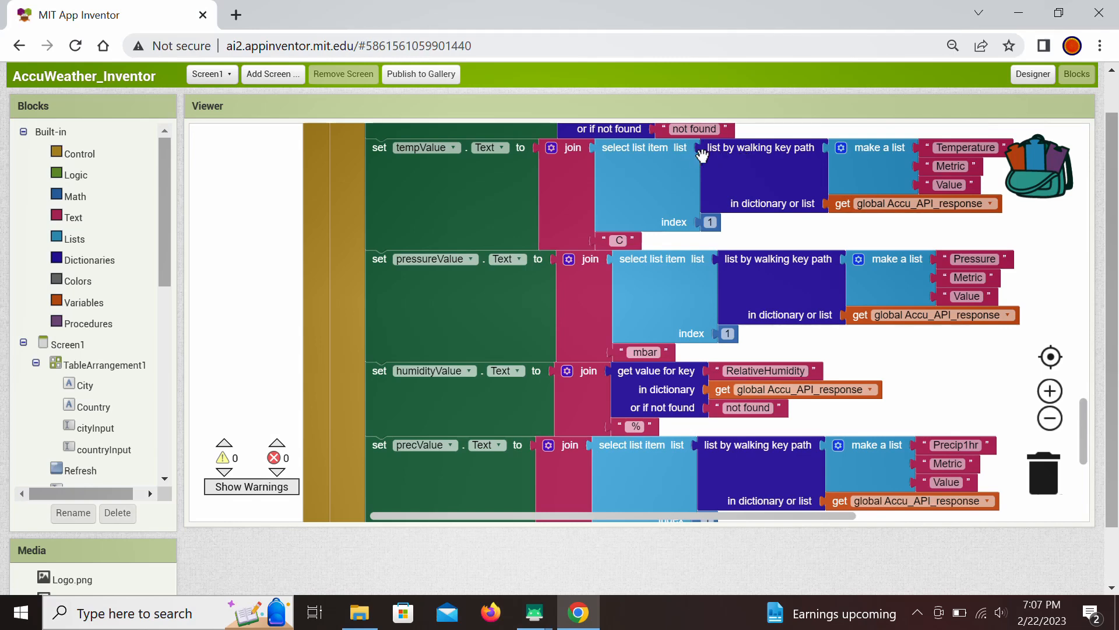
pyautogui.moveTo(784, 155)
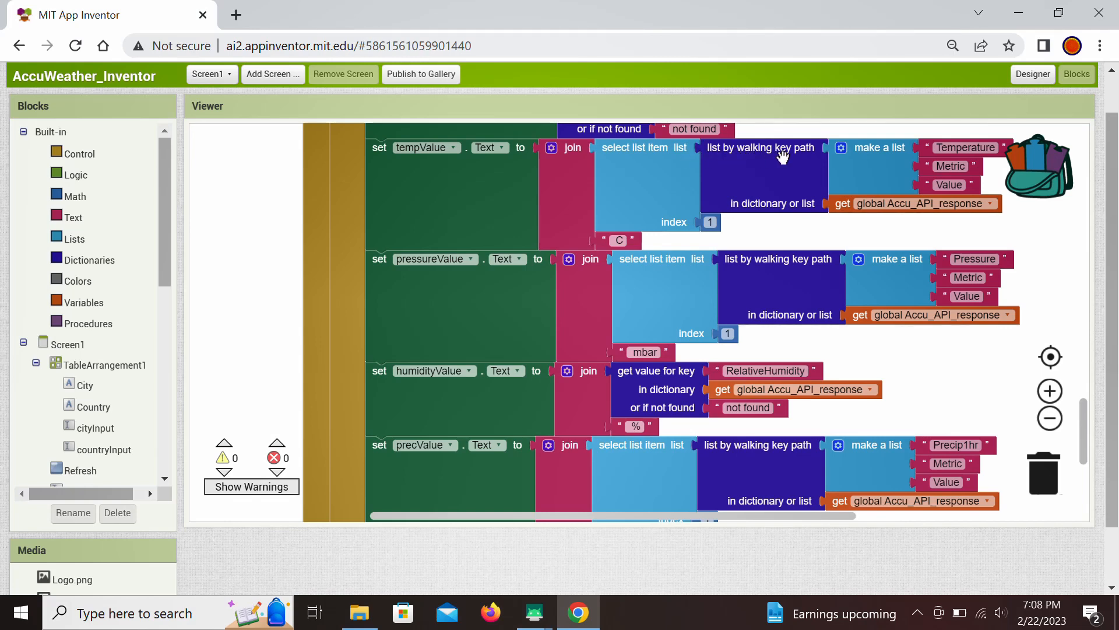
pyautogui.moveTo(800, 152)
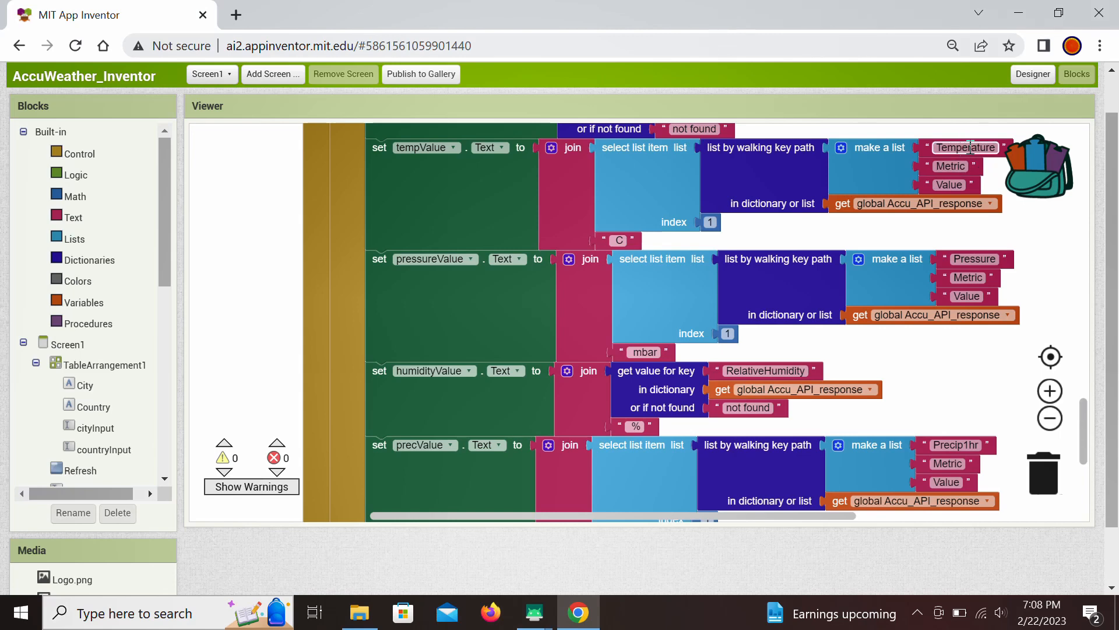
pyautogui.moveTo(968, 147)
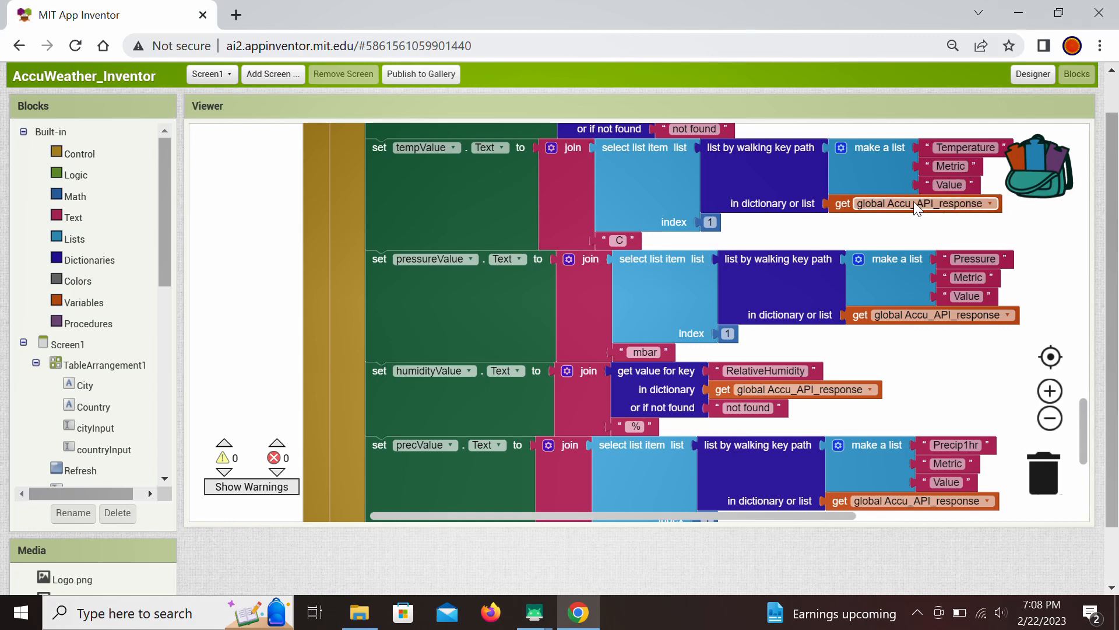
pyautogui.moveTo(440, 163)
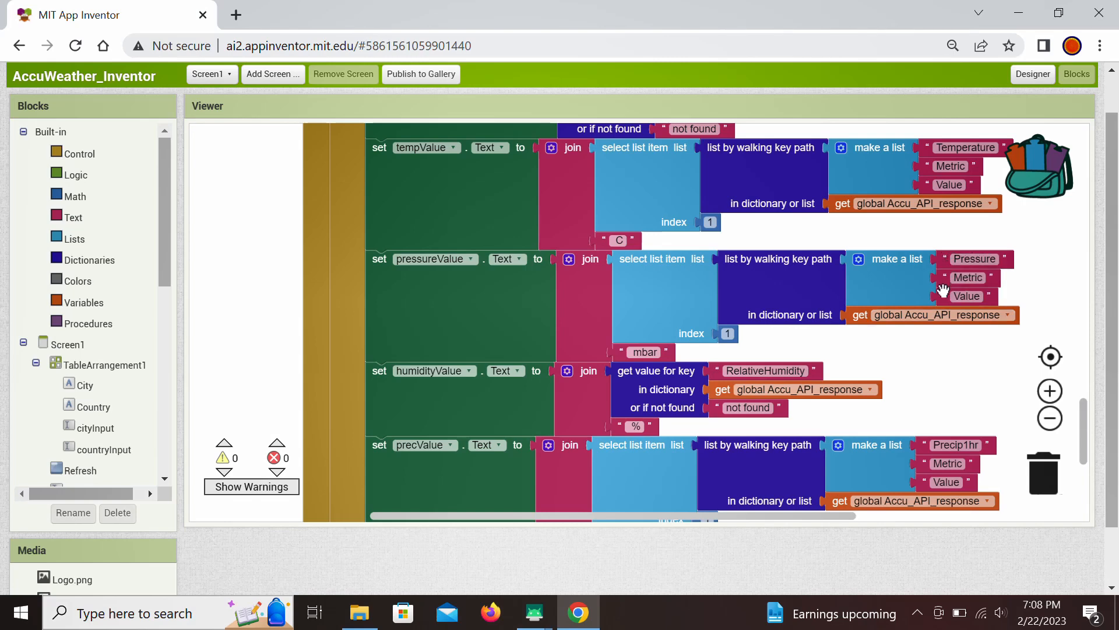
pyautogui.moveTo(630, 467)
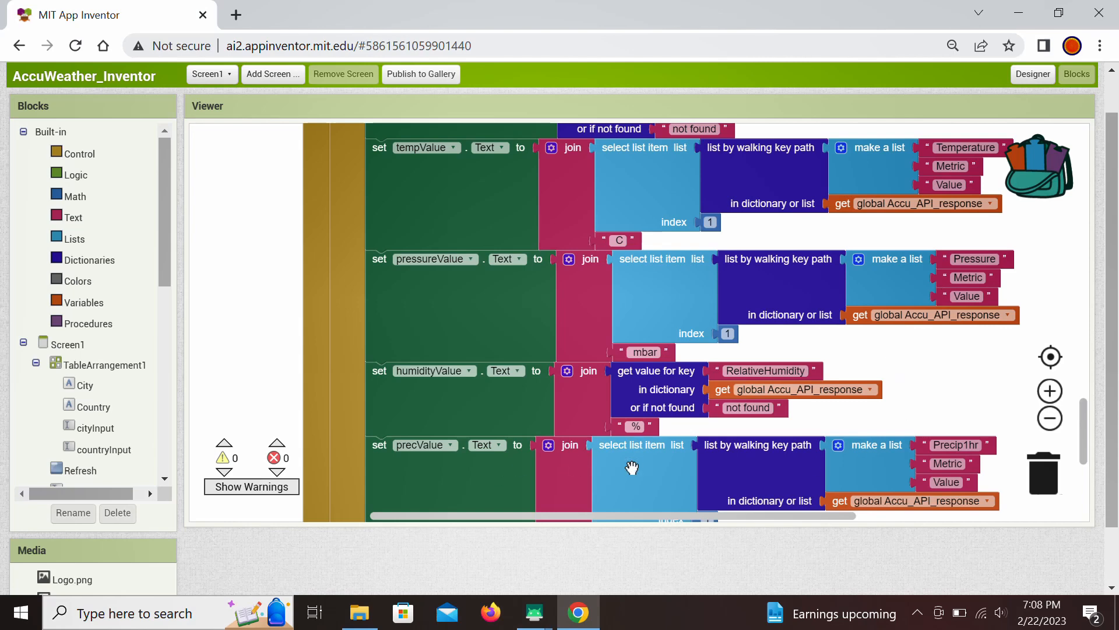
pyautogui.moveTo(922, 450)
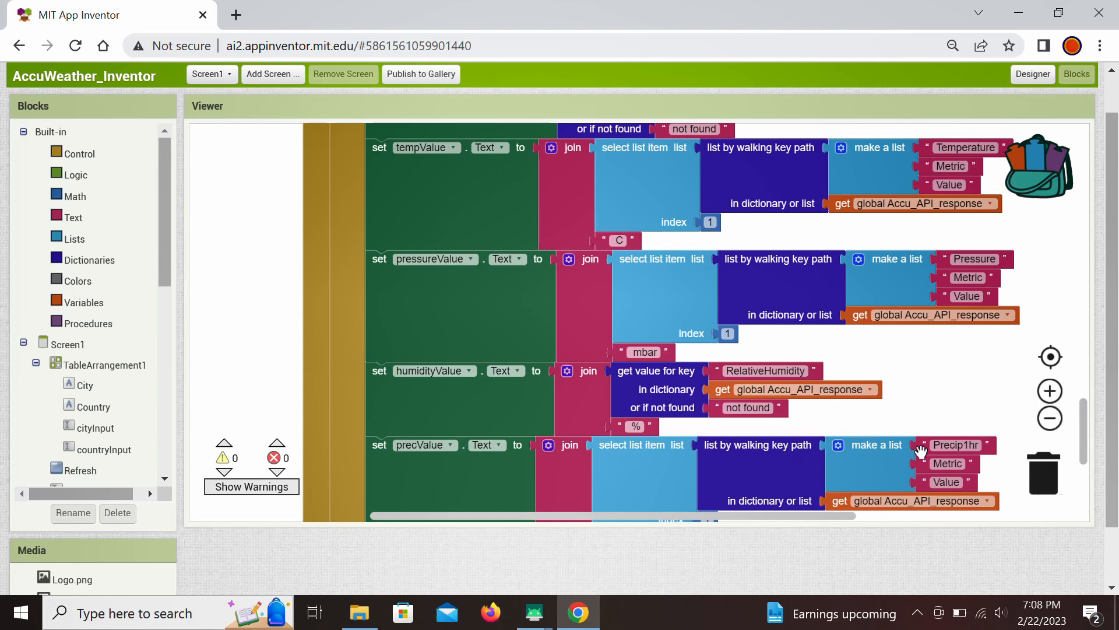
pyautogui.moveTo(1006, 418)
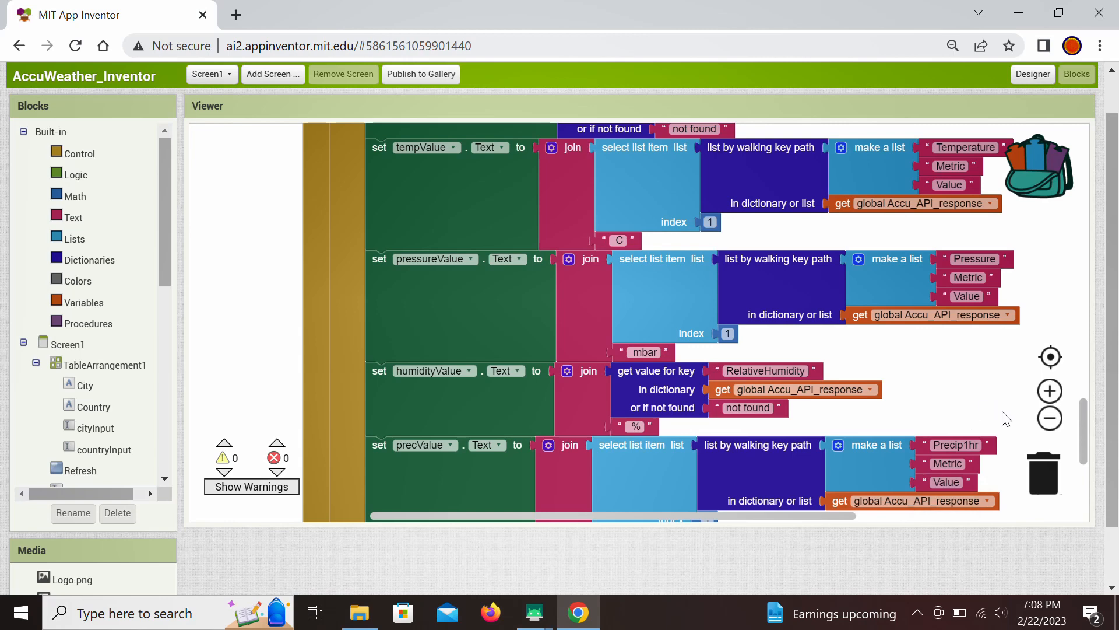
pyautogui.scroll(-3)
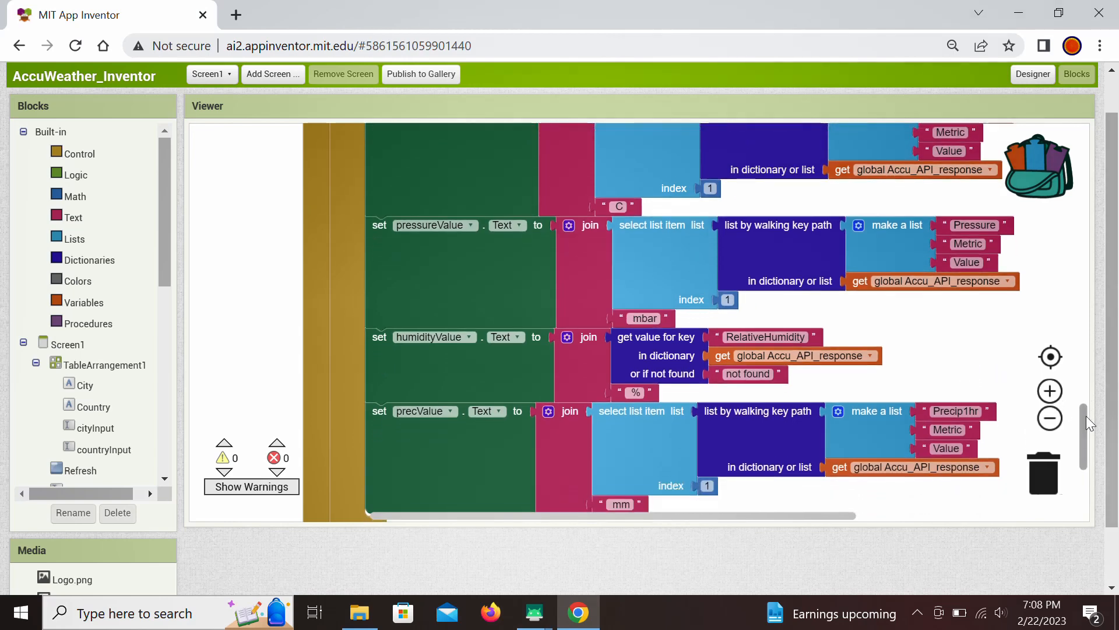
pyautogui.scroll(-3)
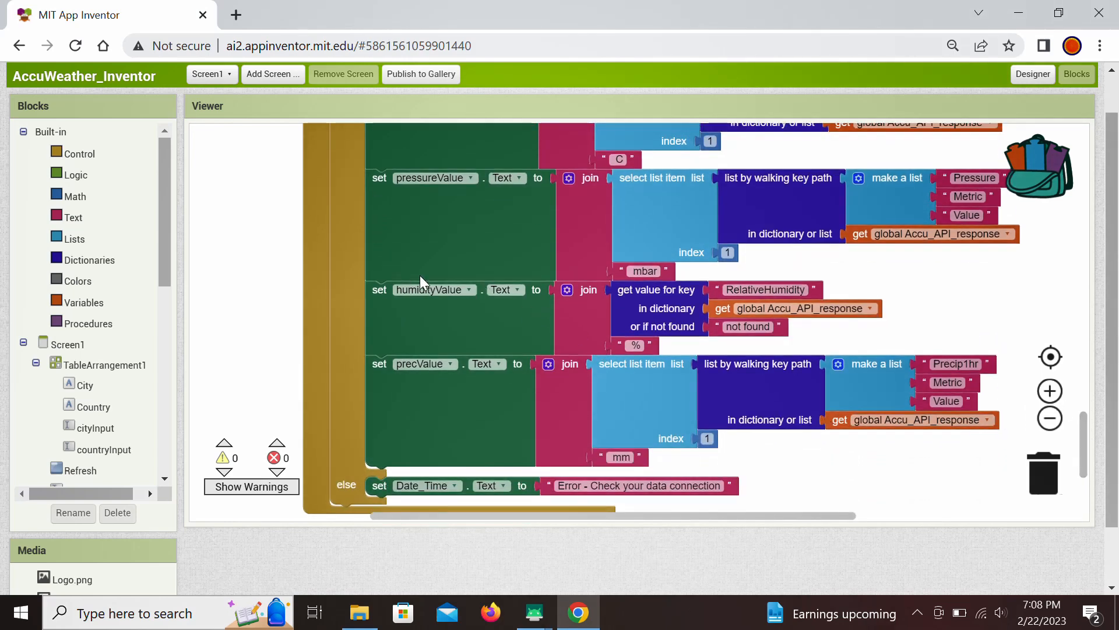
pyautogui.moveTo(847, 503)
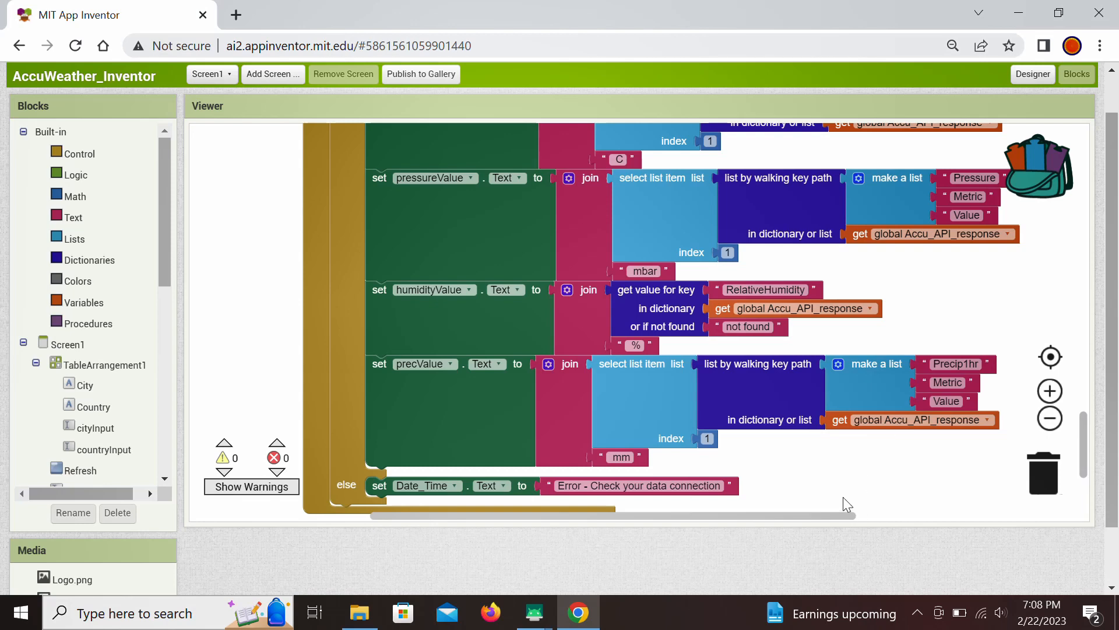
pyautogui.moveTo(822, 476)
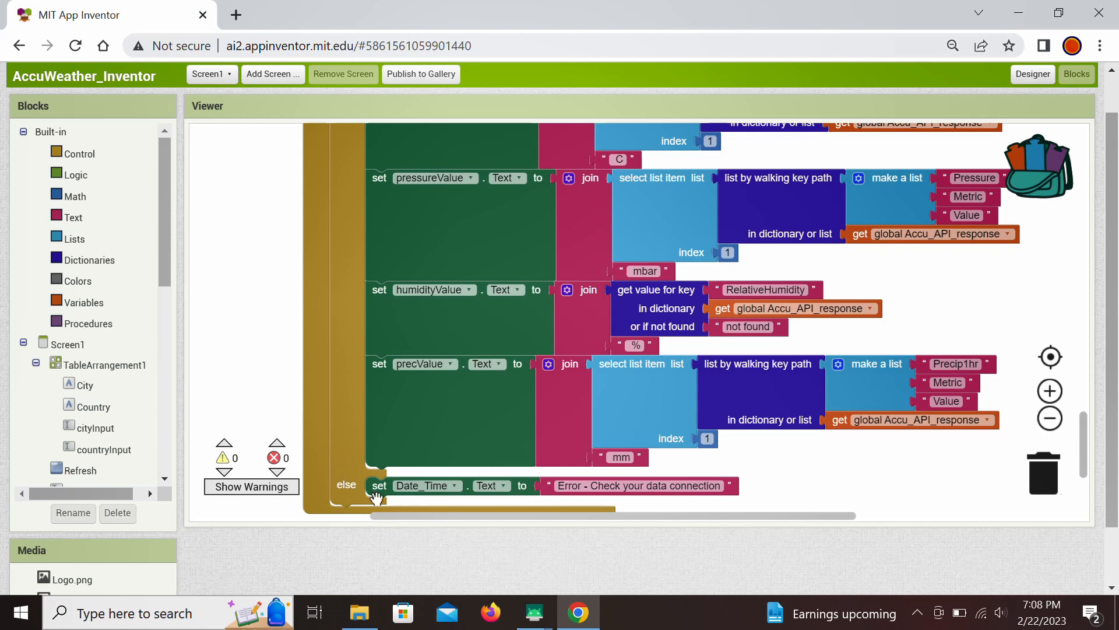
pyautogui.moveTo(360, 498)
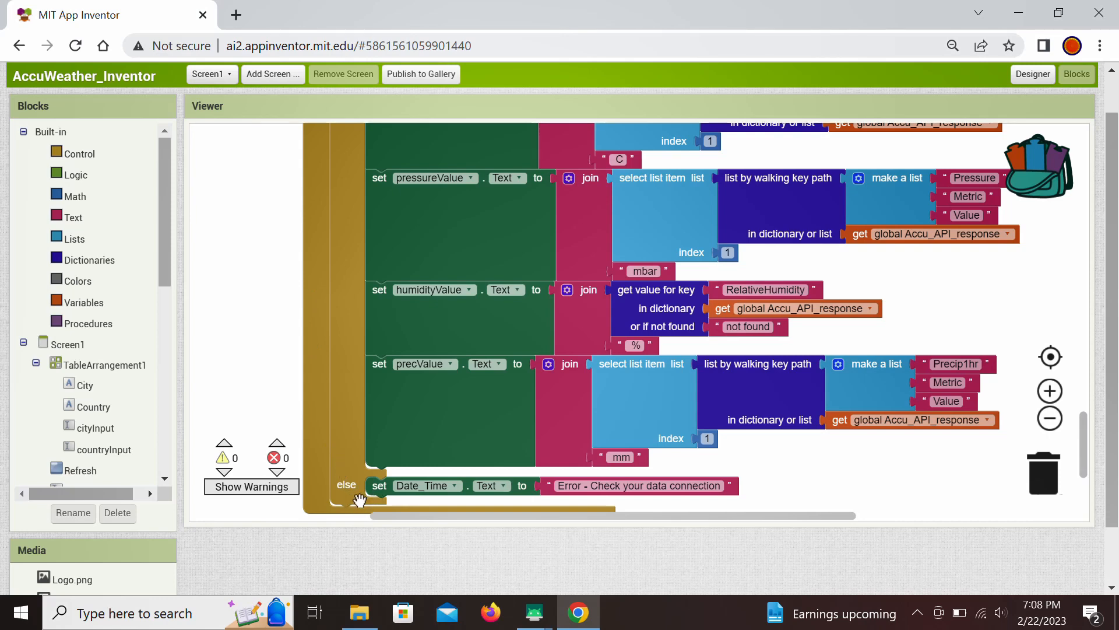
pyautogui.moveTo(558, 492)
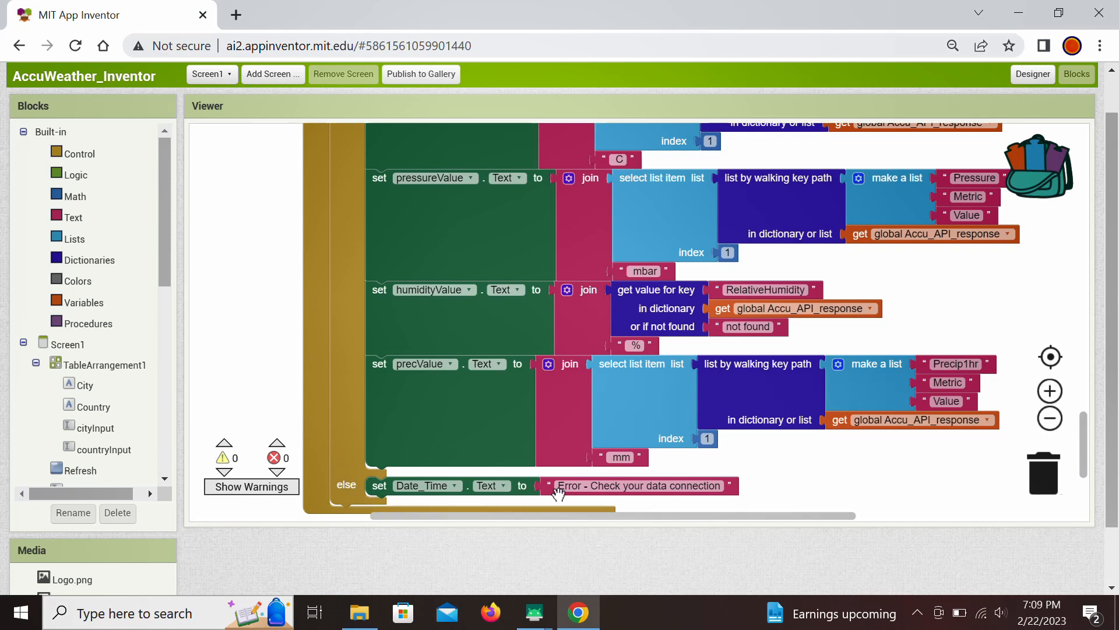
pyautogui.moveTo(657, 494)
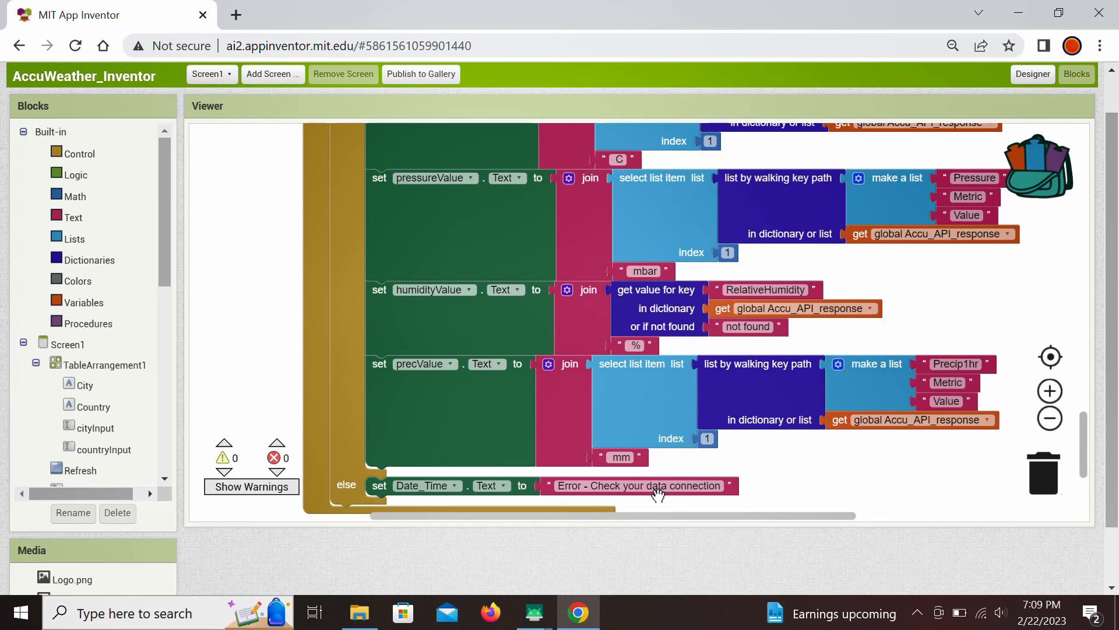
pyautogui.moveTo(778, 483)
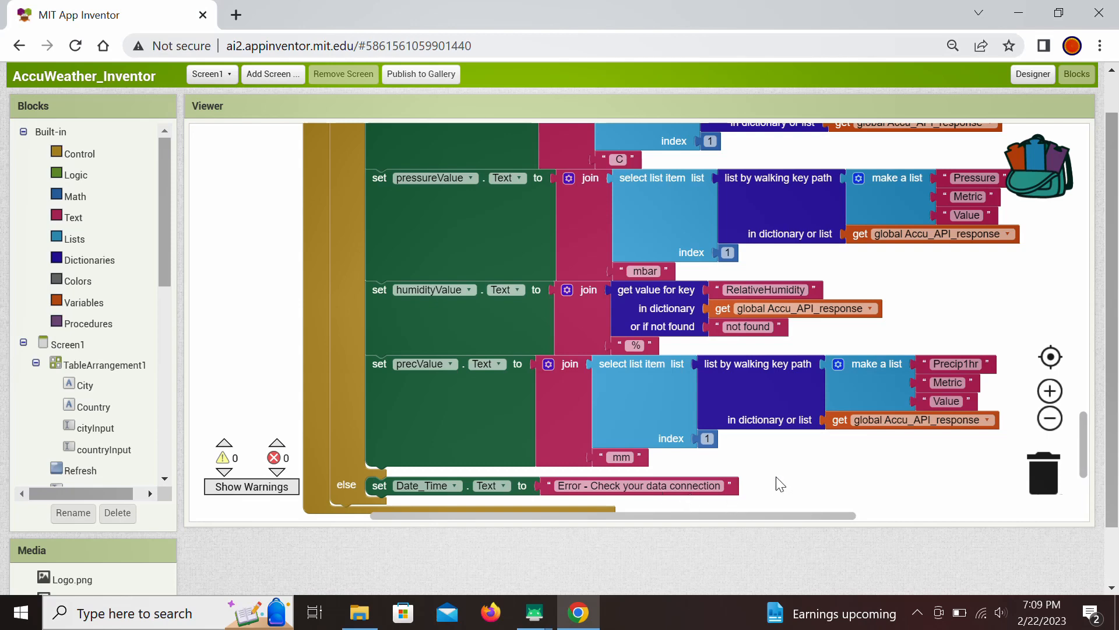
pyautogui.moveTo(776, 492)
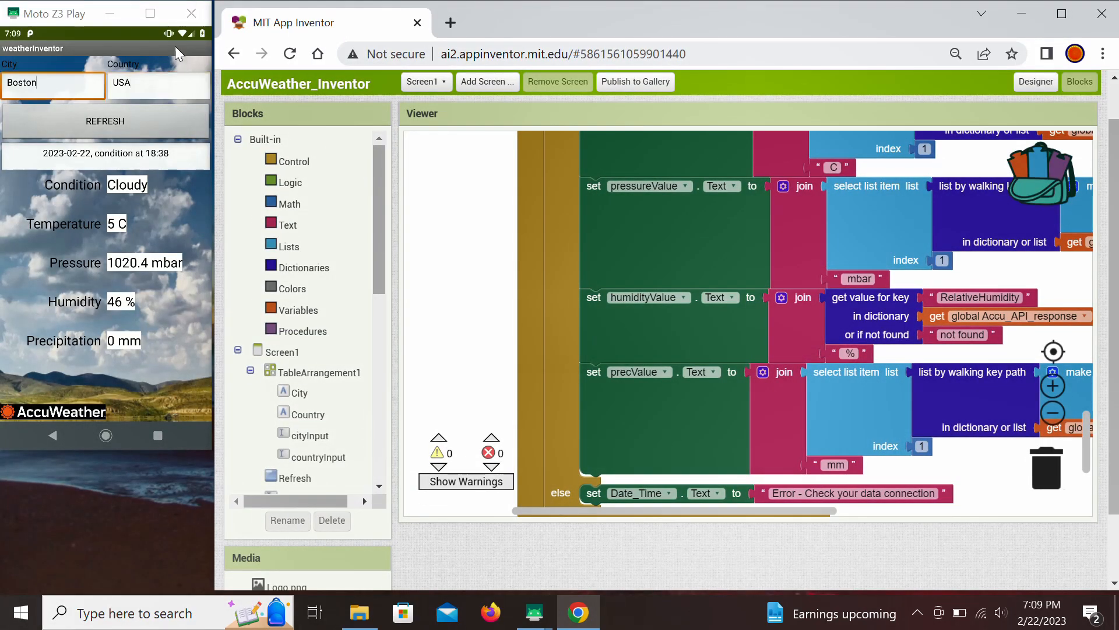
# Enter Linz, Austria and refresh to show its current weather (mostly cloudy, 6.5 C)
pyautogui.click(52, 82)
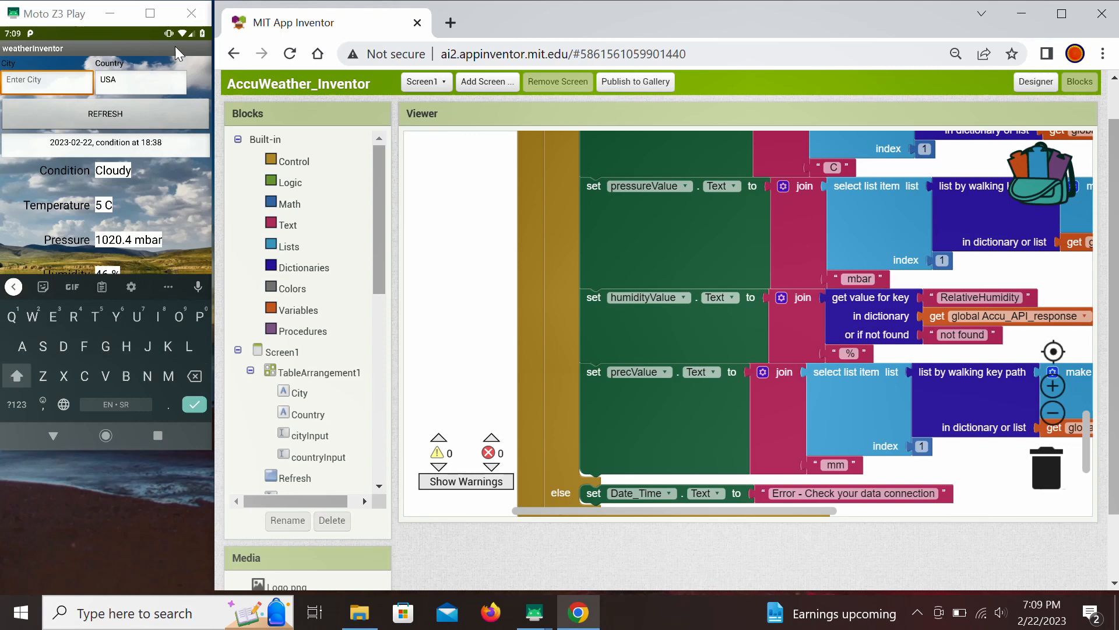
pyautogui.write('inz')
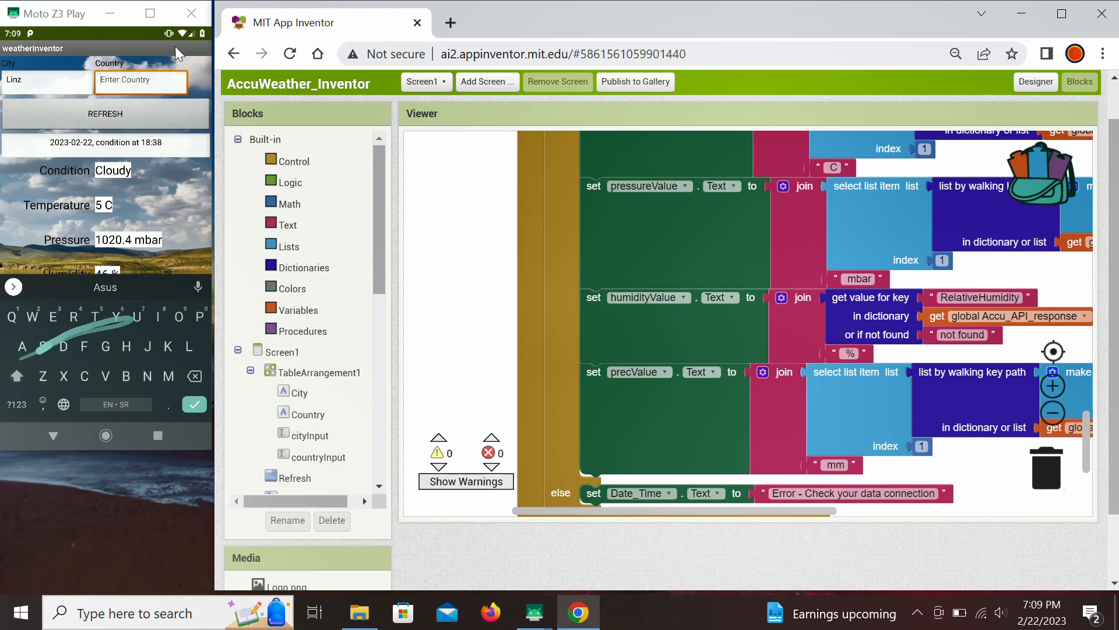
pyautogui.write('Austria')
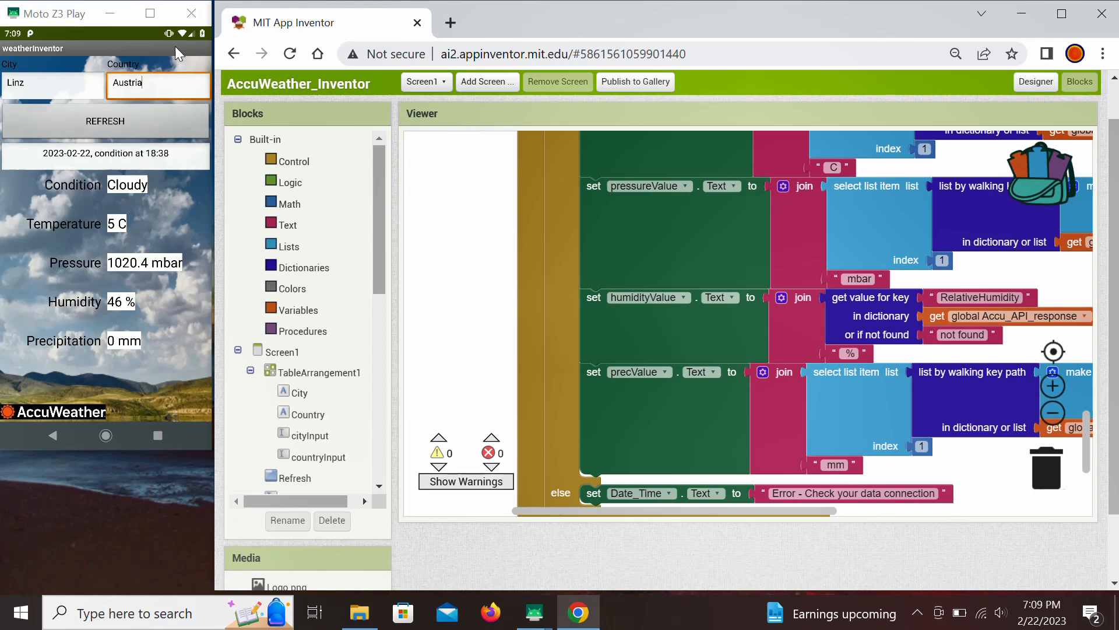
pyautogui.click(105, 120)
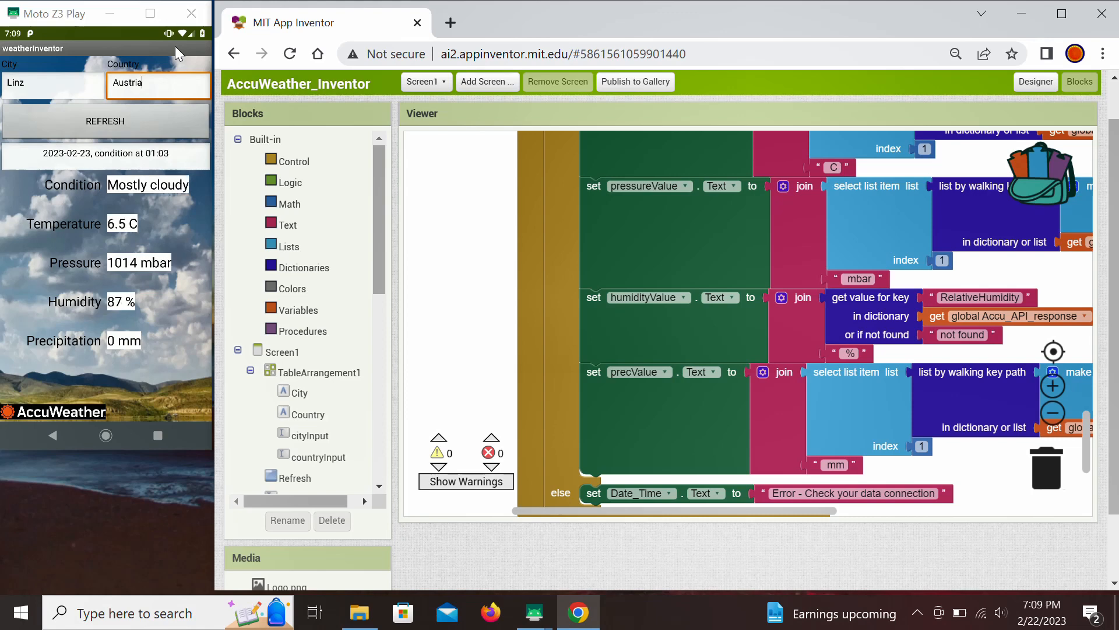
pyautogui.moveTo(63, 178)
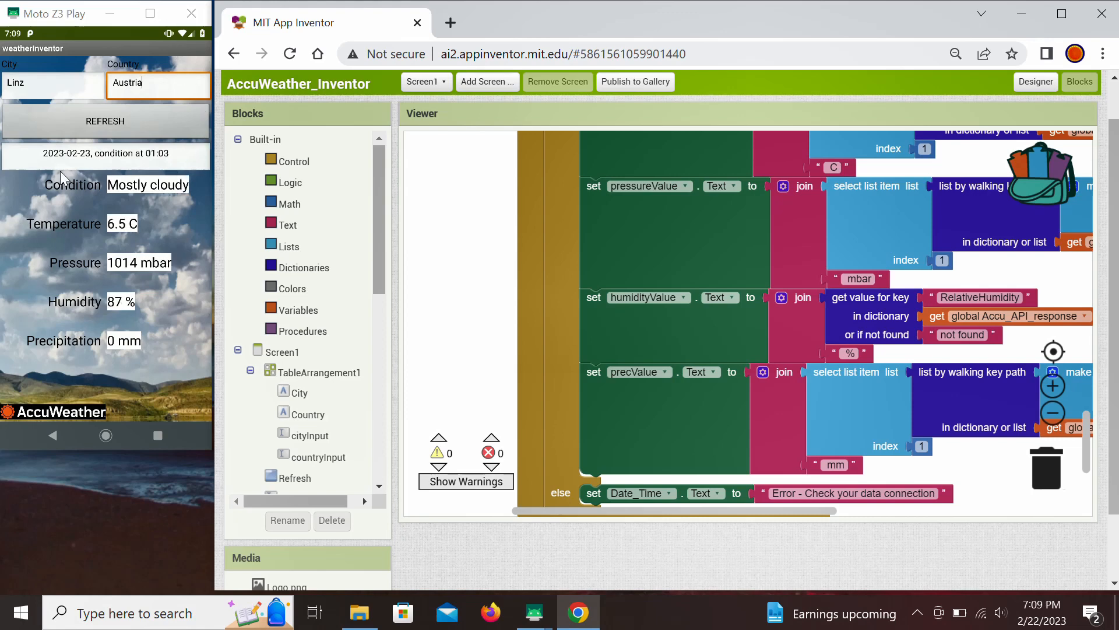
pyautogui.moveTo(154, 164)
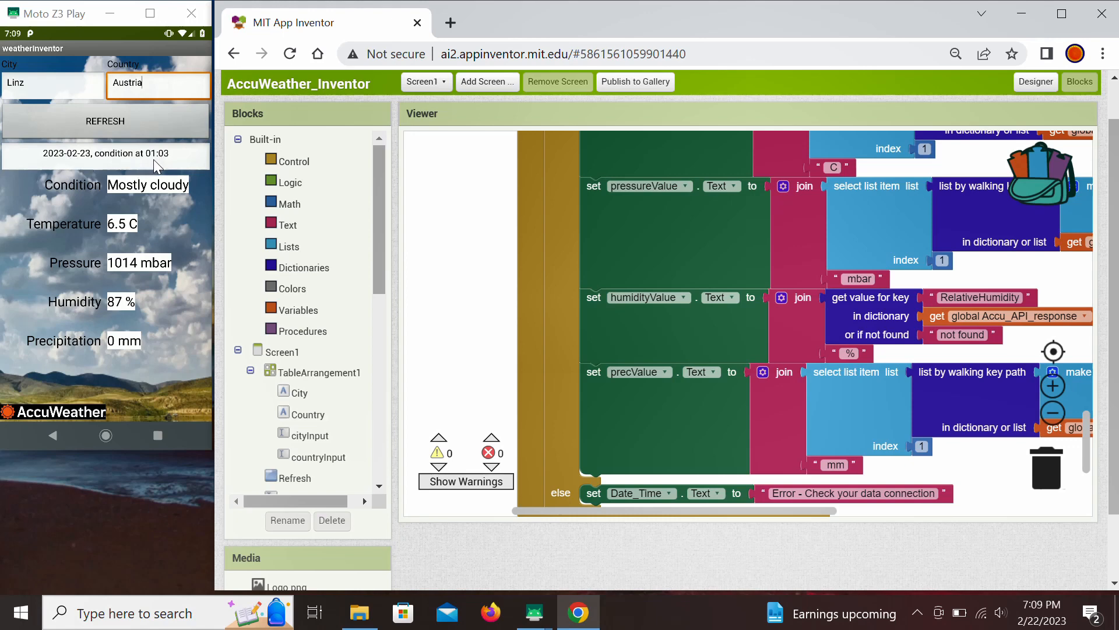
pyautogui.moveTo(156, 203)
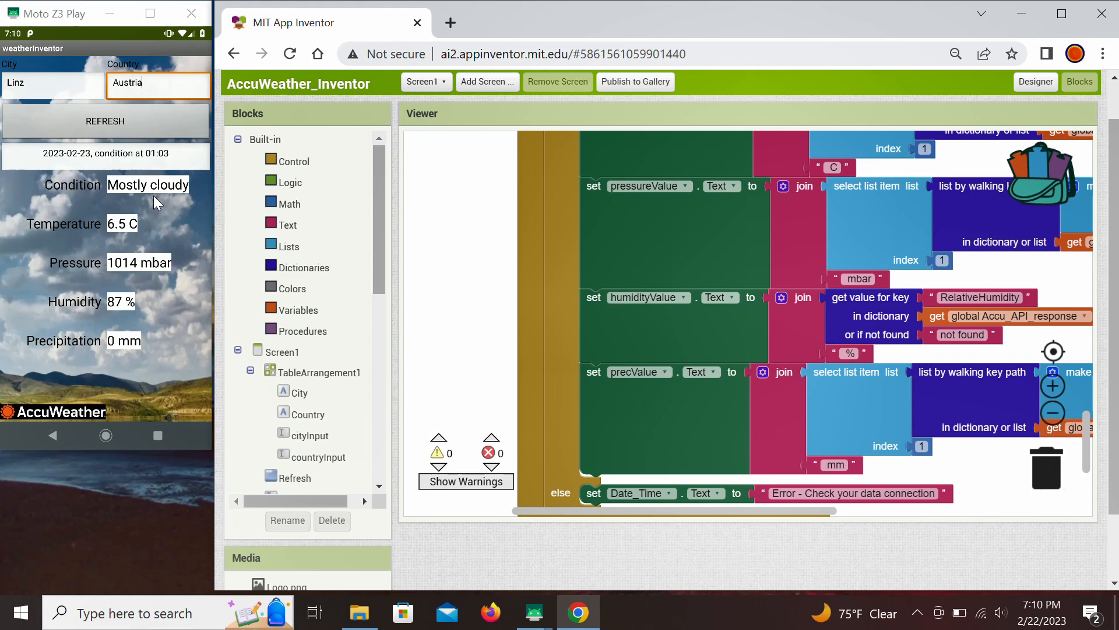
pyautogui.moveTo(163, 227)
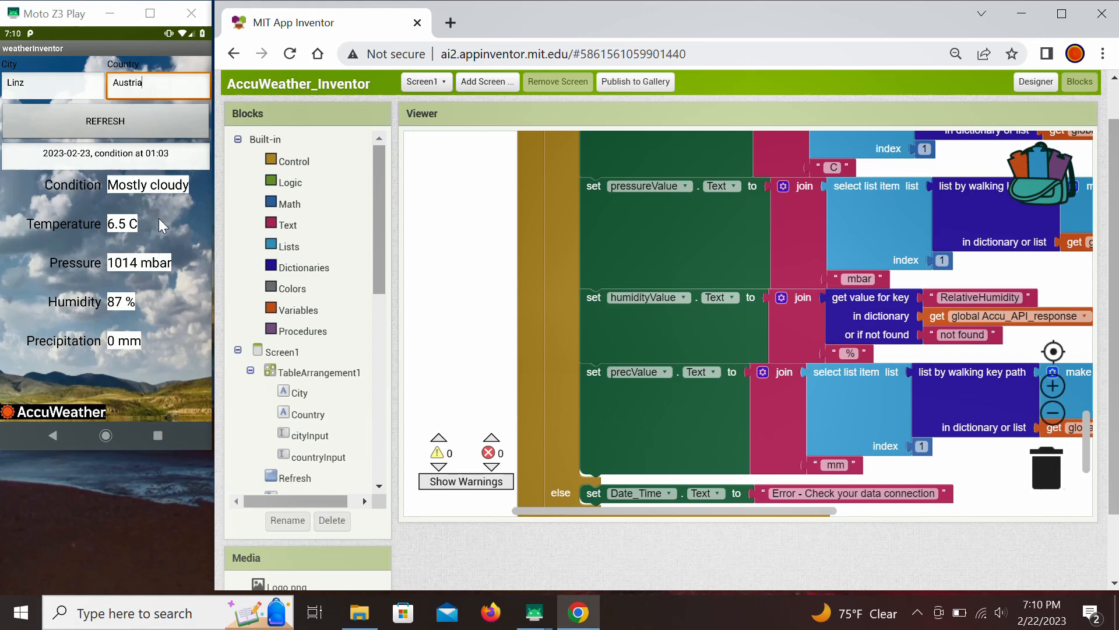
pyautogui.moveTo(131, 348)
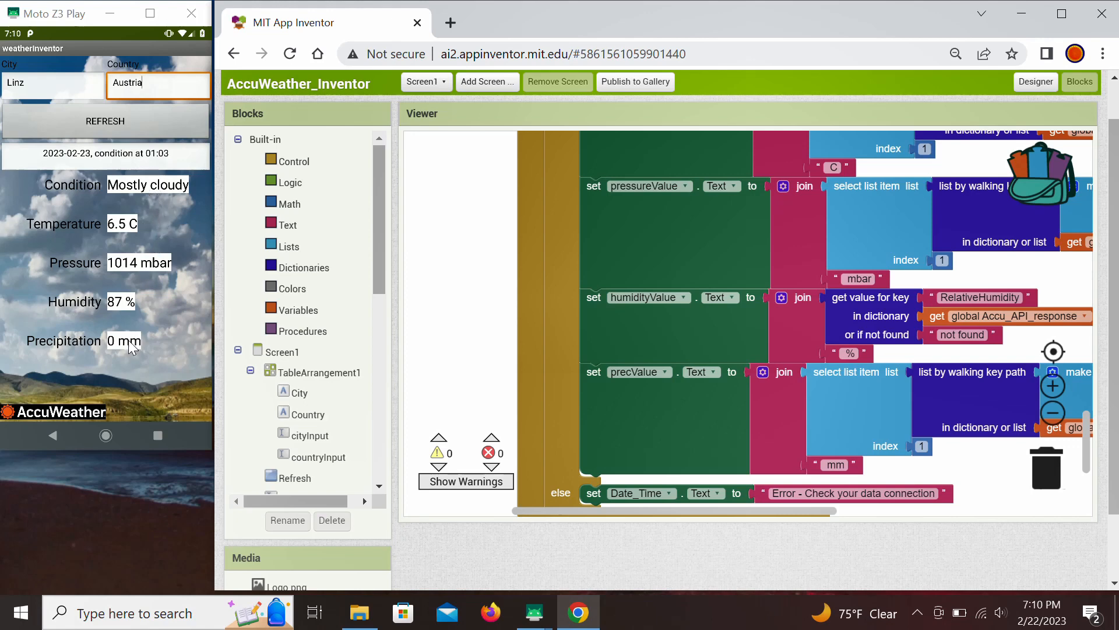
pyautogui.moveTo(154, 299)
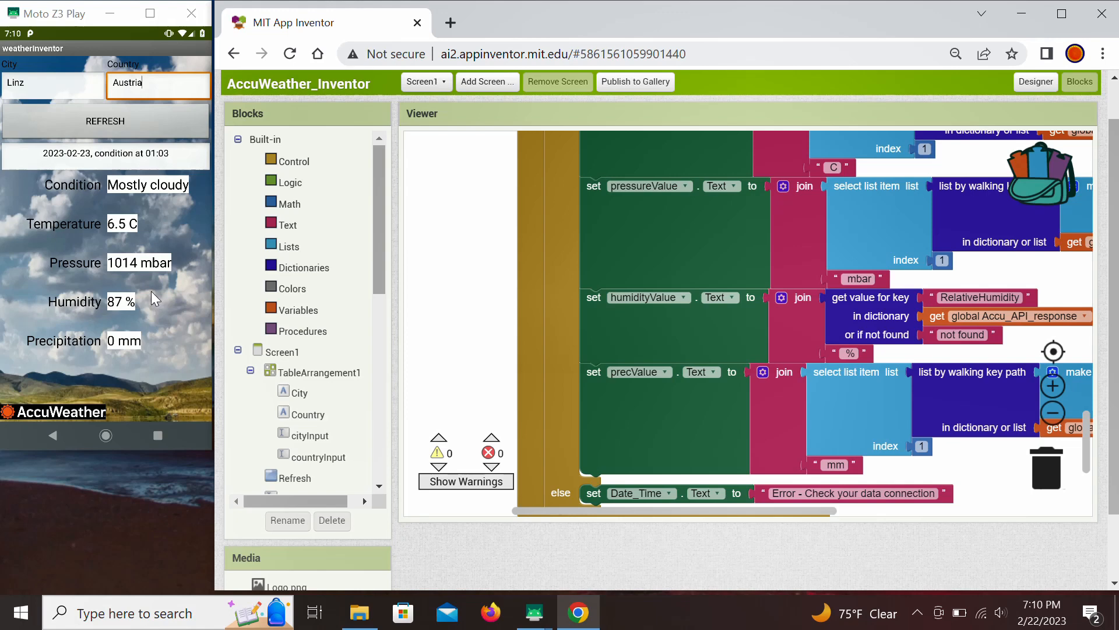
pyautogui.click(53, 82)
pyautogui.write('Phn')
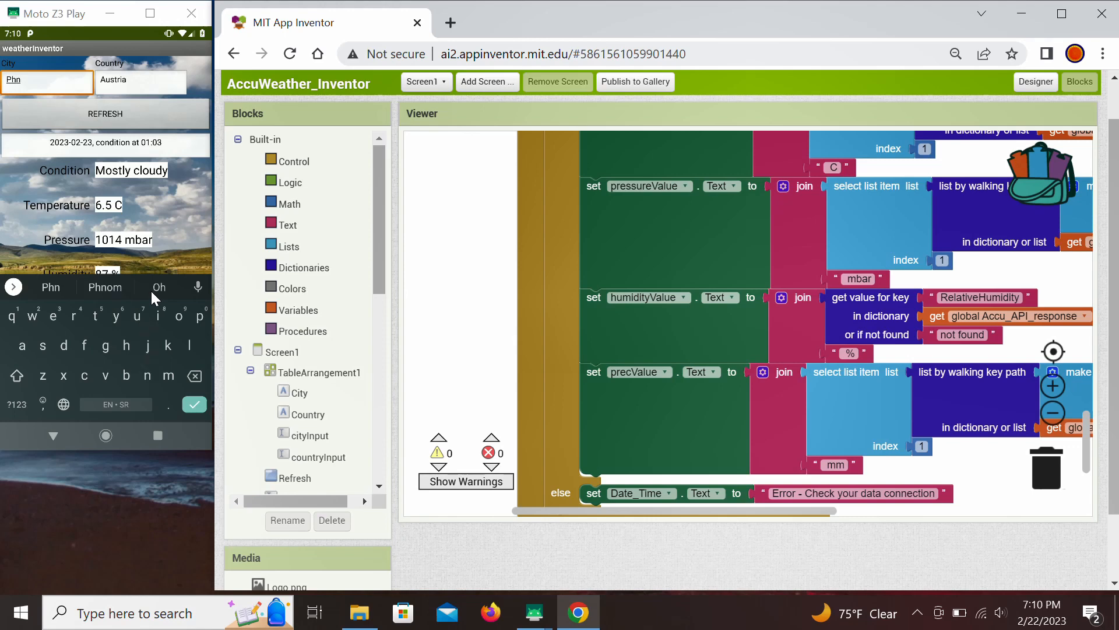
# Enter Phnom Penh, Cambodia and refresh to show mostly sunny, 24.1 C weather
pyautogui.click(104, 287)
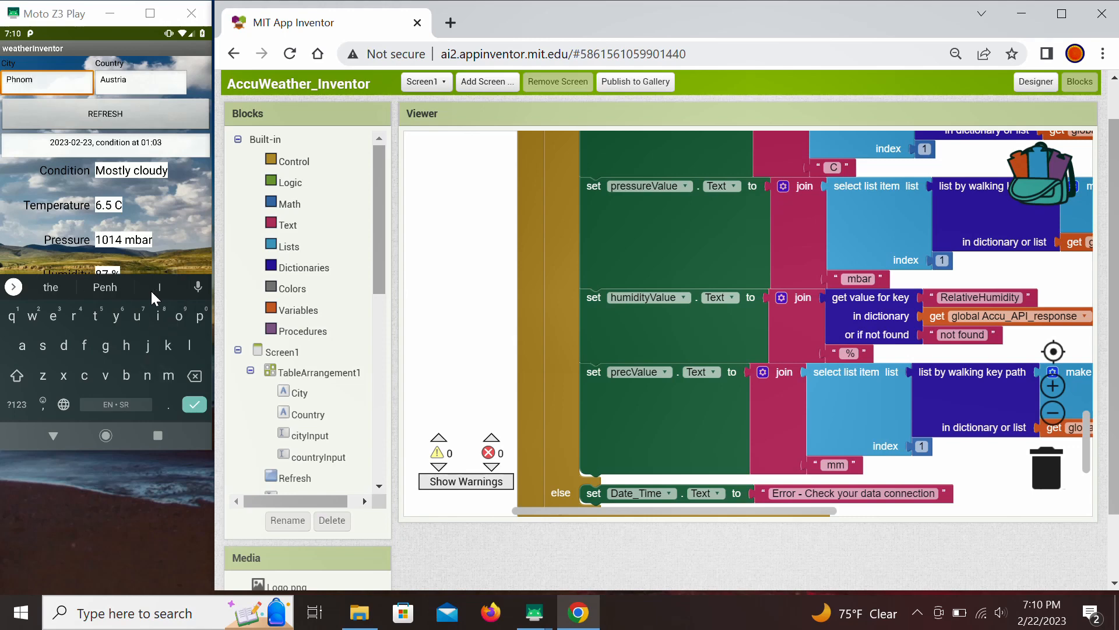
pyautogui.write('P')
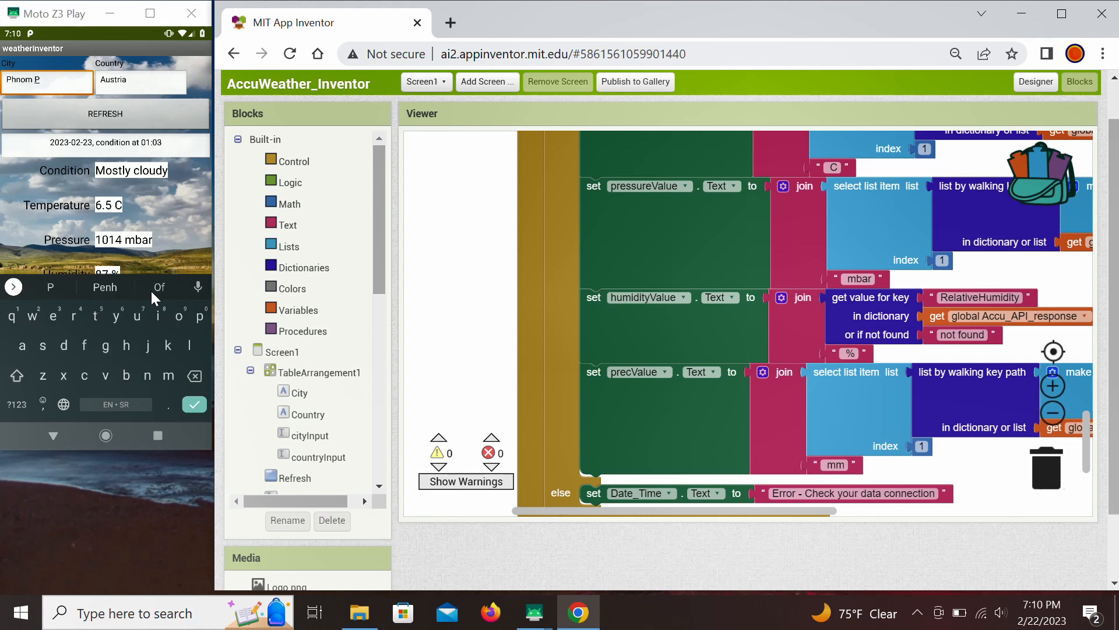
pyautogui.write('enh')
pyautogui.click(139, 82)
pyautogui.write('Cambodia')
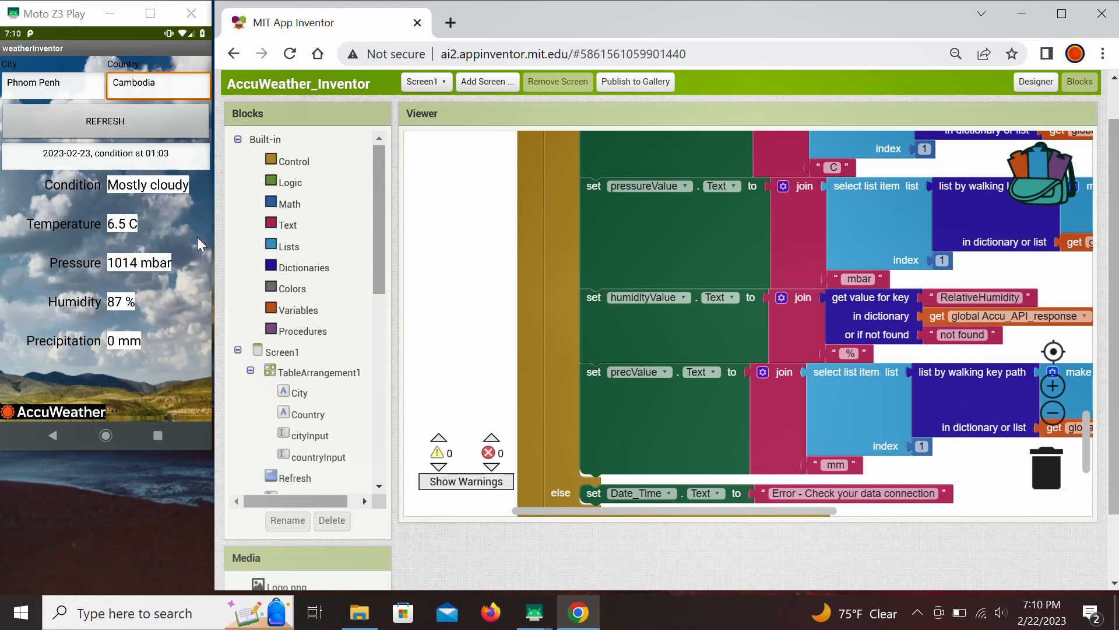
pyautogui.click(105, 120)
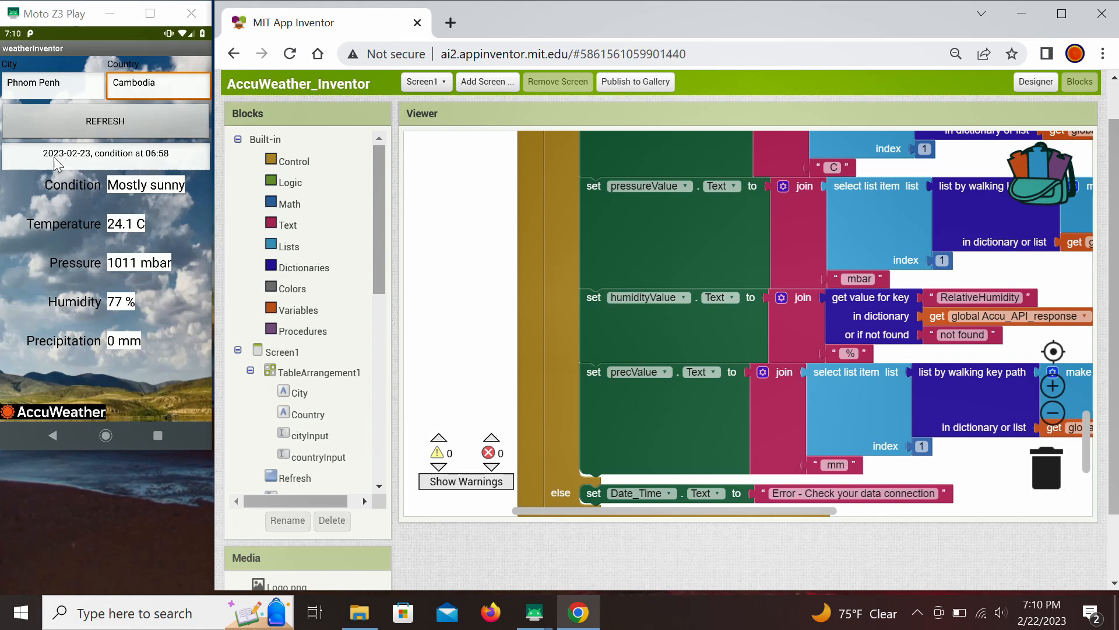
pyautogui.moveTo(155, 165)
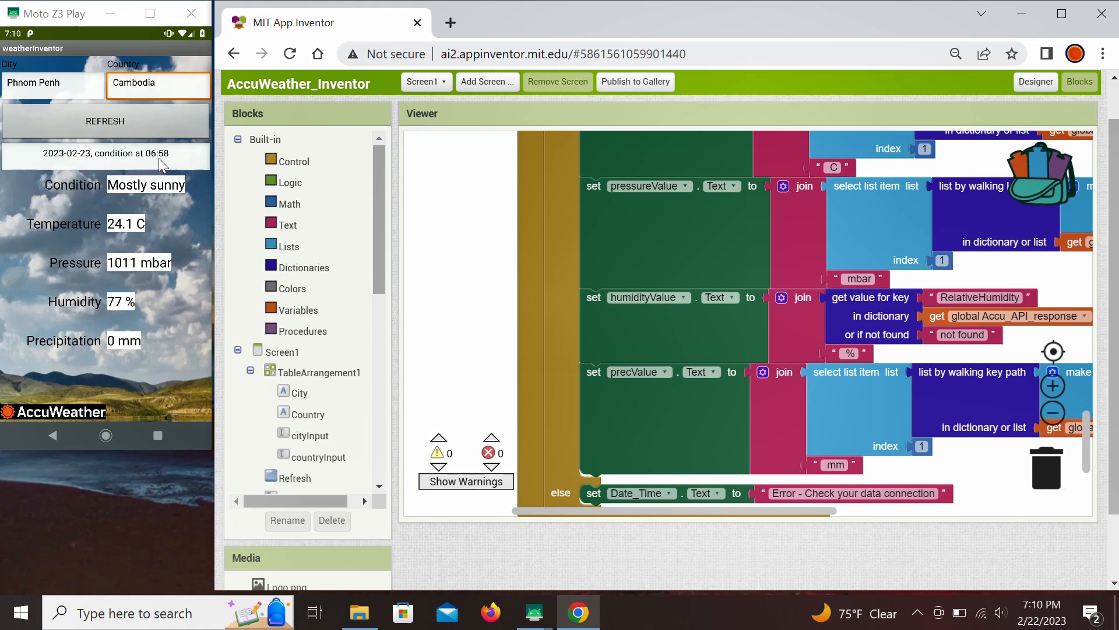
pyautogui.moveTo(142, 230)
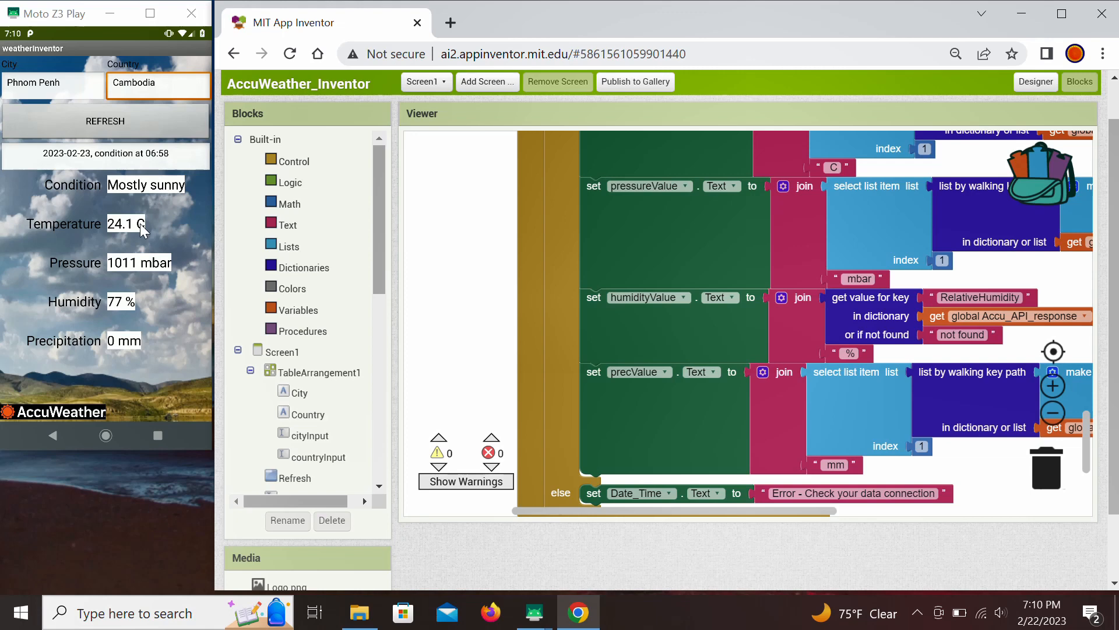
pyautogui.moveTo(136, 343)
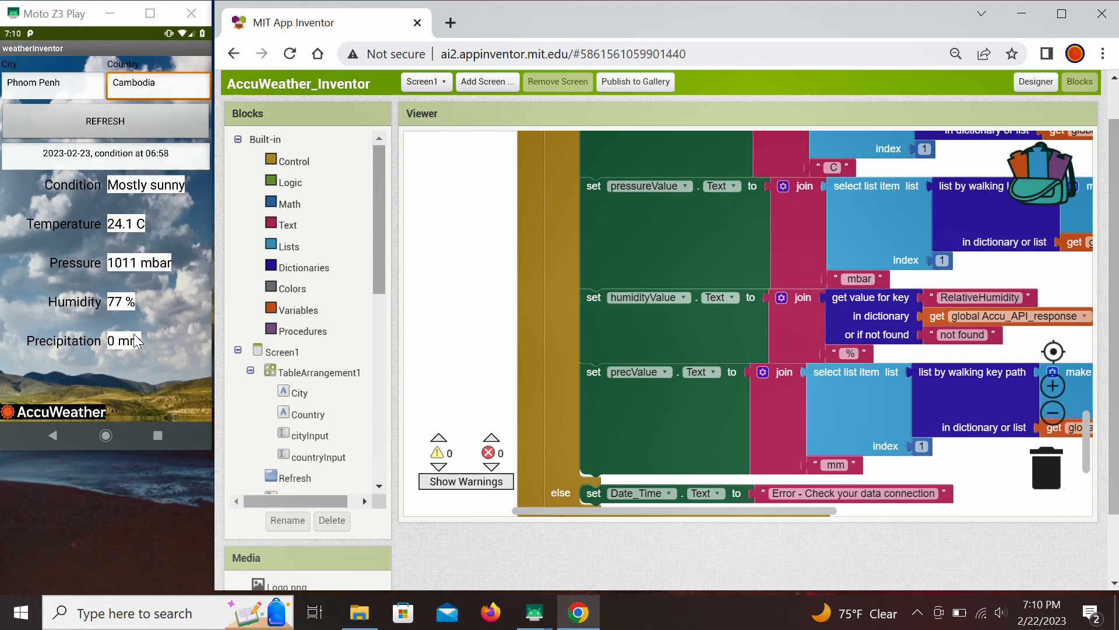
pyautogui.moveTo(275, 268)
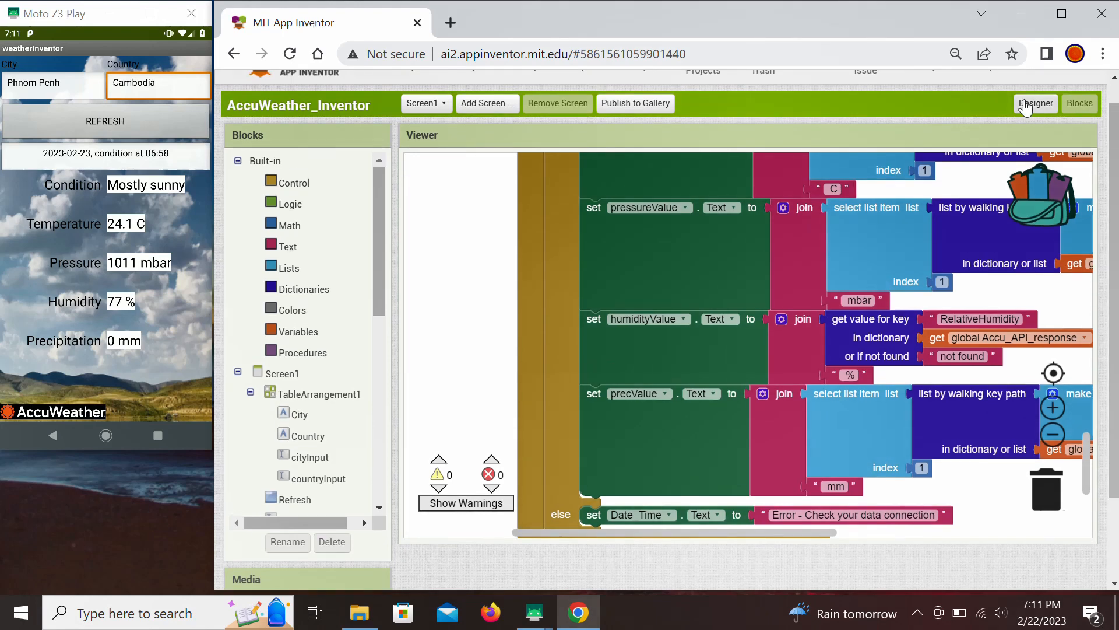
pyautogui.click(1035, 103)
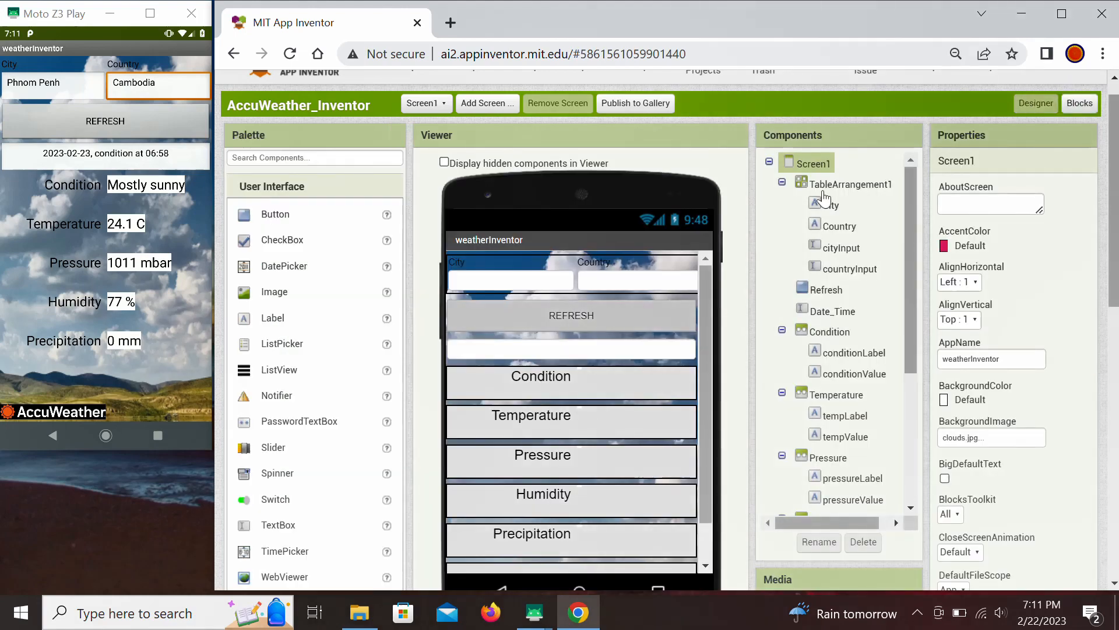
pyautogui.scroll(-3)
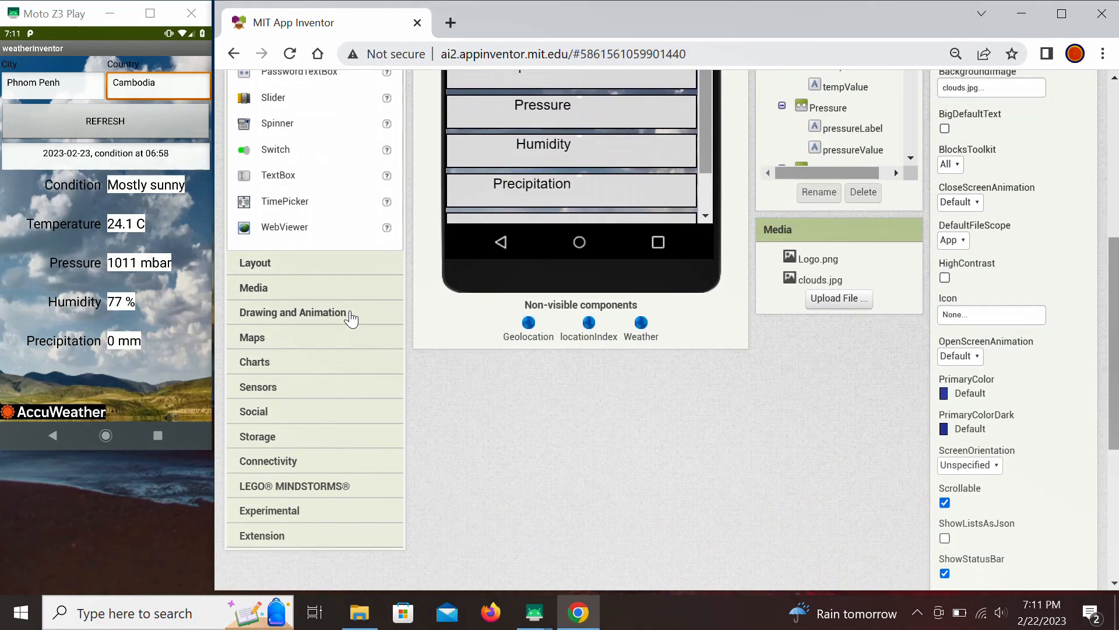
pyautogui.moveTo(246, 392)
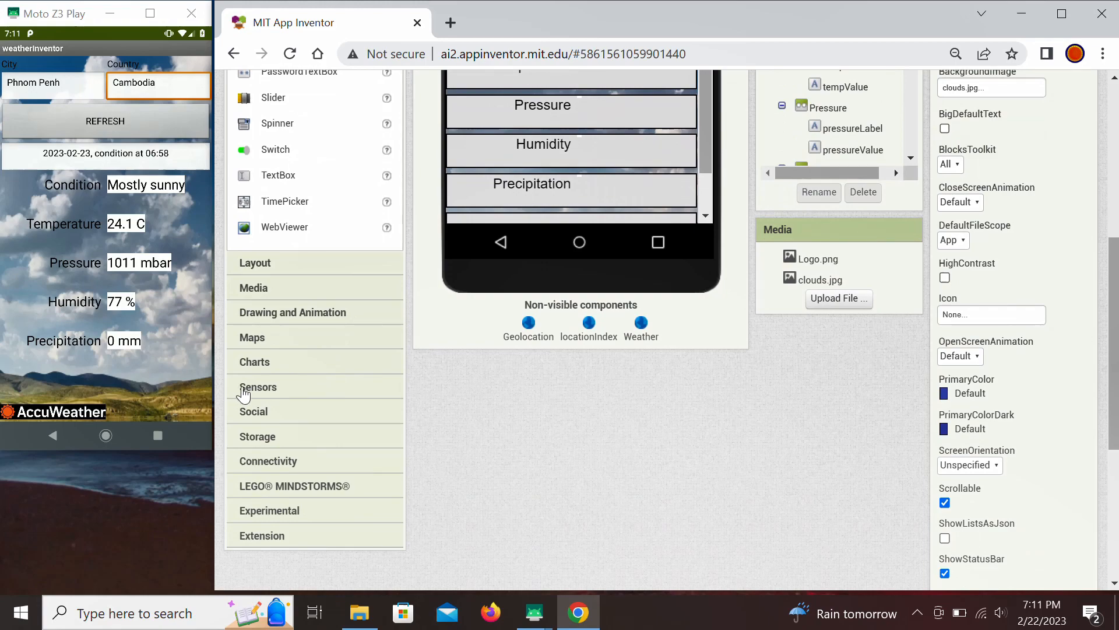
pyautogui.click(258, 387)
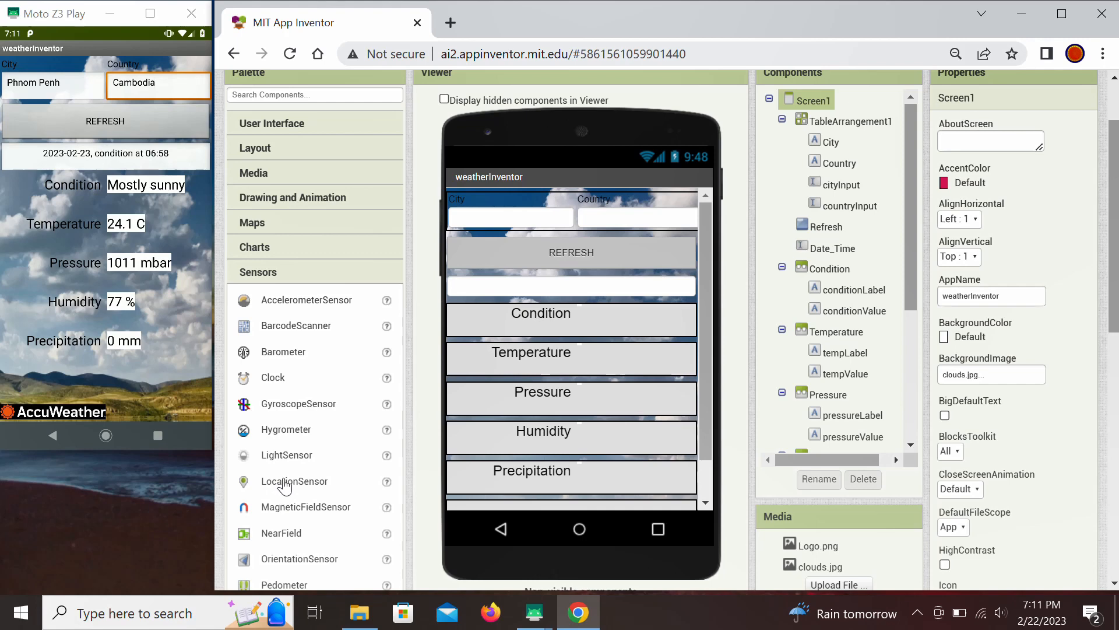
pyautogui.moveTo(282, 488)
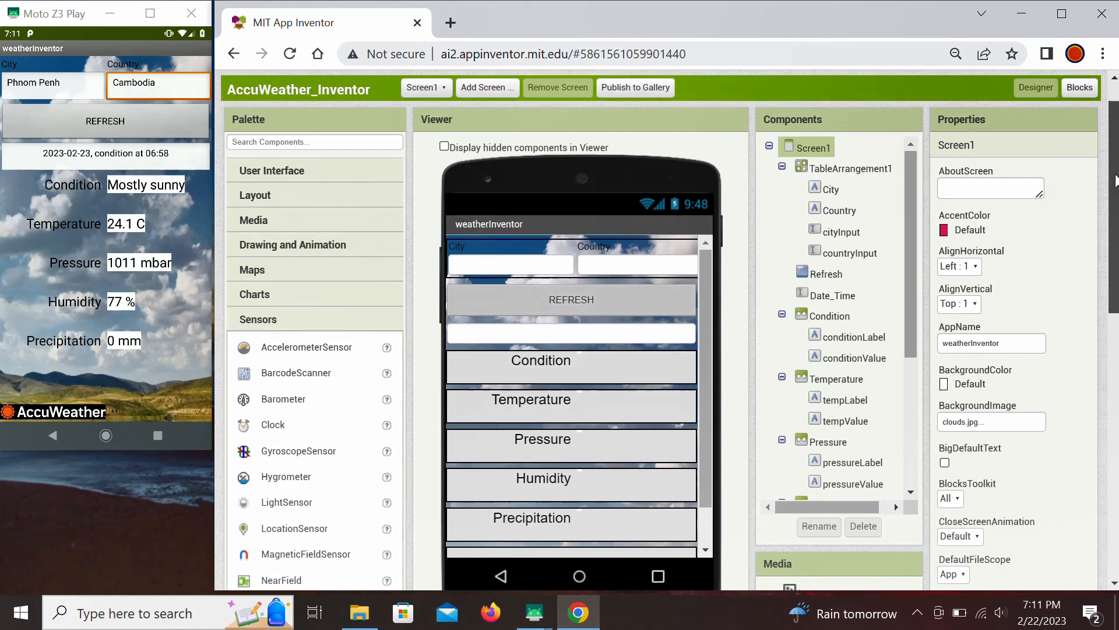
pyautogui.click(1078, 88)
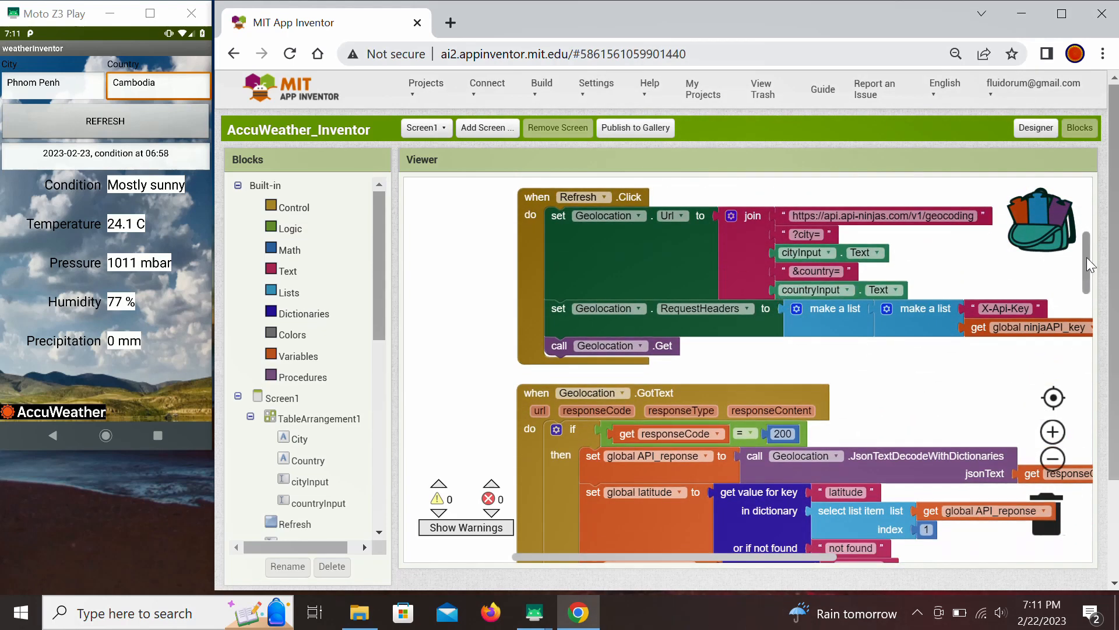
pyautogui.scroll(-3)
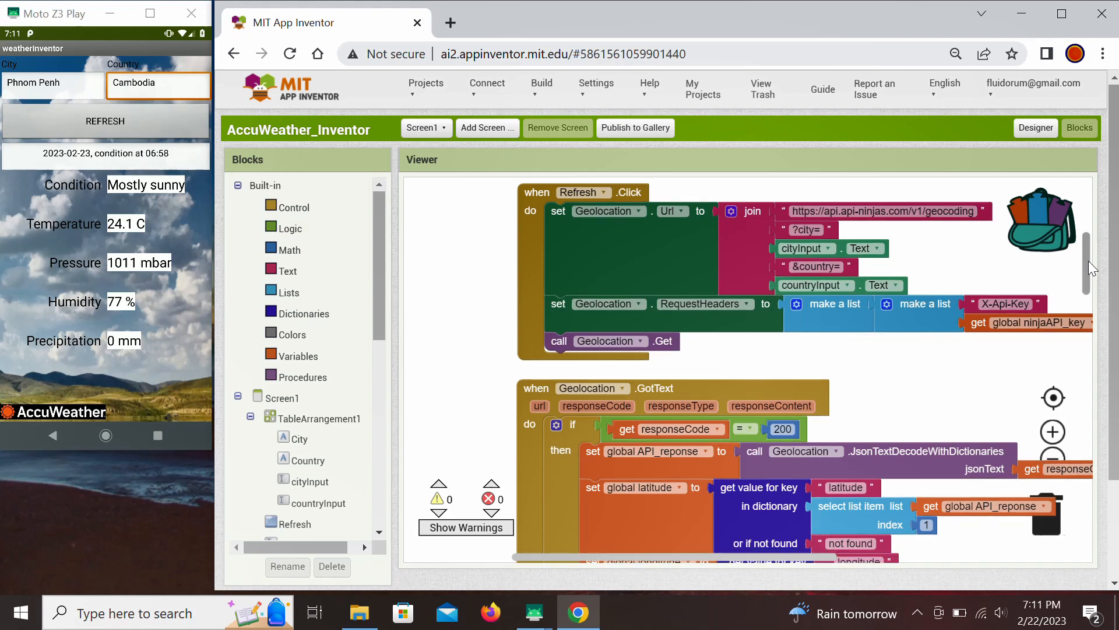
pyautogui.scroll(-3)
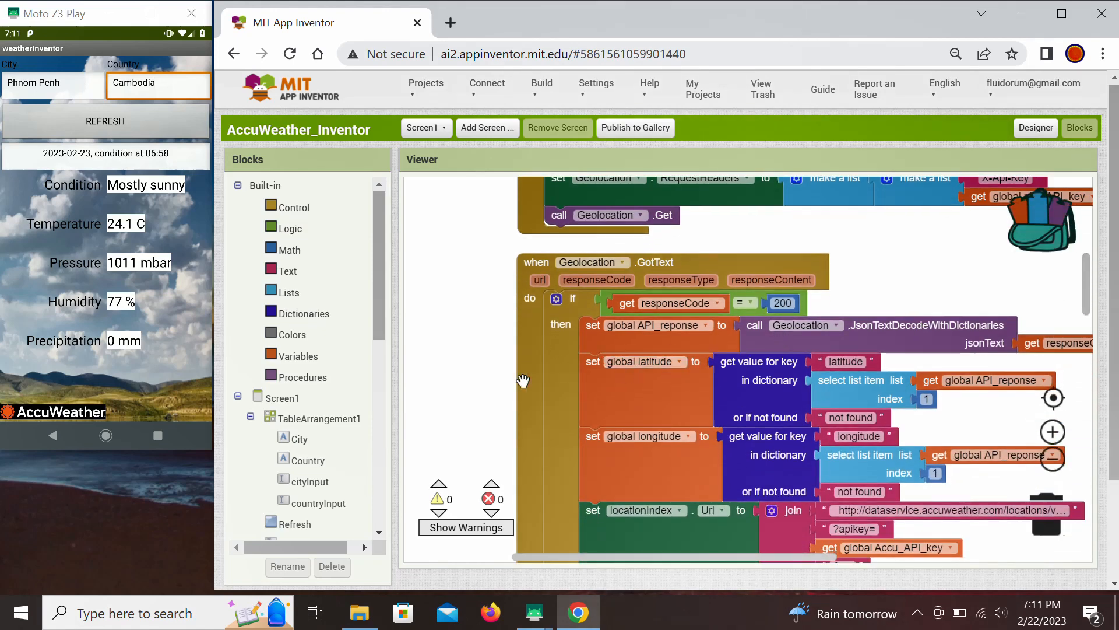
pyautogui.moveTo(580, 358)
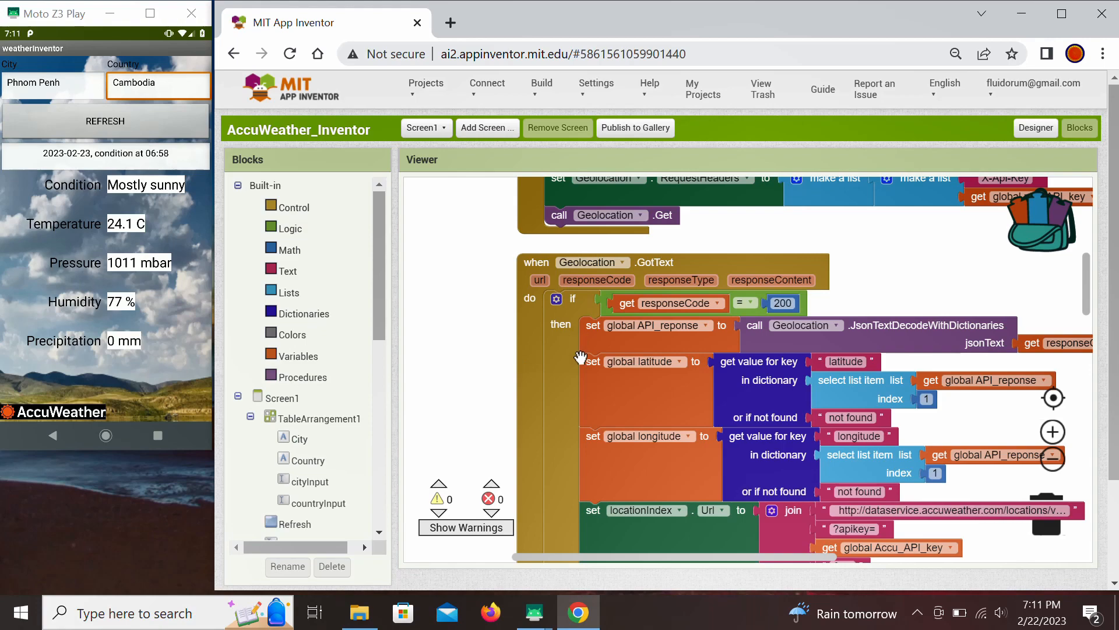
pyautogui.moveTo(1103, 299)
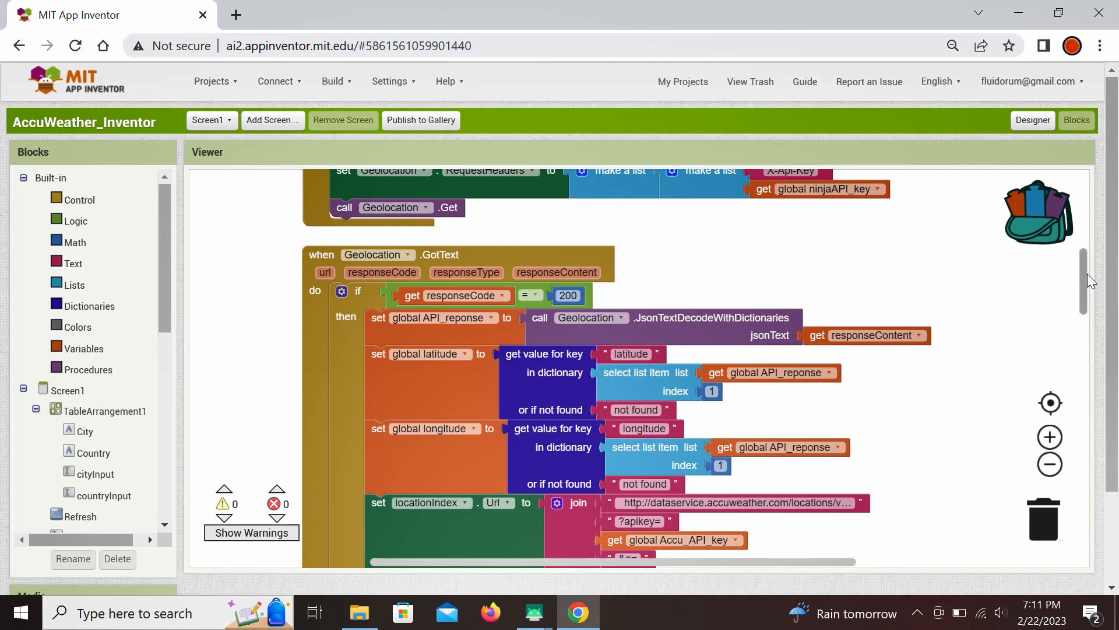
pyautogui.scroll(-3)
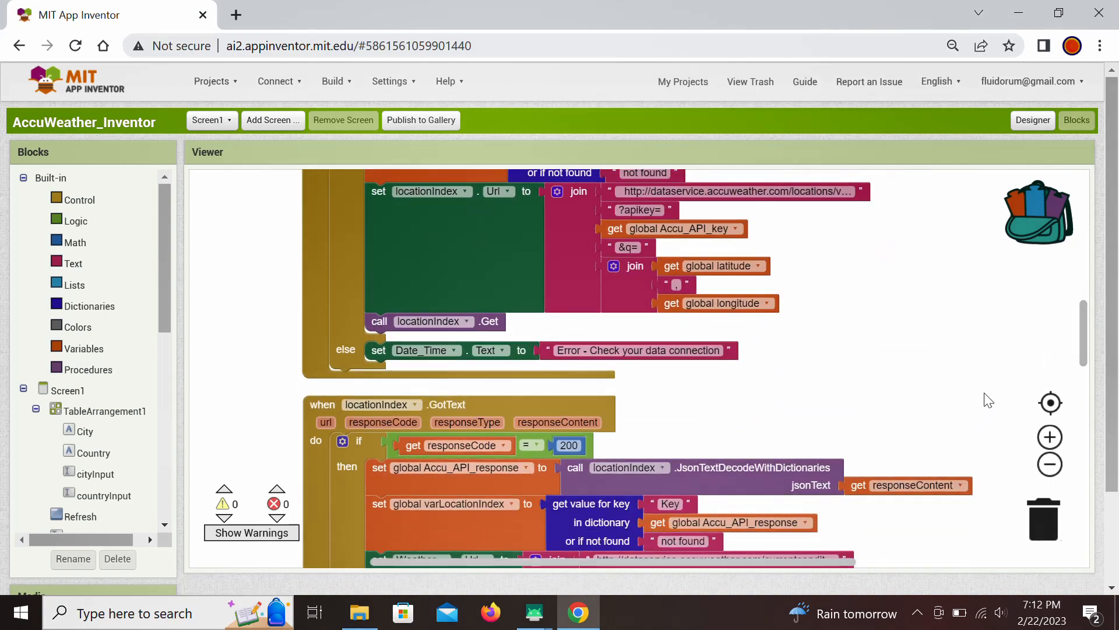
pyautogui.scroll(-3)
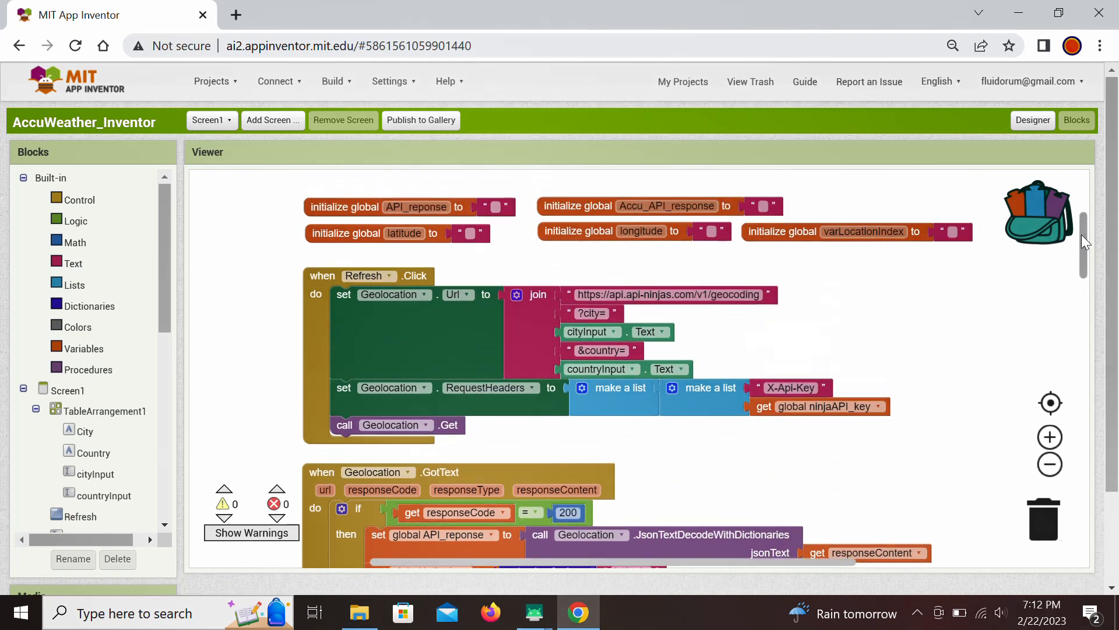
pyautogui.scroll(-3)
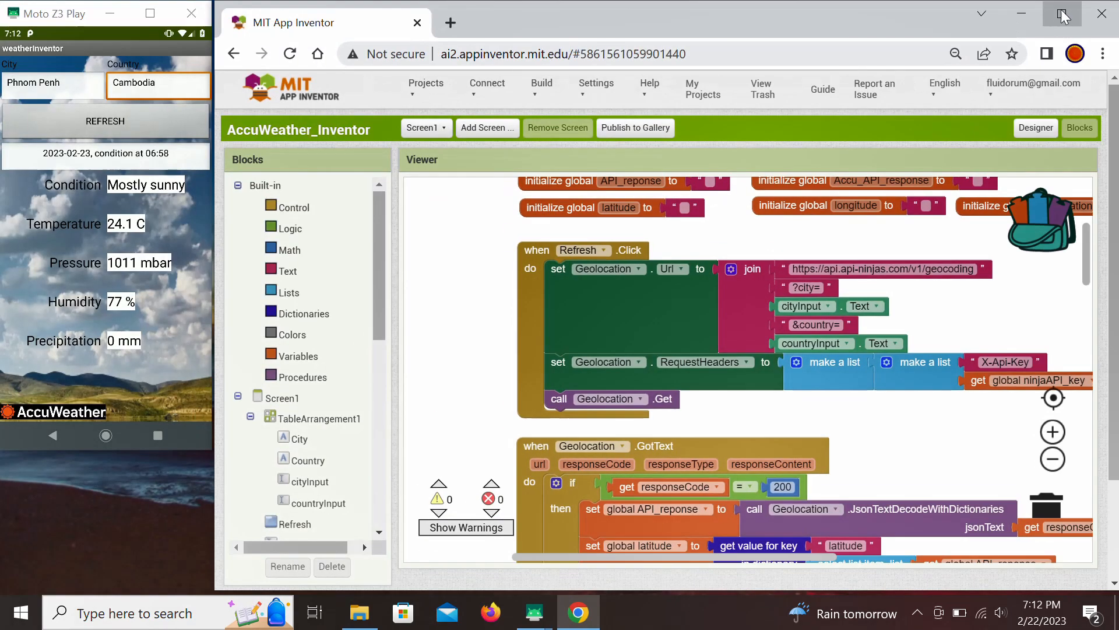
pyautogui.moveTo(1064, 13)
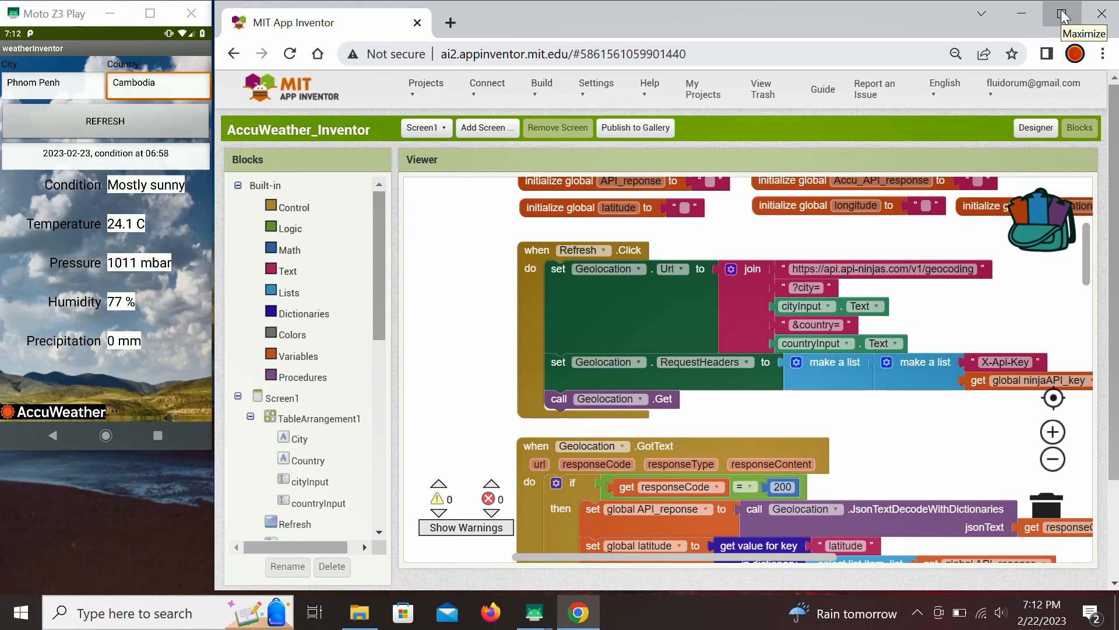
pyautogui.moveTo(1062, 14)
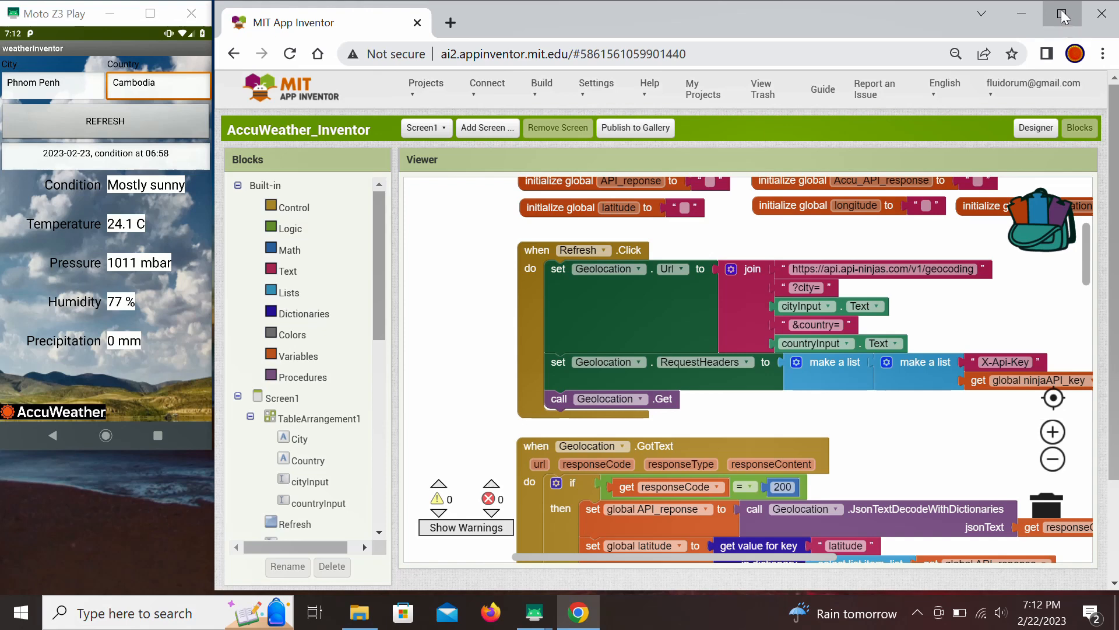